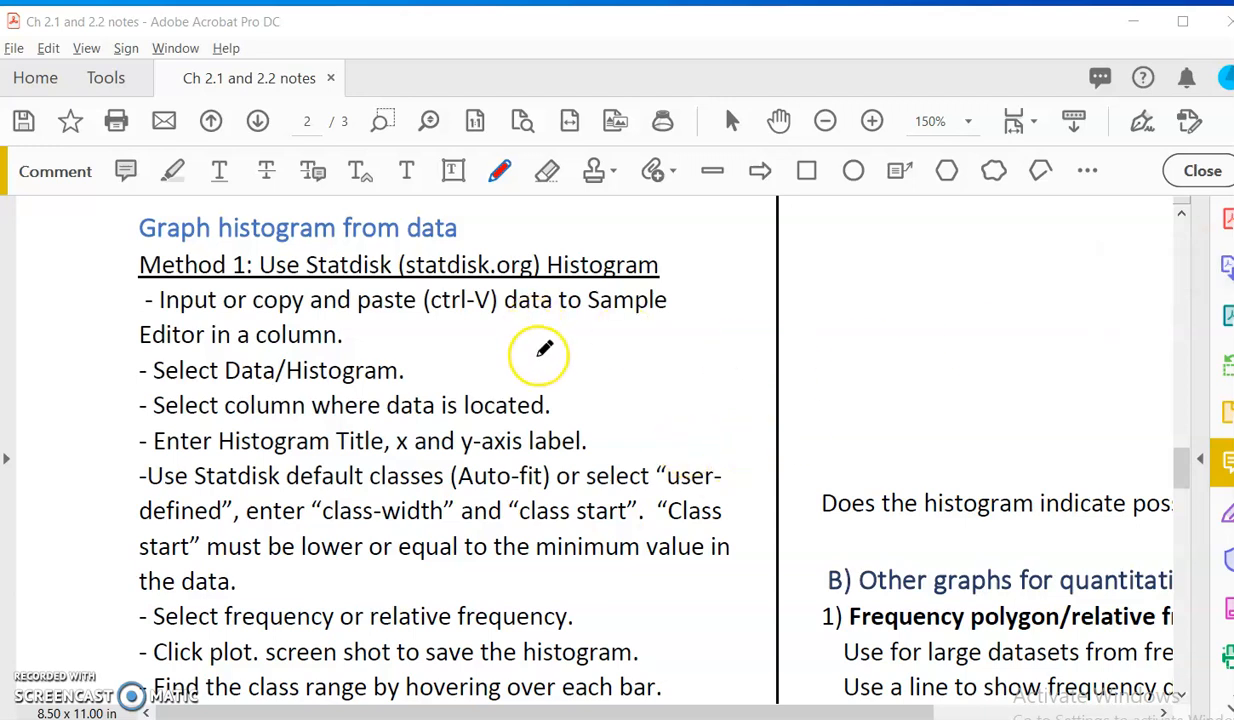
{"action": "mouse_move", "coordinate": [475, 228]}
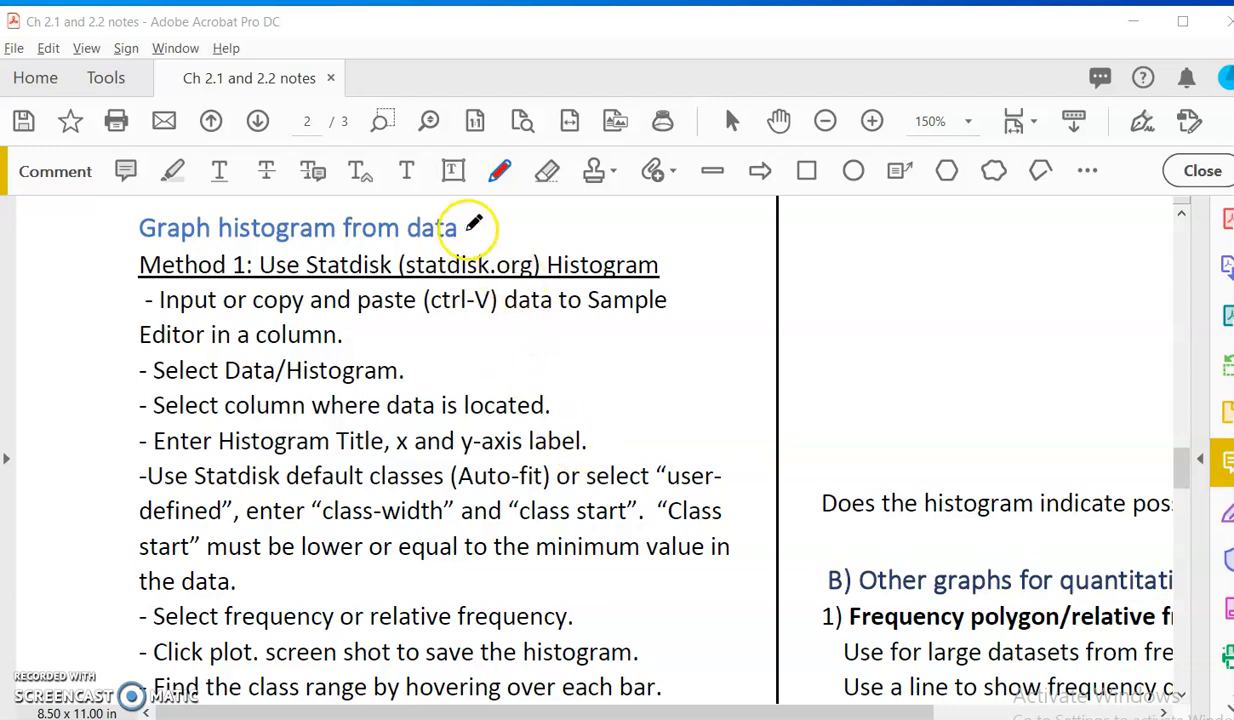
{"action": "mouse_move", "coordinate": [617, 357]}
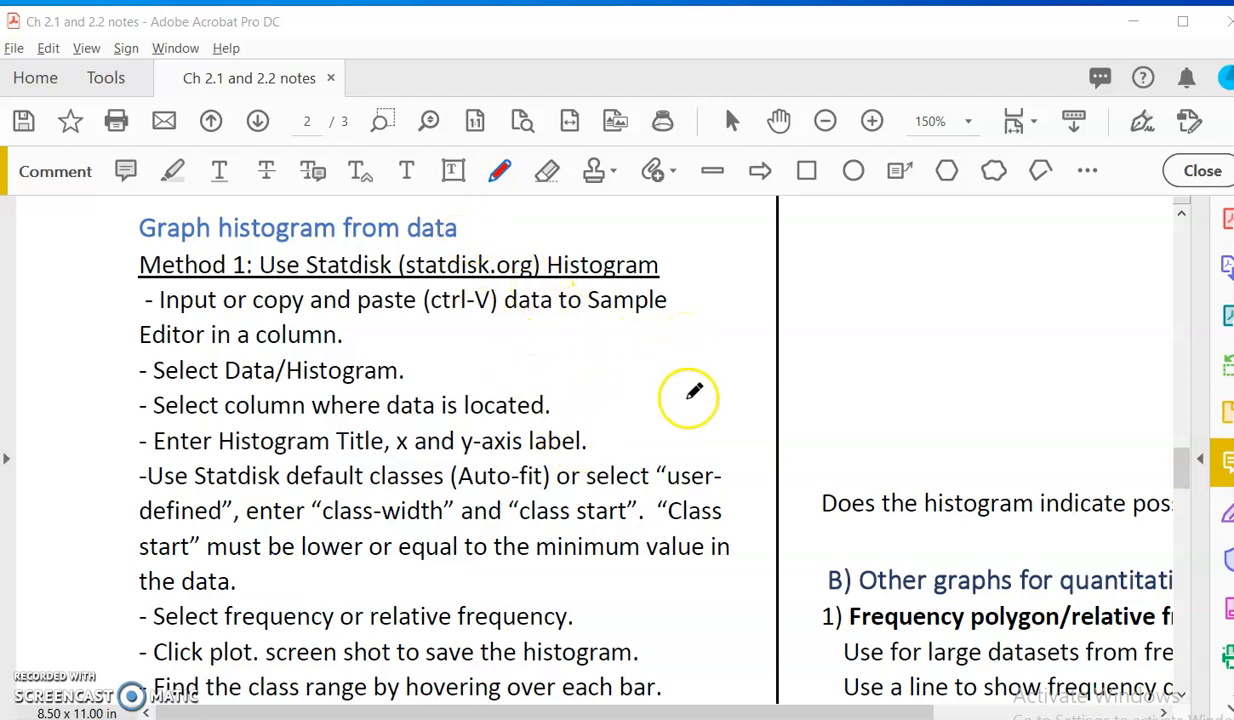
{"action": "mouse_move", "coordinate": [745, 345]}
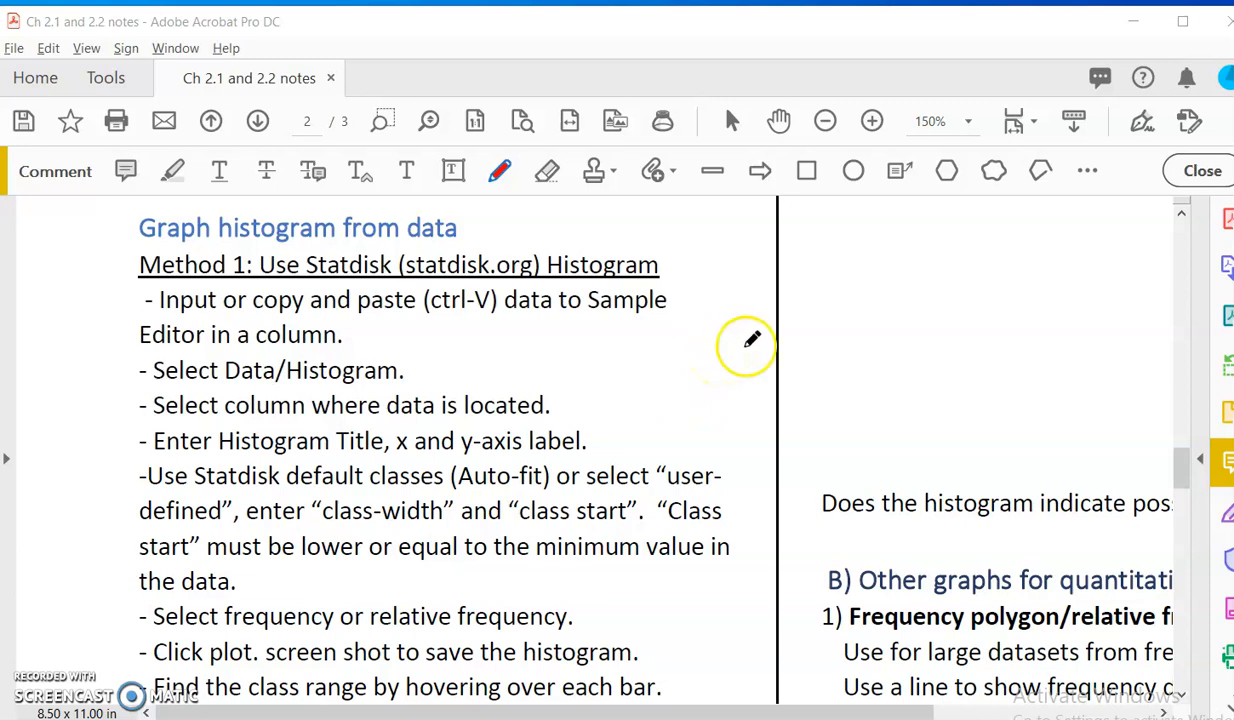
{"action": "mouse_move", "coordinate": [710, 400]}
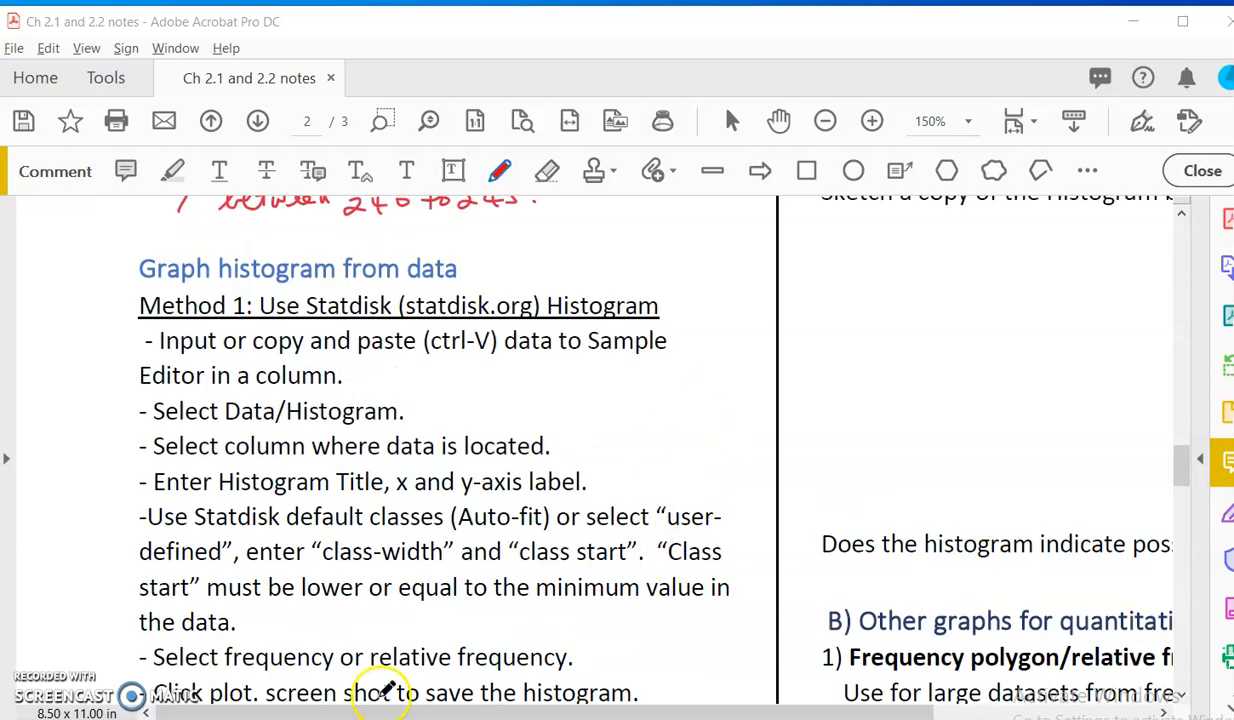
{"action": "mouse_move", "coordinate": [735, 360]}
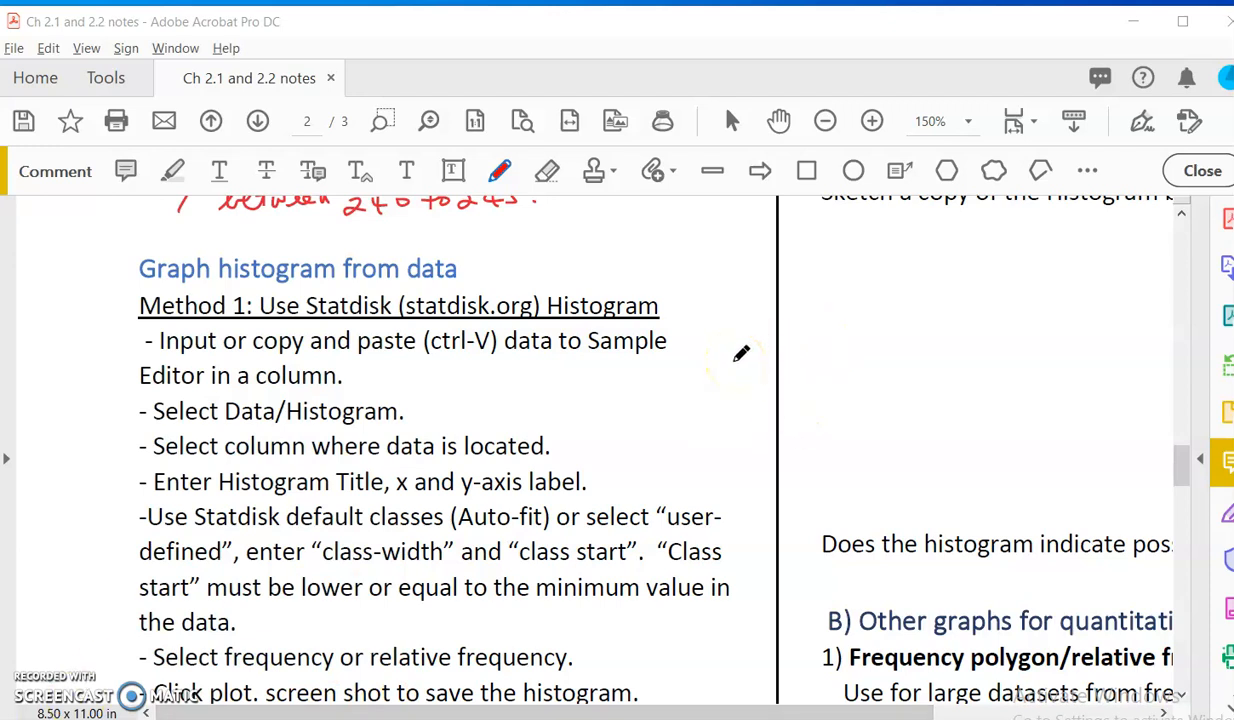
{"action": "mouse_move", "coordinate": [708, 412]}
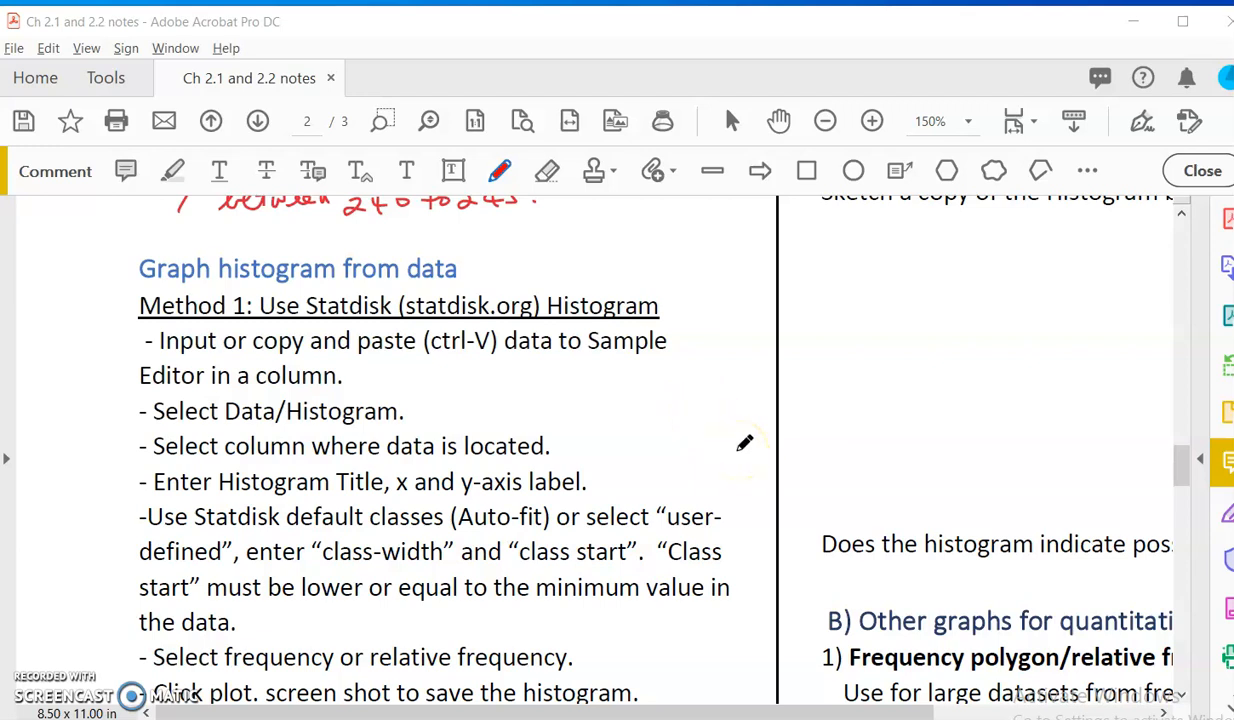
{"action": "mouse_move", "coordinate": [755, 503]}
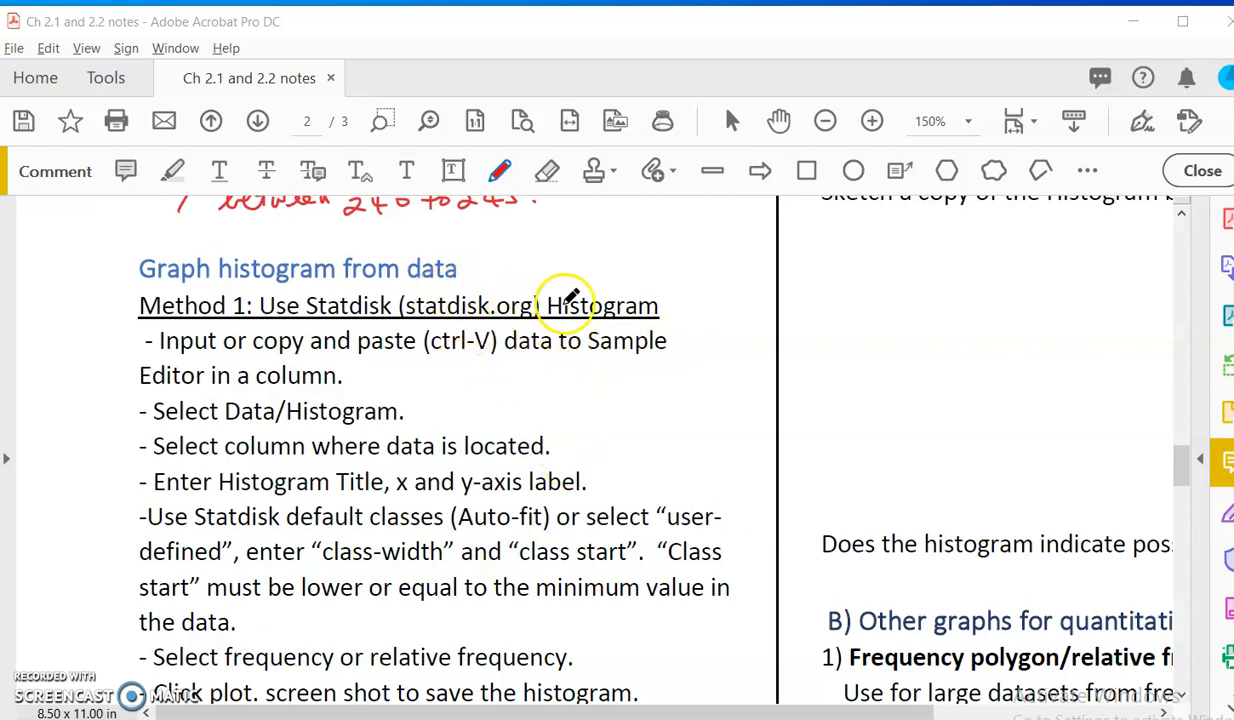
{"action": "scroll", "scroll_direction": "down", "scroll_amount": 3}
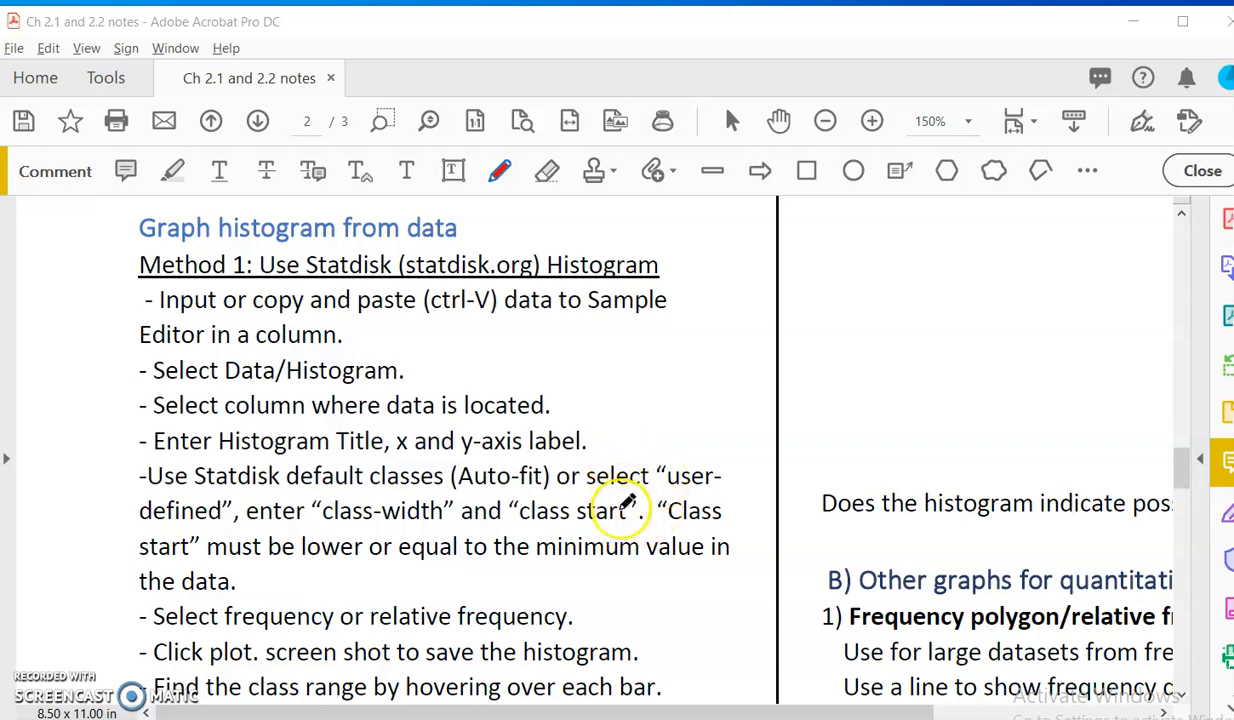
{"action": "mouse_move", "coordinate": [540, 390]}
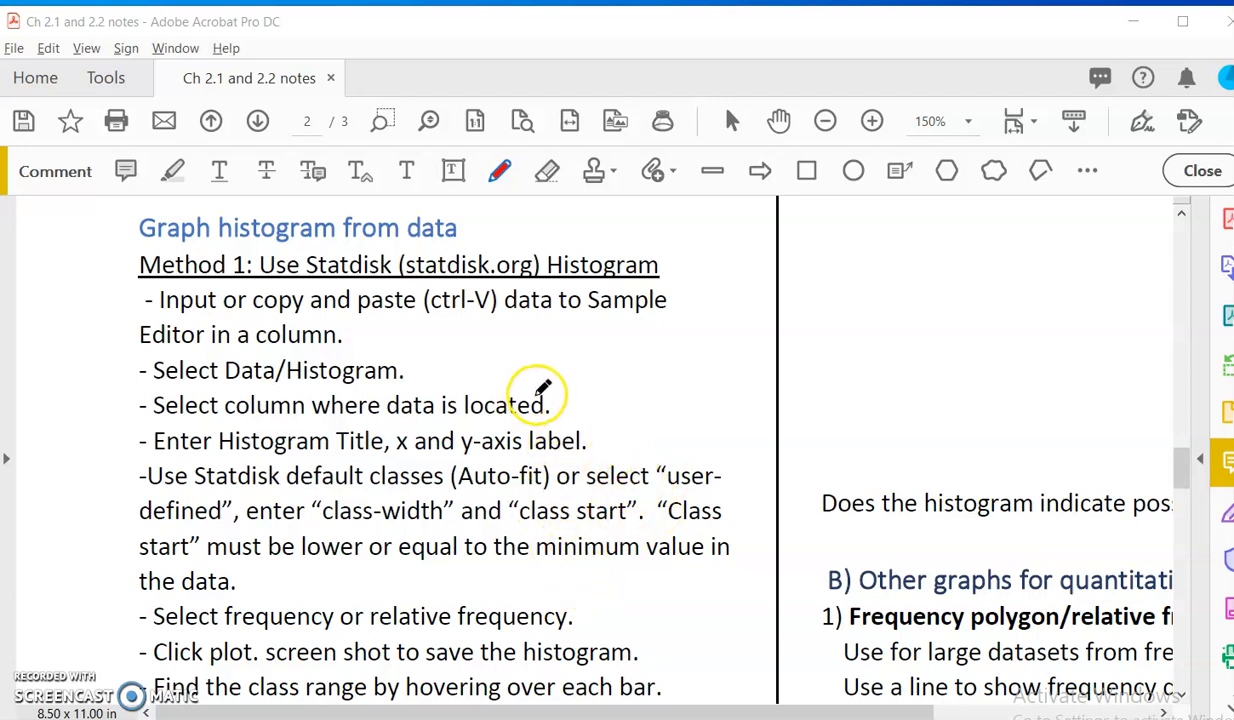
{"action": "mouse_move", "coordinate": [630, 425]}
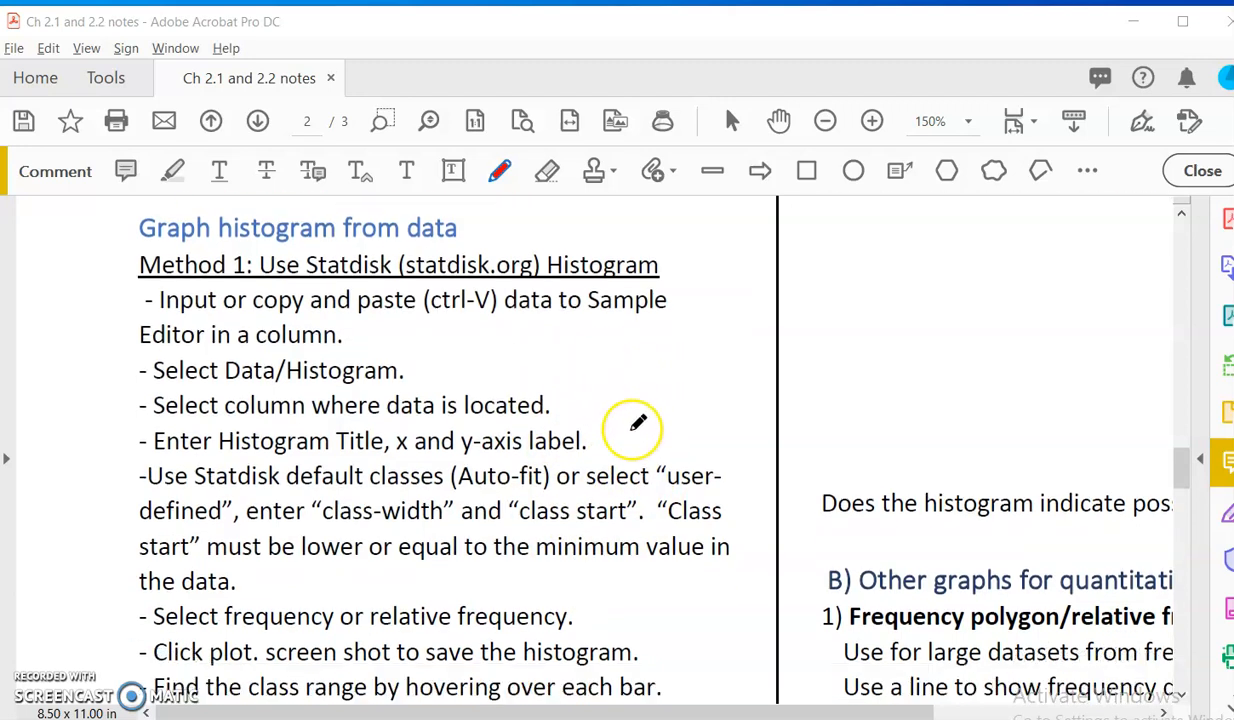
{"action": "mouse_move", "coordinate": [330, 310]}
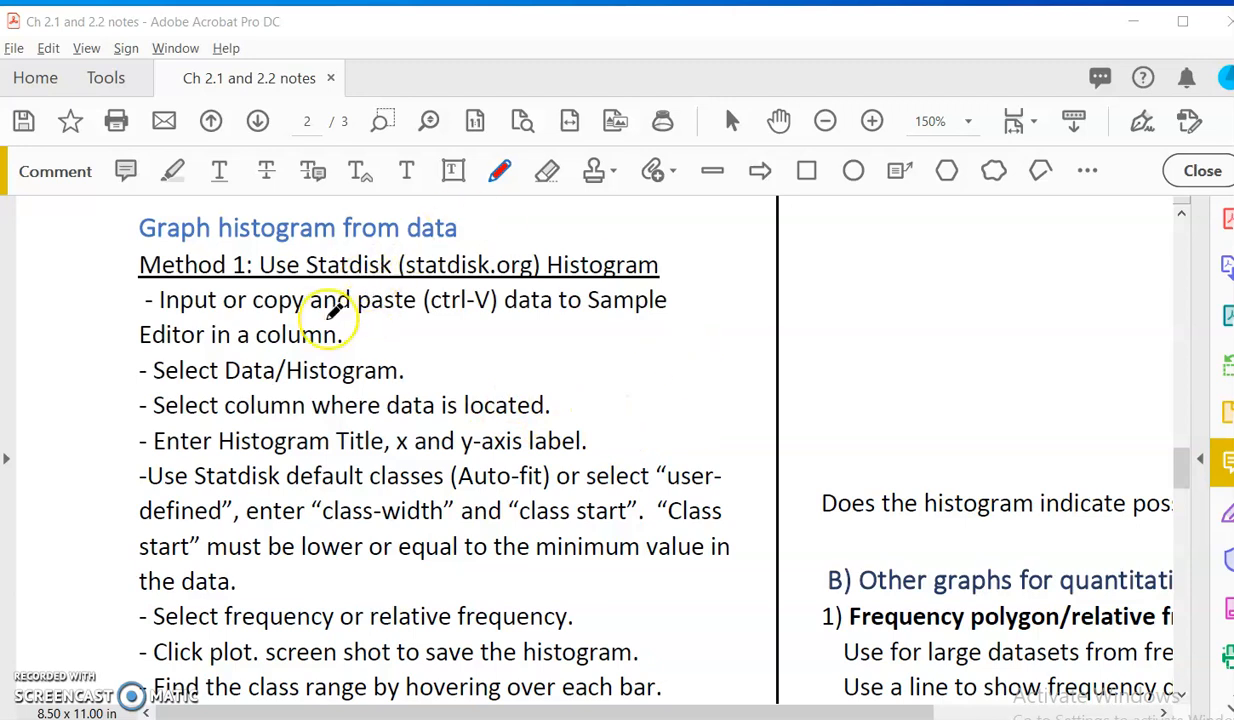
{"action": "mouse_move", "coordinate": [408, 378]}
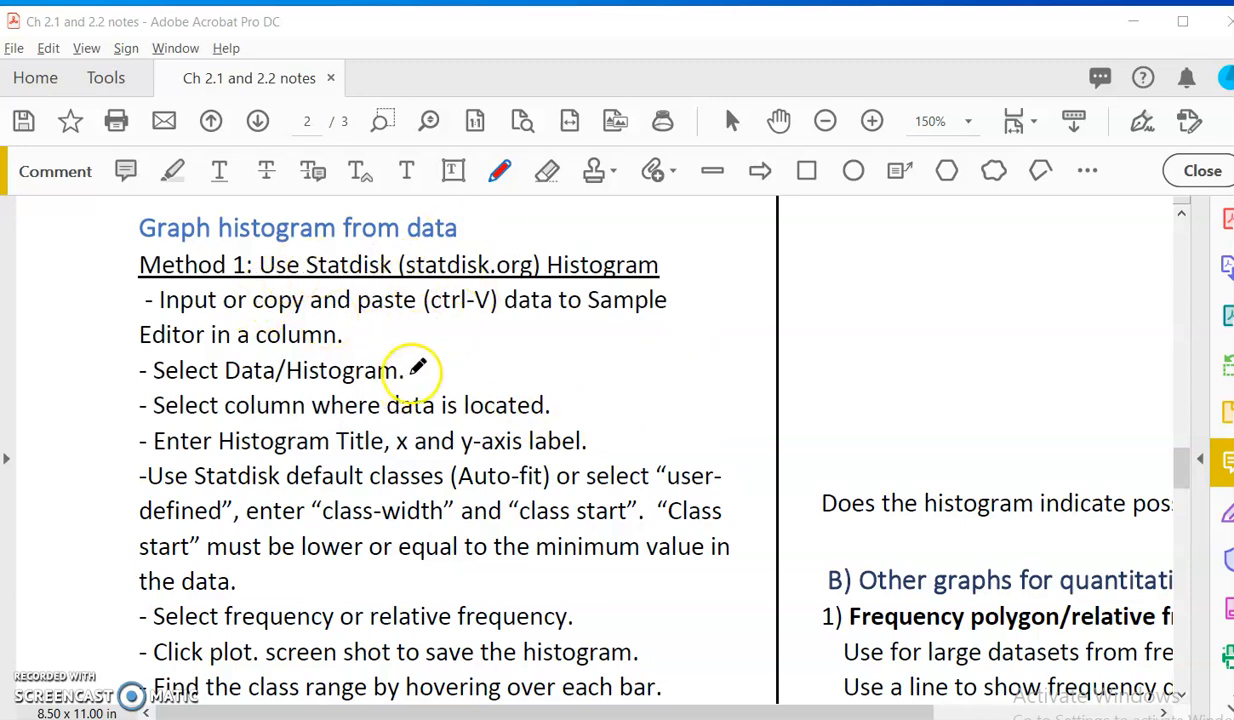
{"action": "mouse_move", "coordinate": [479, 383]}
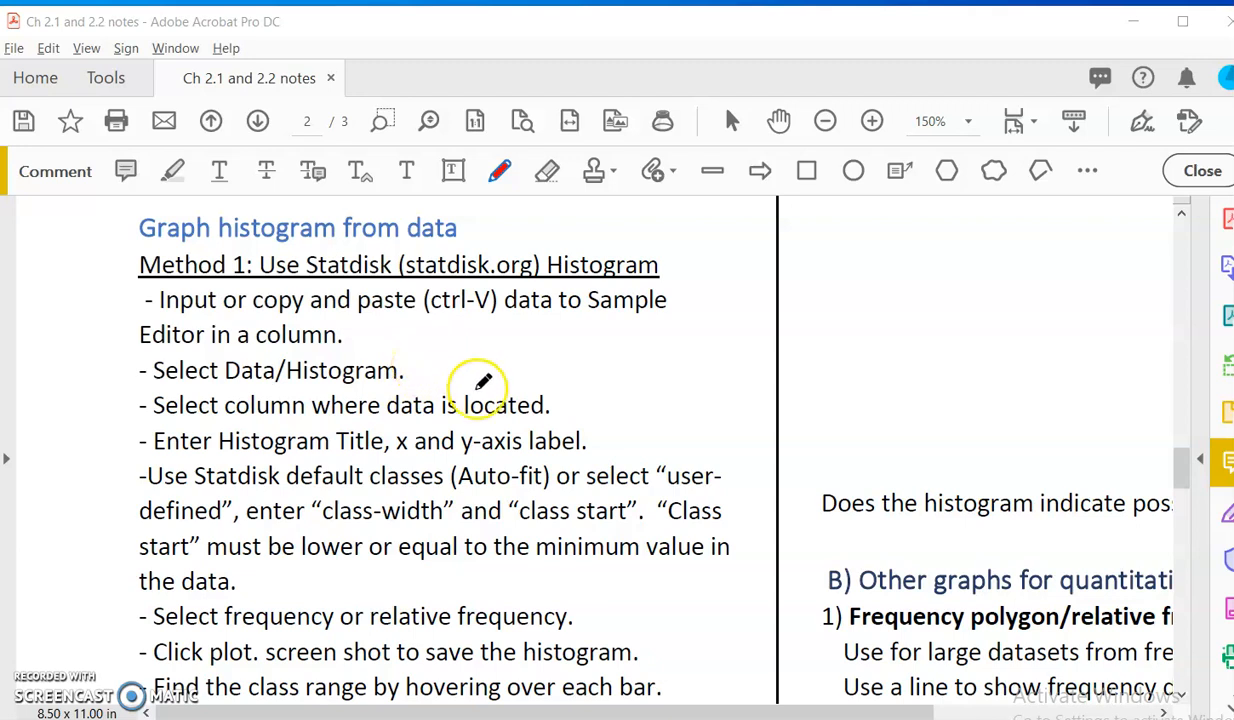
{"action": "mouse_move", "coordinate": [452, 447]}
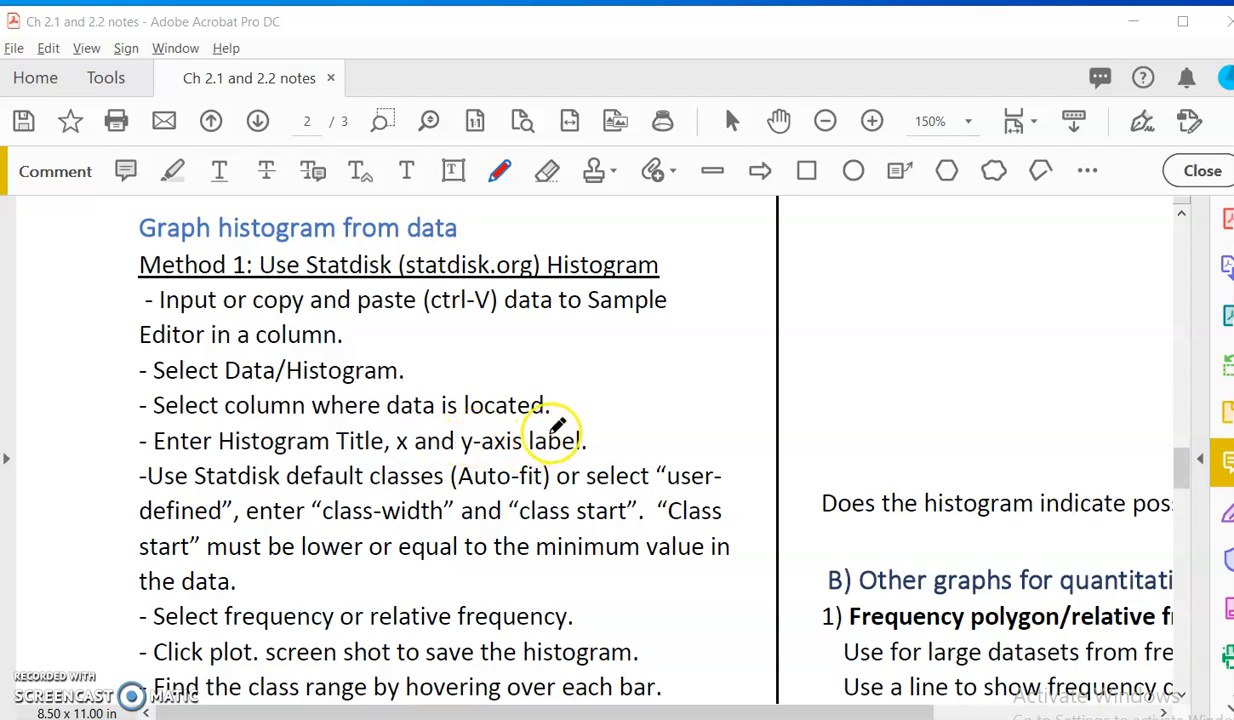
{"action": "mouse_move", "coordinate": [485, 445]}
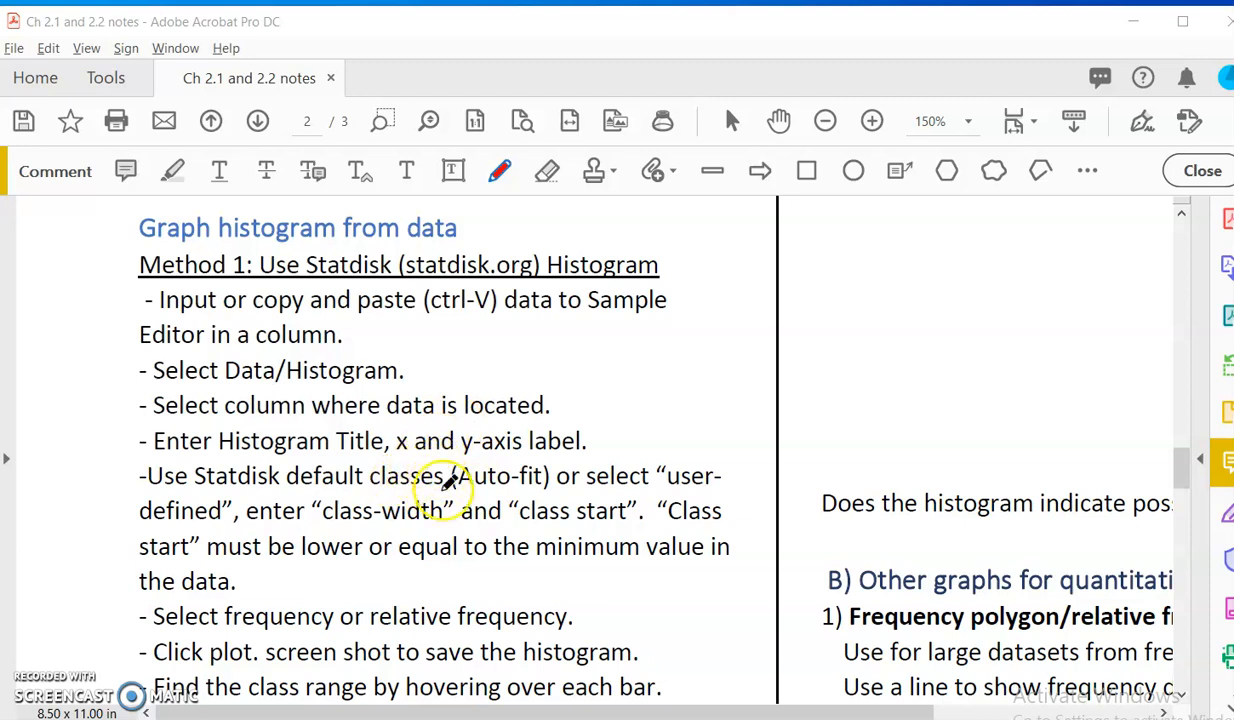
{"action": "mouse_move", "coordinate": [305, 375]}
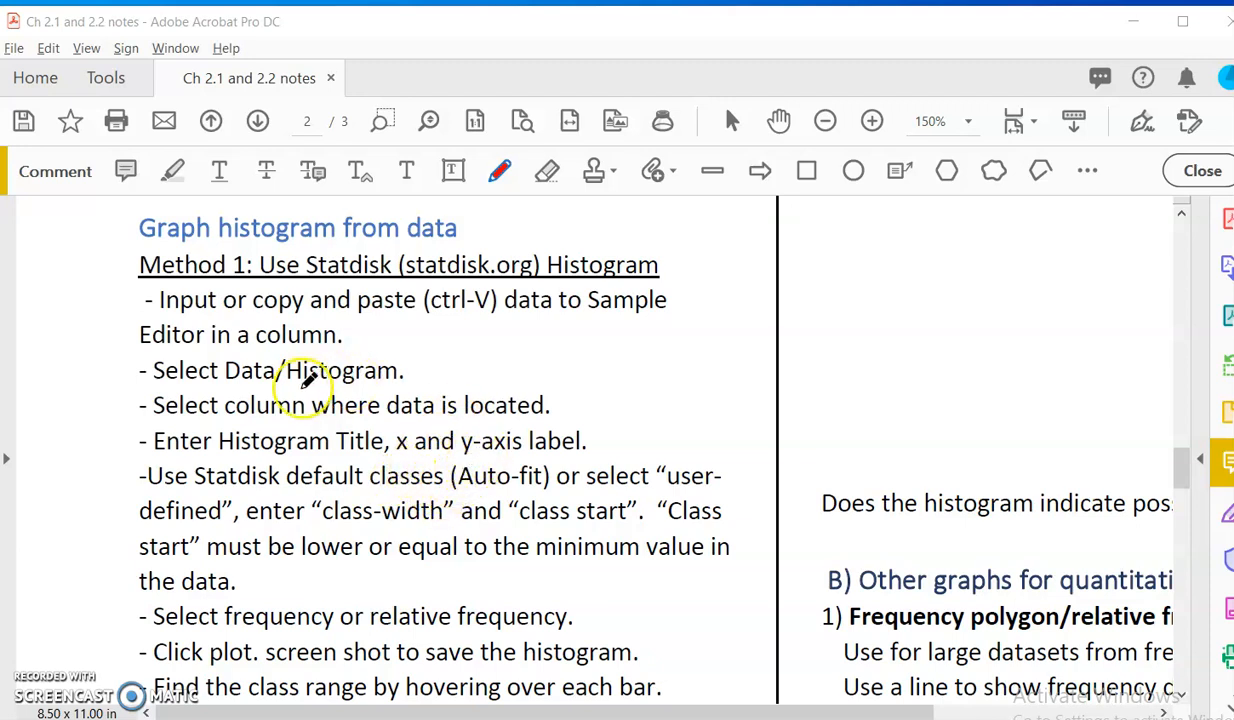
{"action": "mouse_move", "coordinate": [475, 418]}
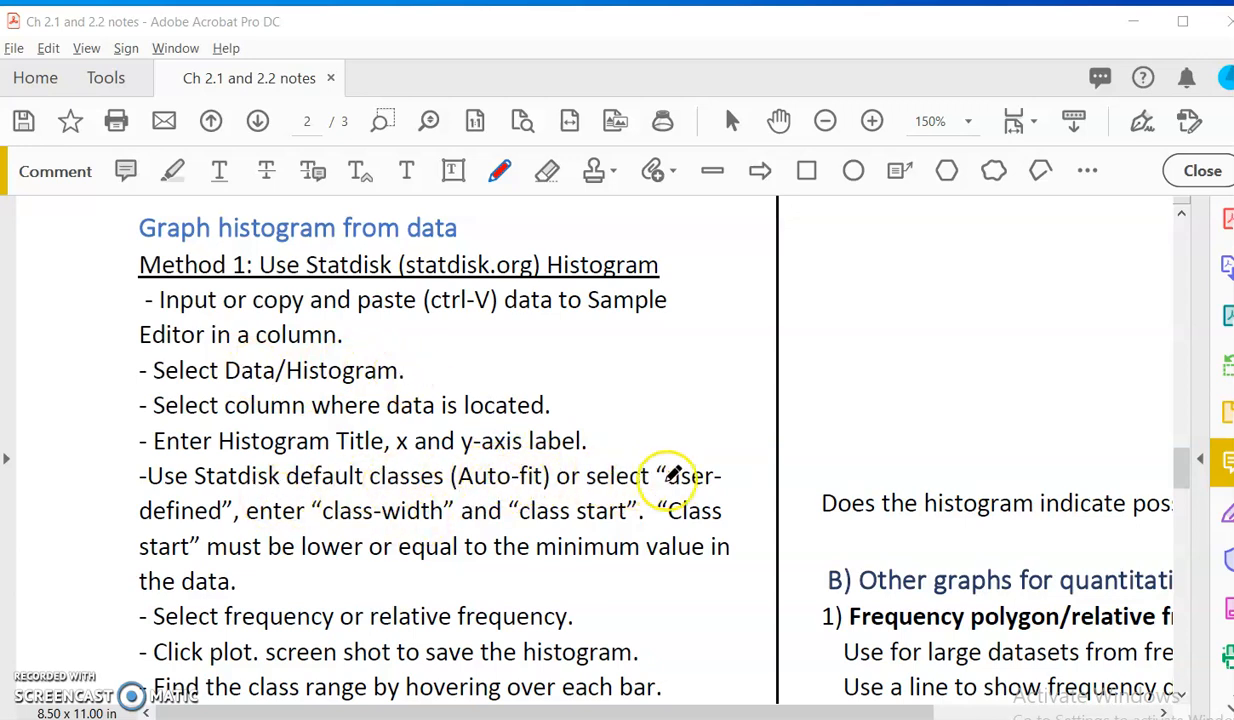
{"action": "scroll", "scroll_direction": "down", "scroll_amount": 3}
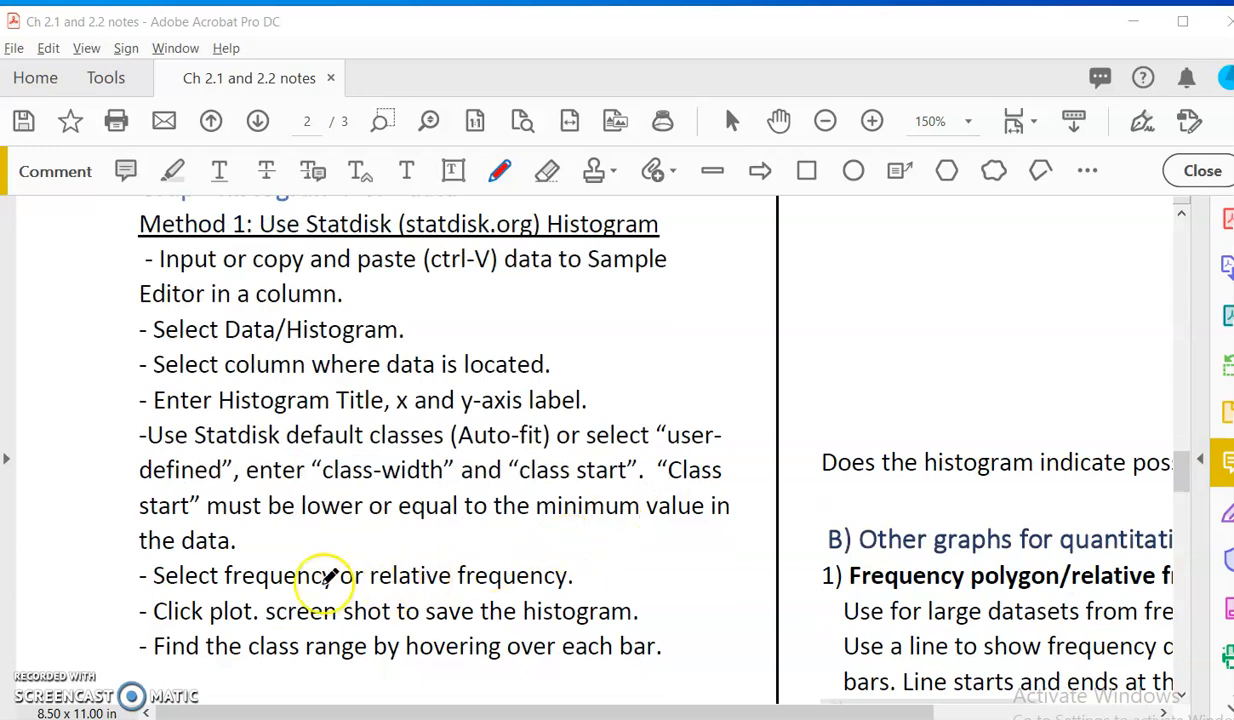
{"action": "mouse_move", "coordinate": [849, 12]}
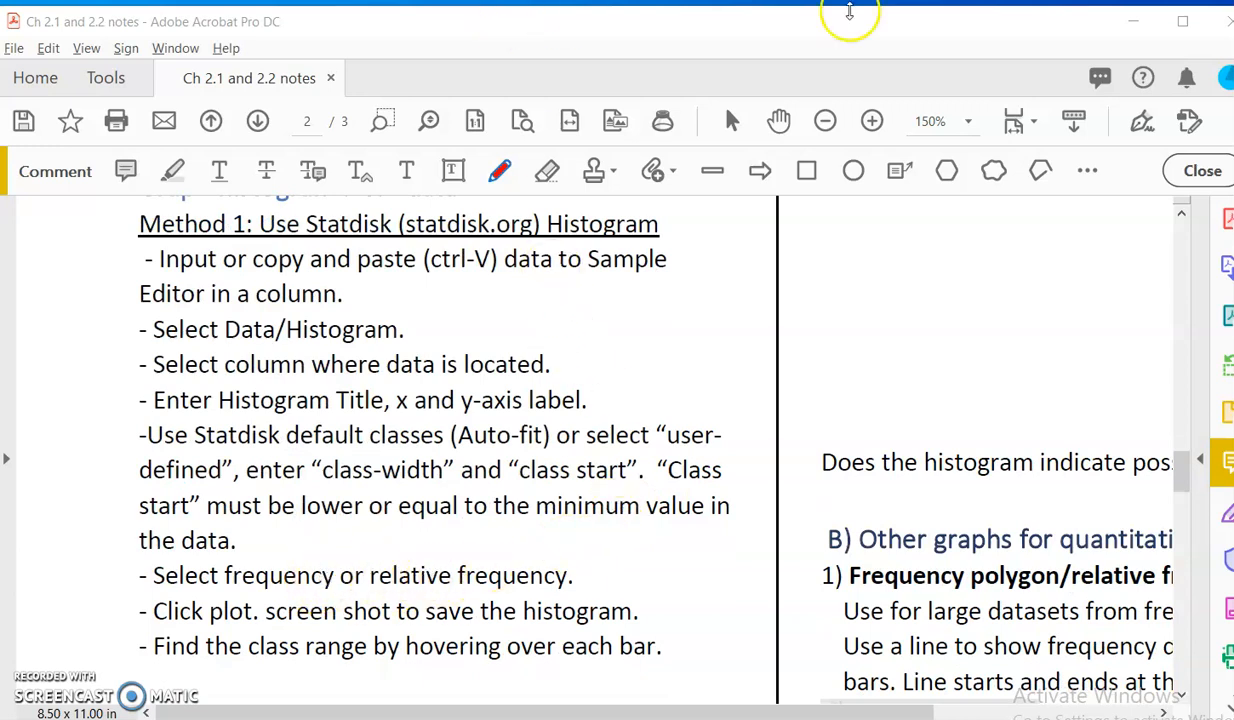
{"action": "mouse_move", "coordinate": [1118, 16]}
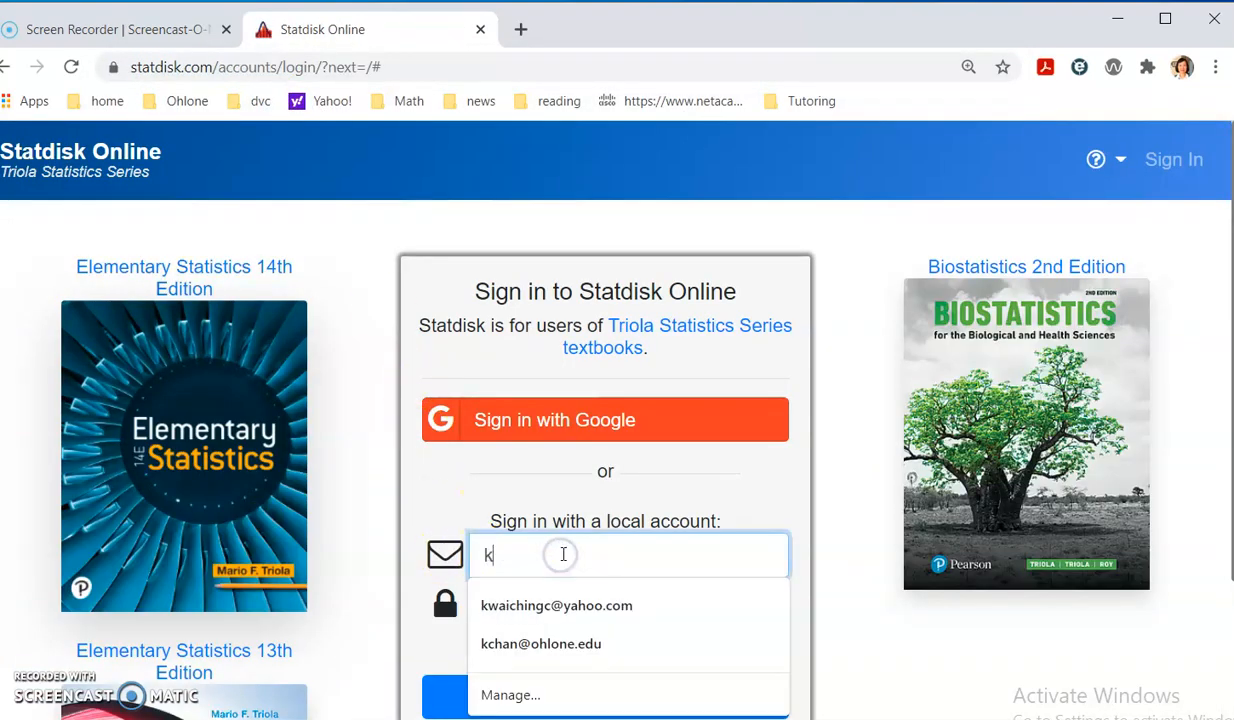
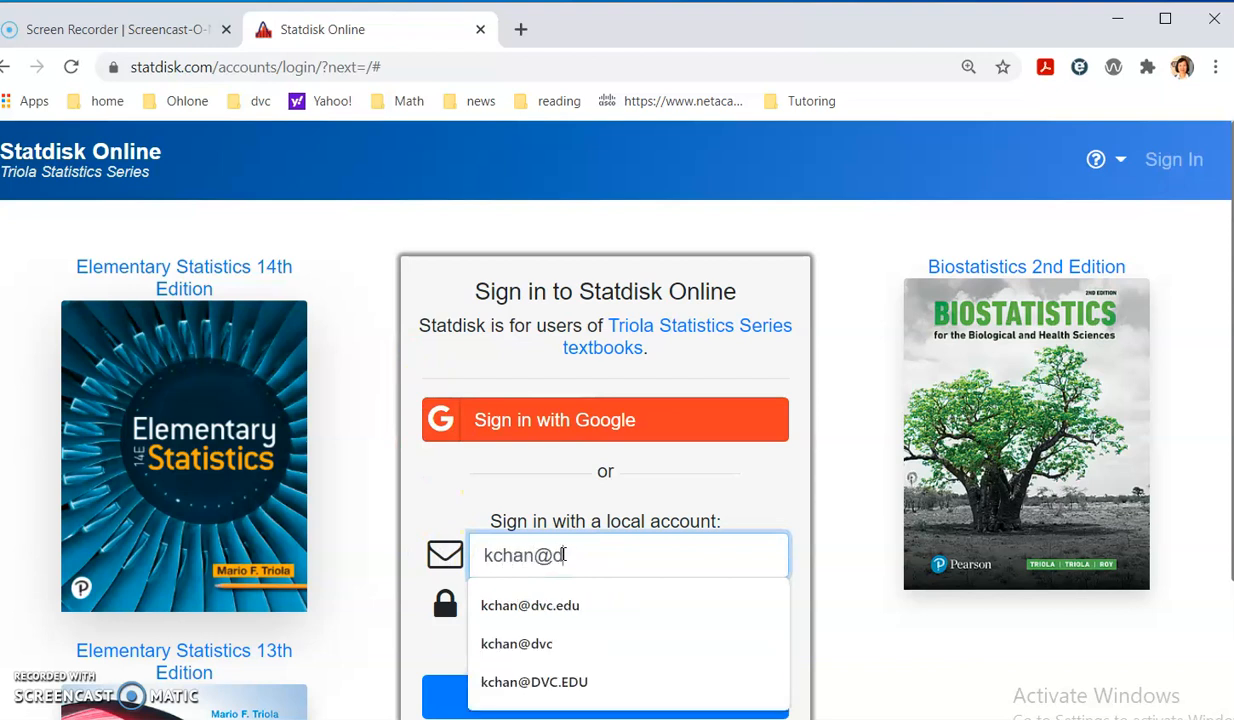
{"action": "left_click", "coordinate": [529, 605]}
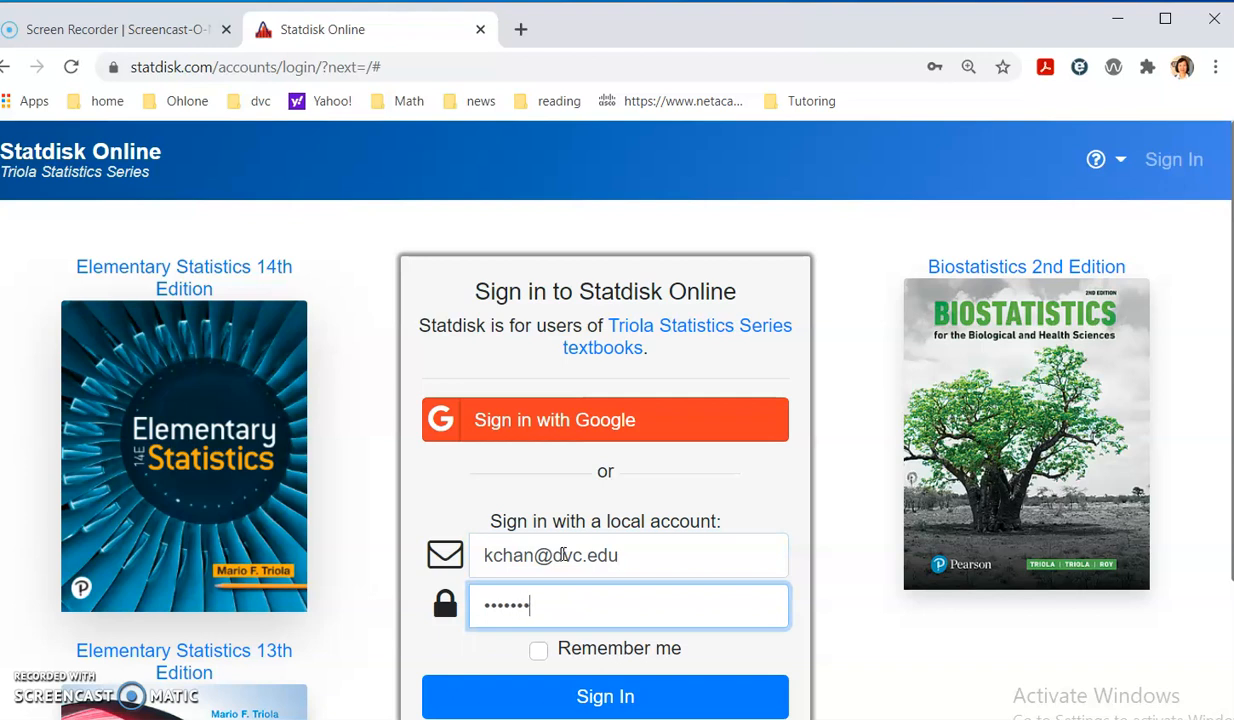
{"action": "left_click", "coordinate": [605, 696]}
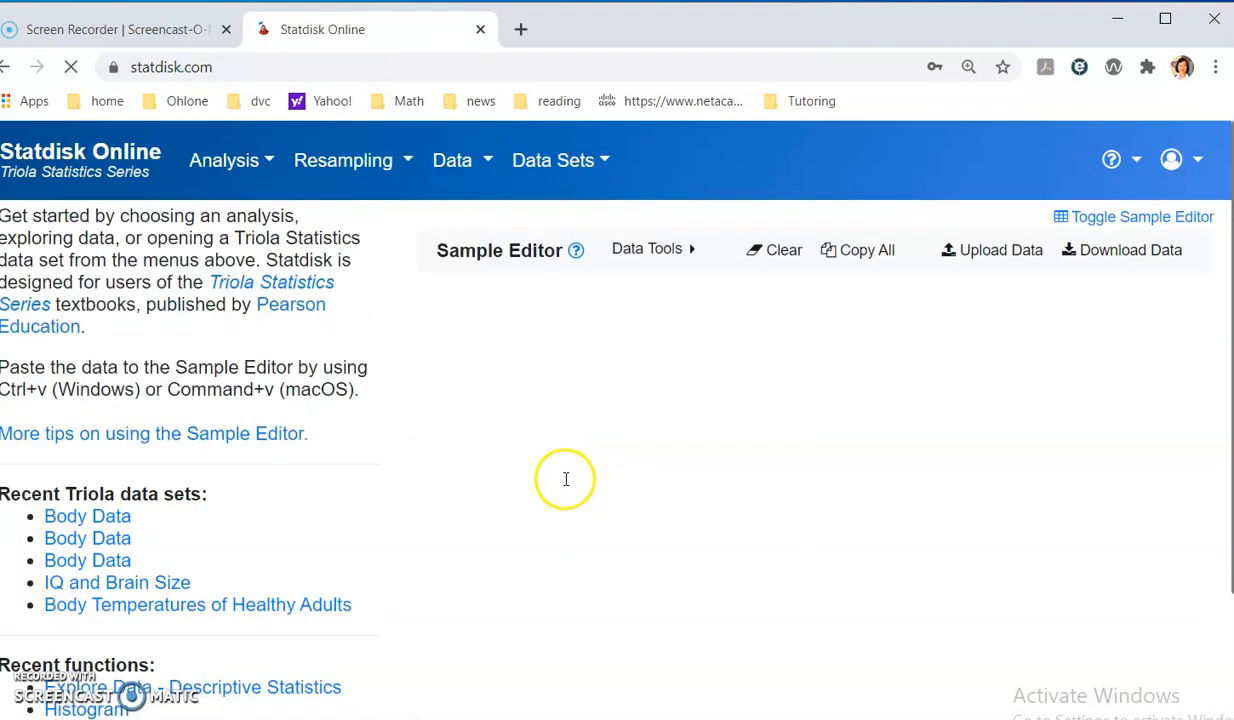
{"action": "left_click", "coordinate": [782, 250]}
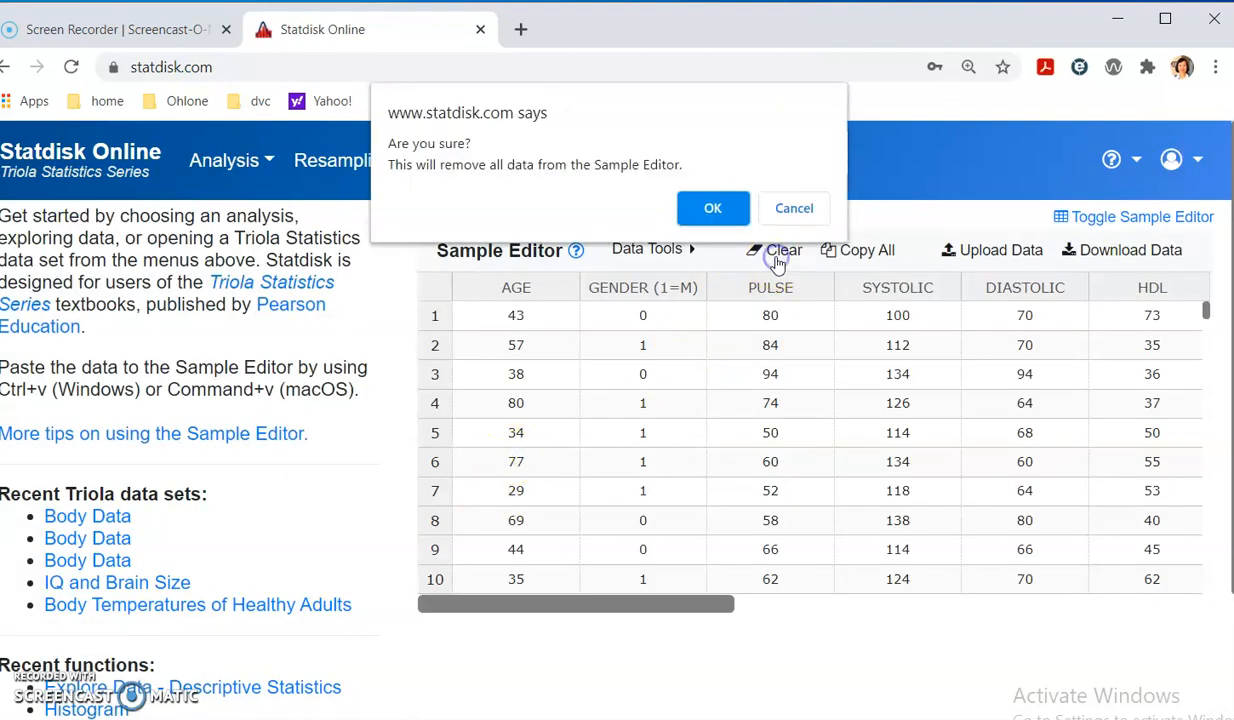
{"action": "left_click", "coordinate": [712, 208]}
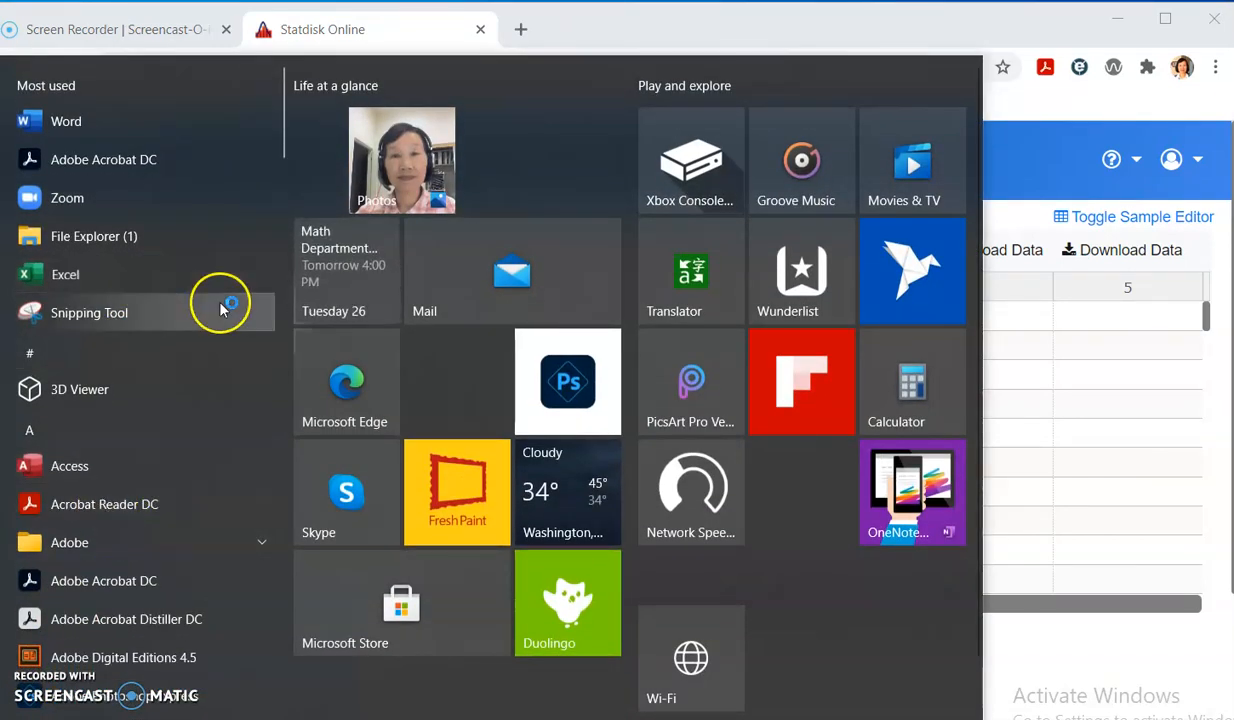
Step: Switch back to Acrobat and bring up the Ex1 commute-time exercise
{"action": "left_click", "coordinate": [65, 274]}
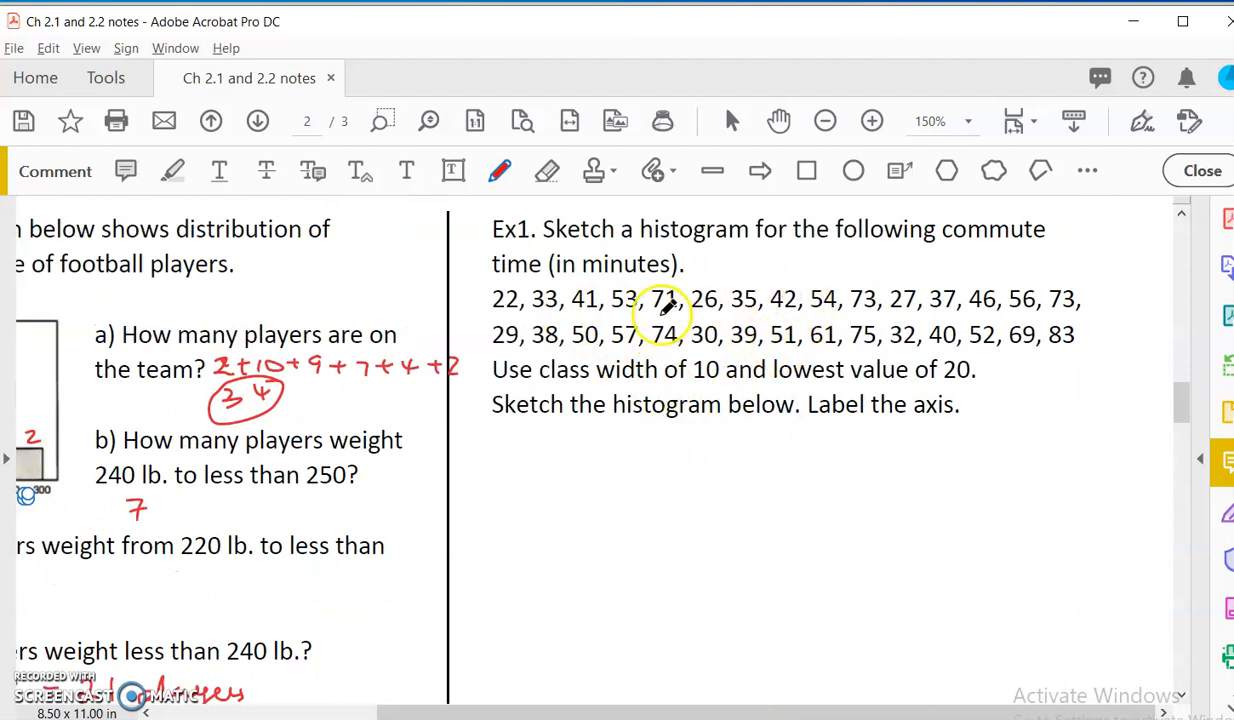
{"action": "mouse_move", "coordinate": [530, 290]}
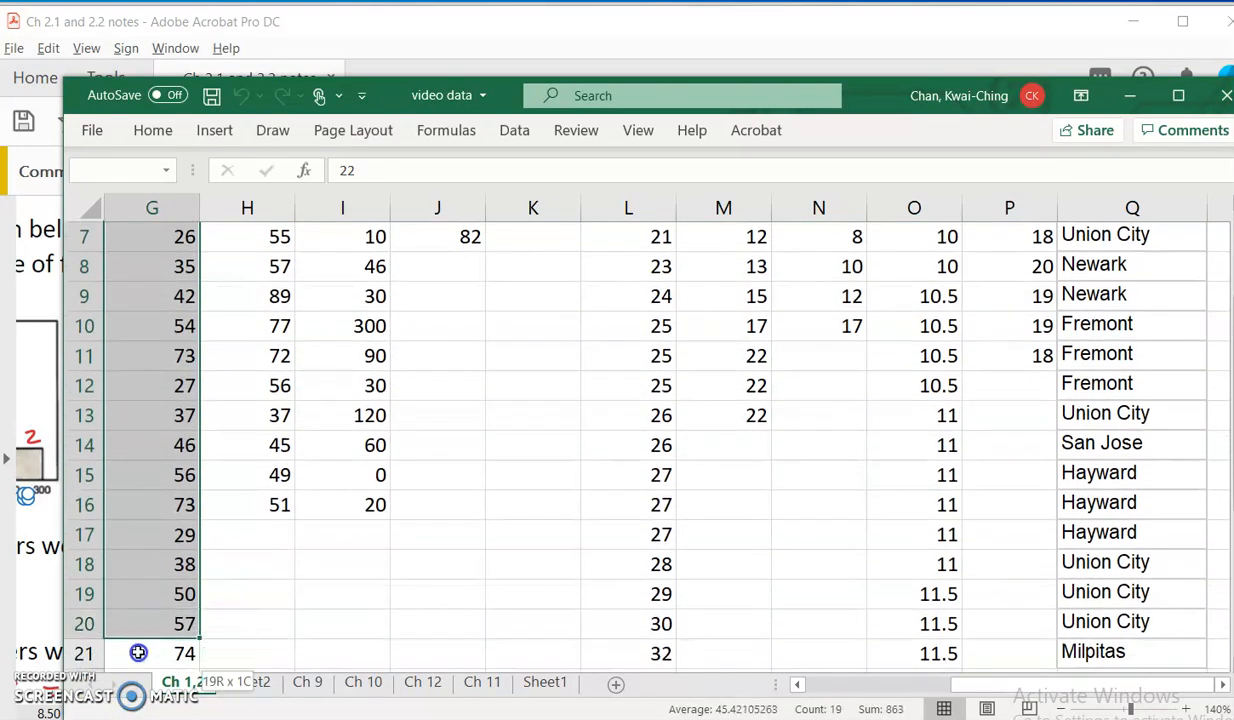
Step: Select the commute-time values in Excel column G for copying
{"action": "scroll", "scroll_direction": "down", "scroll_amount": 3}
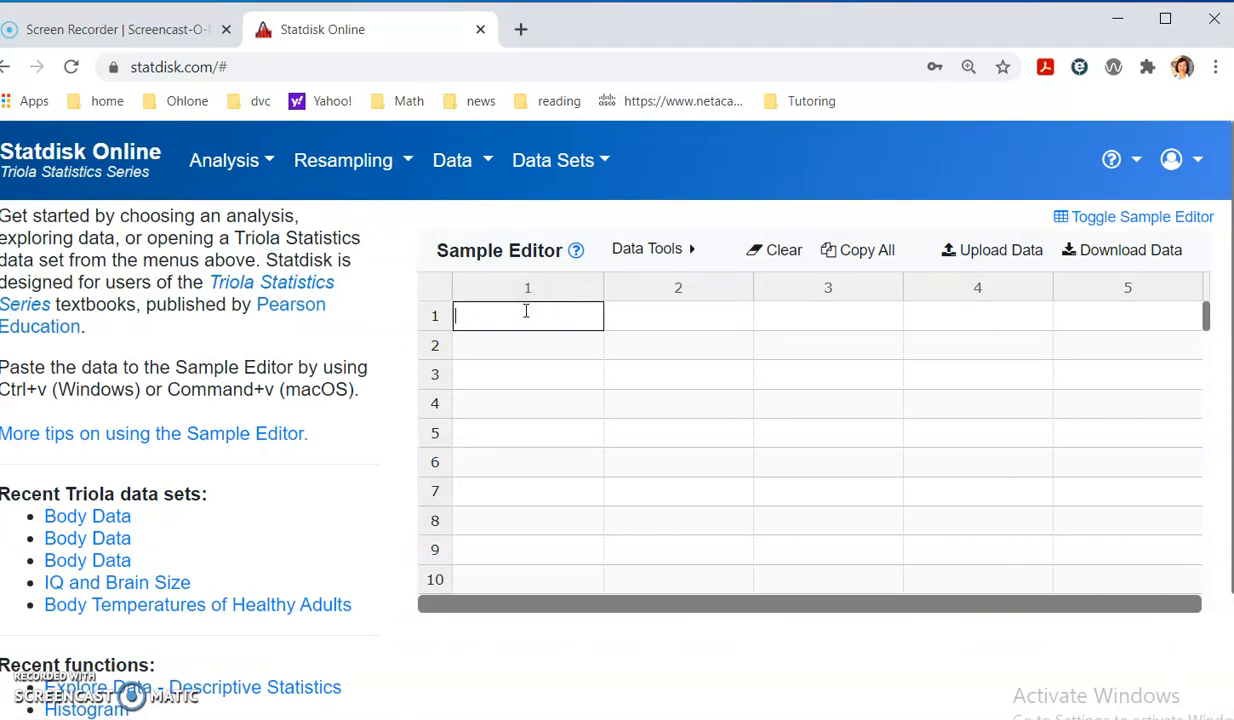
Step: Paste the commute times, starting 22, 33, 41, 53, 71, into Sample Editor column 1
{"action": "key", "text": "ctrl+v"}
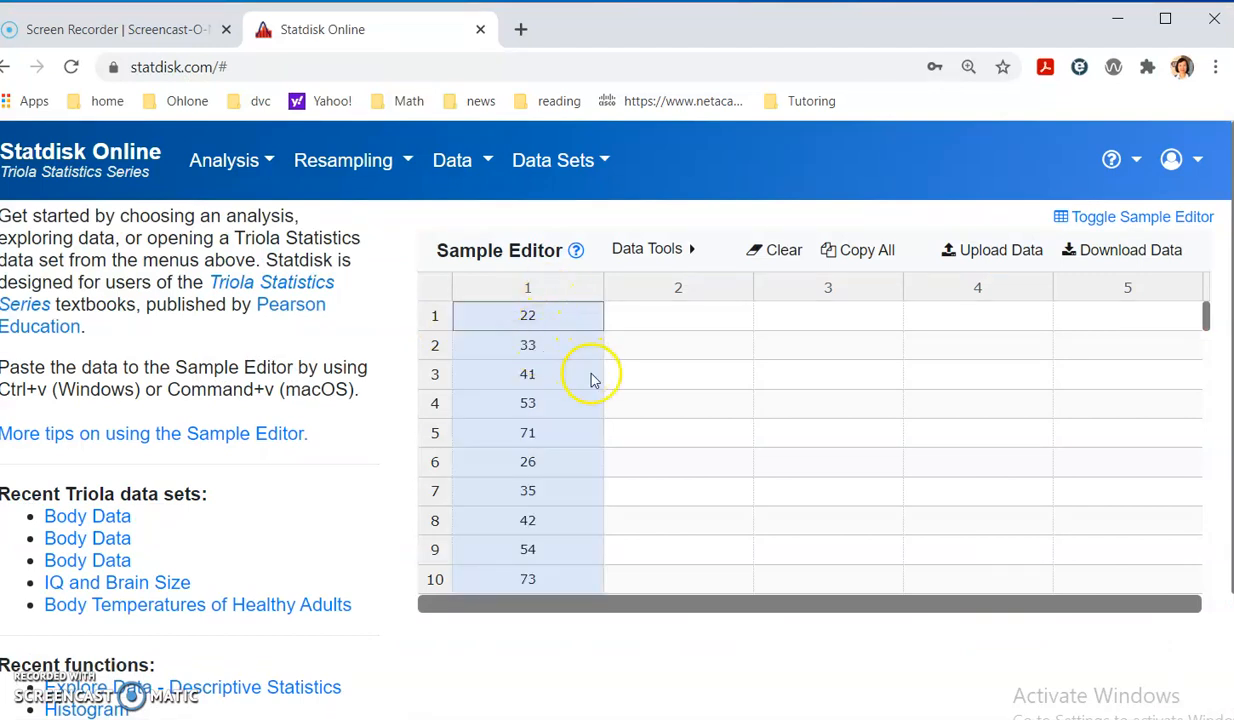
{"action": "scroll", "scroll_direction": "down", "scroll_amount": 3}
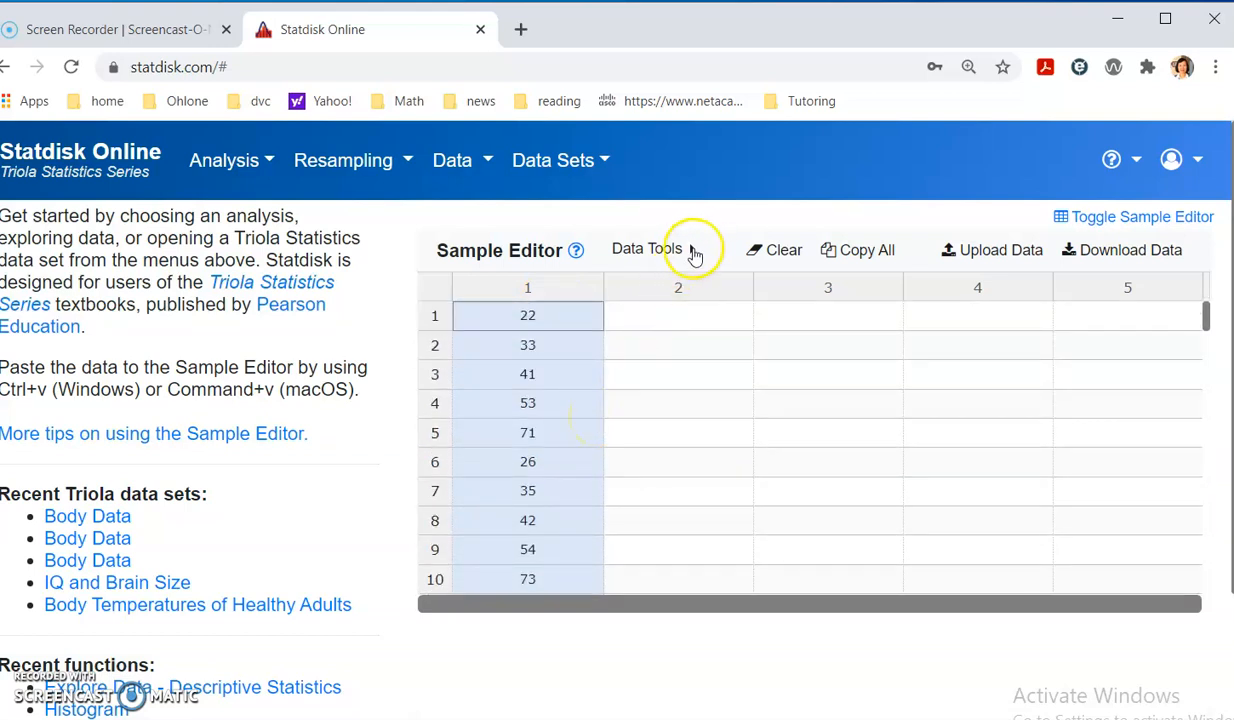
{"action": "left_click", "coordinate": [645, 249]}
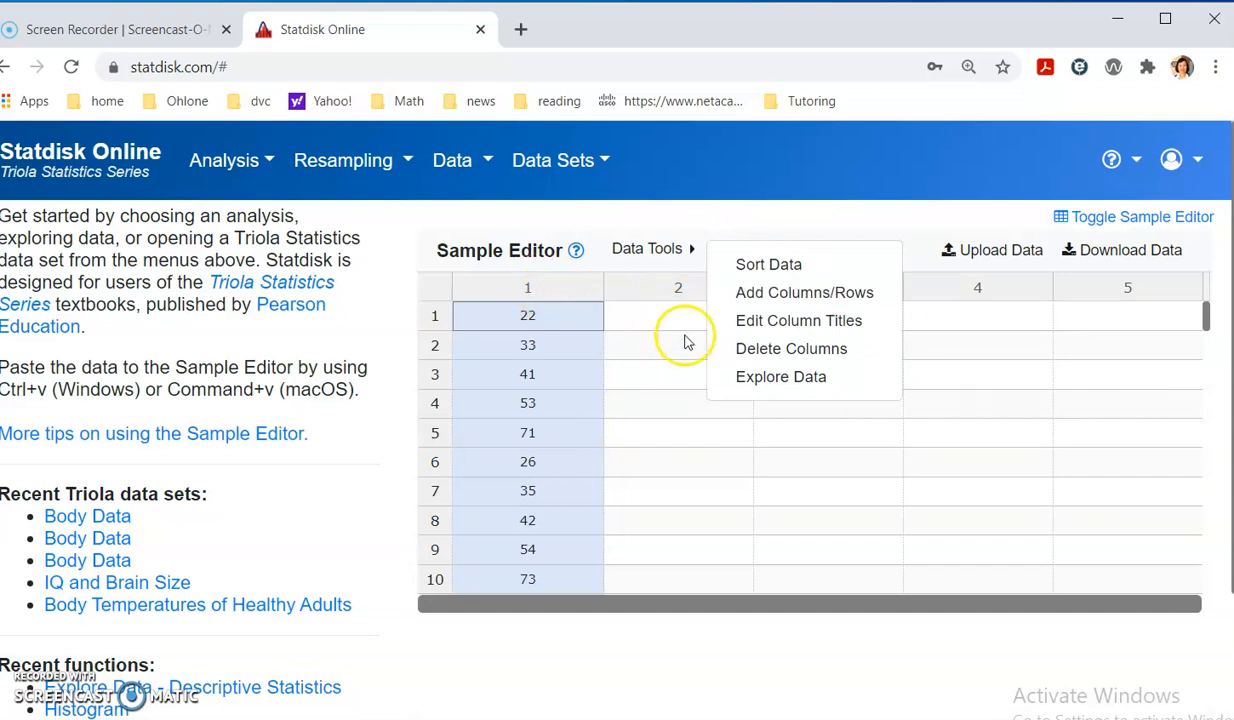
{"action": "left_click", "coordinate": [678, 345]}
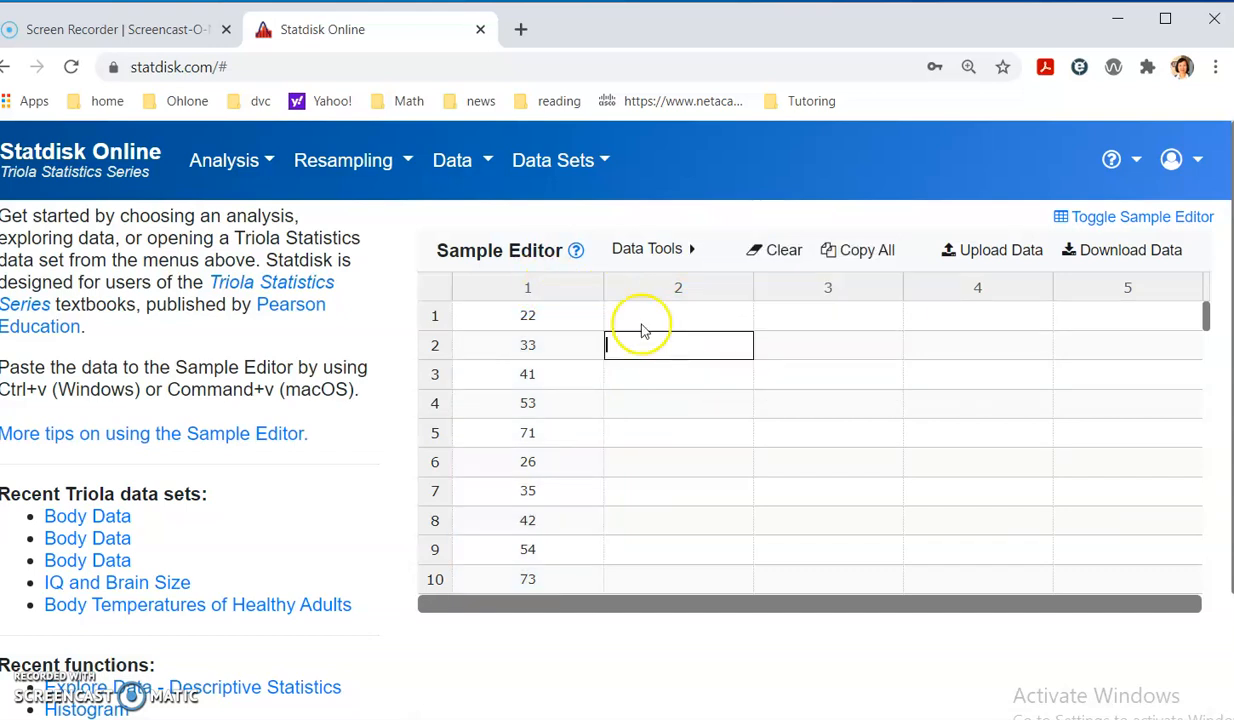
{"action": "mouse_move", "coordinate": [452, 160]}
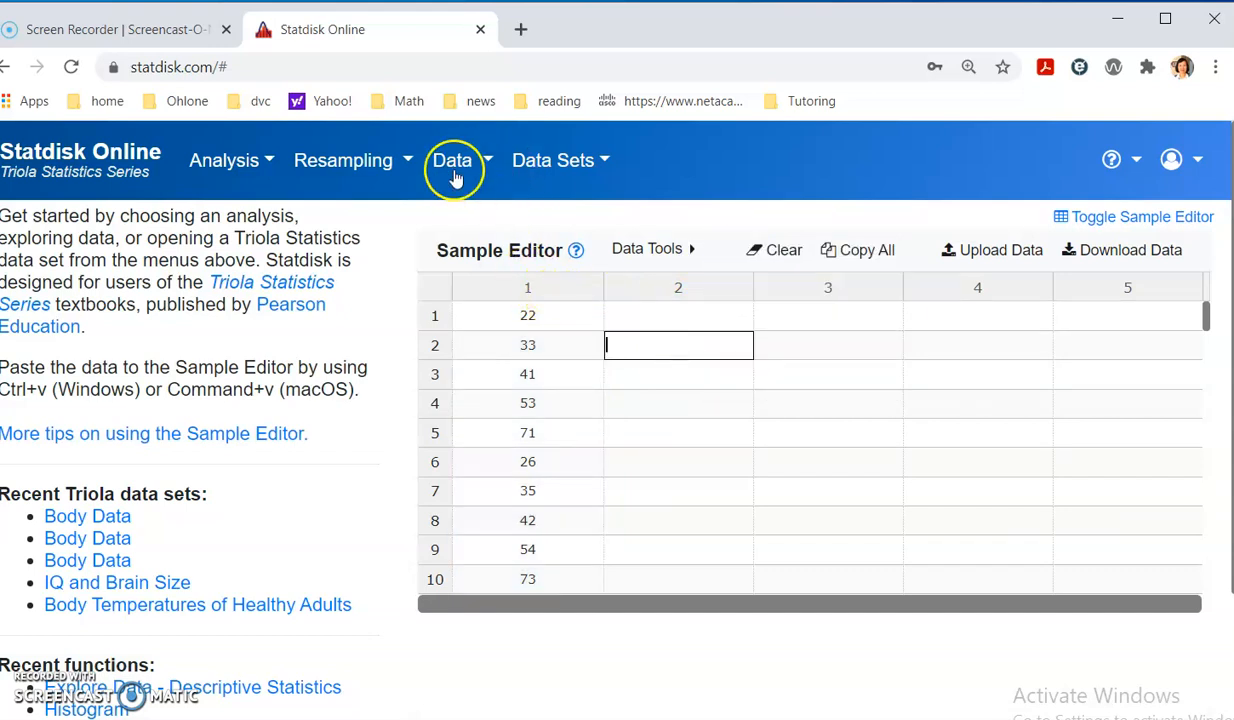
{"action": "left_click", "coordinate": [452, 160]}
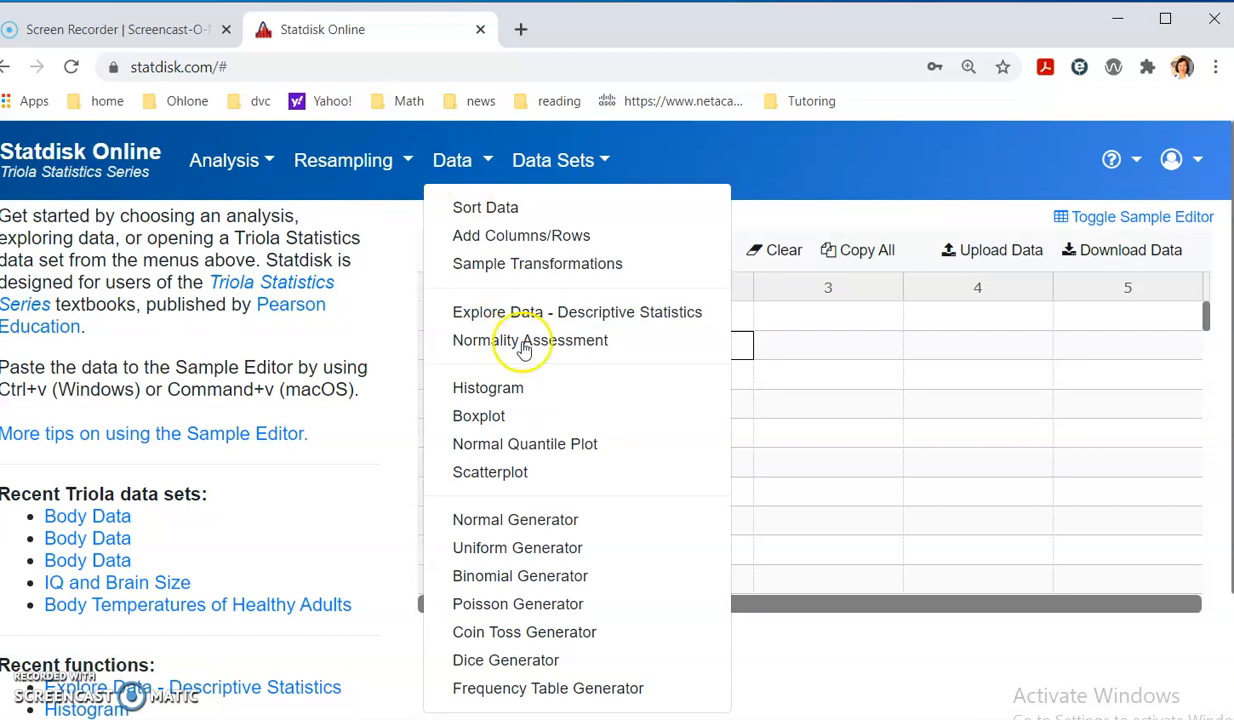
Step: Start a Statdisk histogram using column 1 as the data
{"action": "left_click", "coordinate": [488, 387]}
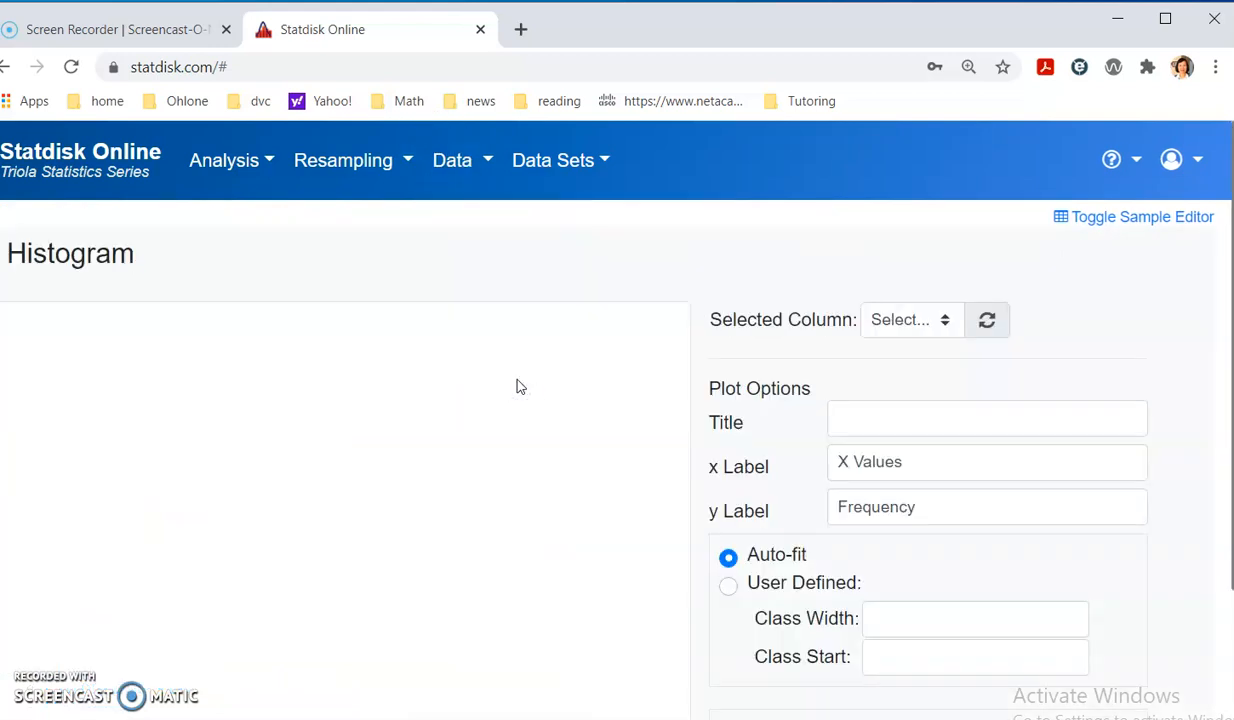
{"action": "mouse_move", "coordinate": [470, 345]}
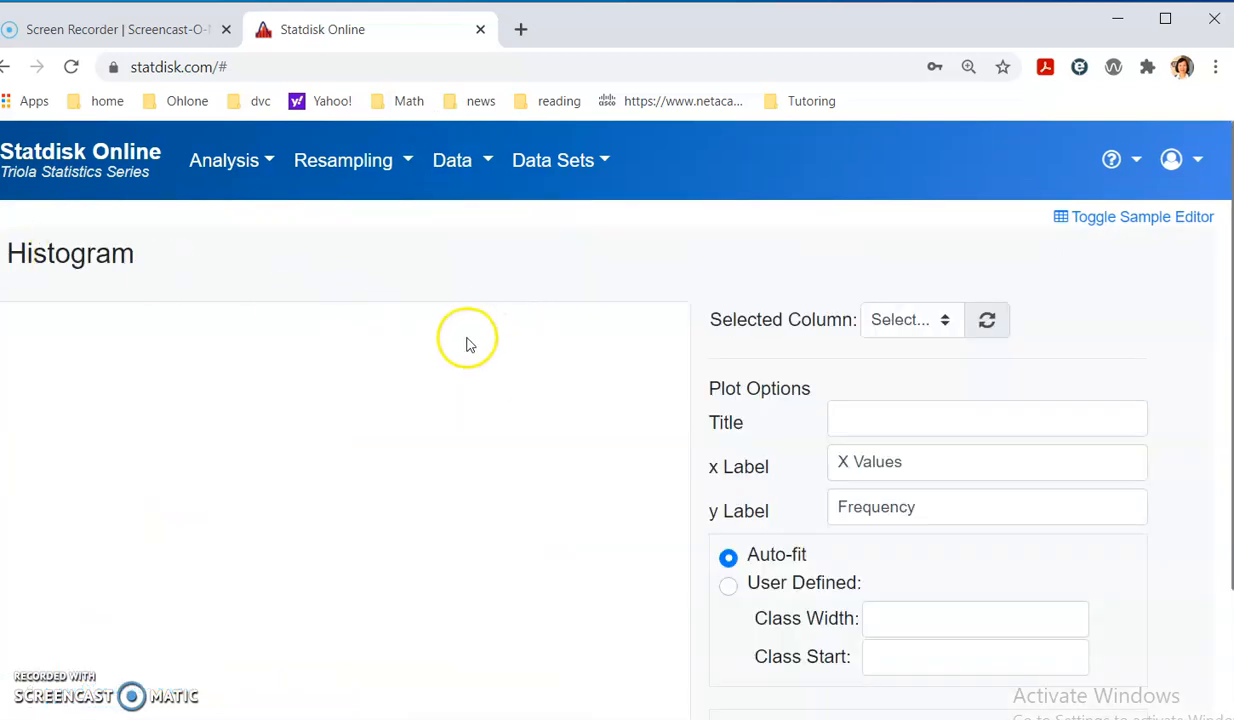
{"action": "mouse_move", "coordinate": [945, 320]}
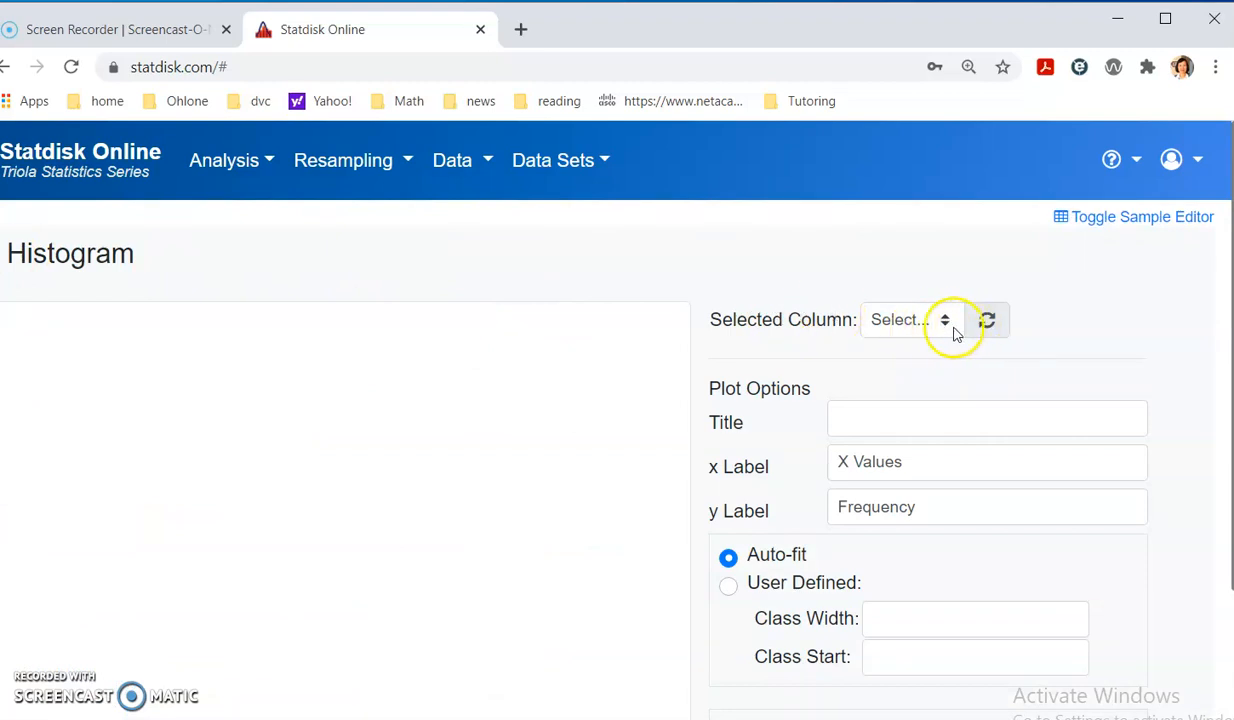
{"action": "left_click", "coordinate": [910, 319]}
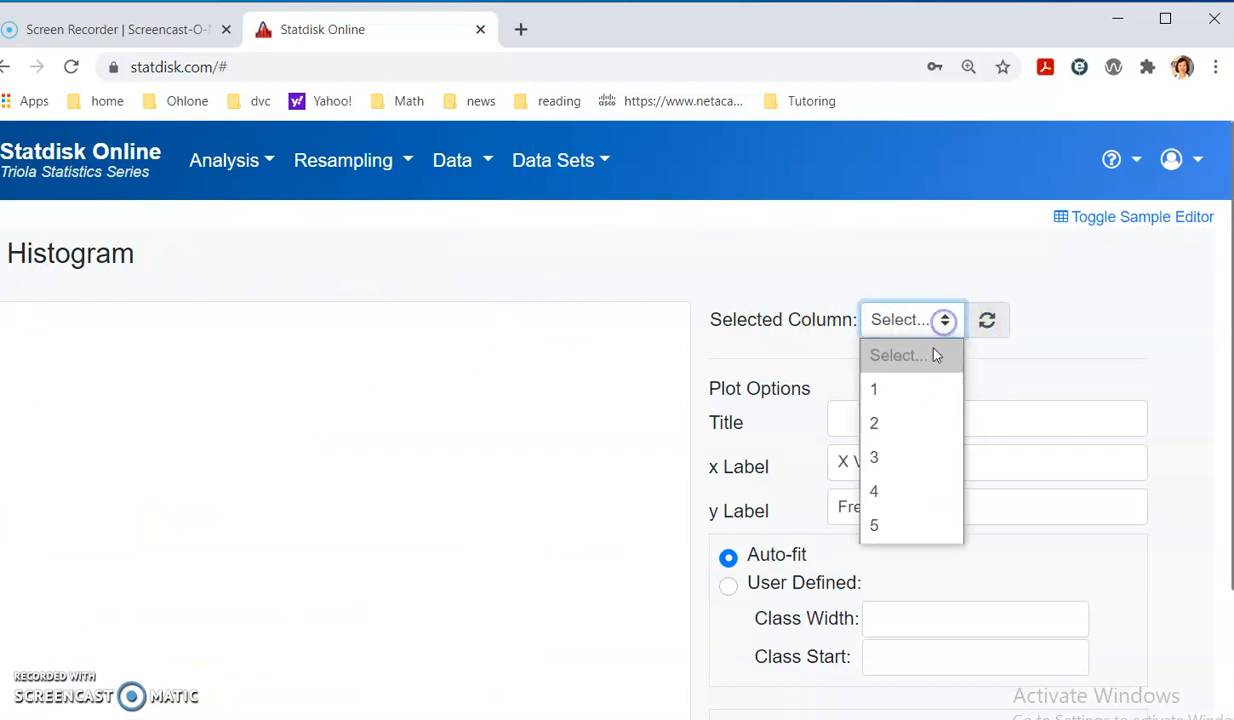
{"action": "left_click", "coordinate": [873, 389]}
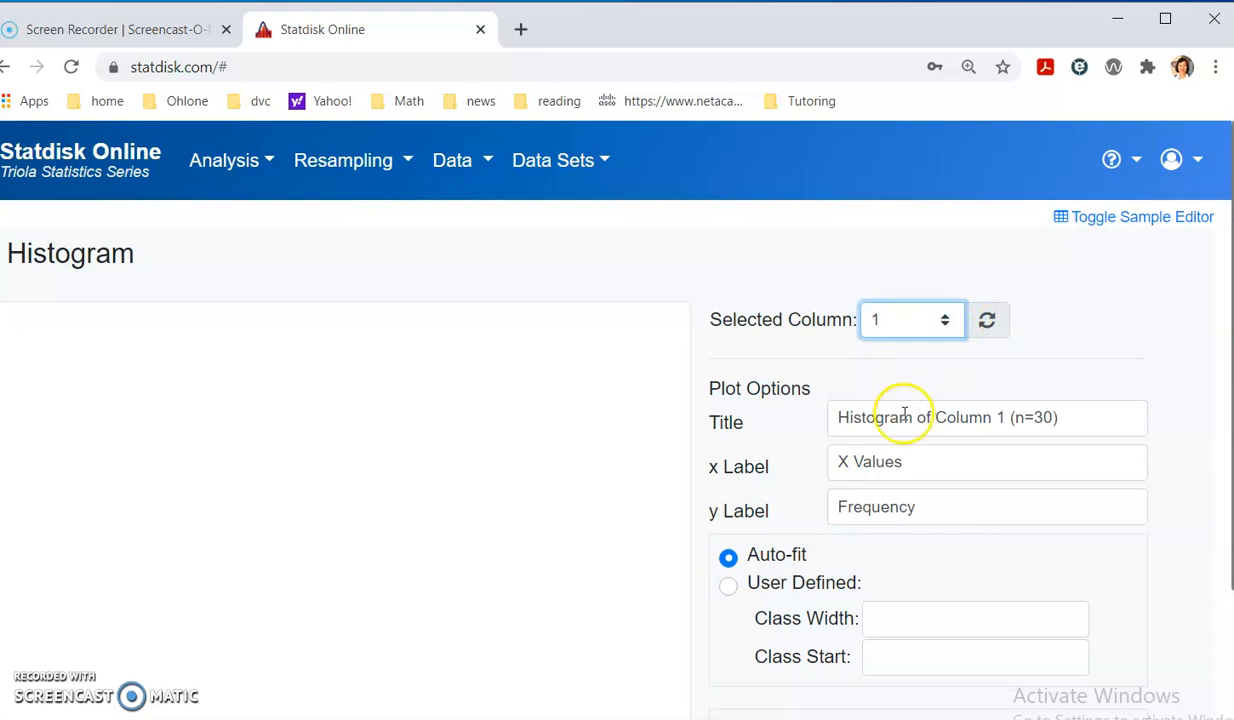
{"action": "scroll", "scroll_direction": "down", "scroll_amount": 3}
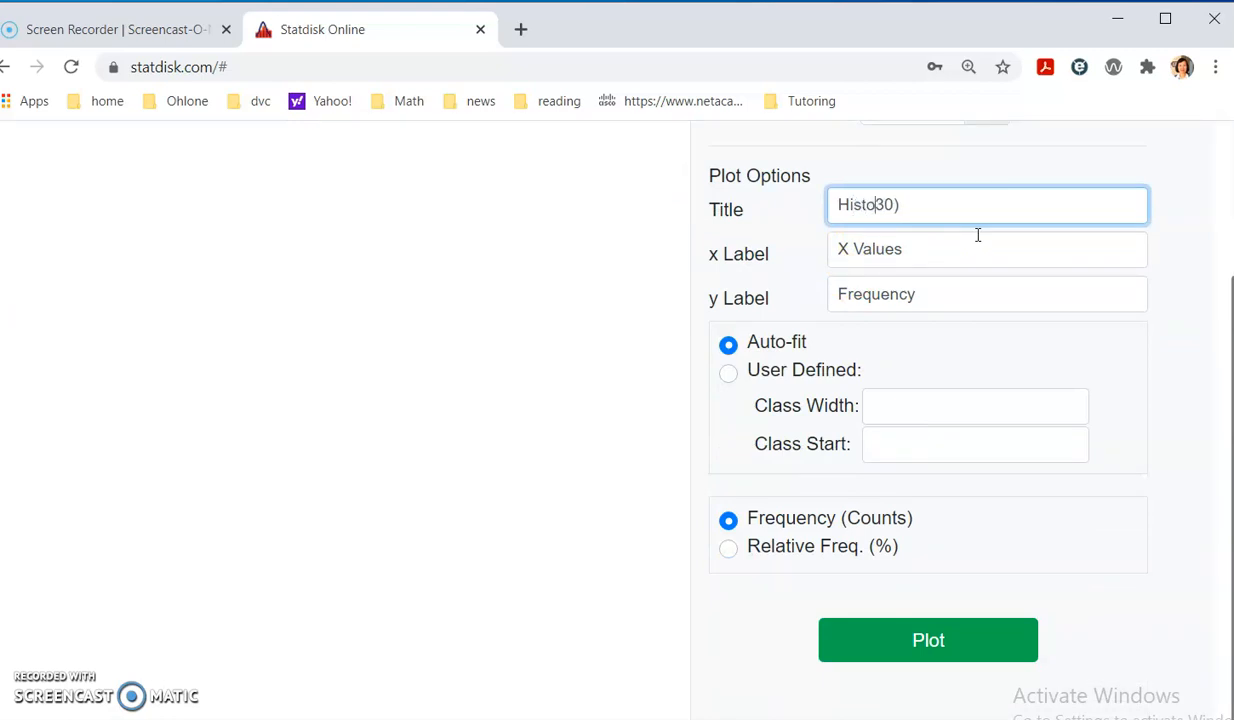
Step: Title it 'Histogram of commute time', x label 'commute time (min)', with user-defined classes
{"action": "key", "text": "Backspace"}
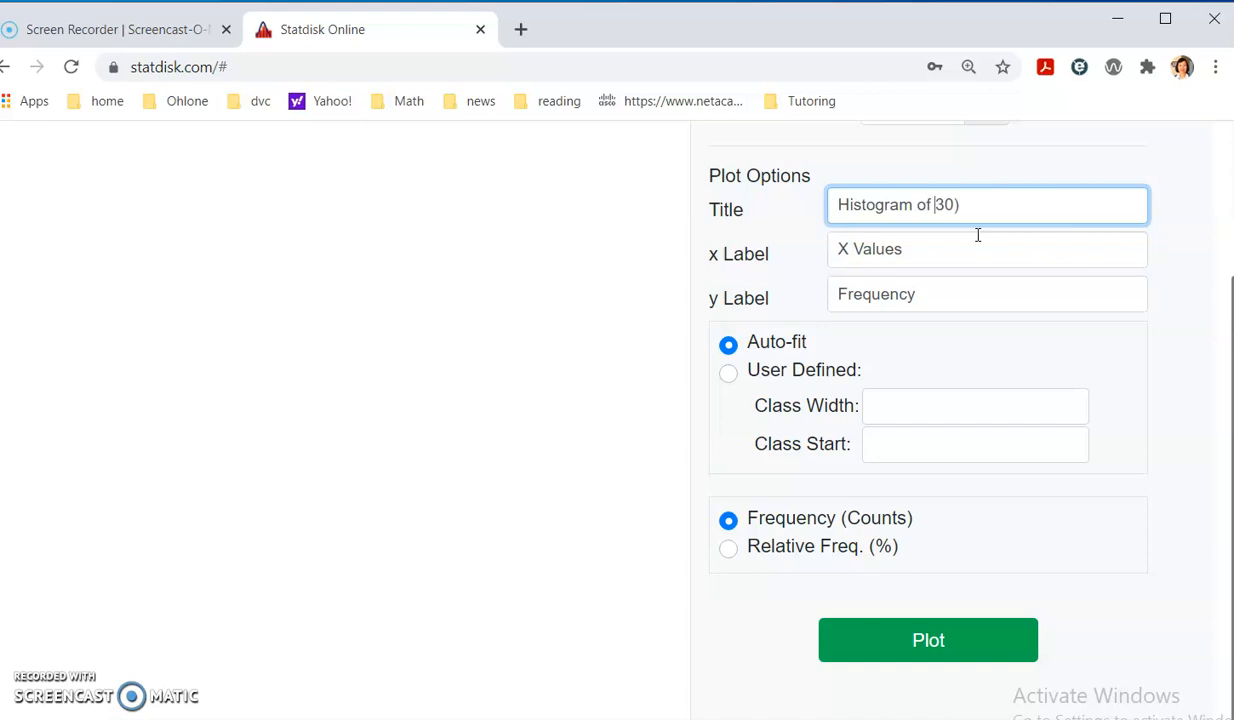
{"action": "type", "text": "commute time"}
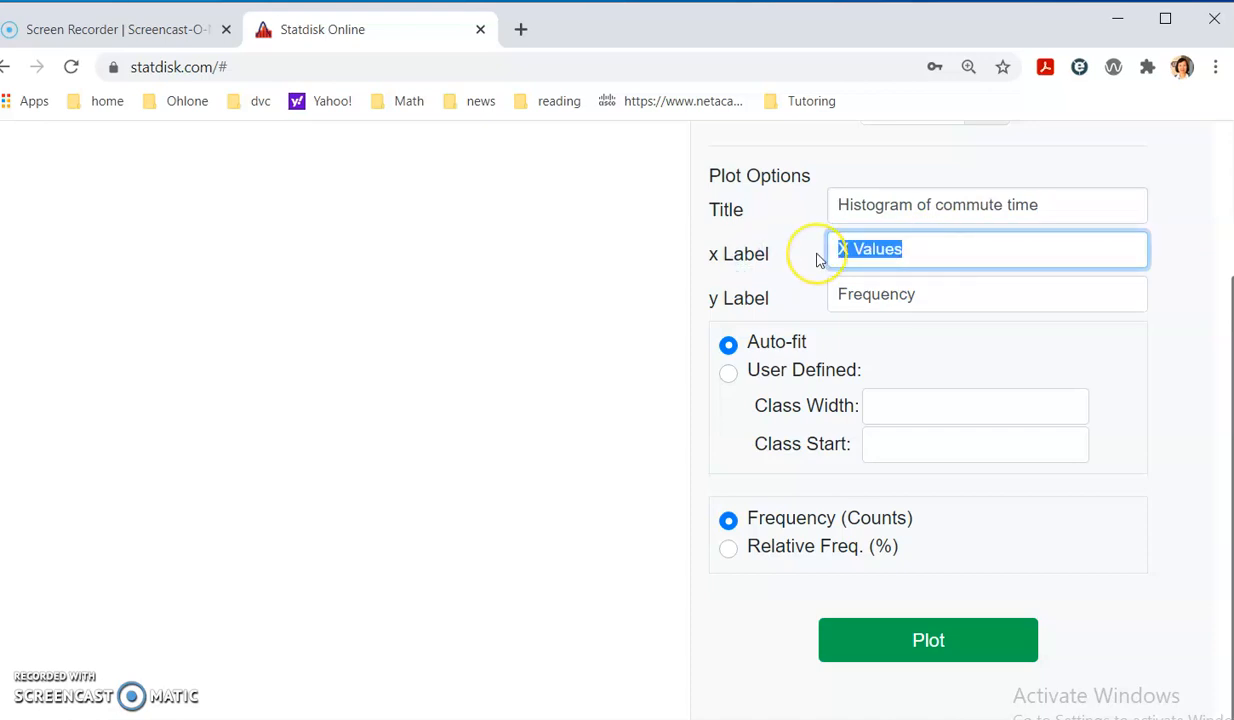
{"action": "type", "text": "commute time ("}
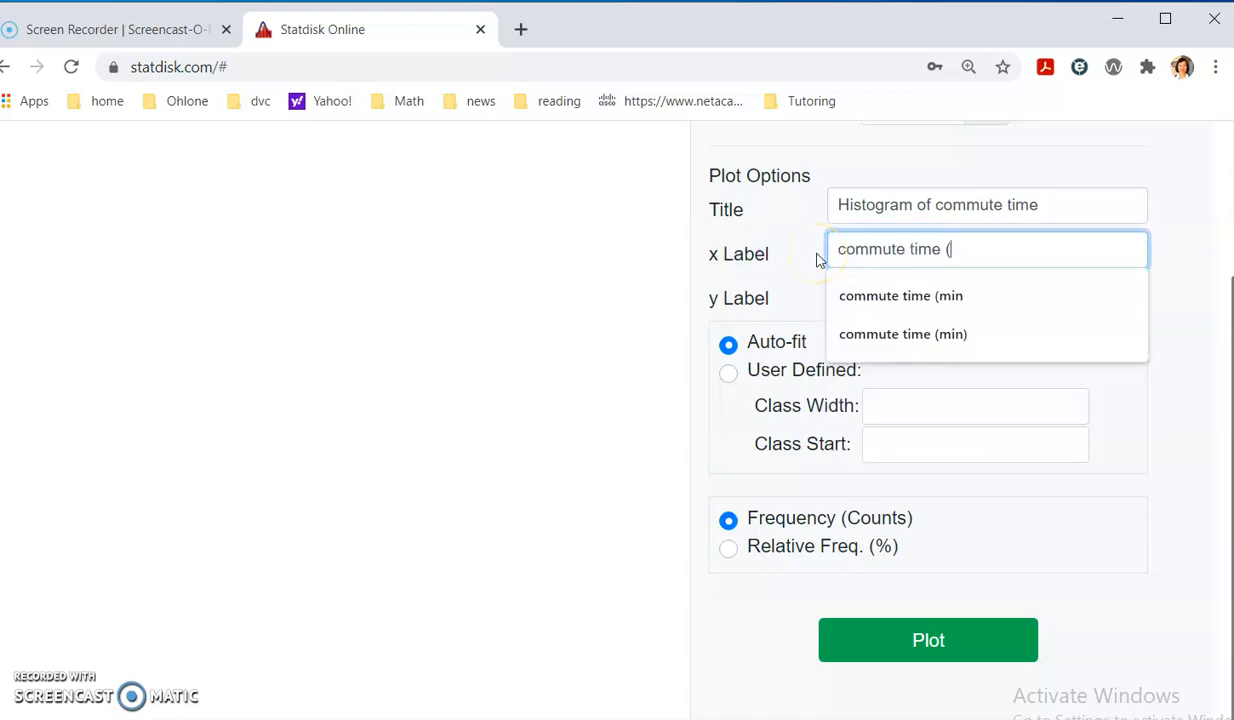
{"action": "left_click", "coordinate": [901, 295]}
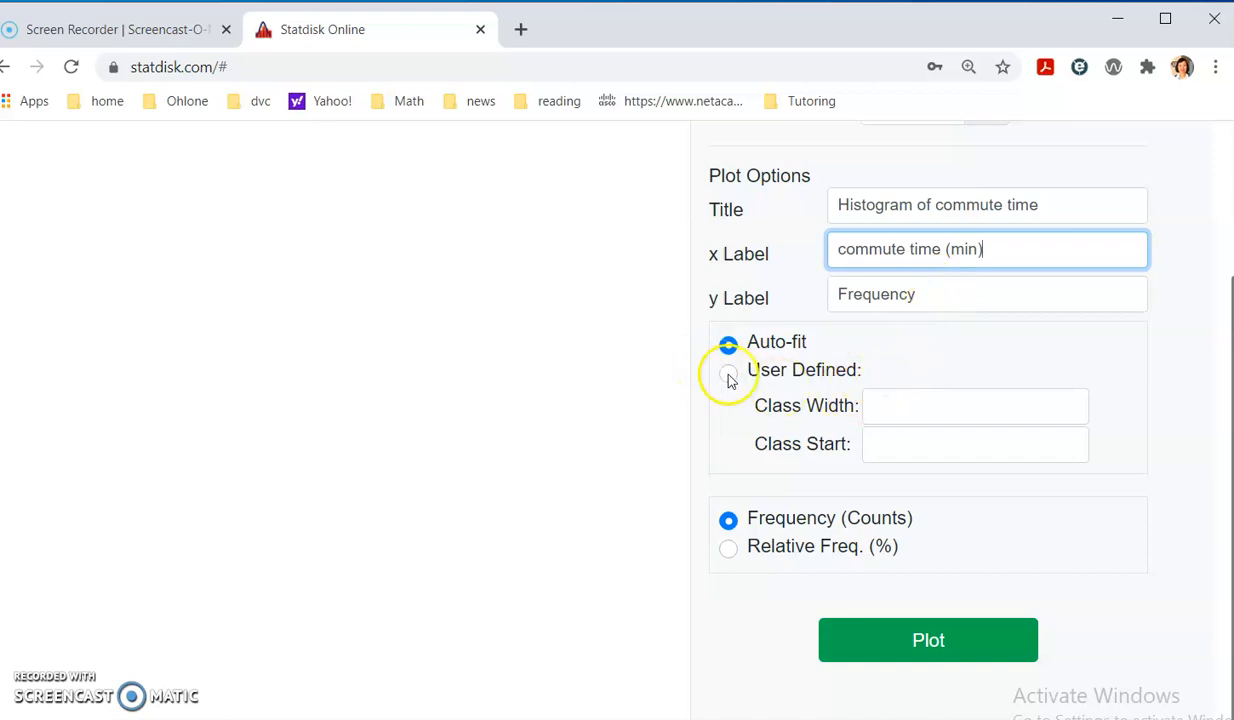
{"action": "left_click", "coordinate": [728, 373]}
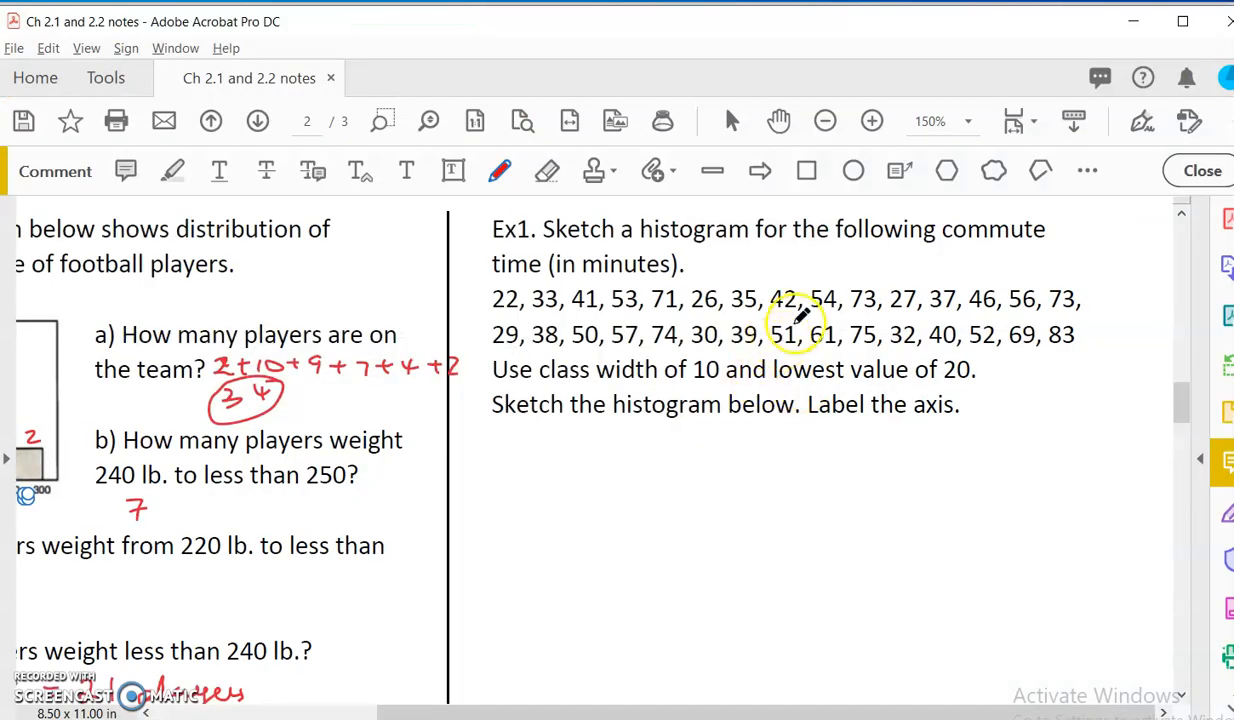
{"action": "scroll", "scroll_direction": "down", "scroll_amount": 3}
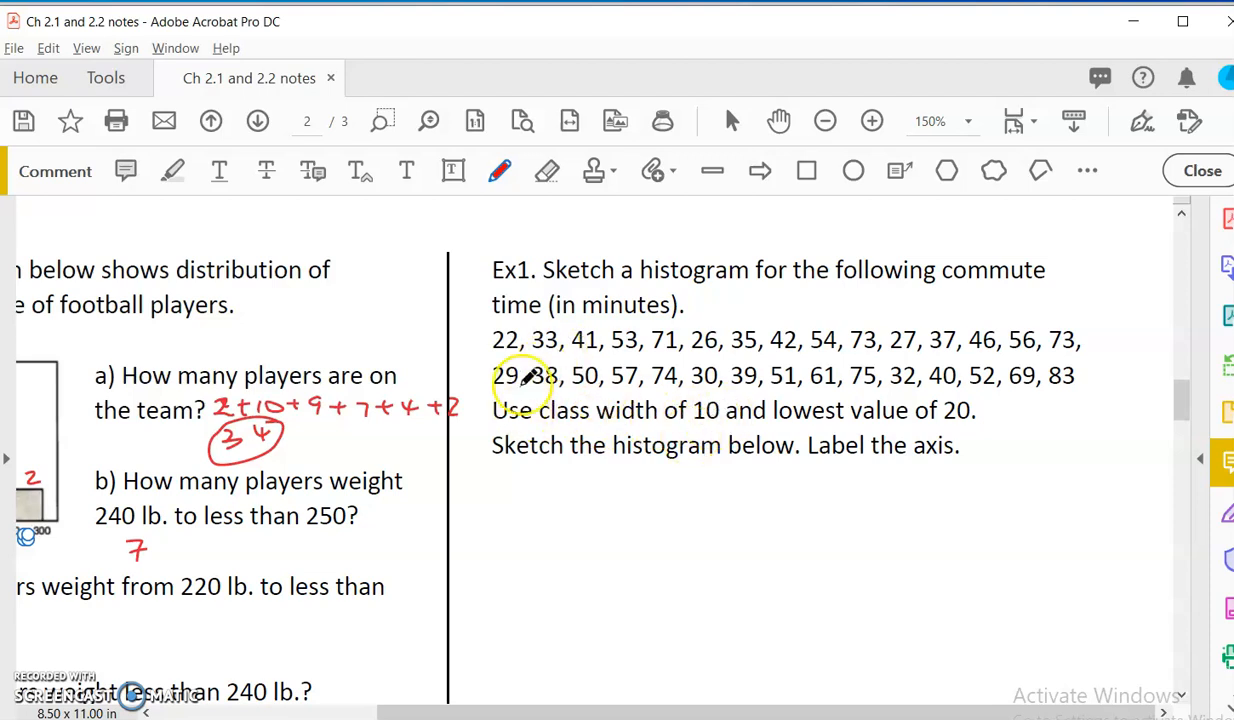
{"action": "mouse_move", "coordinate": [540, 490]}
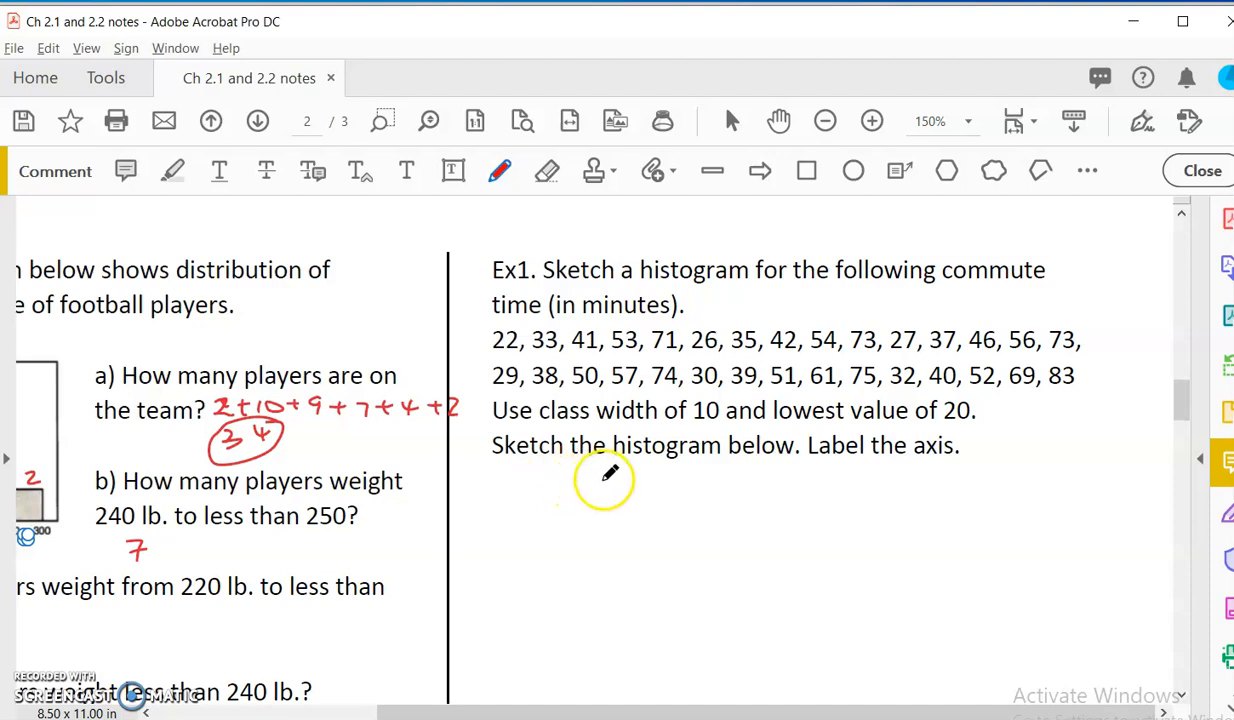
{"action": "mouse_move", "coordinate": [975, 425]}
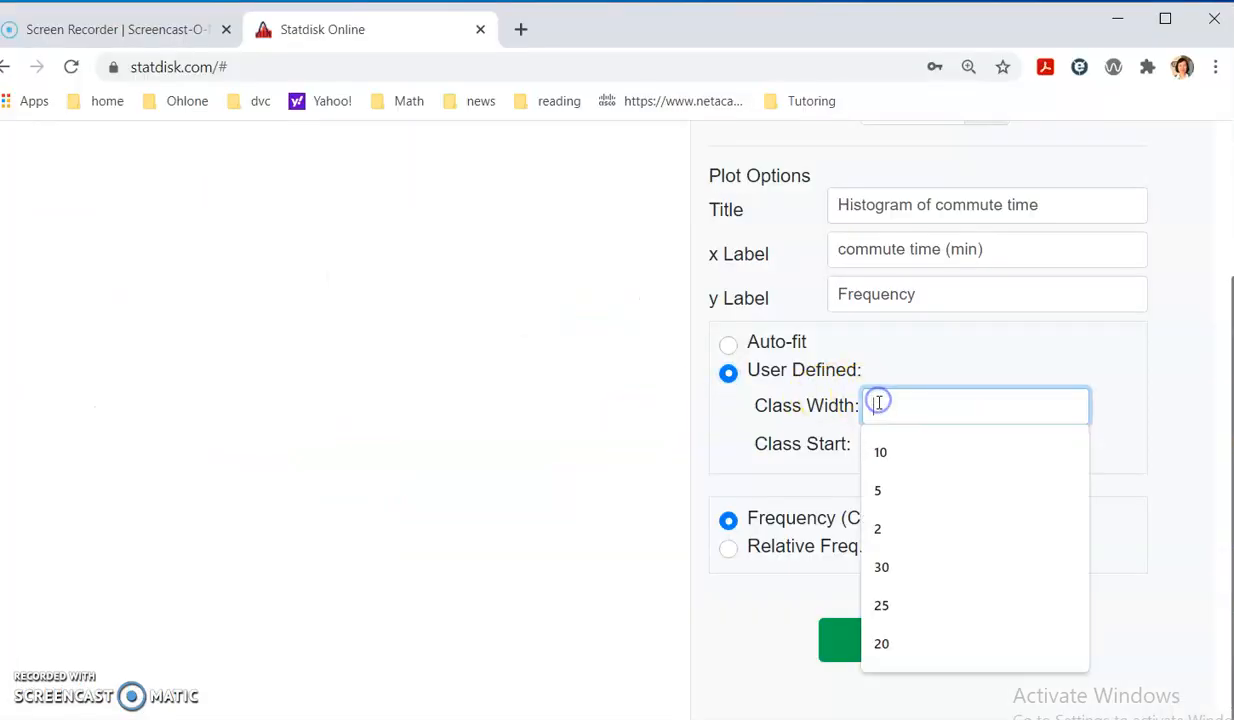
Step: Plot the commute-time histogram with class width 10 starting at 20
{"action": "left_click", "coordinate": [880, 451]}
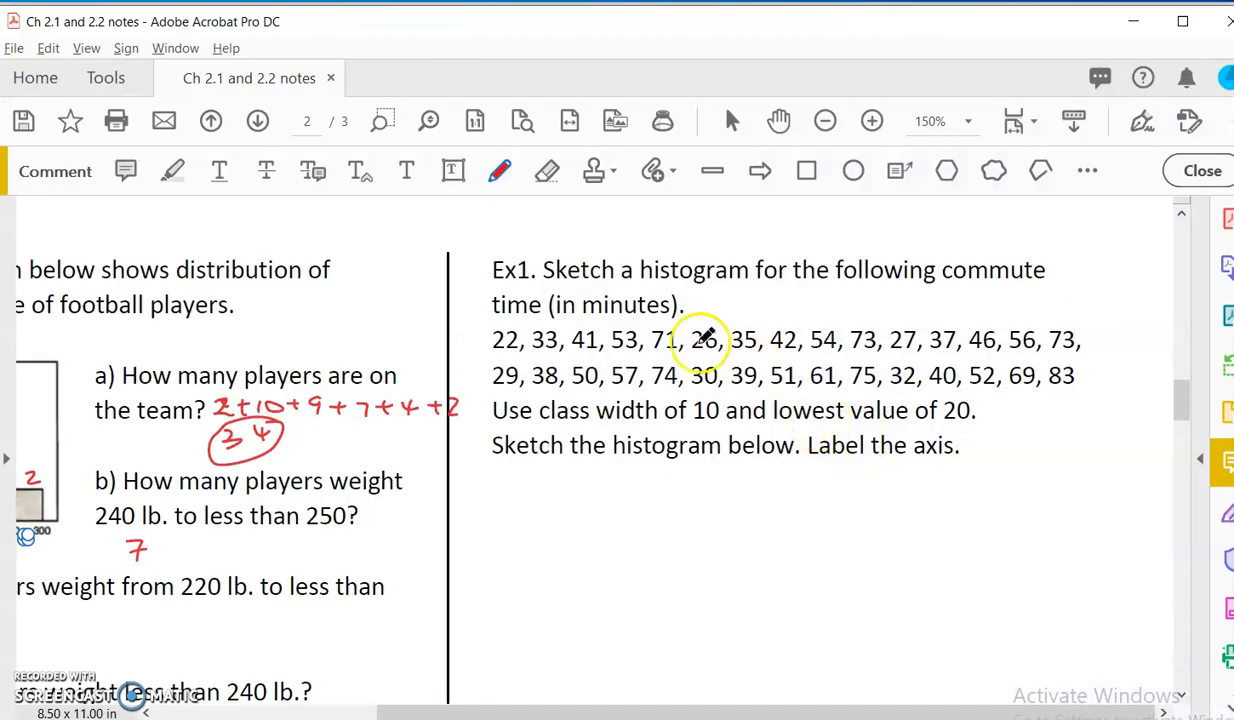
{"action": "mouse_move", "coordinate": [485, 335]}
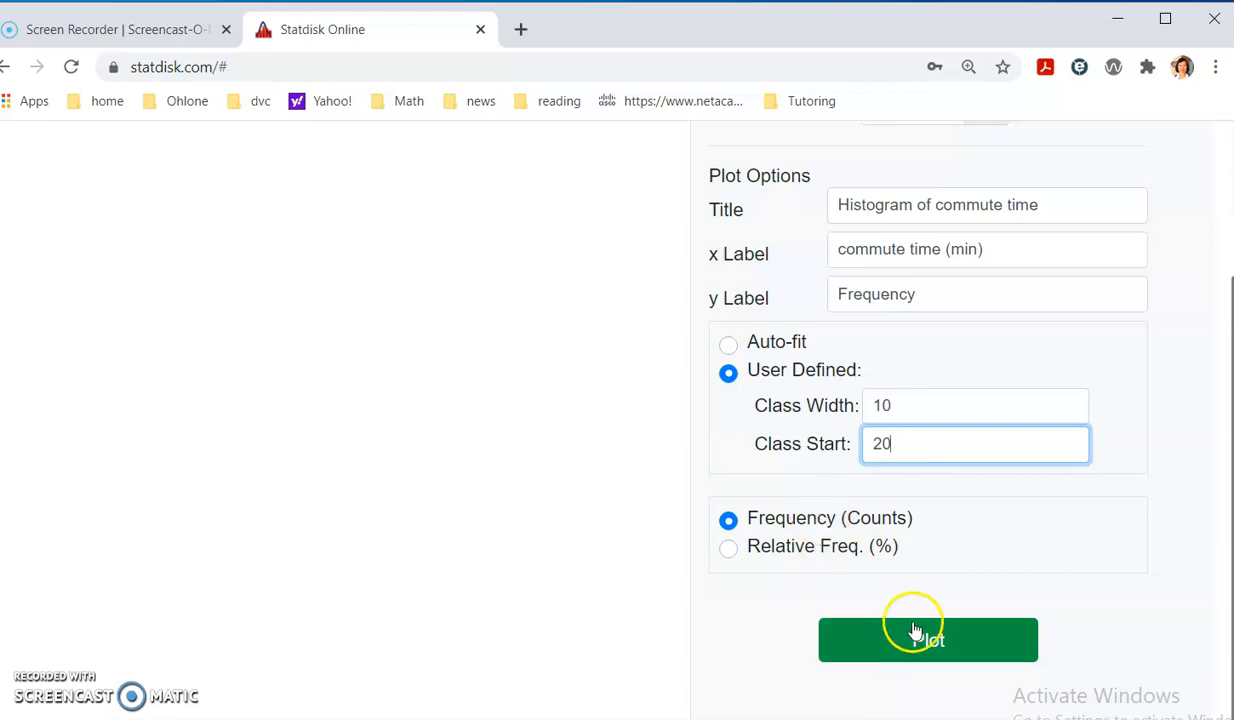
{"action": "left_click", "coordinate": [927, 640]}
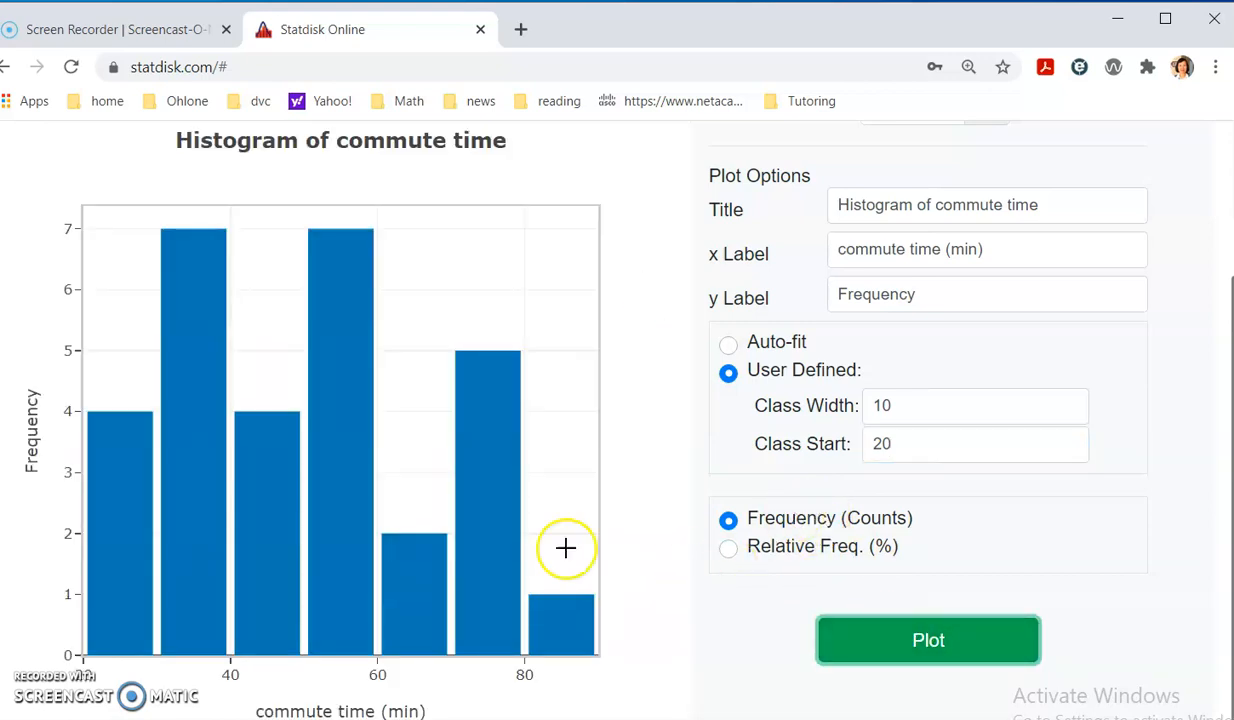
{"action": "mouse_move", "coordinate": [610, 517]}
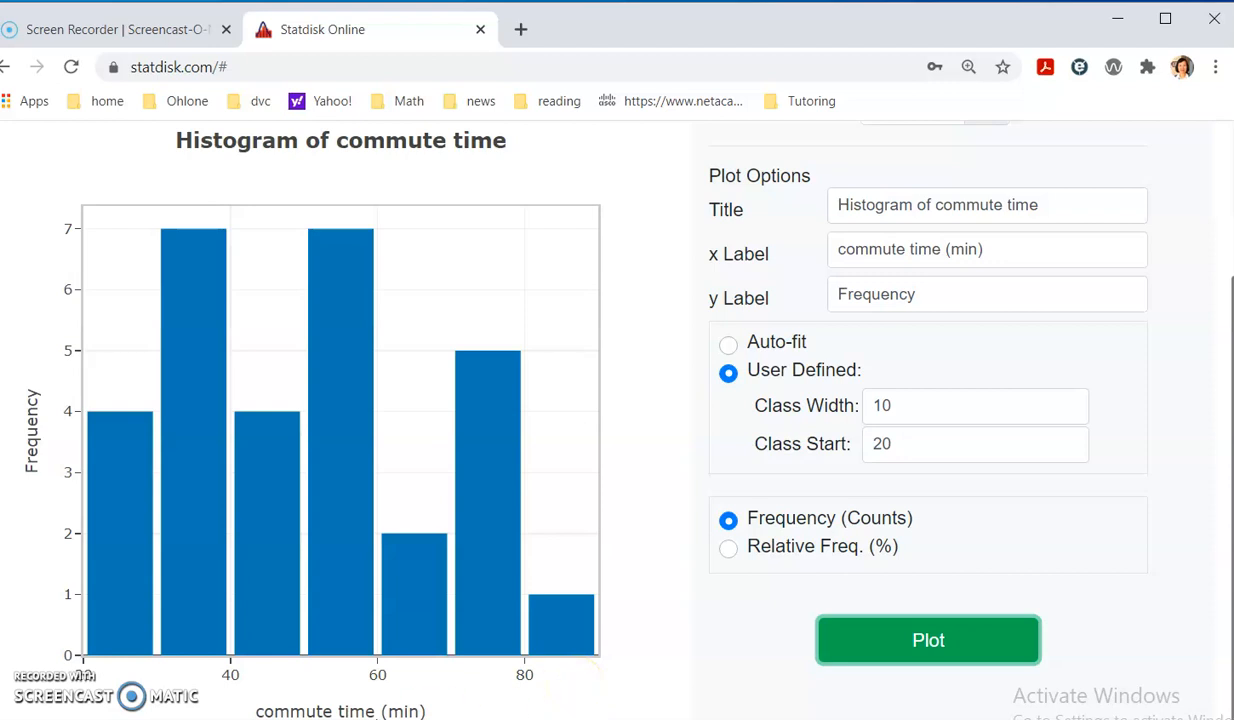
{"action": "mouse_move", "coordinate": [560, 695]}
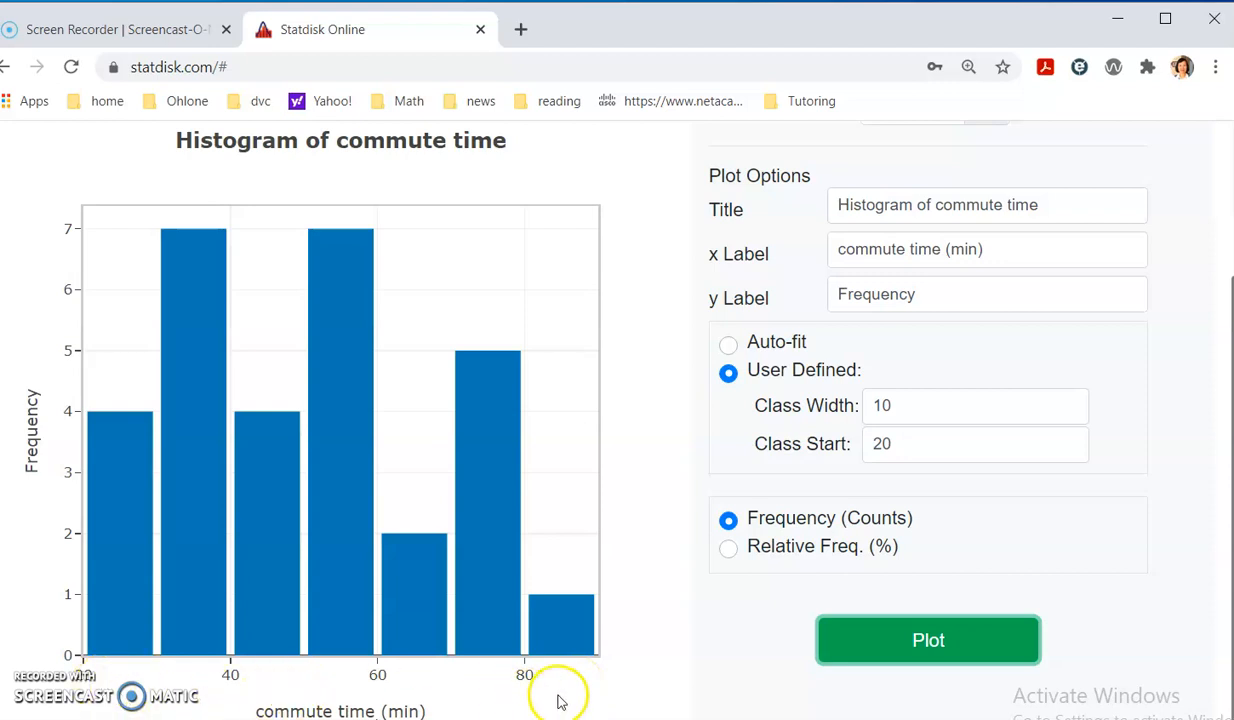
{"action": "mouse_move", "coordinate": [88, 663]}
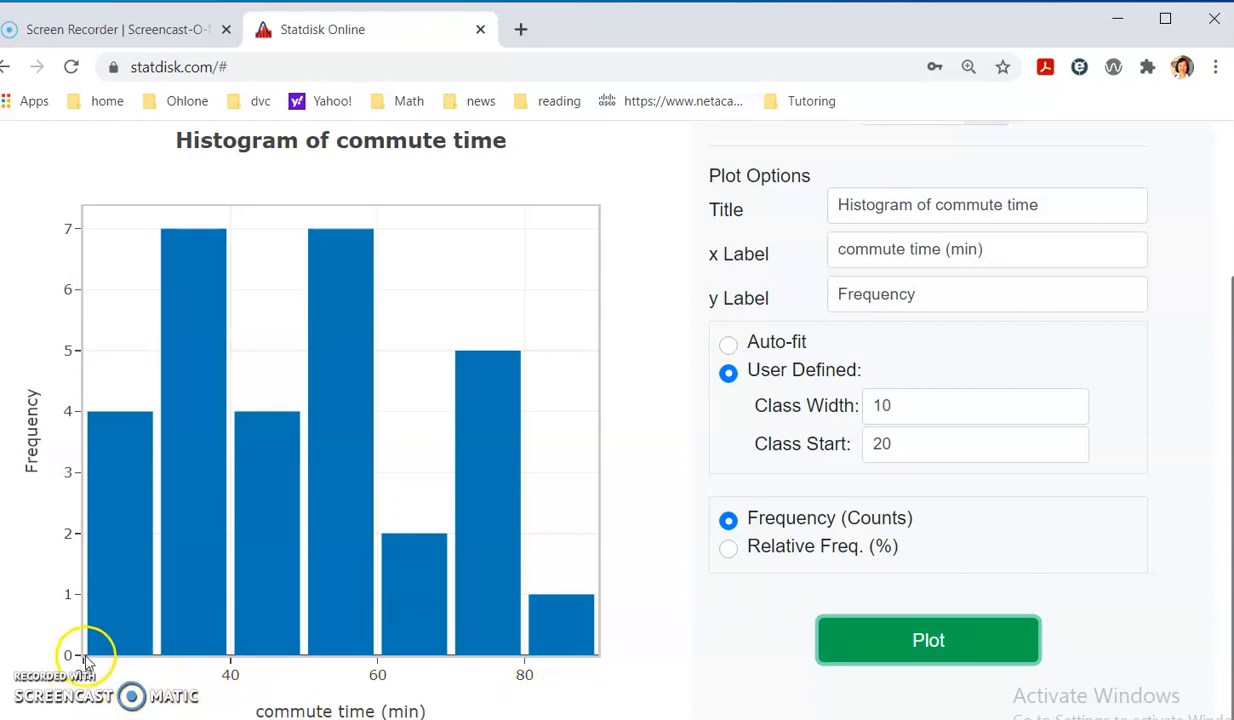
{"action": "mouse_move", "coordinate": [112, 587]}
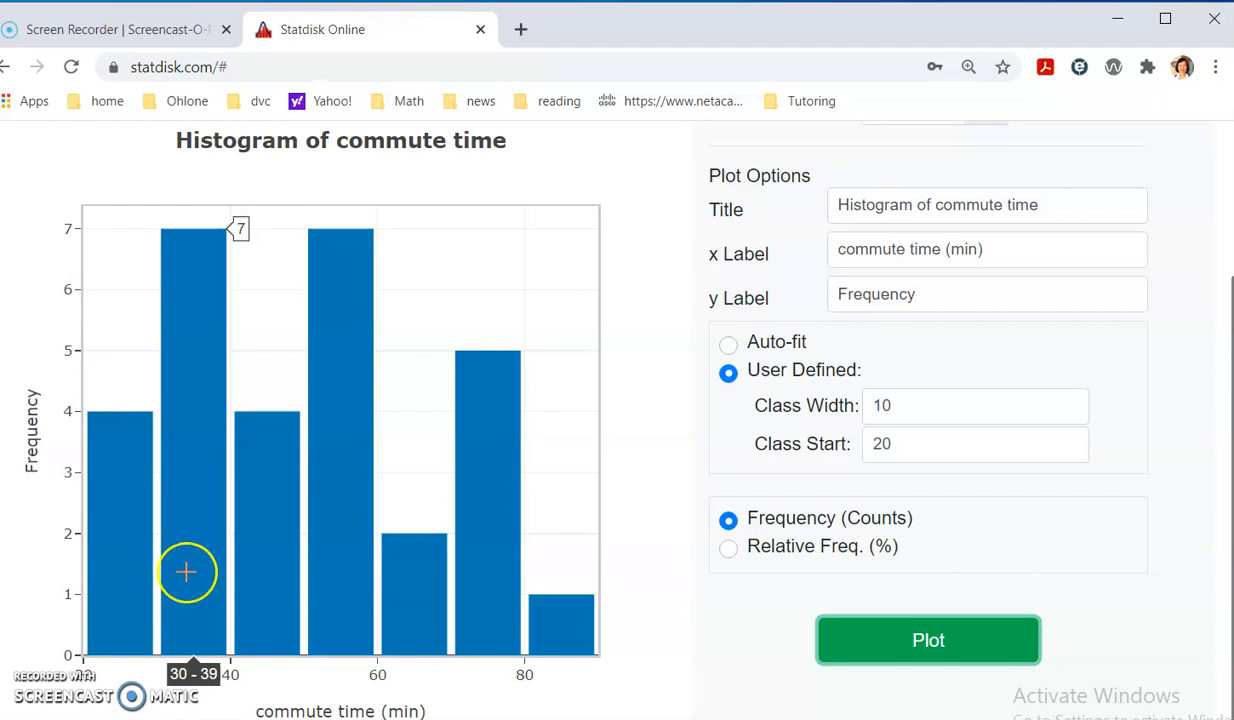
{"action": "mouse_move", "coordinate": [437, 672]}
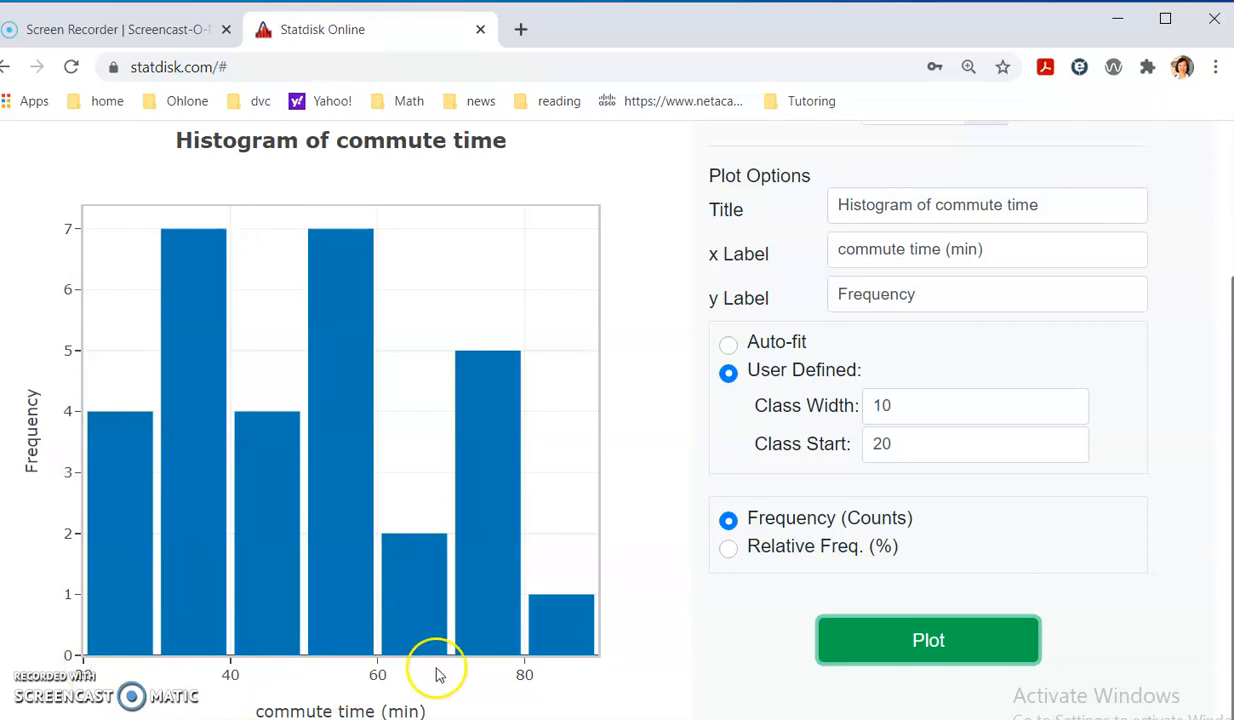
{"action": "mouse_move", "coordinate": [808, 571]}
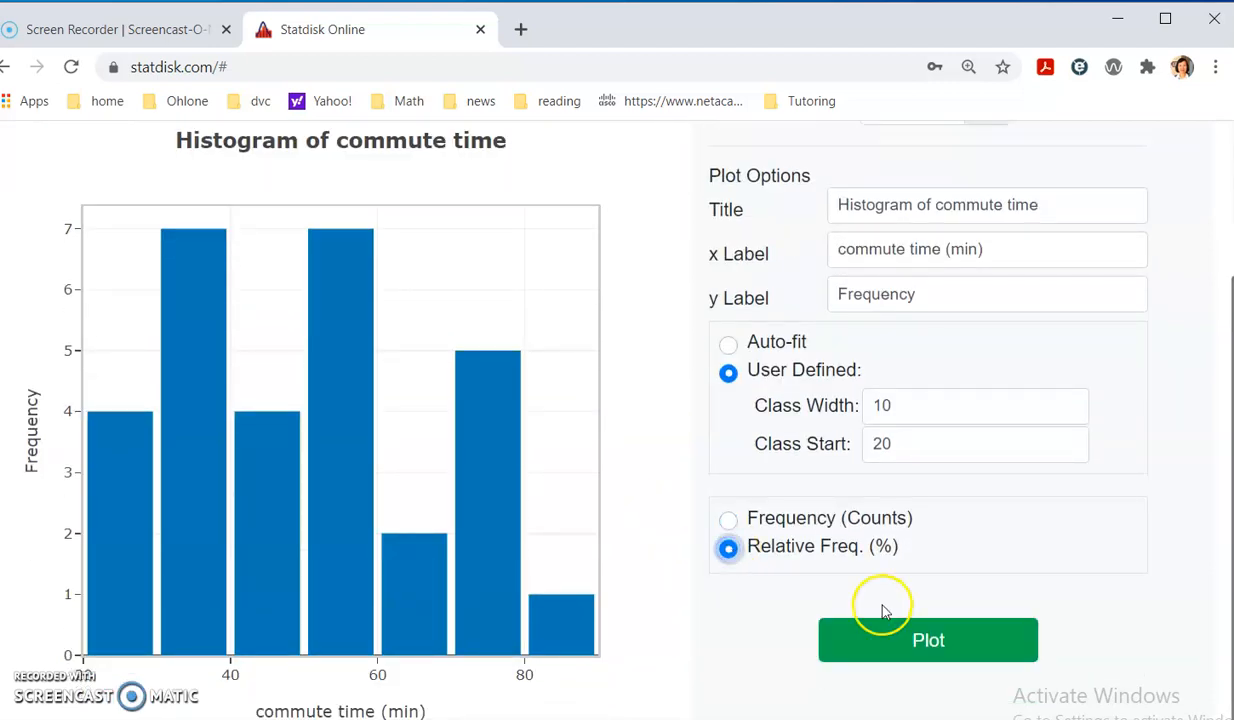
{"action": "mouse_move", "coordinate": [86, 238]}
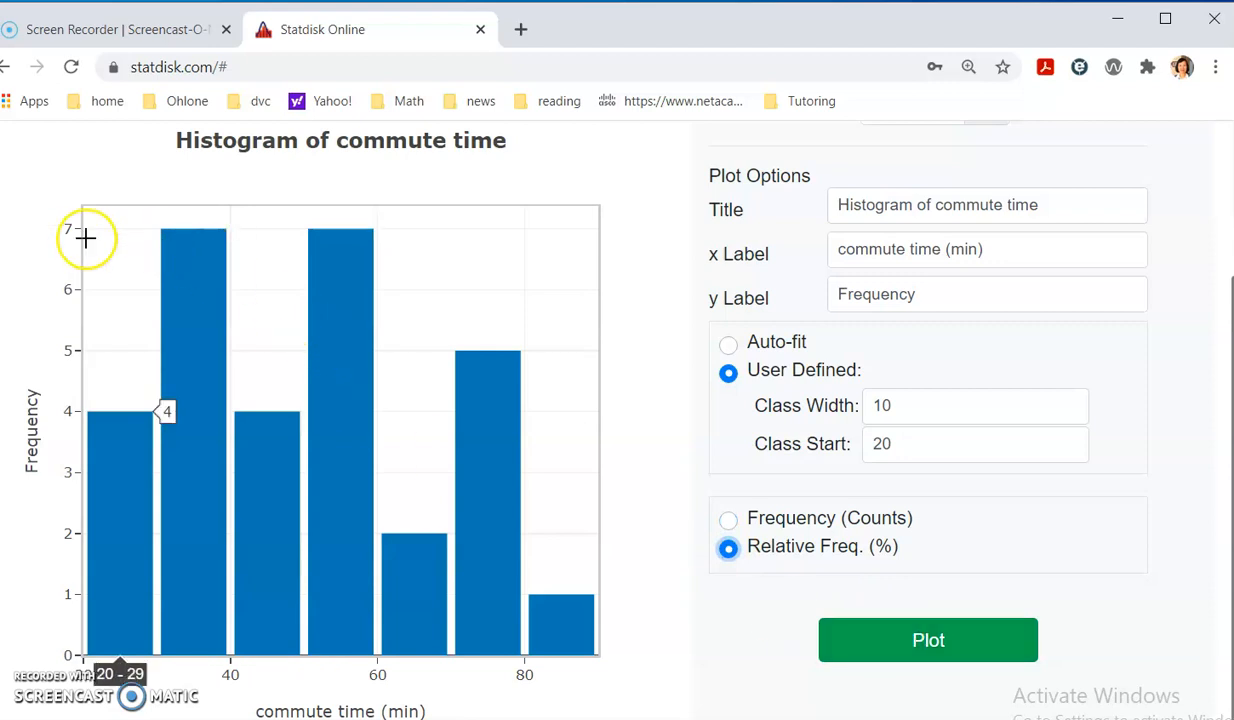
Step: Replot the commute-time histogram as relative frequencies, then as frequency counts
{"action": "left_click", "coordinate": [927, 640]}
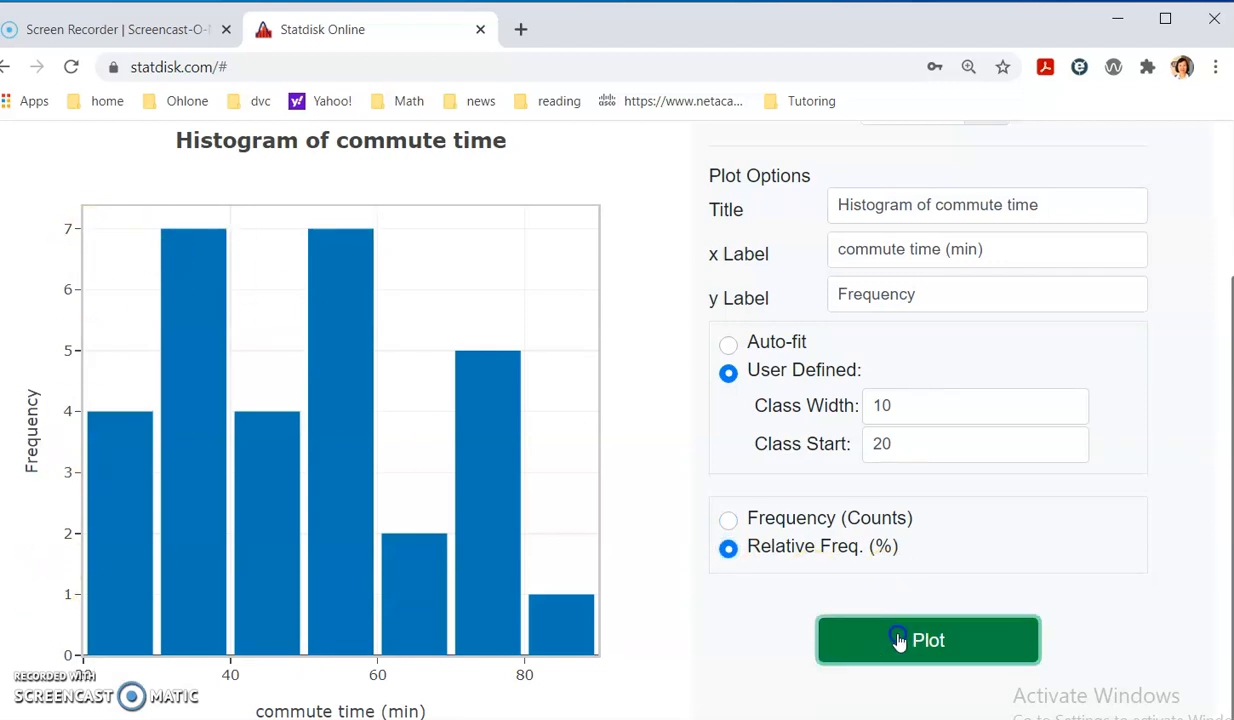
{"action": "left_click", "coordinate": [927, 640]}
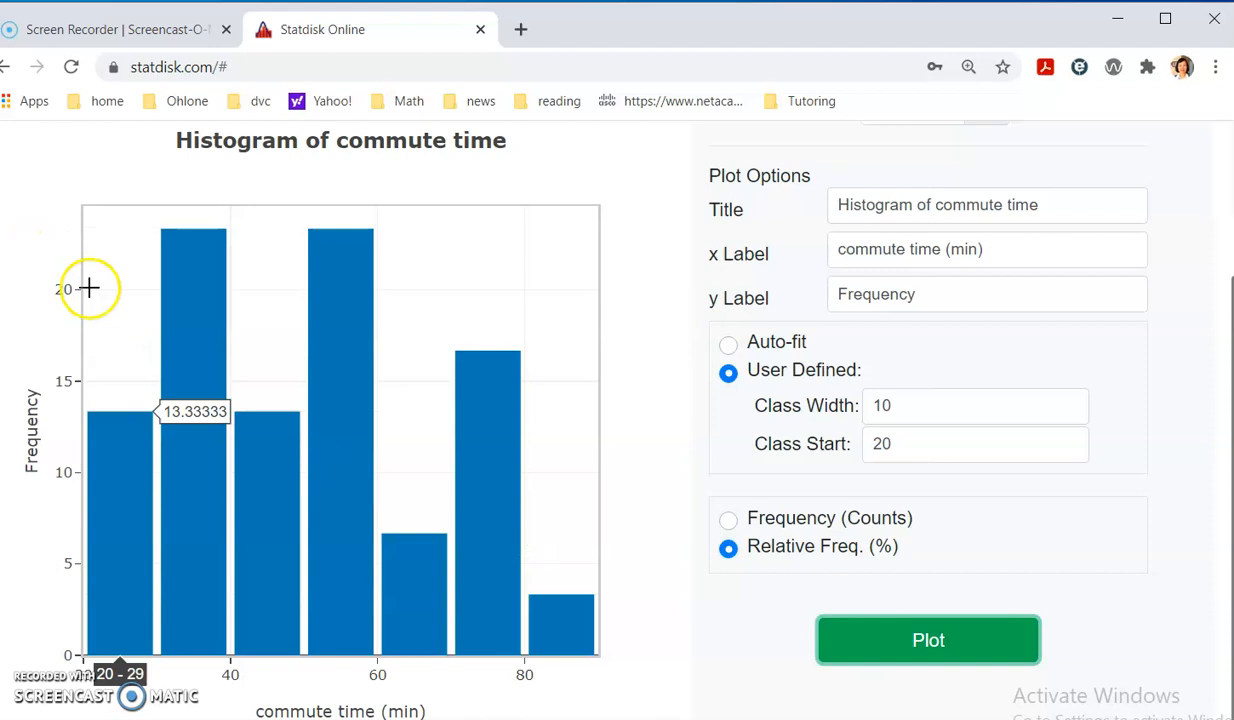
{"action": "mouse_move", "coordinate": [88, 403]}
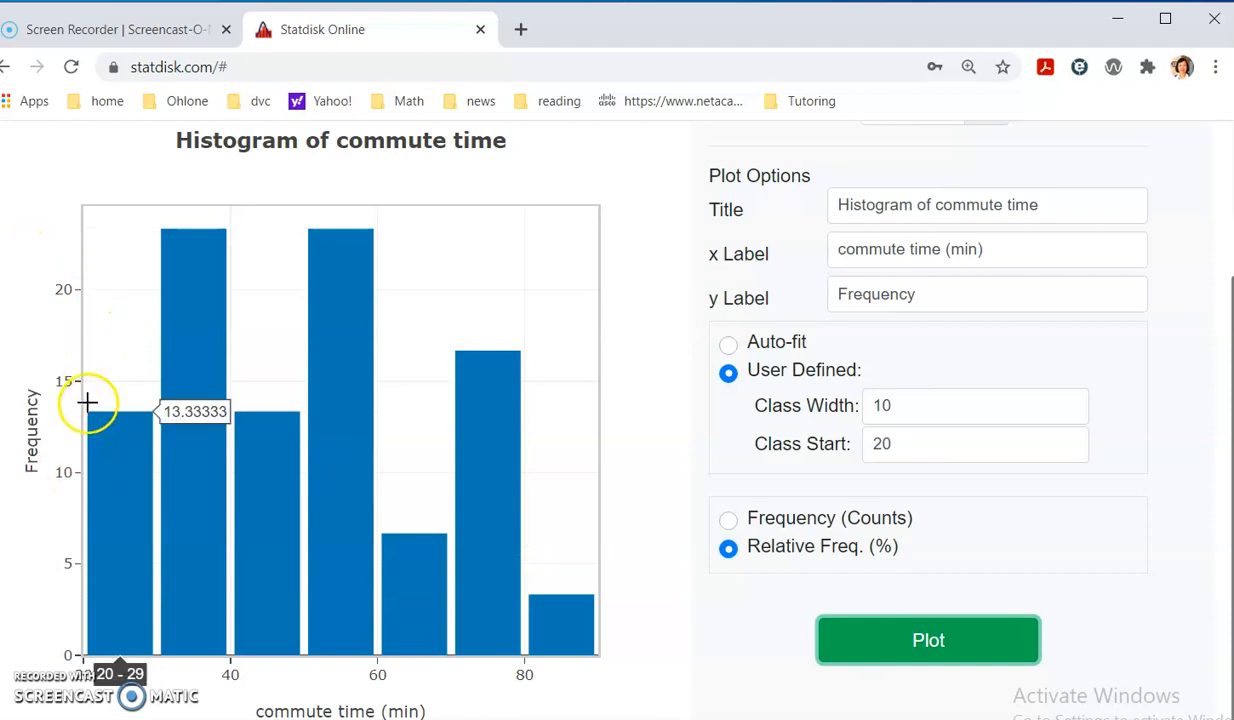
{"action": "mouse_move", "coordinate": [135, 597]}
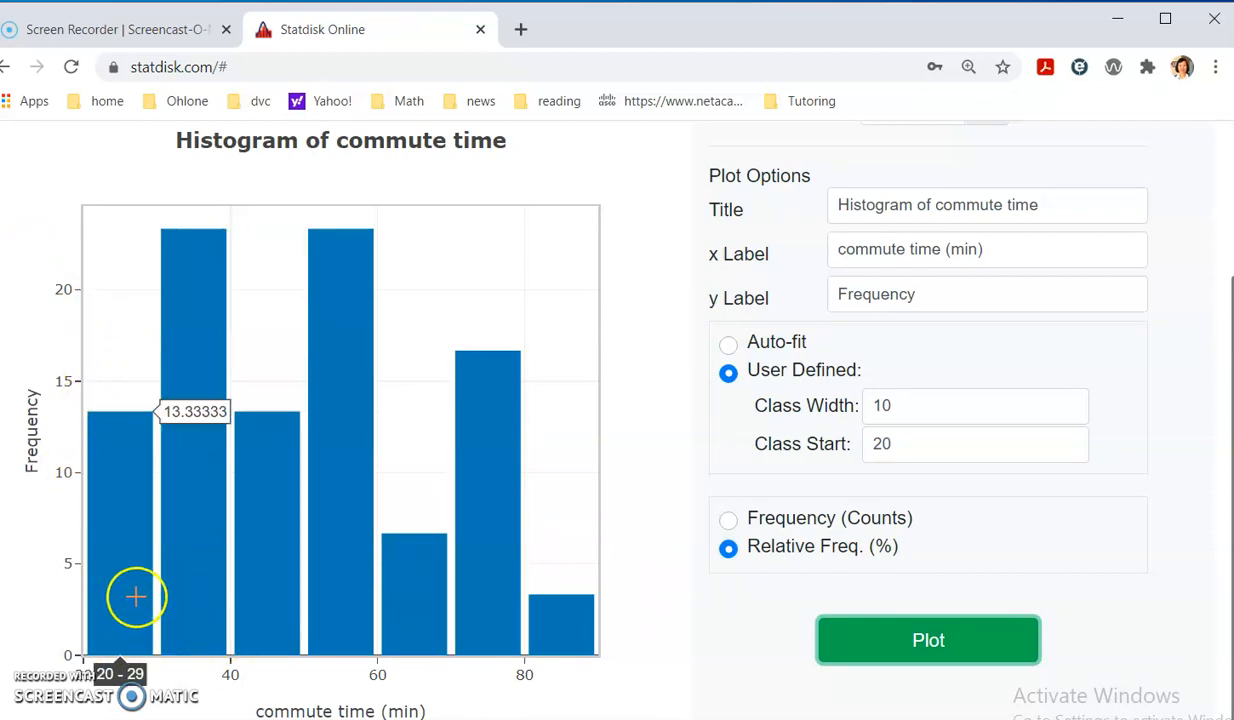
{"action": "mouse_move", "coordinate": [193, 586]}
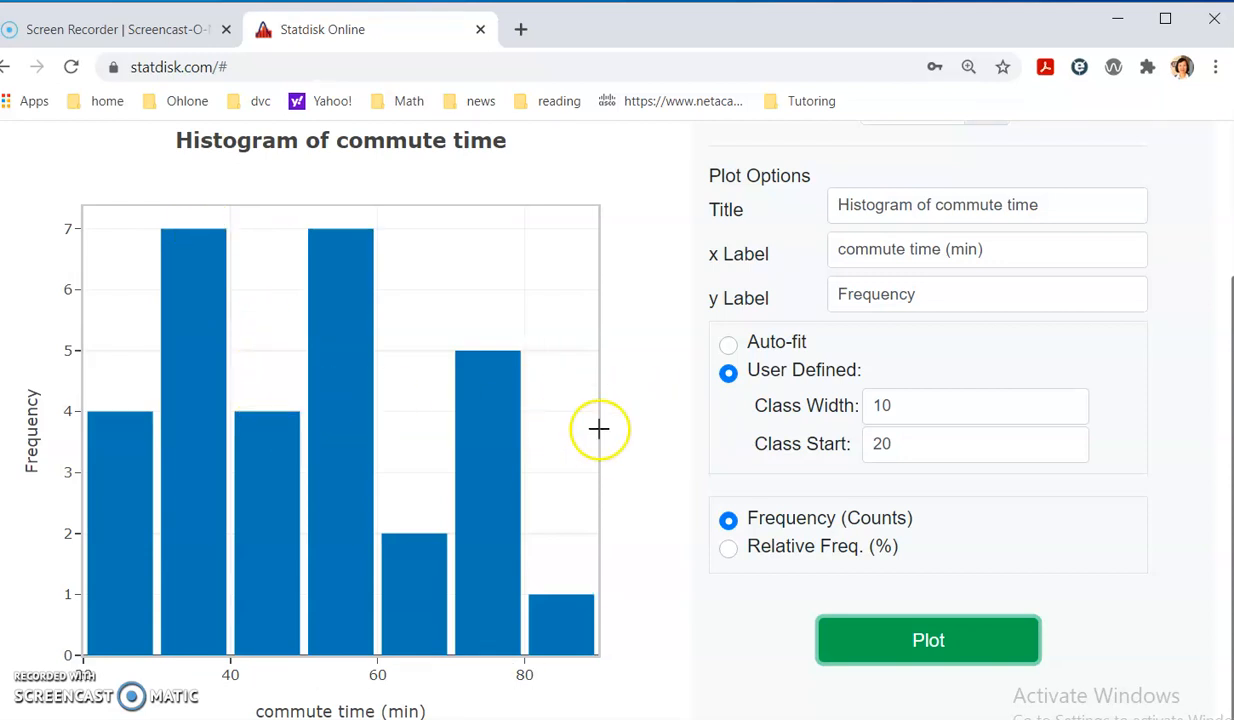
{"action": "mouse_move", "coordinate": [785, 460]}
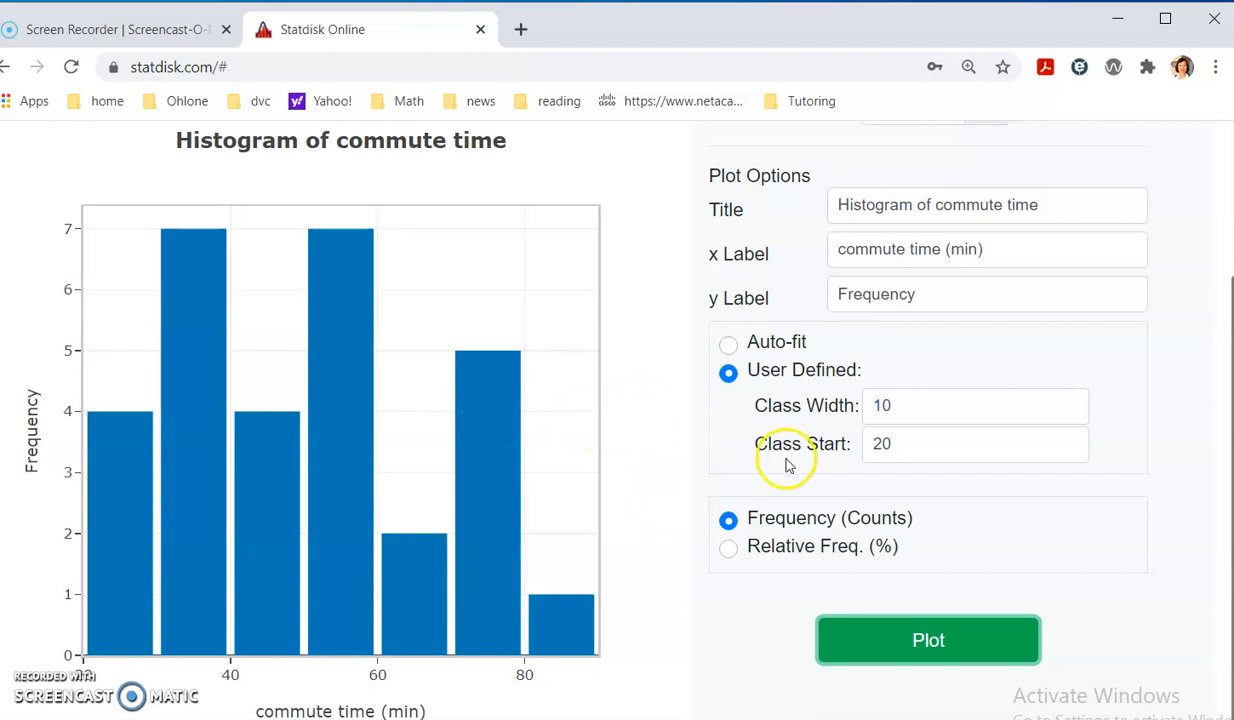
{"action": "mouse_move", "coordinate": [857, 390]}
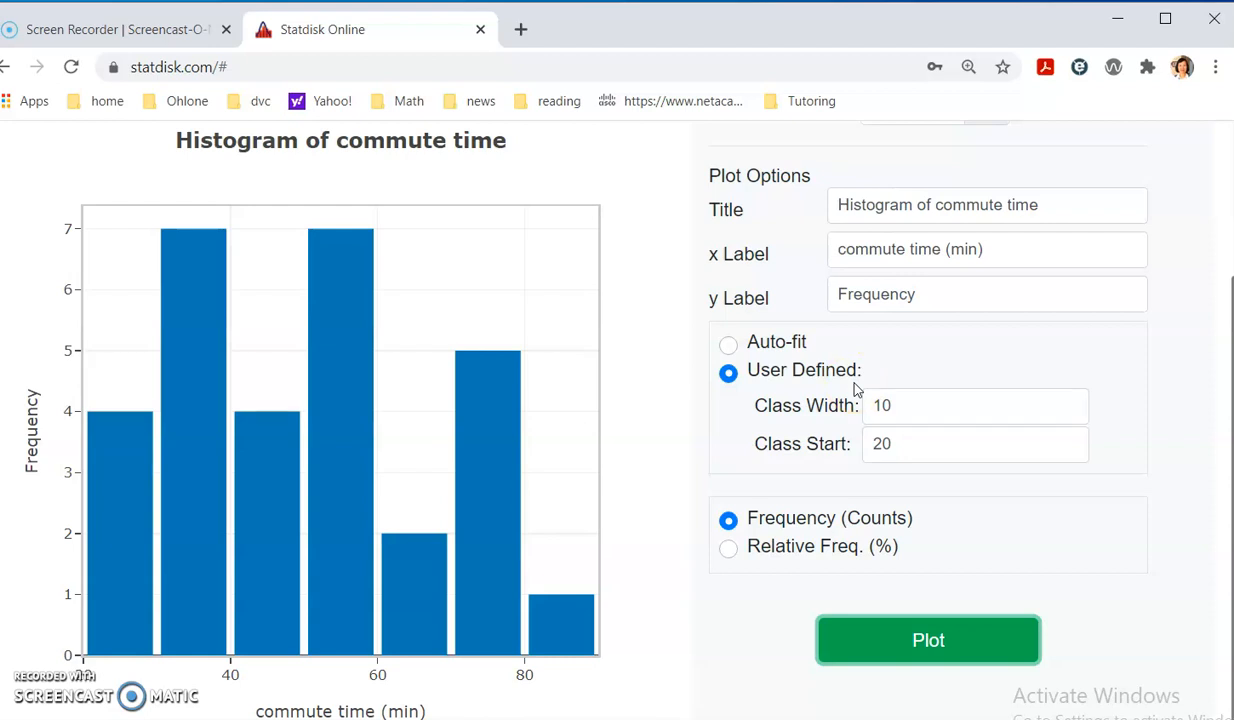
{"action": "mouse_move", "coordinate": [117, 481]}
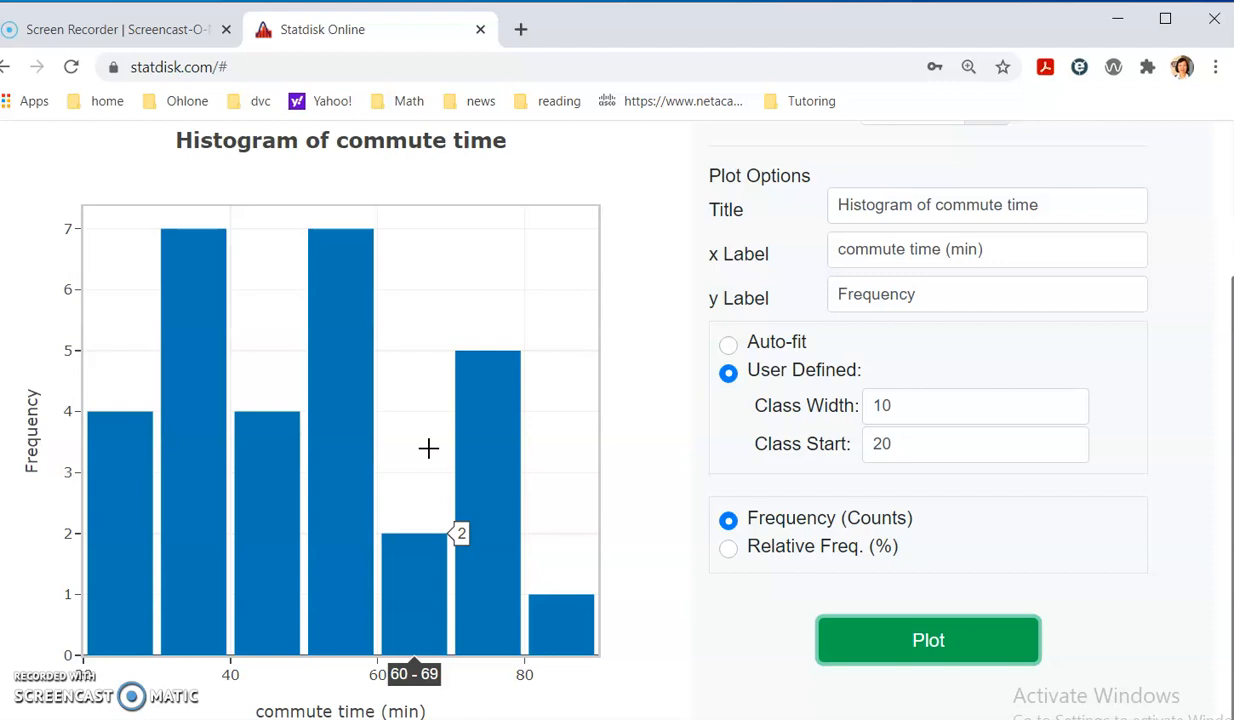
{"action": "mouse_move", "coordinate": [101, 428]}
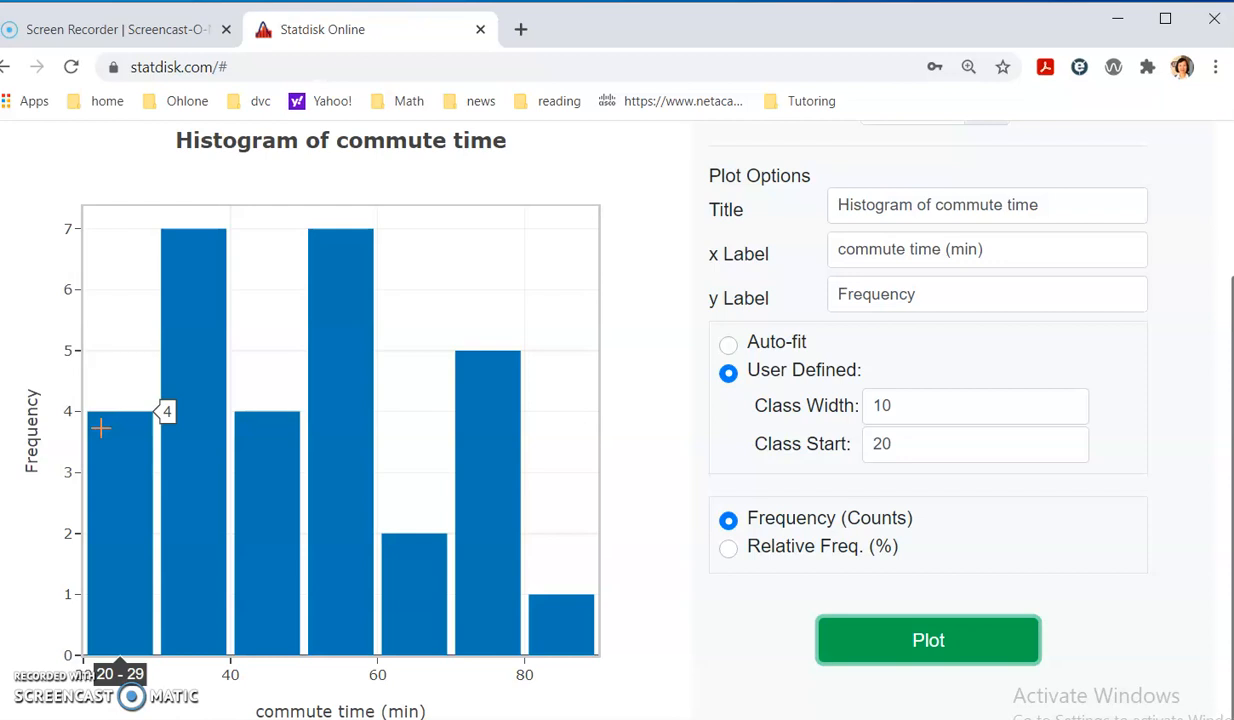
{"action": "mouse_move", "coordinate": [222, 478]}
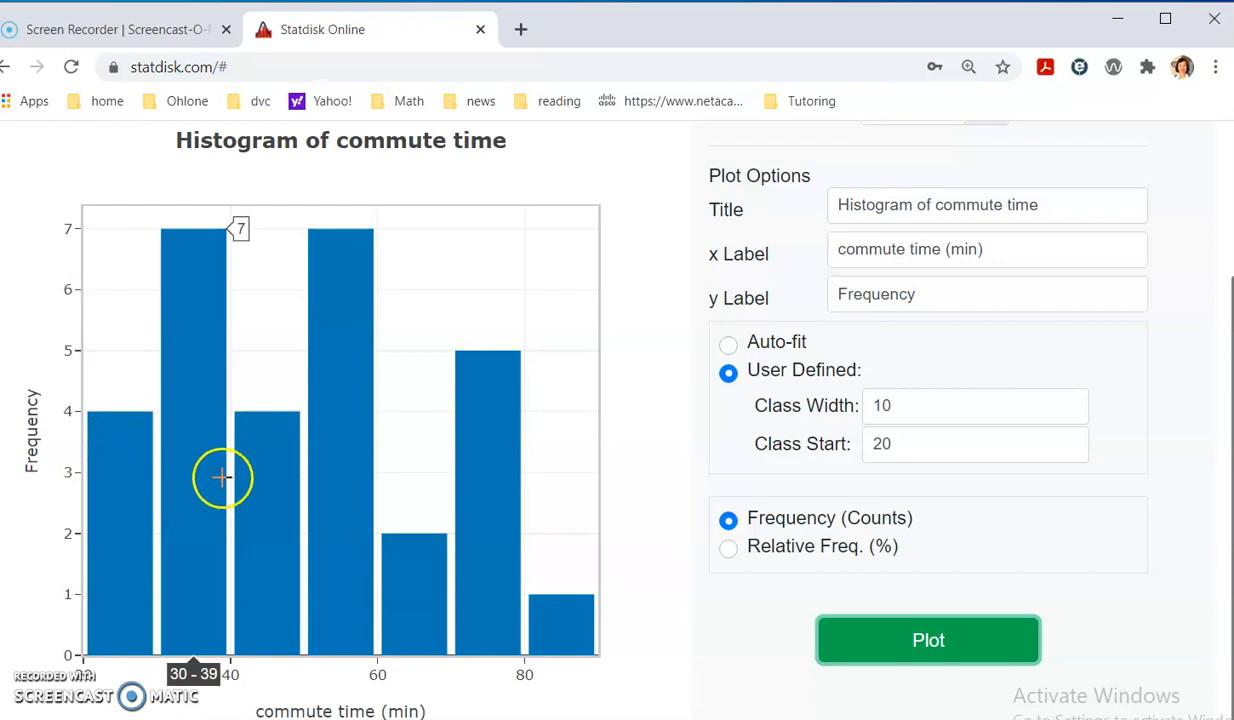
{"action": "mouse_move", "coordinate": [404, 557]}
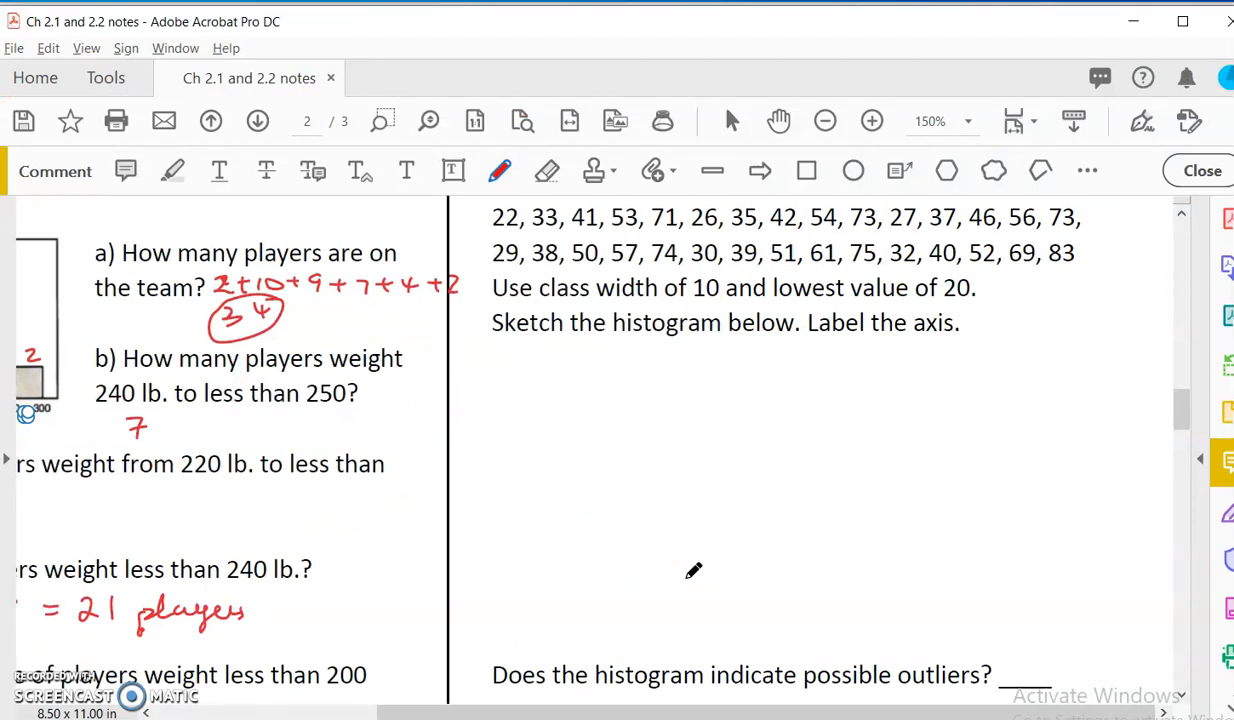
{"action": "mouse_move", "coordinate": [570, 327]}
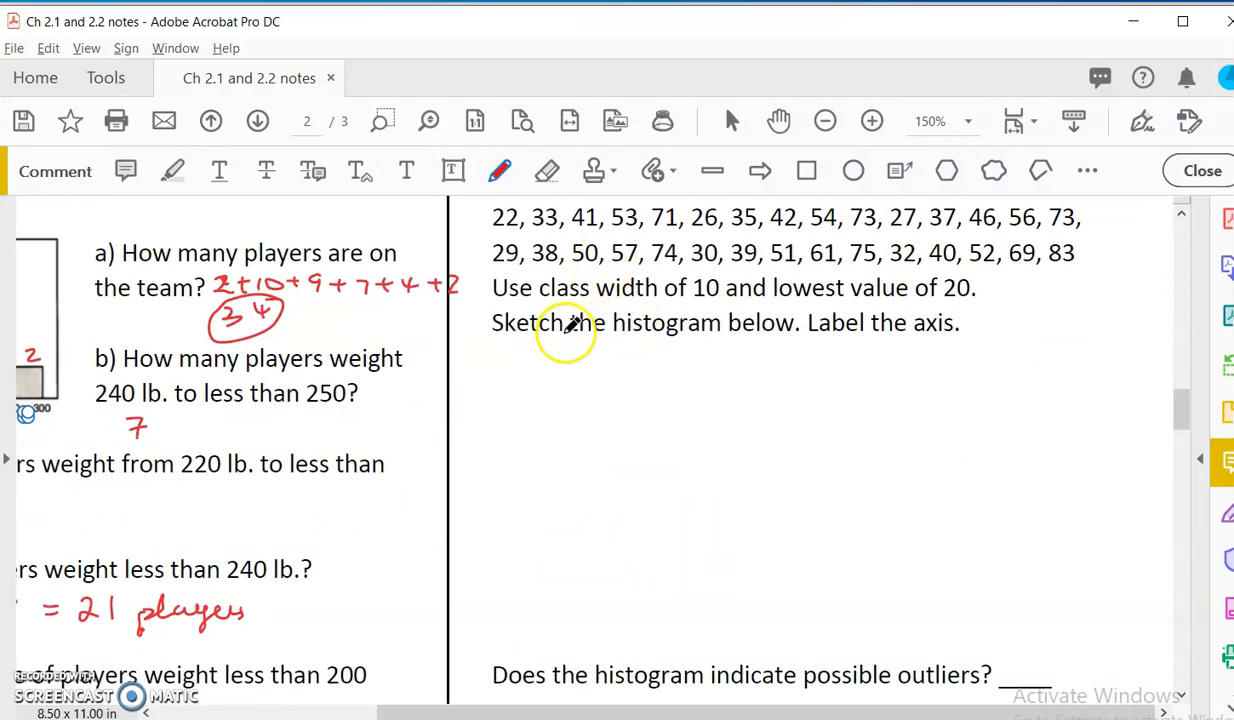
Step: Hand-draw red histogram axes and label the horizontal axis 20 through 90
{"action": "left_click_drag", "start_coordinate": [575, 355], "coordinate": [575, 415]}
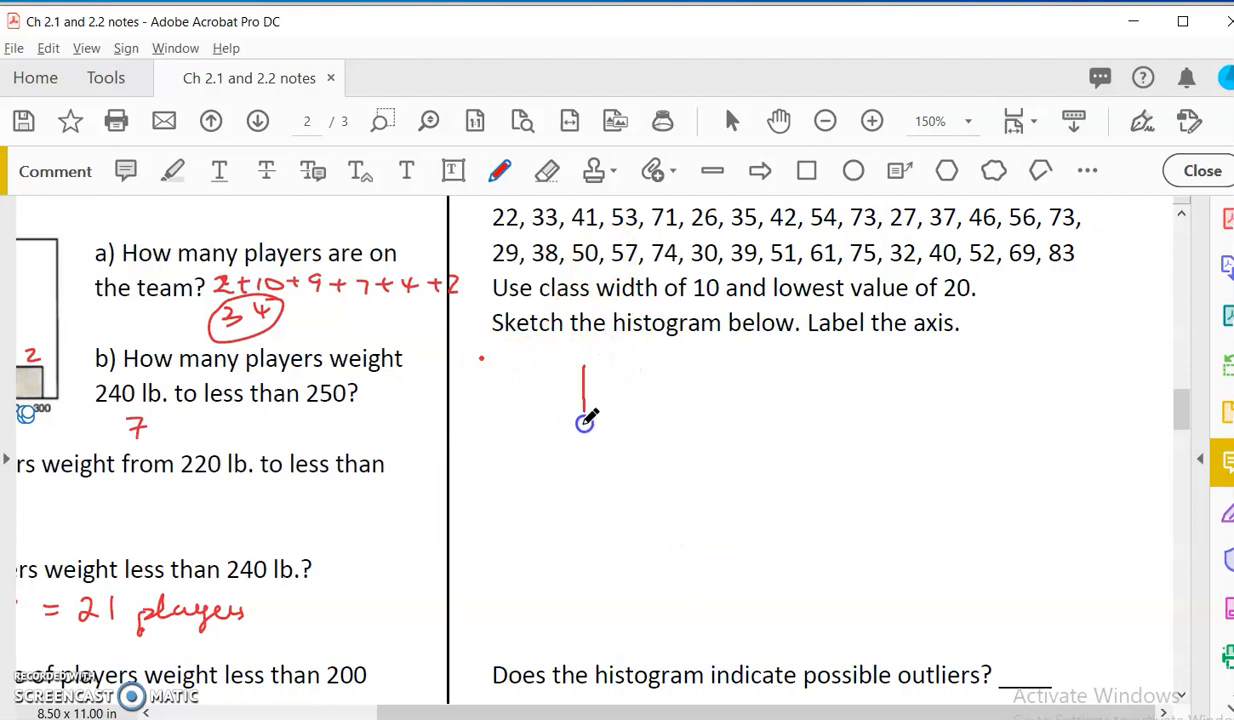
{"action": "left_click_drag", "start_coordinate": [585, 420], "coordinate": [720, 598]}
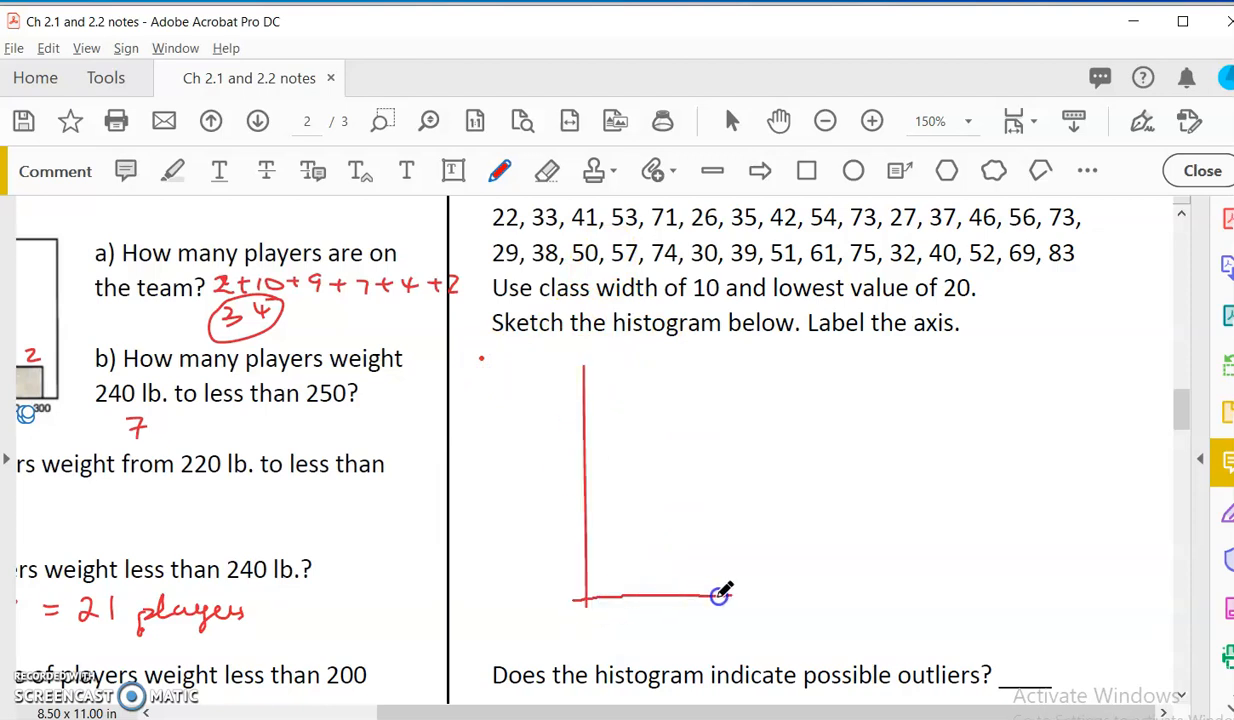
{"action": "left_click_drag", "start_coordinate": [720, 596], "coordinate": [925, 587]}
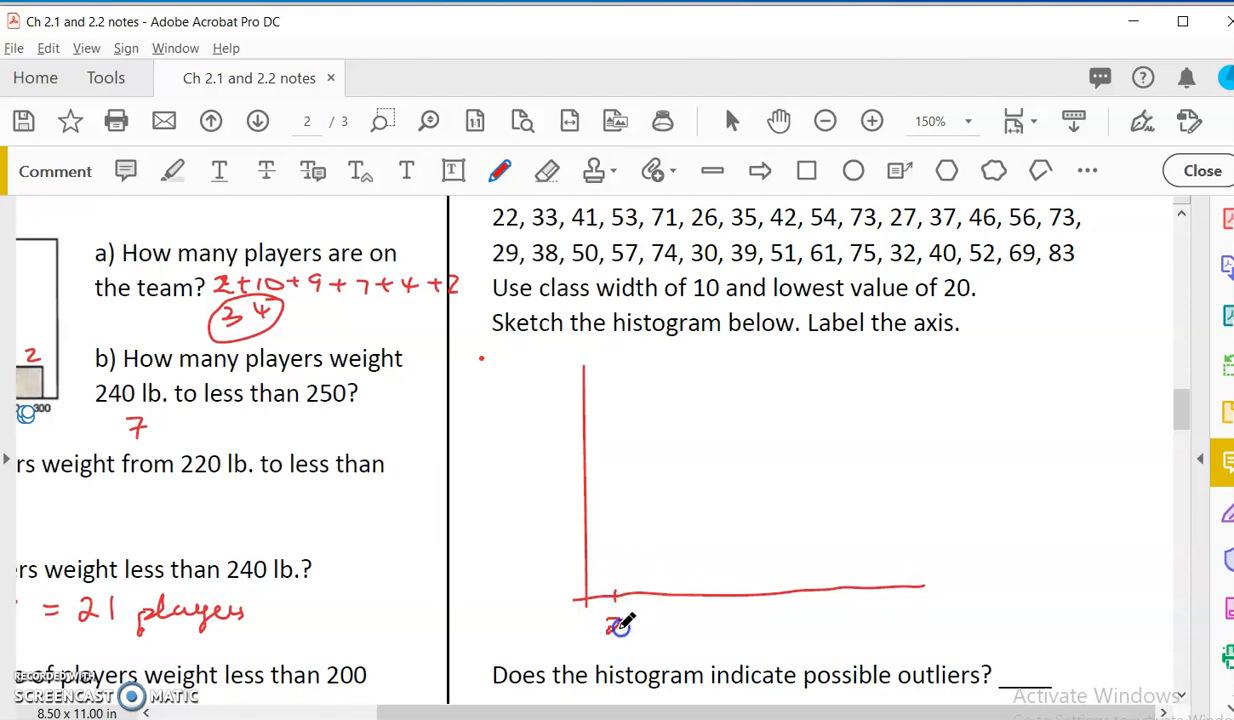
{"action": "left_click_drag", "start_coordinate": [605, 625], "coordinate": [685, 615]}
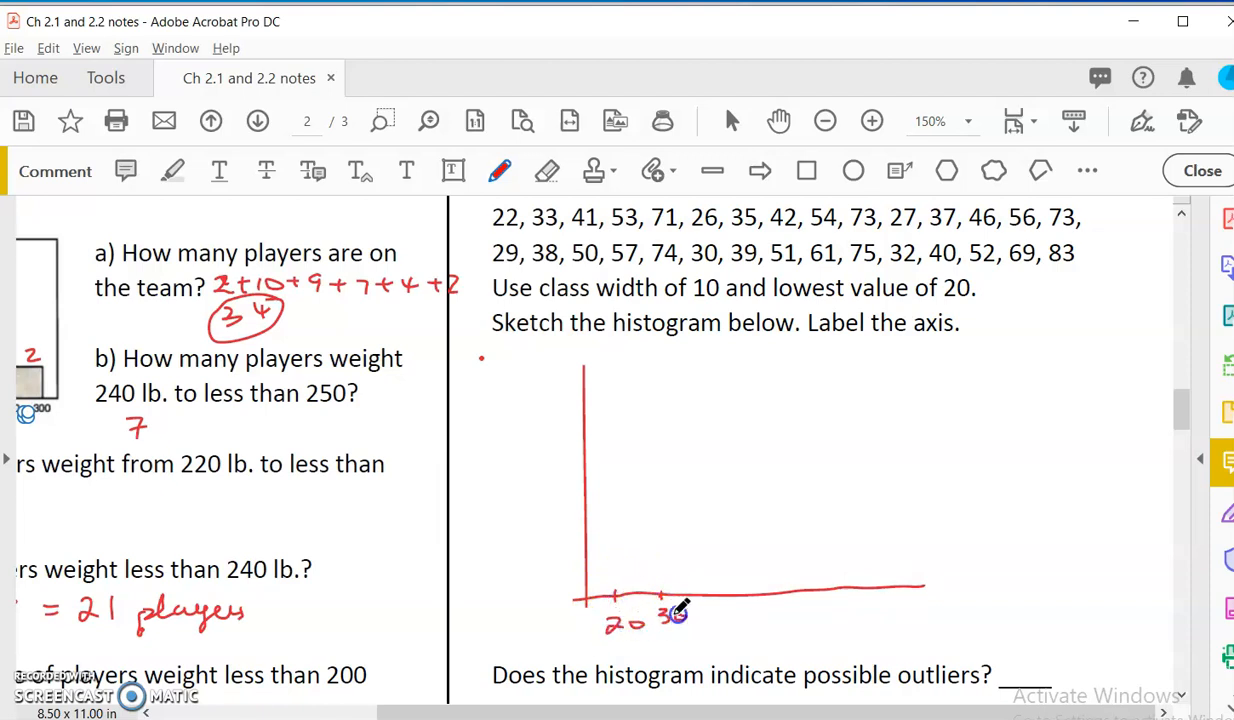
{"action": "left_click_drag", "start_coordinate": [685, 610], "coordinate": [730, 620]}
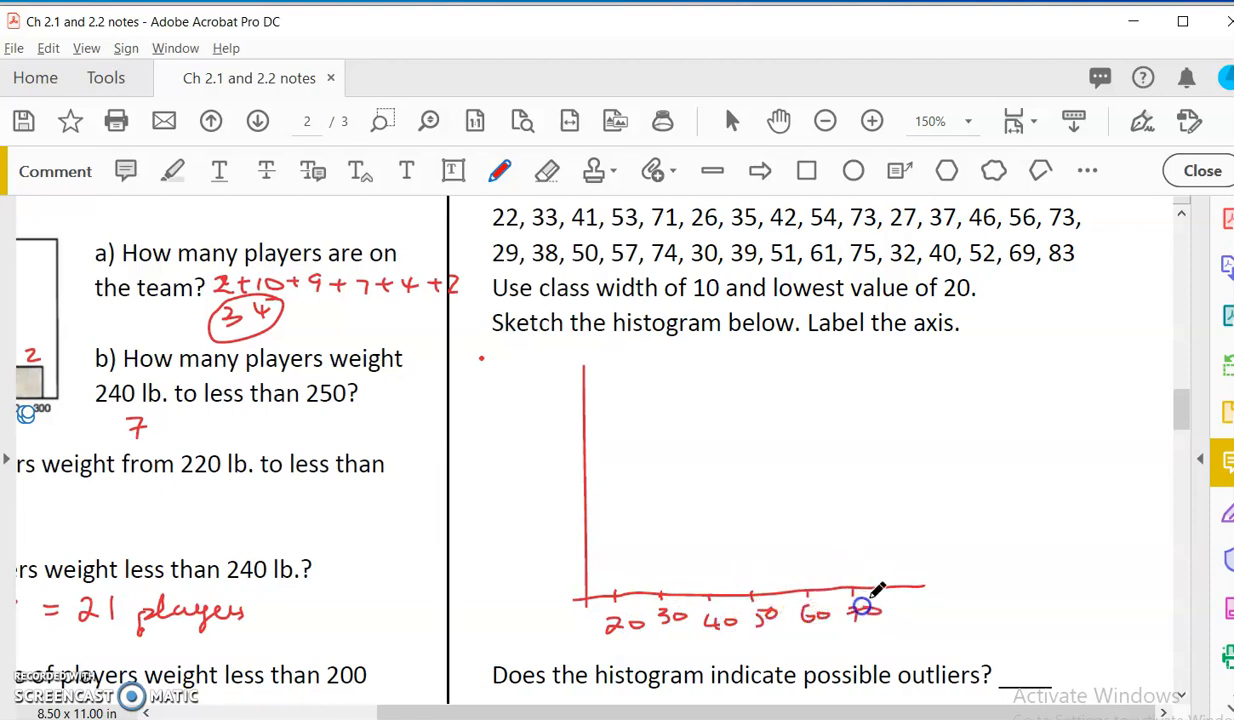
{"action": "left_click_drag", "start_coordinate": [865, 605], "coordinate": [905, 600]}
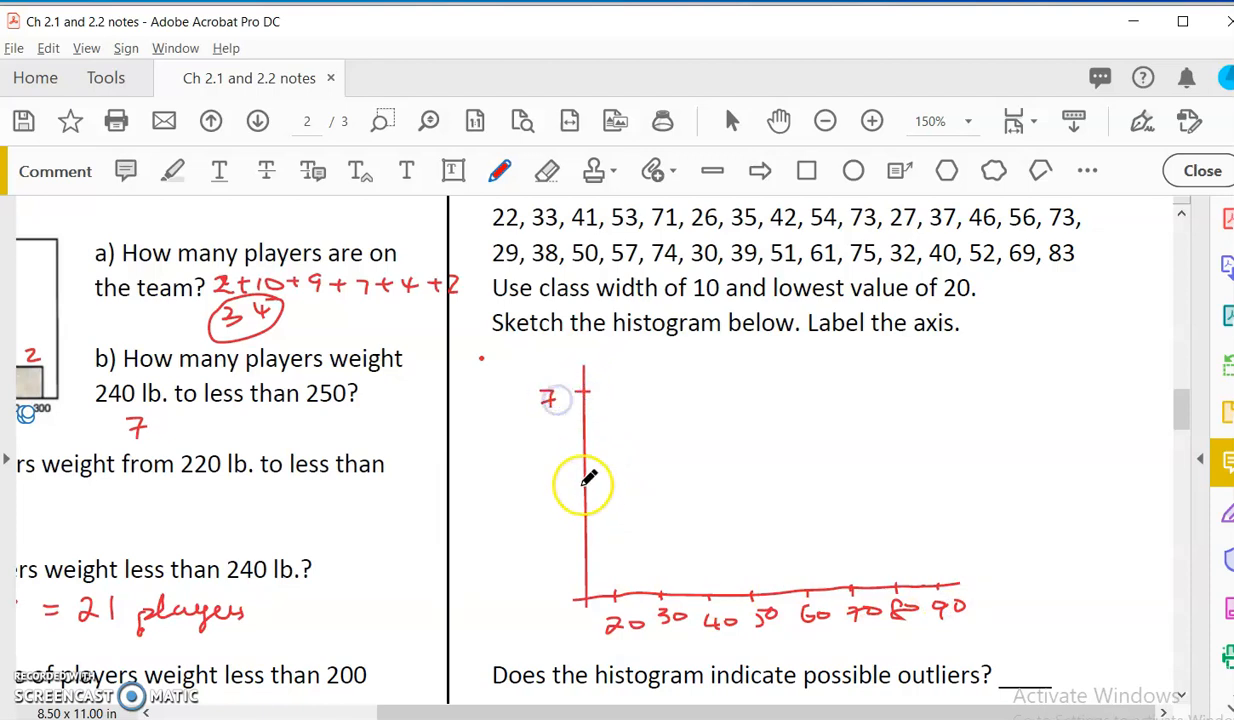
{"action": "mouse_move", "coordinate": [583, 462]}
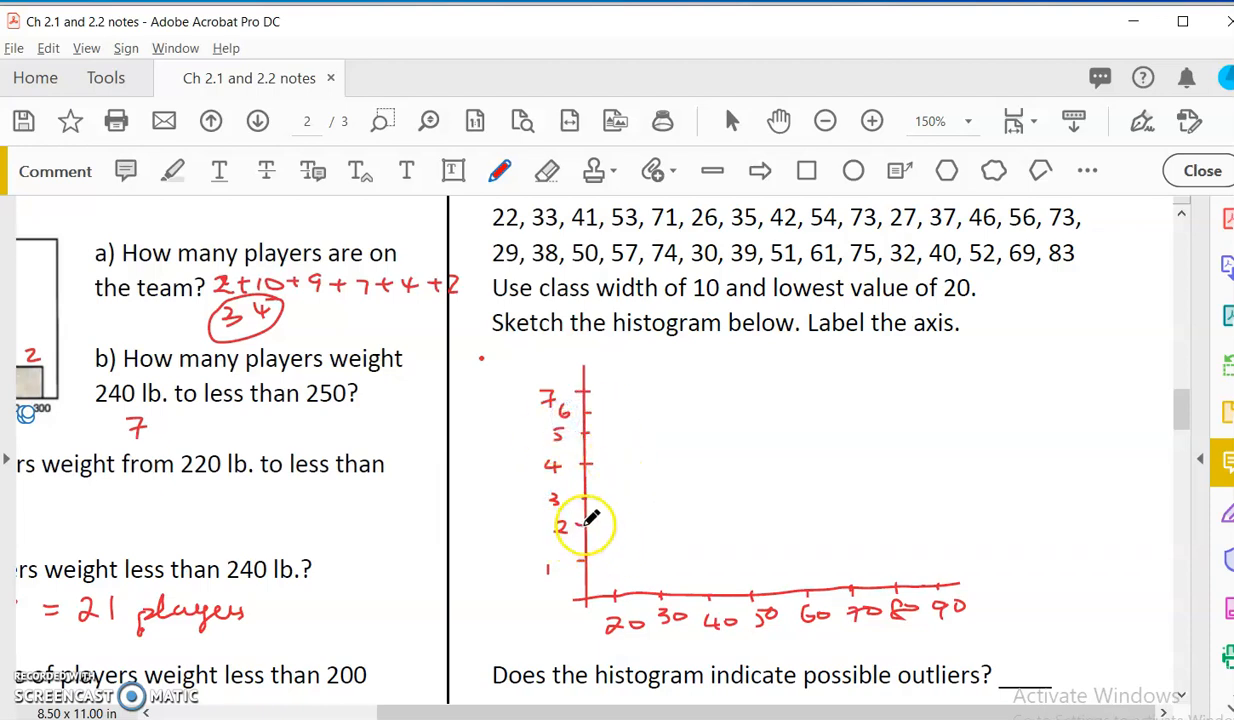
{"action": "mouse_move", "coordinate": [595, 555]}
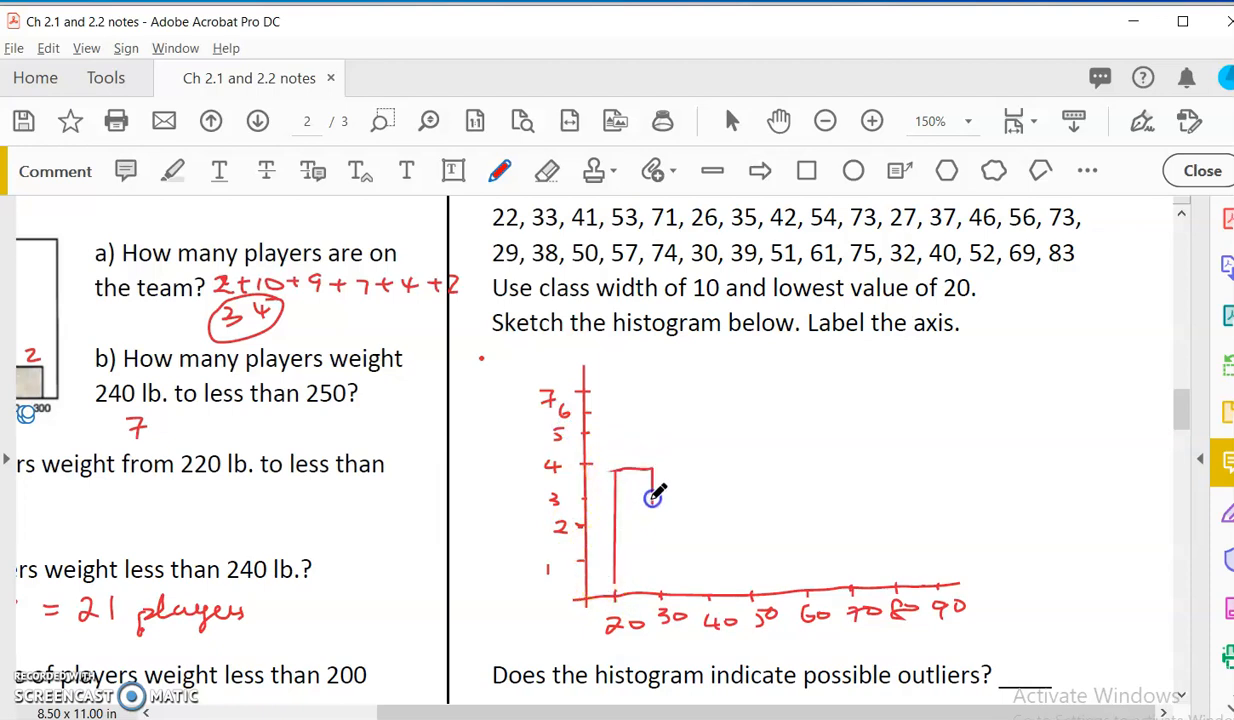
Step: Draw the remaining red bars: the first at height 4, the 50–60 bar, and the short 60–70 bar
{"action": "left_click_drag", "start_coordinate": [650, 470], "coordinate": [650, 585]}
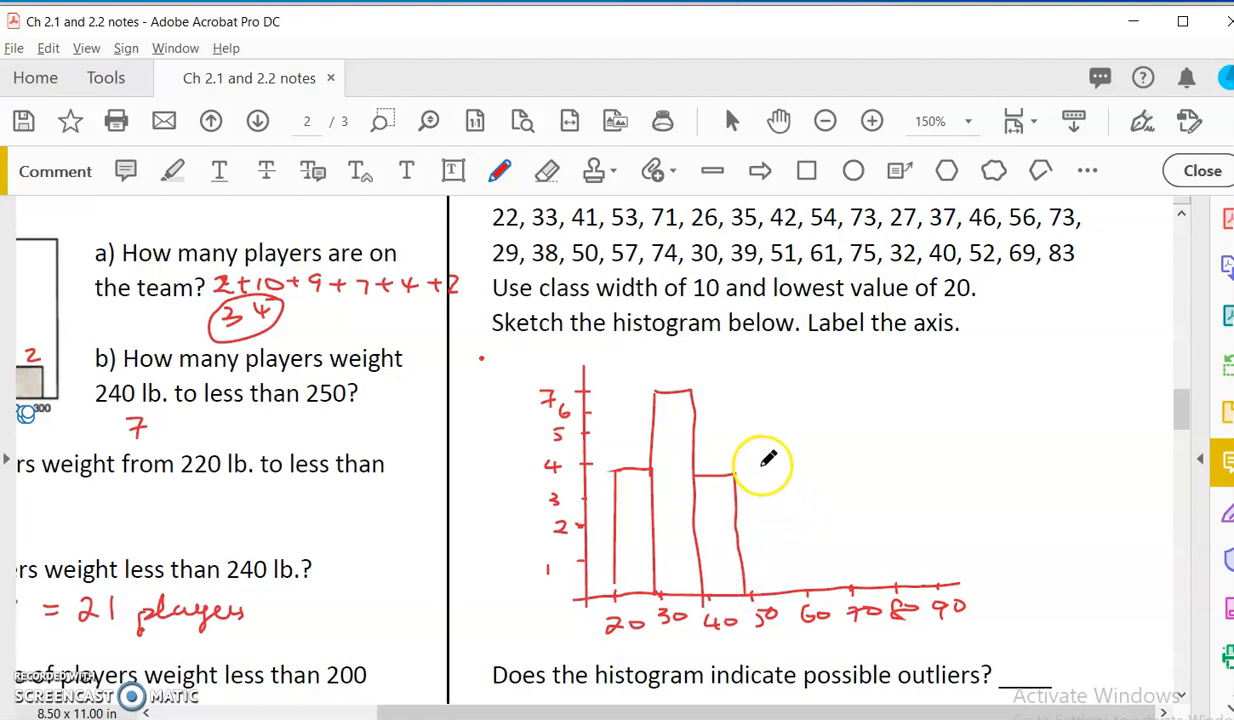
{"action": "left_click_drag", "start_coordinate": [735, 400], "coordinate": [740, 460]}
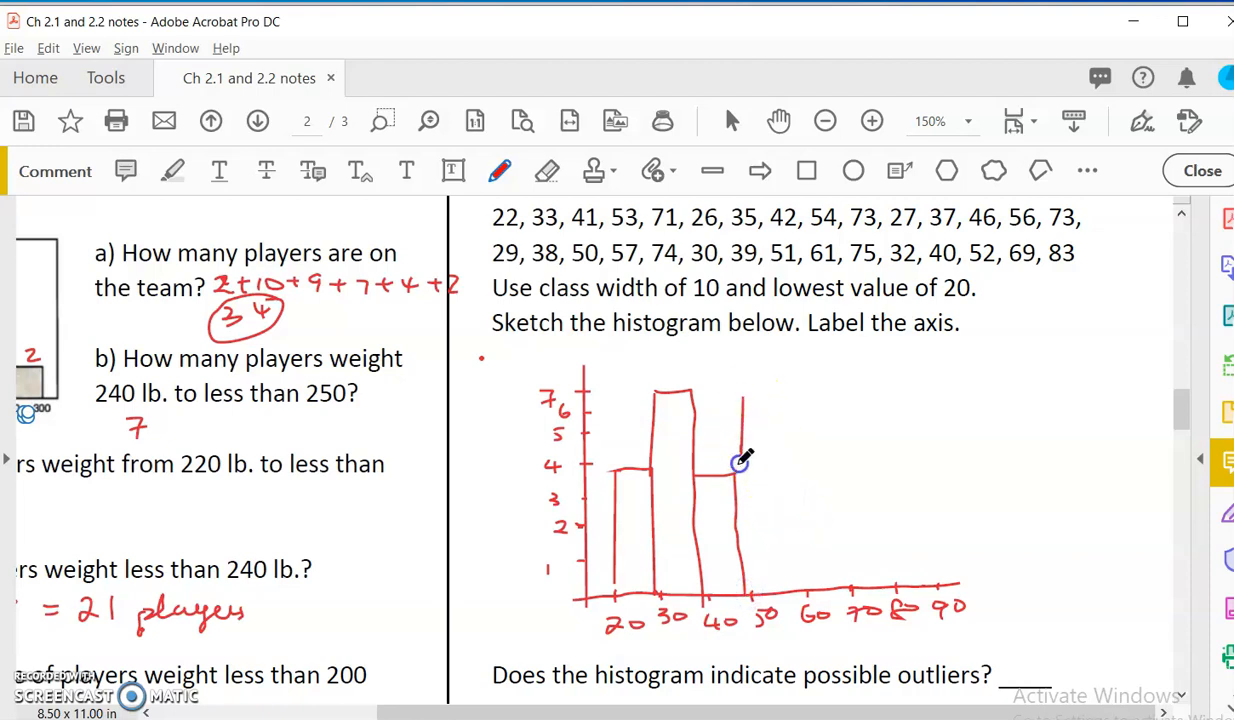
{"action": "left_click_drag", "start_coordinate": [720, 460], "coordinate": [790, 390]}
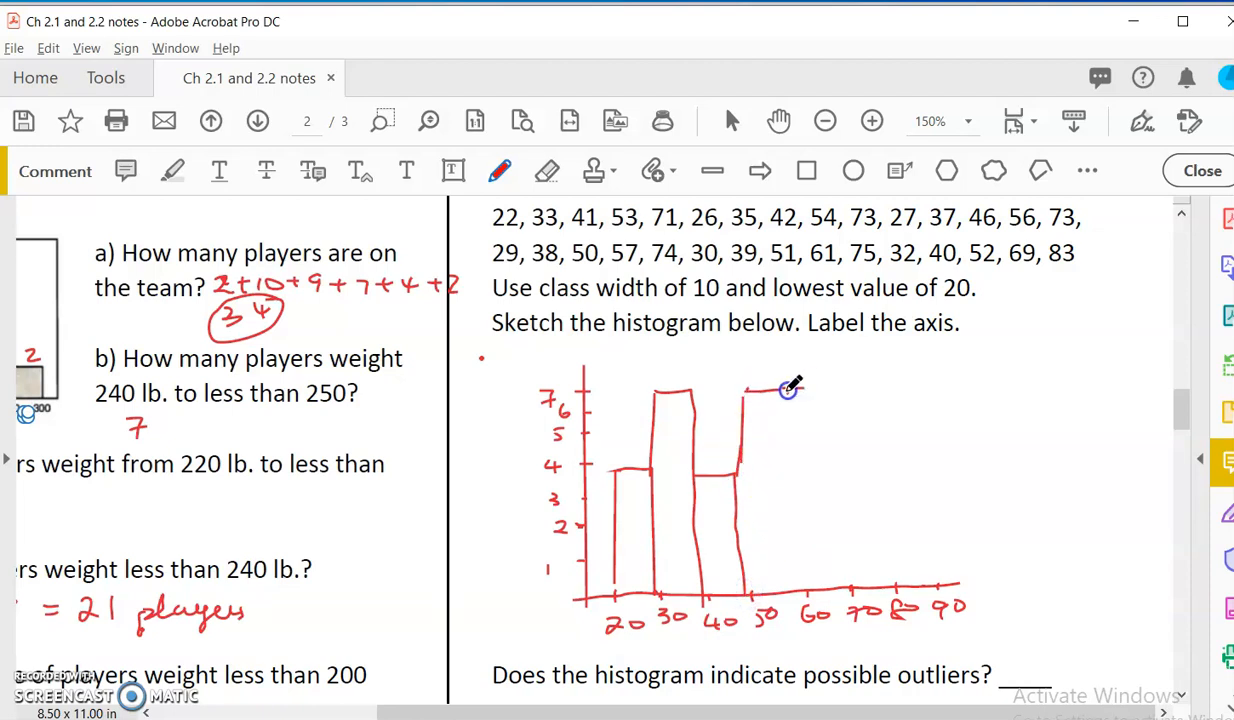
{"action": "left_click_drag", "start_coordinate": [790, 390], "coordinate": [793, 595]}
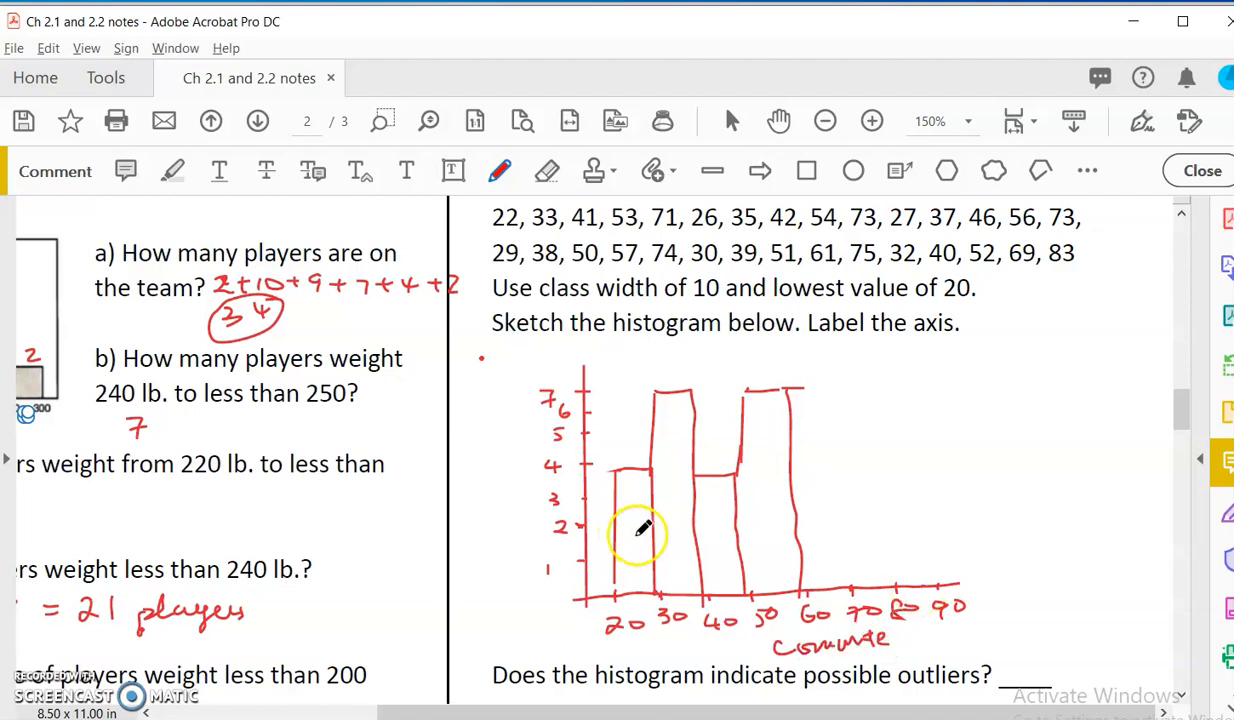
{"action": "mouse_move", "coordinate": [808, 535]}
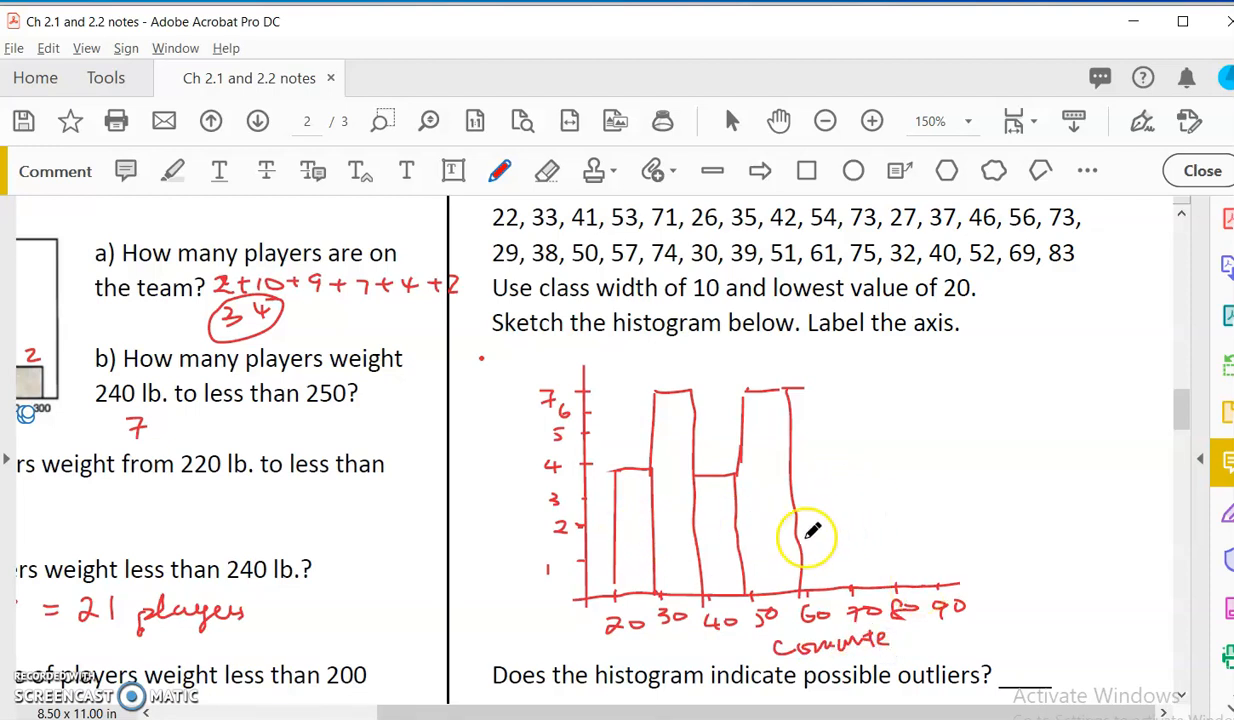
{"action": "left_click_drag", "start_coordinate": [810, 535], "coordinate": [850, 590]}
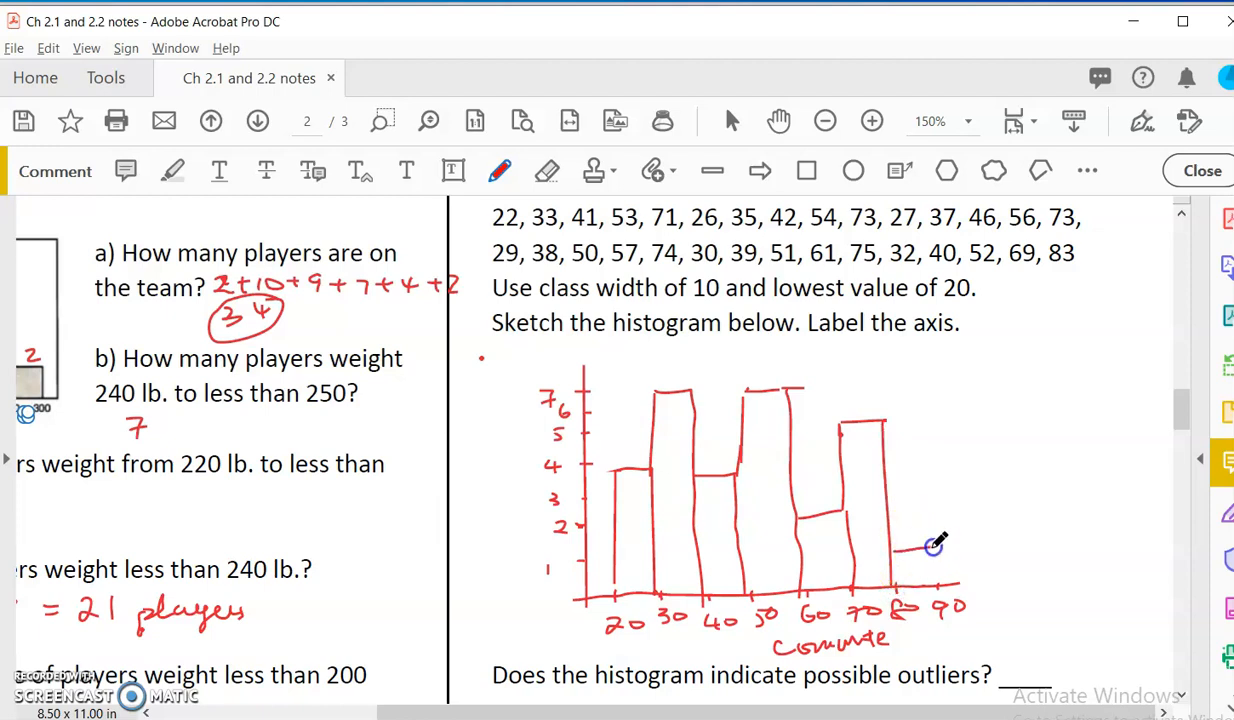
{"action": "mouse_move", "coordinate": [590, 532]}
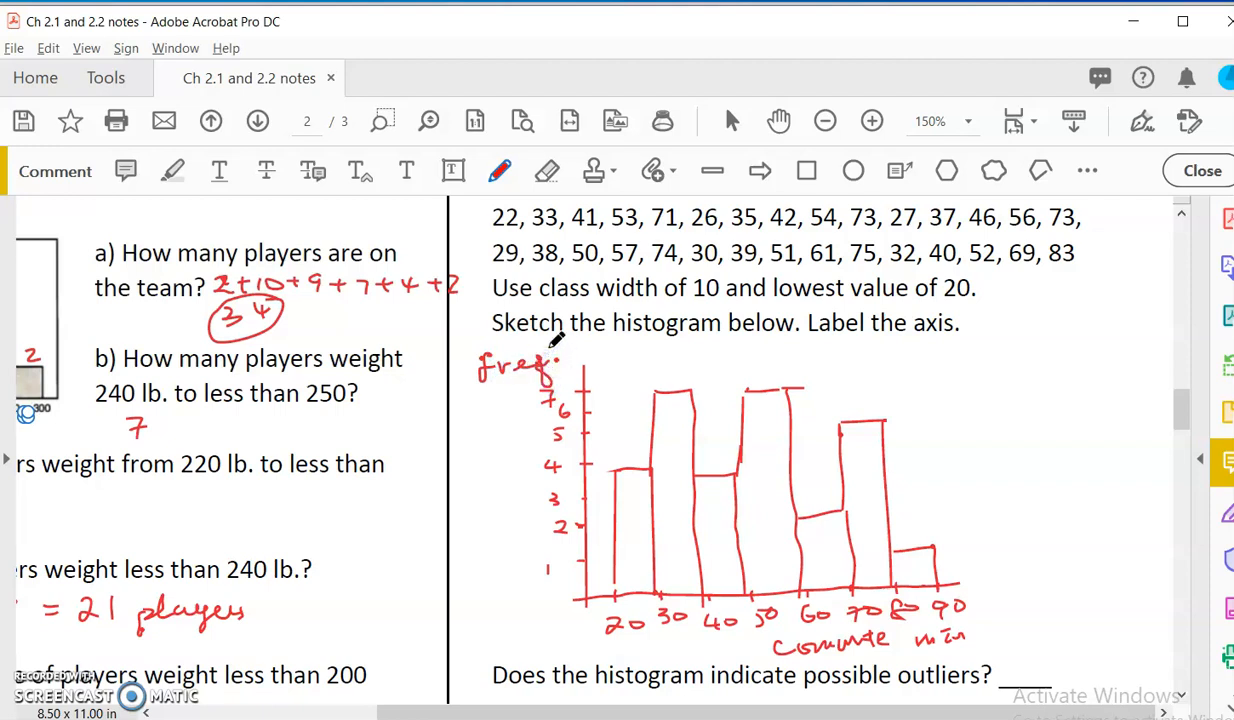
{"action": "scroll", "scroll_direction": "down", "scroll_amount": 3}
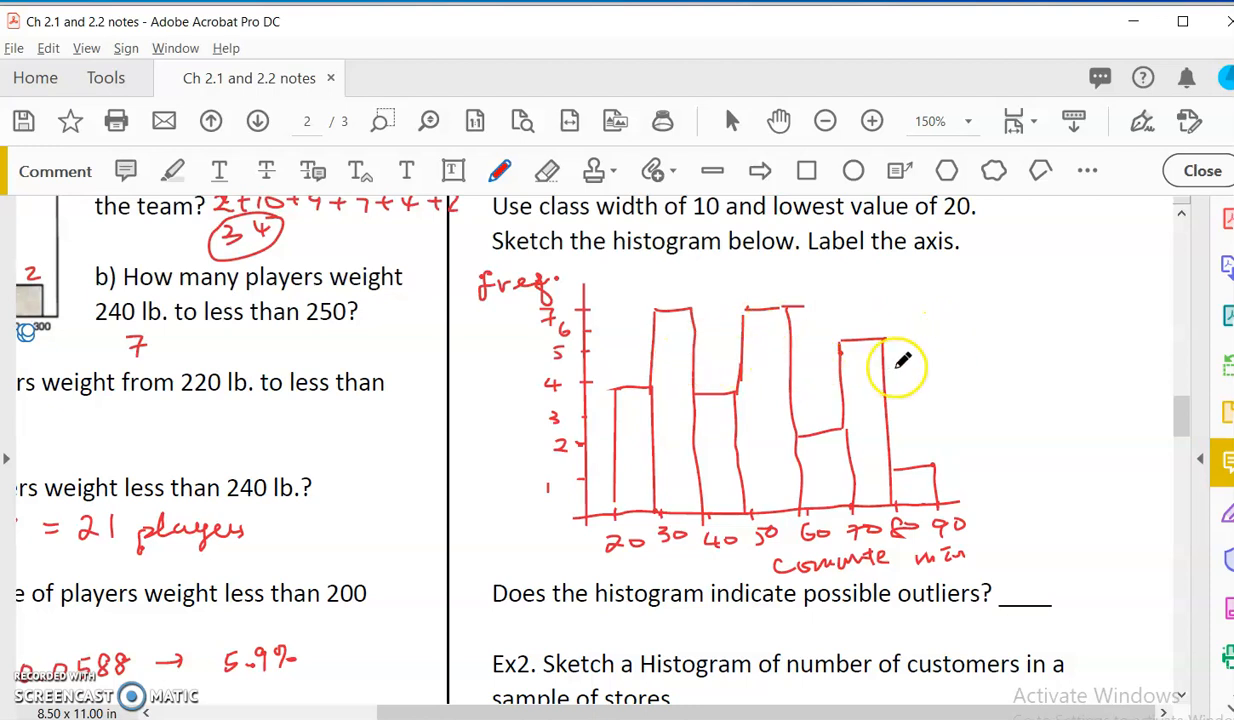
{"action": "scroll", "scroll_direction": "down", "scroll_amount": 3}
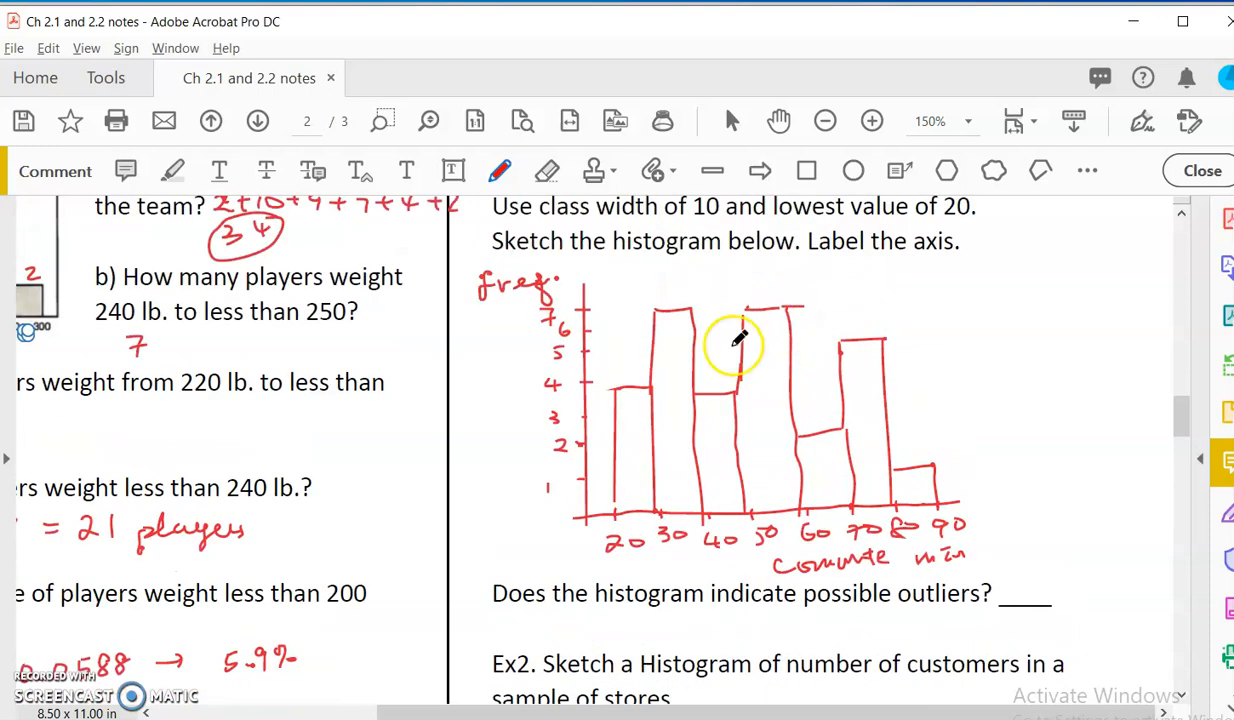
{"action": "scroll", "scroll_direction": "down", "scroll_amount": 3}
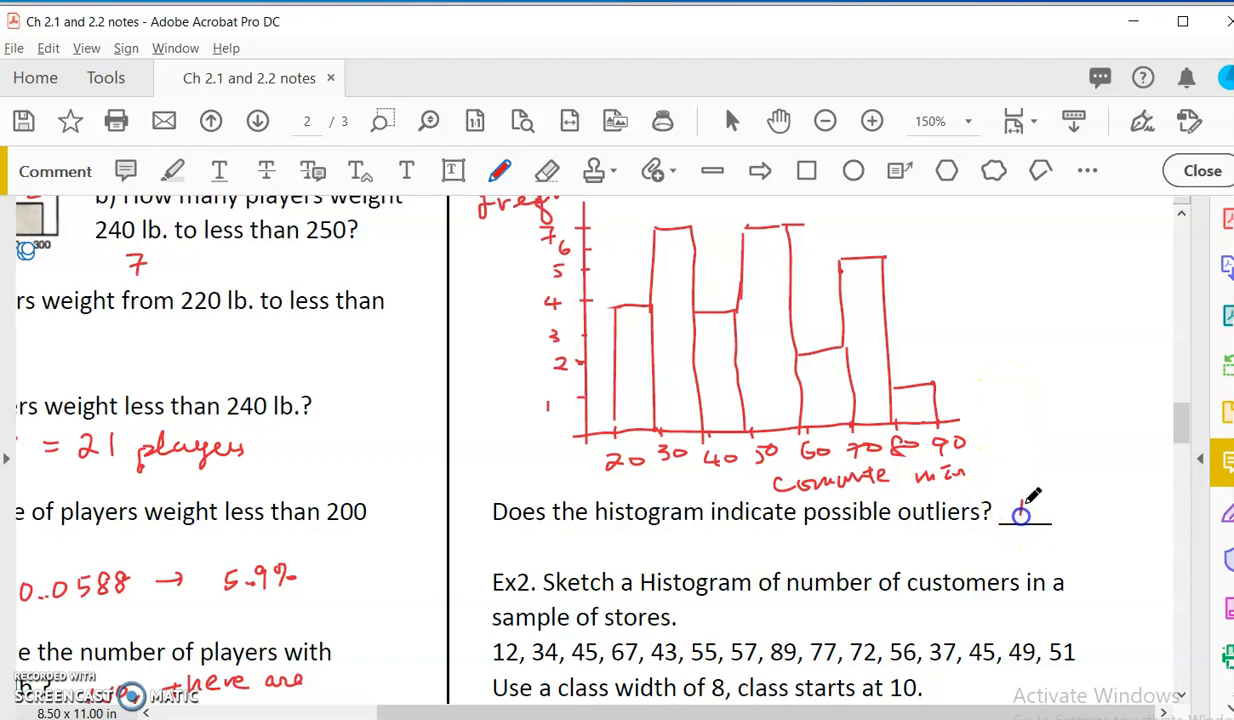
Step: Answer the outliers question 'NO' and move down to the Ex2 customer-count exercise
{"action": "type", "text": "NO"}
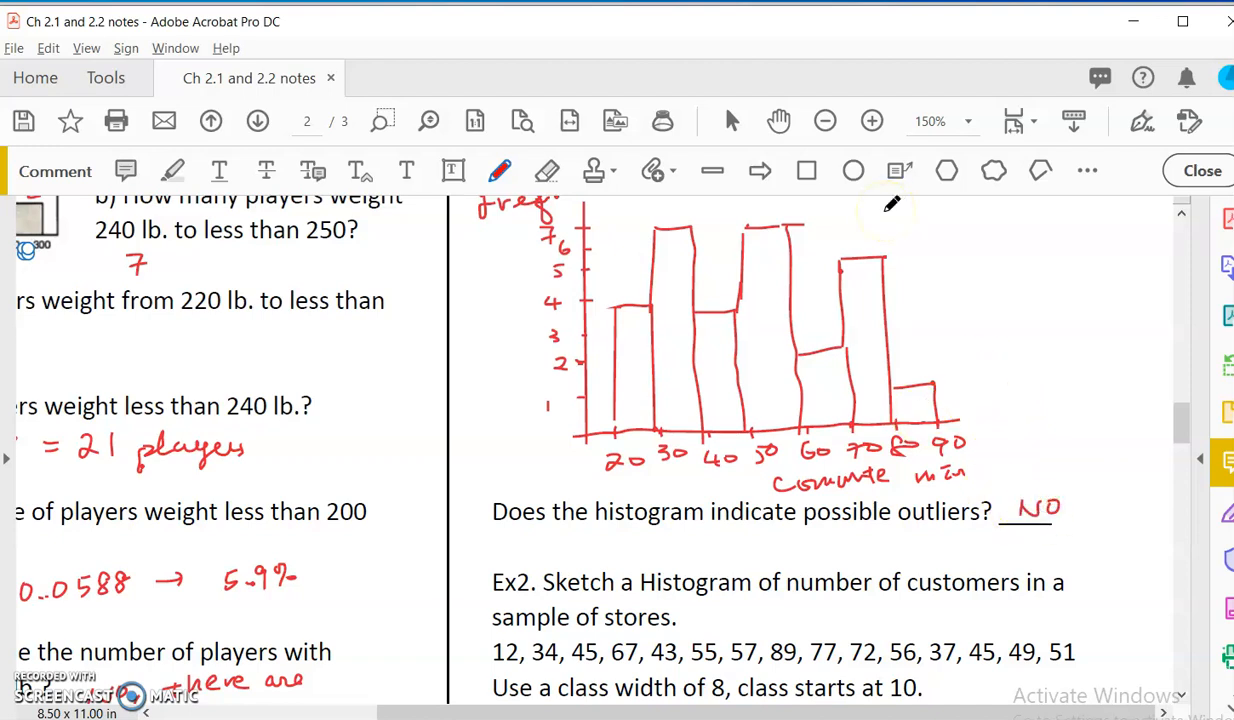
{"action": "scroll", "scroll_direction": "down", "scroll_amount": 3}
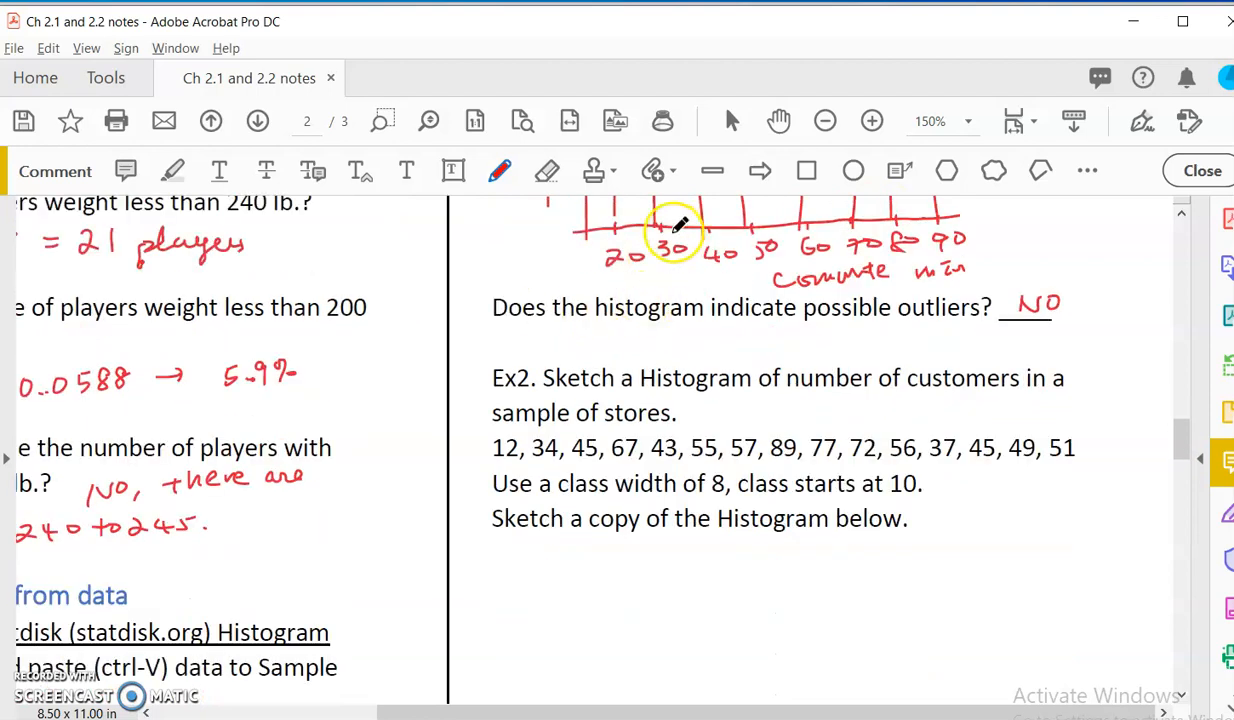
{"action": "scroll", "scroll_direction": "down", "scroll_amount": 3}
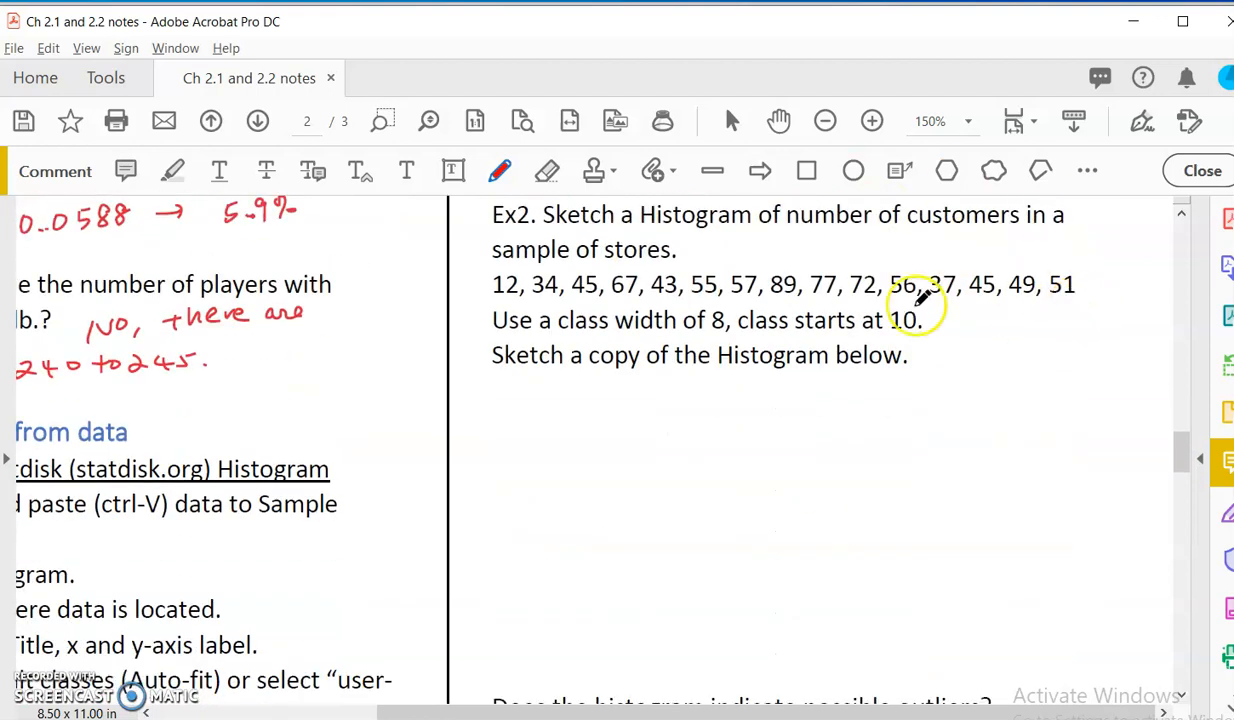
{"action": "mouse_move", "coordinate": [755, 230]}
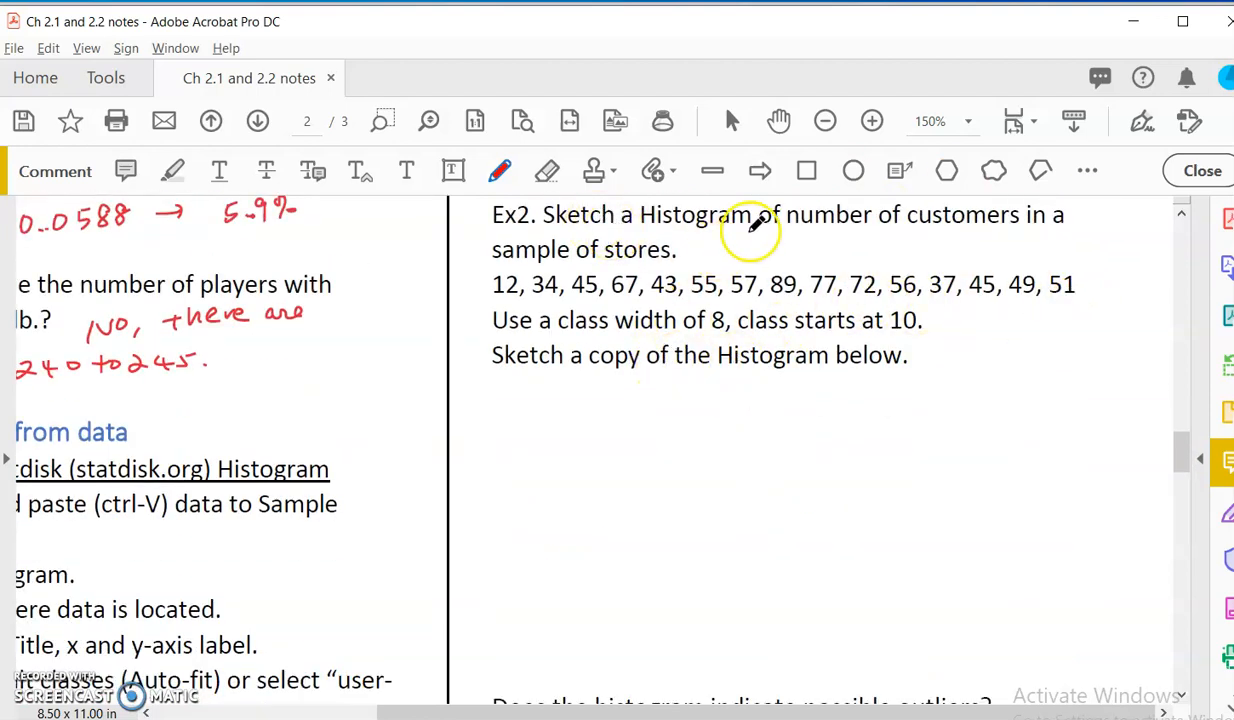
{"action": "mouse_move", "coordinate": [645, 300]}
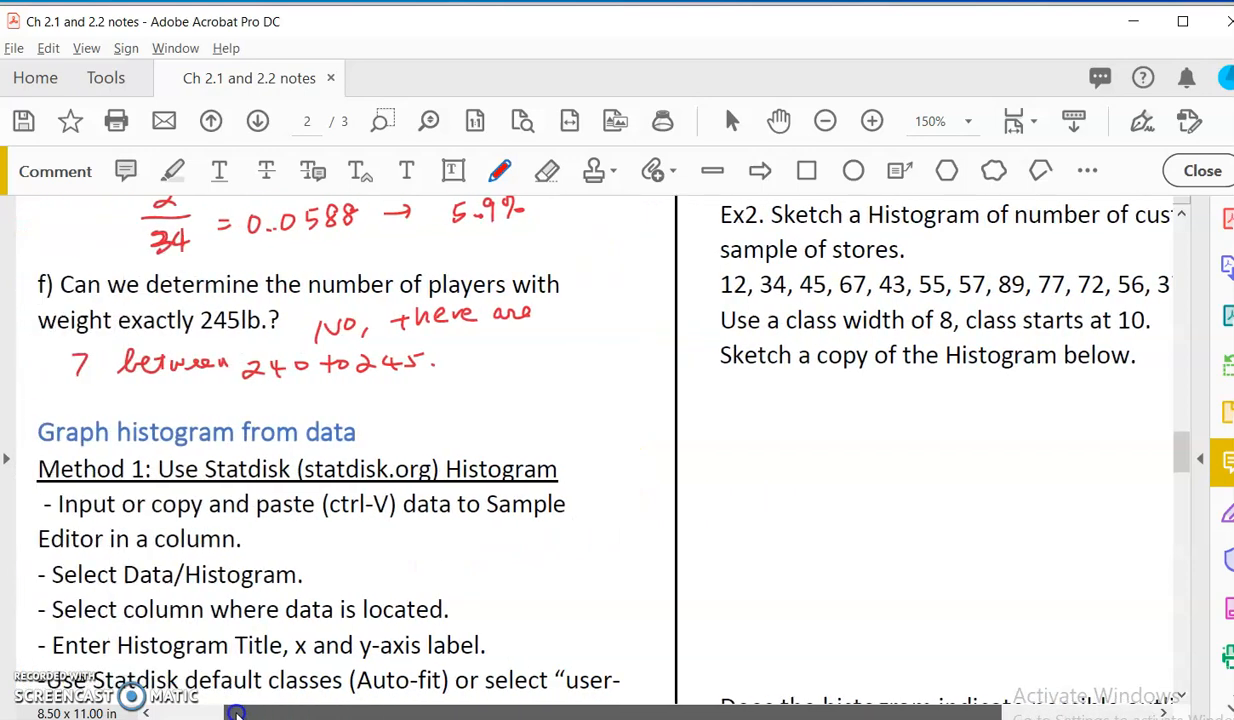
{"action": "scroll", "scroll_direction": "down", "scroll_amount": 3}
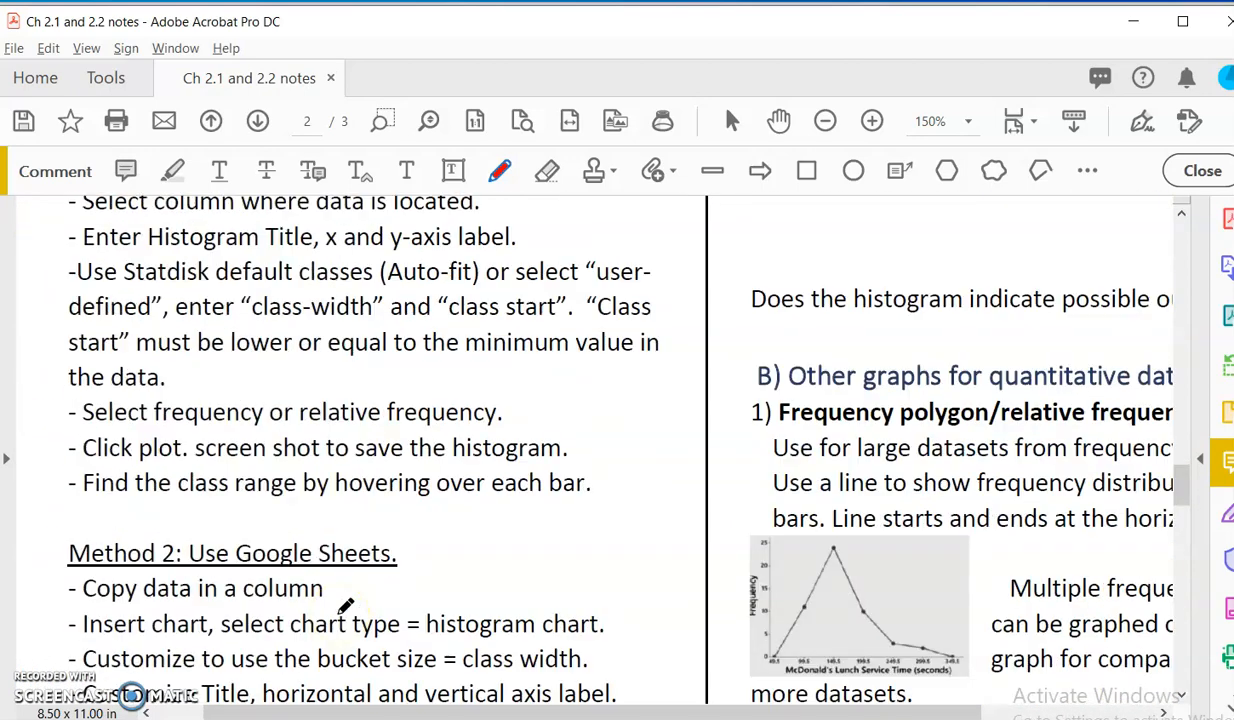
{"action": "scroll", "scroll_direction": "down", "scroll_amount": 3}
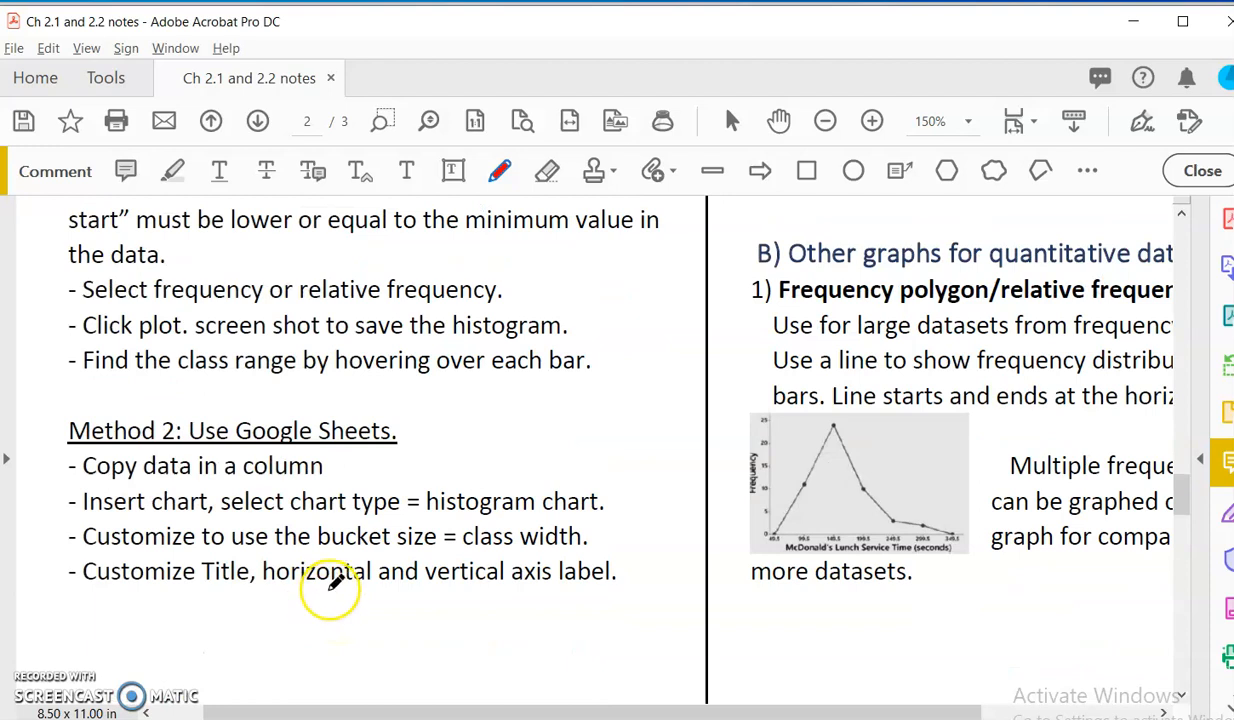
{"action": "mouse_move", "coordinate": [195, 470]}
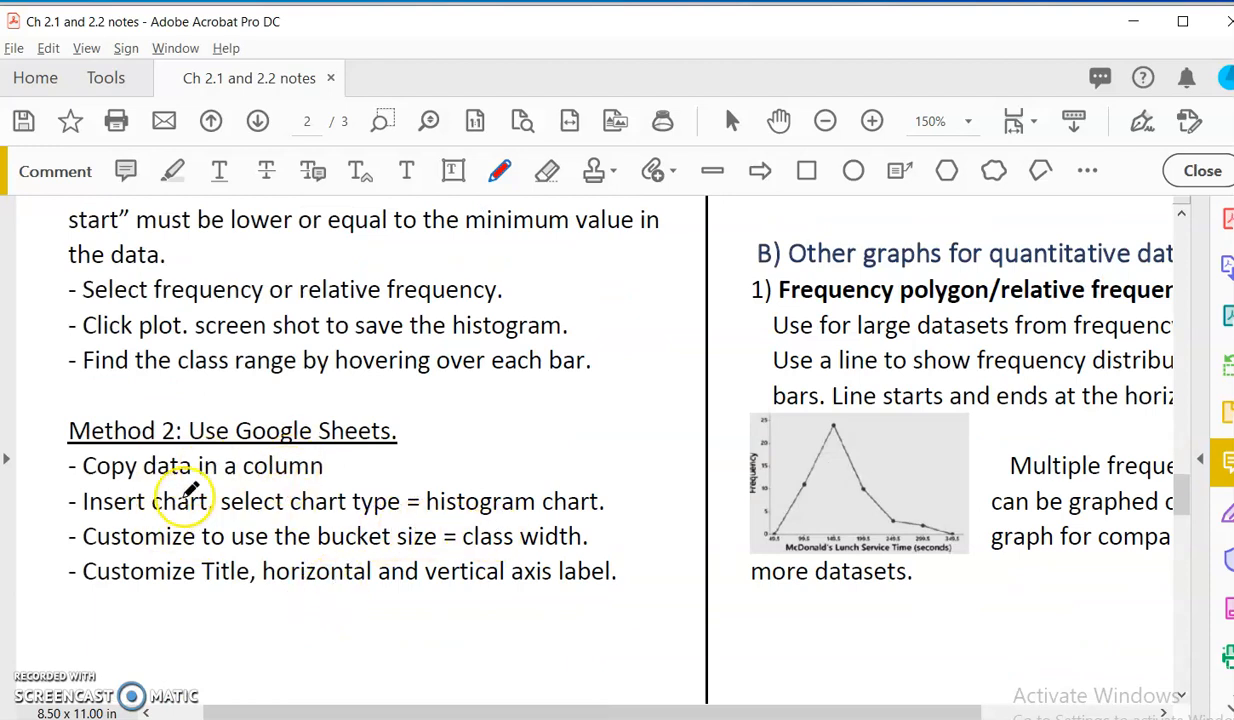
{"action": "mouse_move", "coordinate": [185, 515]}
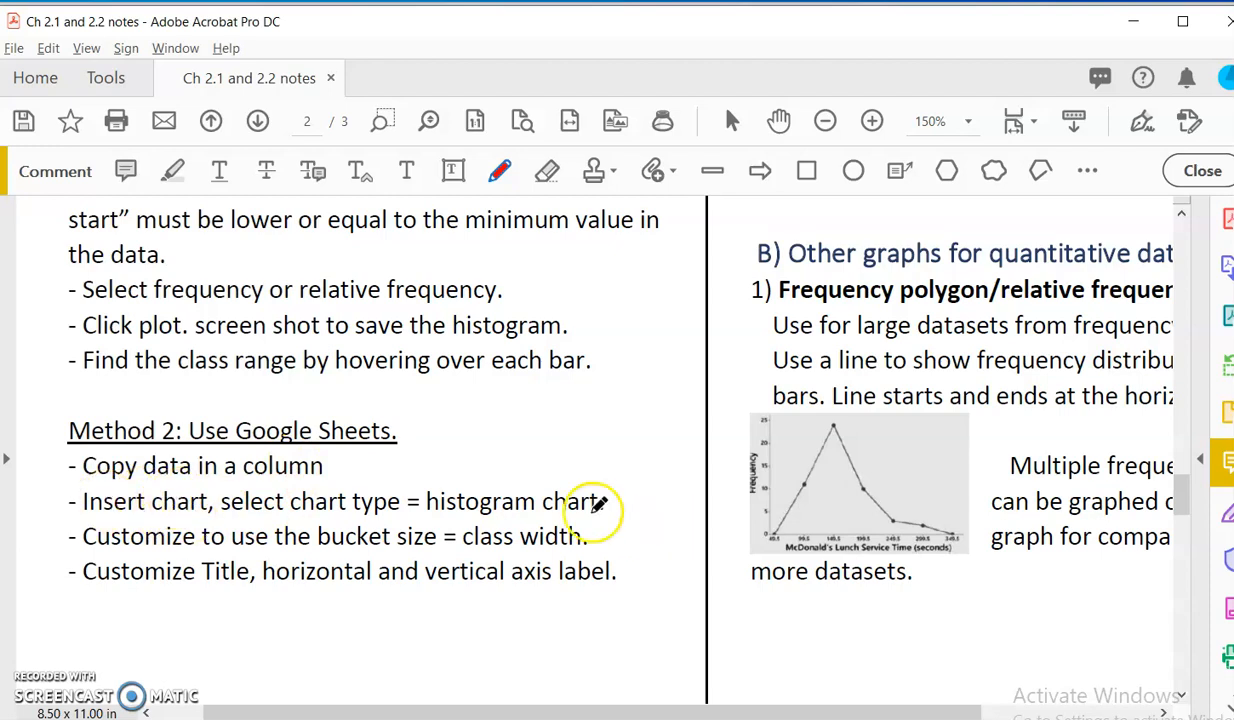
{"action": "mouse_move", "coordinate": [510, 560]}
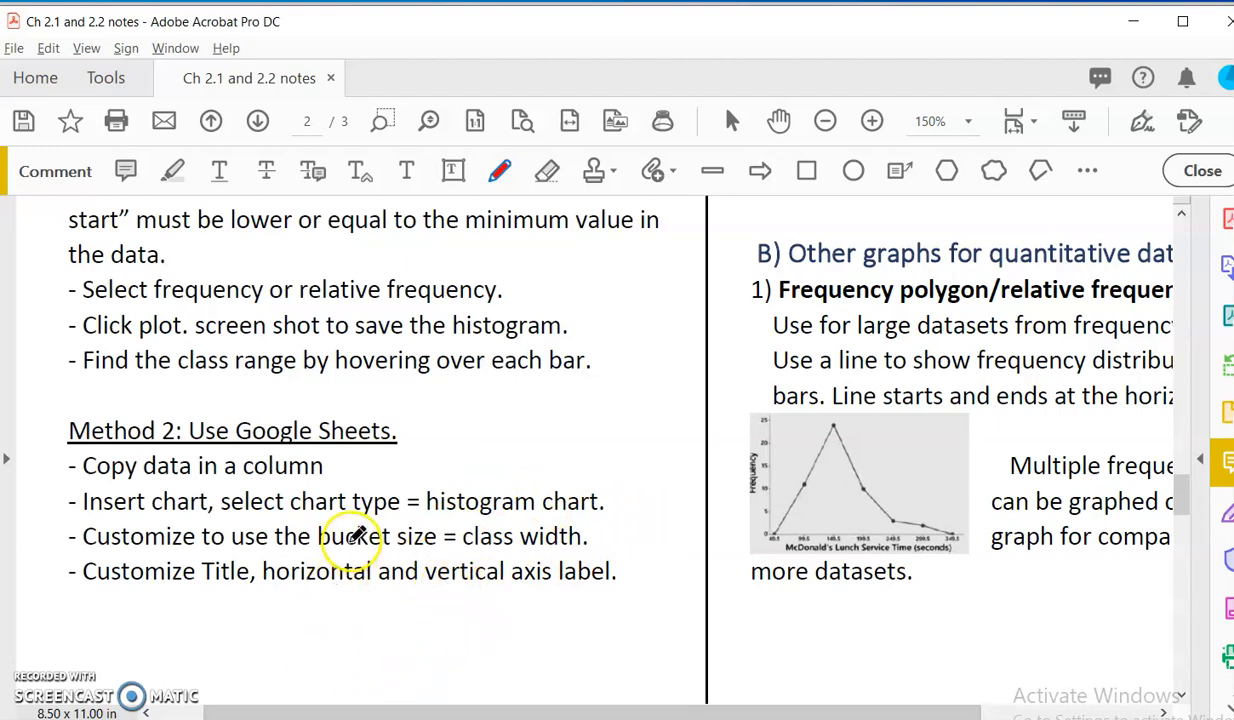
{"action": "mouse_move", "coordinate": [465, 361]}
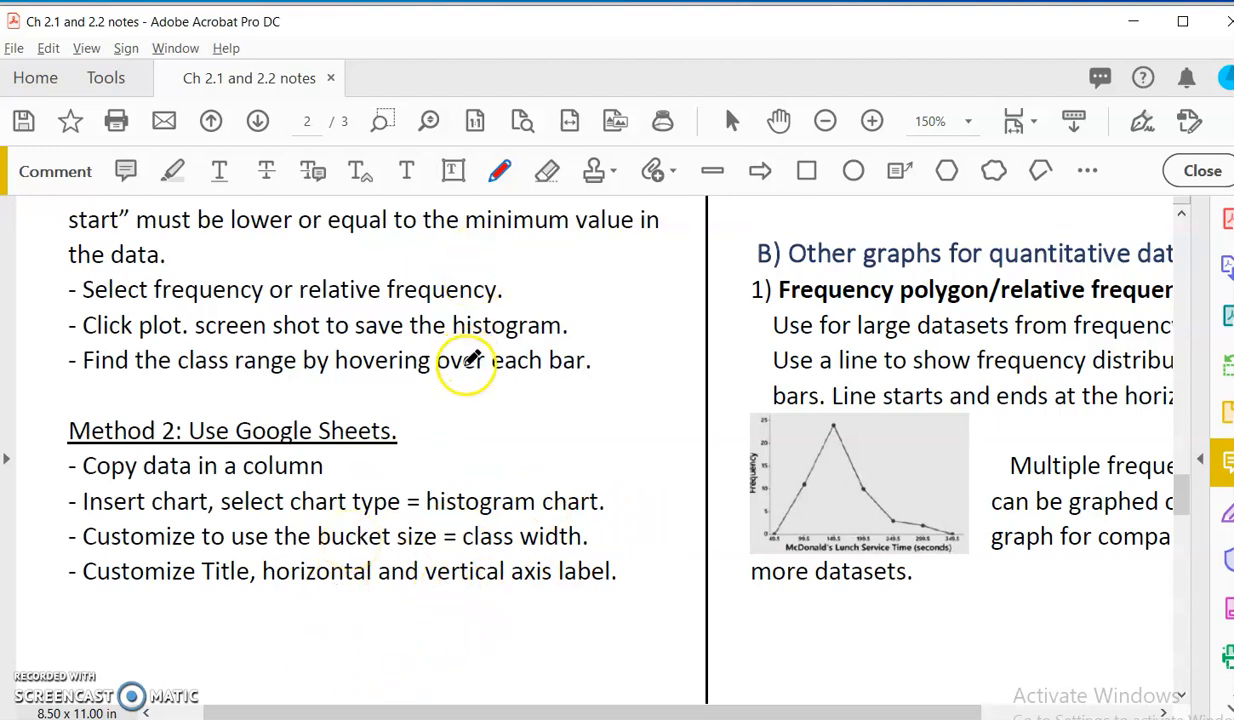
{"action": "mouse_move", "coordinate": [416, 511]}
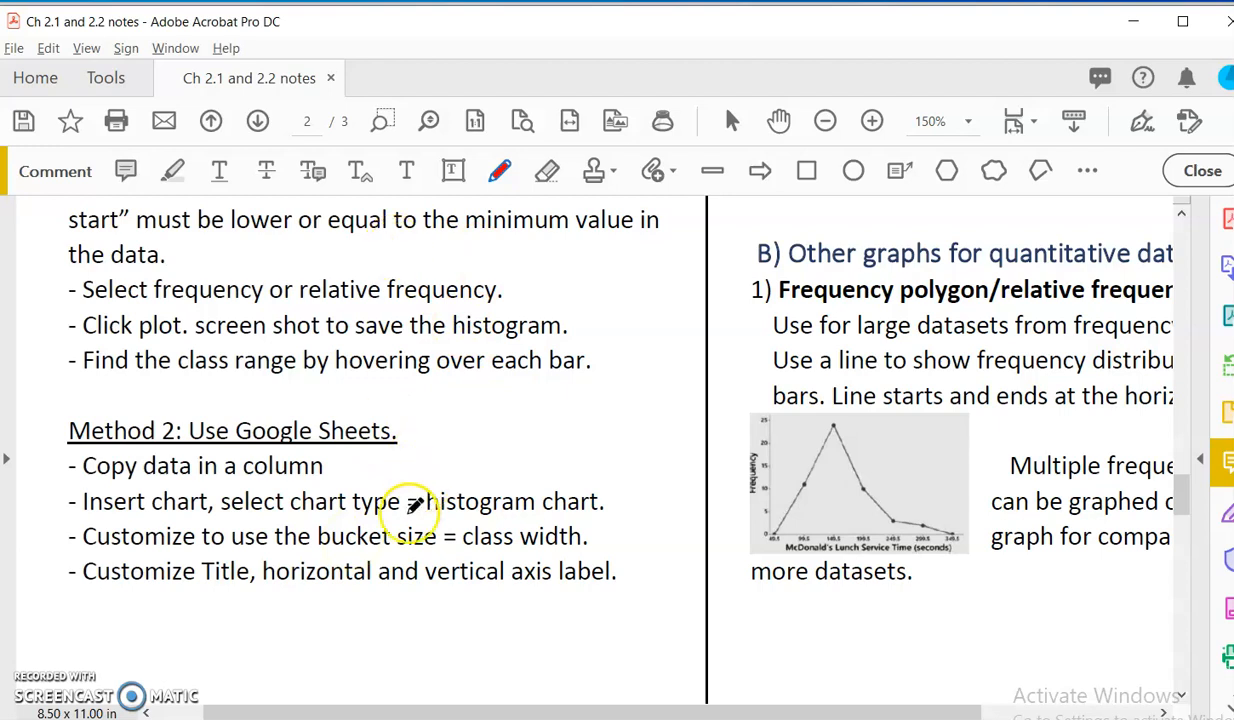
{"action": "mouse_move", "coordinate": [575, 535]}
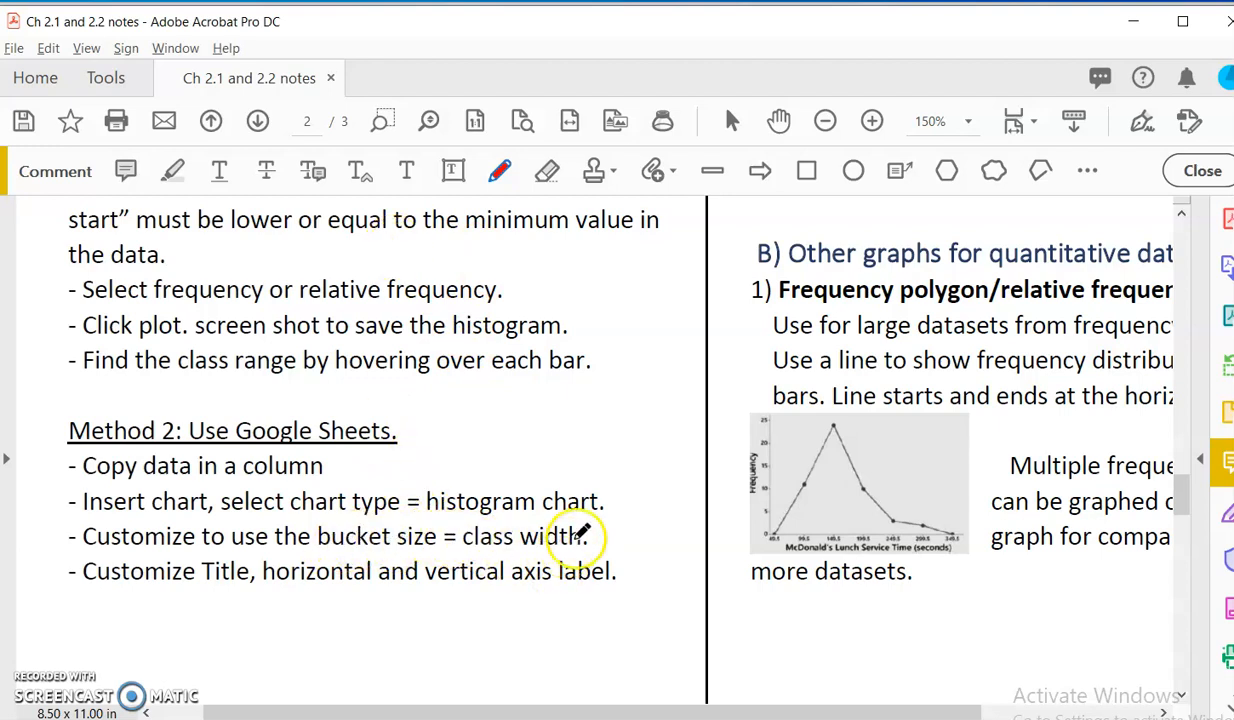
{"action": "mouse_move", "coordinate": [370, 588]}
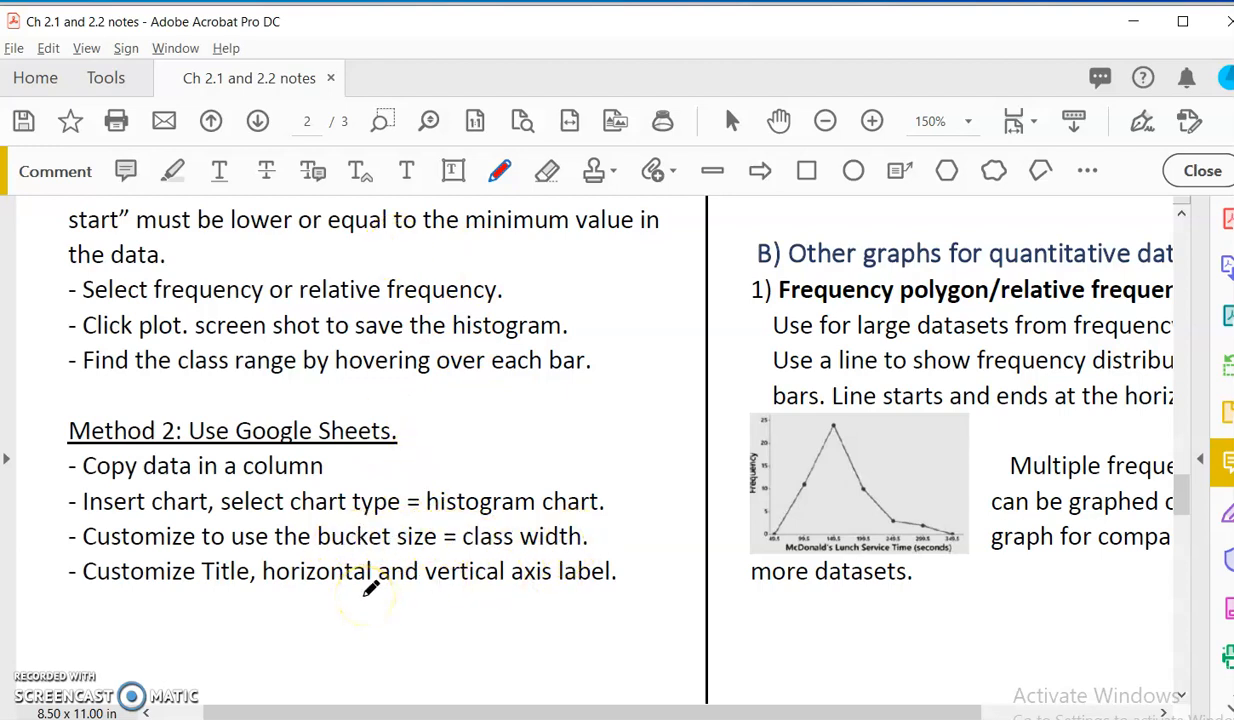
{"action": "mouse_move", "coordinate": [520, 705]}
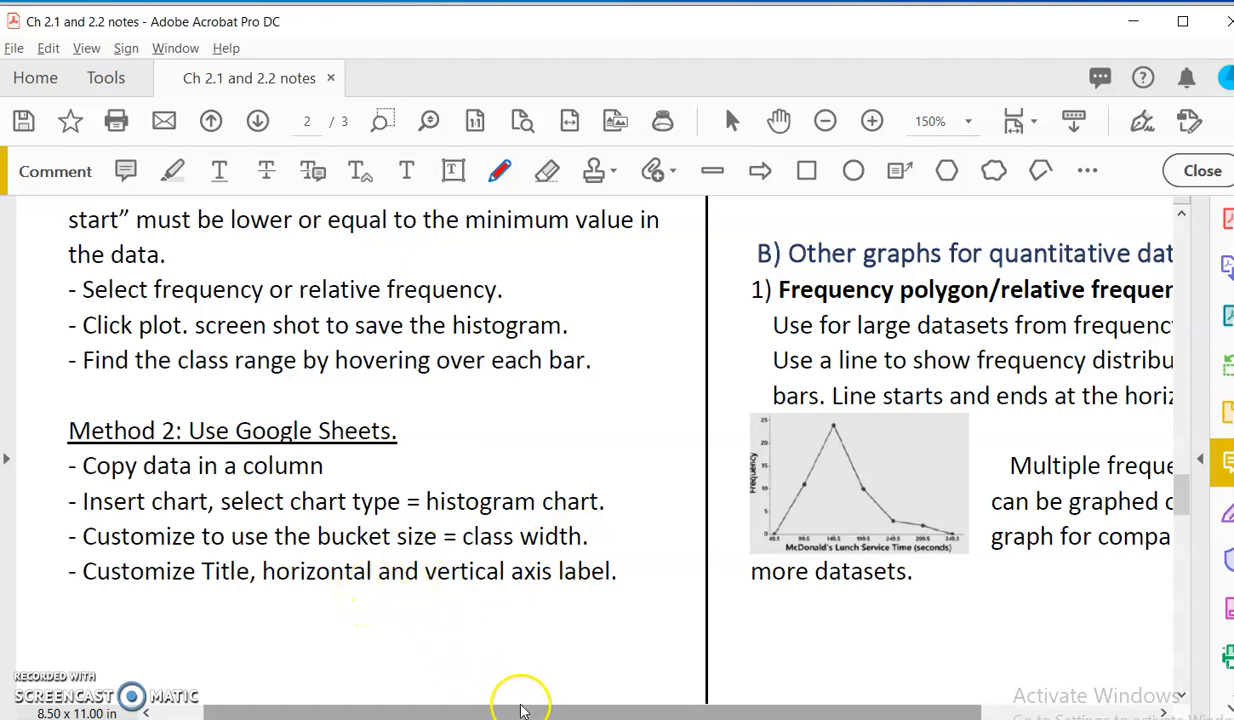
{"action": "scroll", "scroll_direction": "right", "scroll_amount": 3}
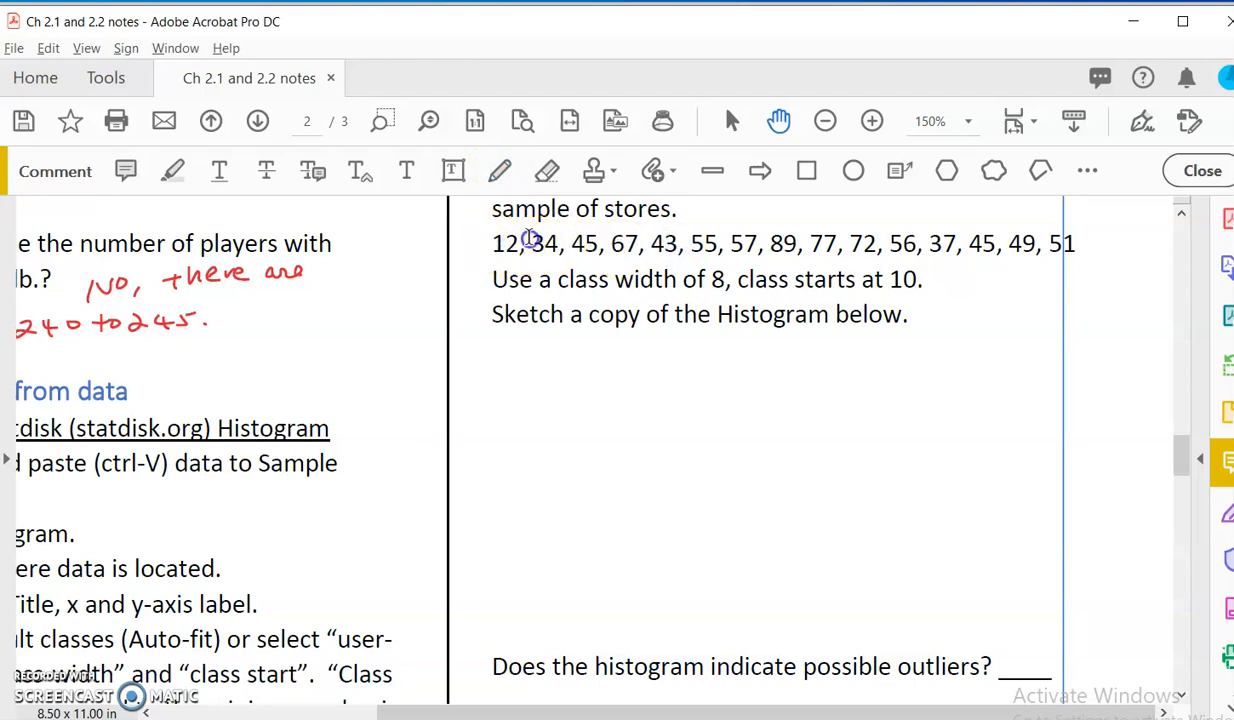
{"action": "mouse_move", "coordinate": [497, 233]}
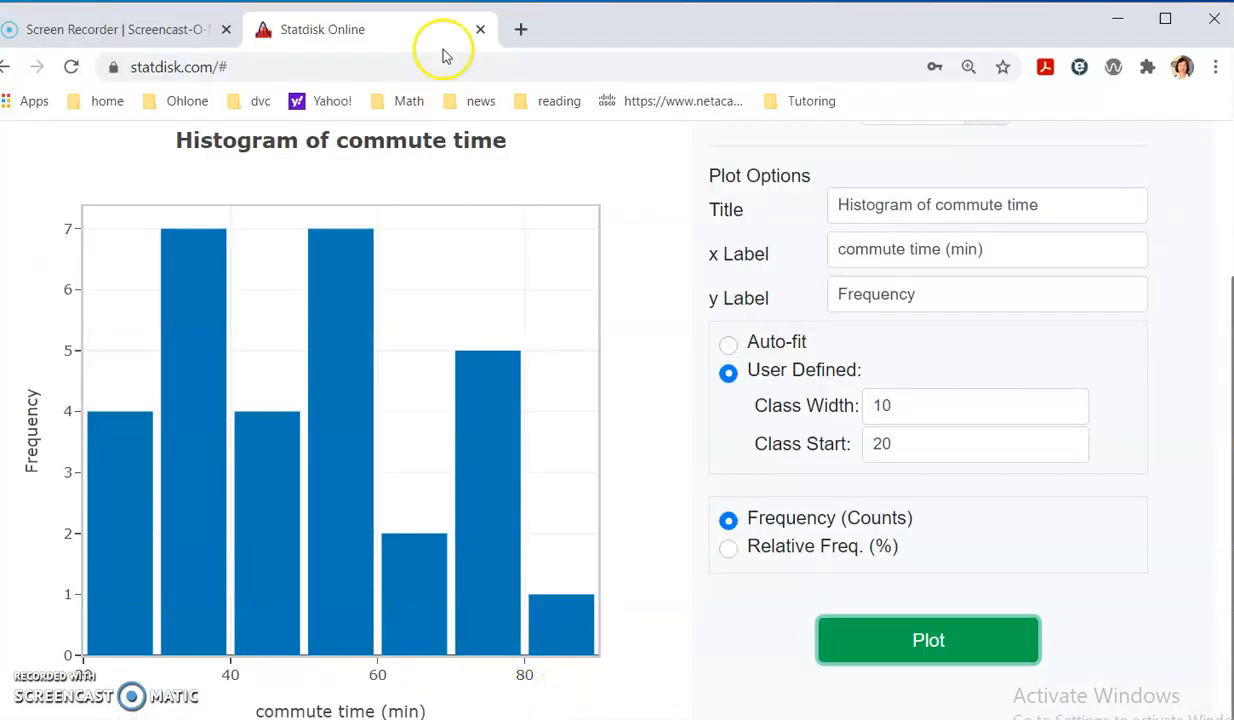
Step: Search for Google Sheets in a new browser tab and start a blank spreadsheet
{"action": "left_click", "coordinate": [520, 29]}
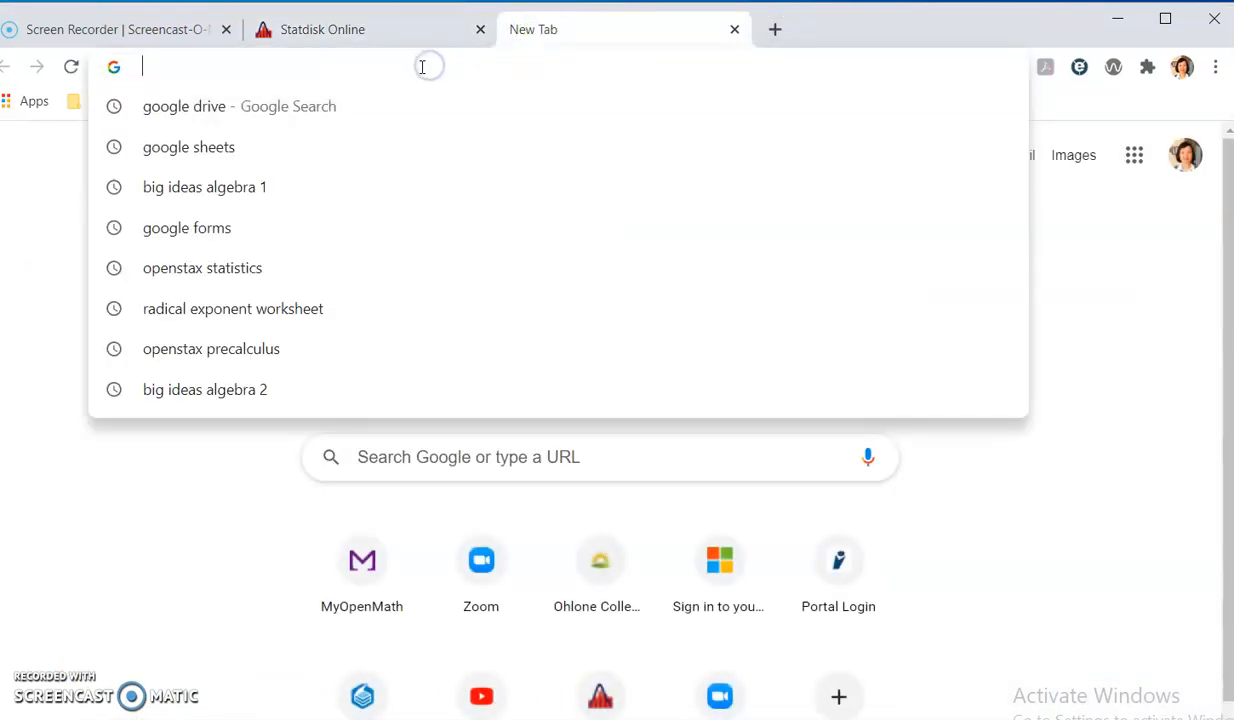
{"action": "type", "text": "google sheets"}
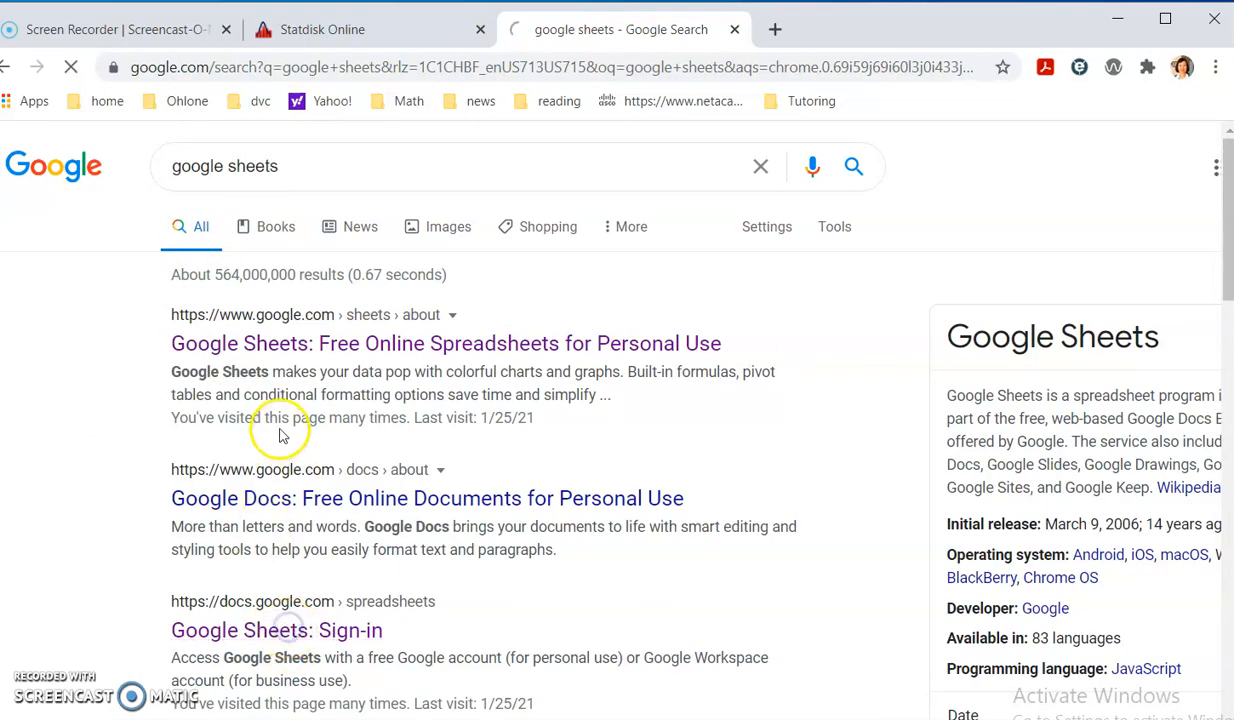
{"action": "left_click", "coordinate": [446, 343]}
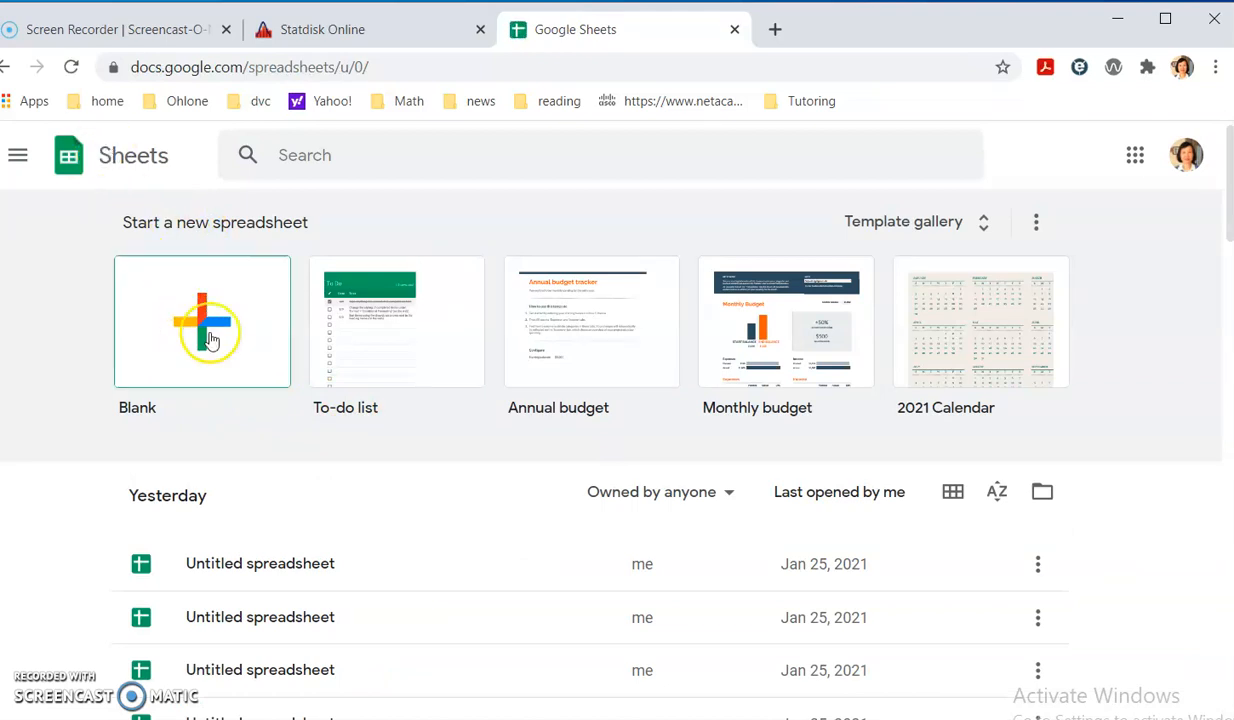
{"action": "left_click", "coordinate": [201, 321]}
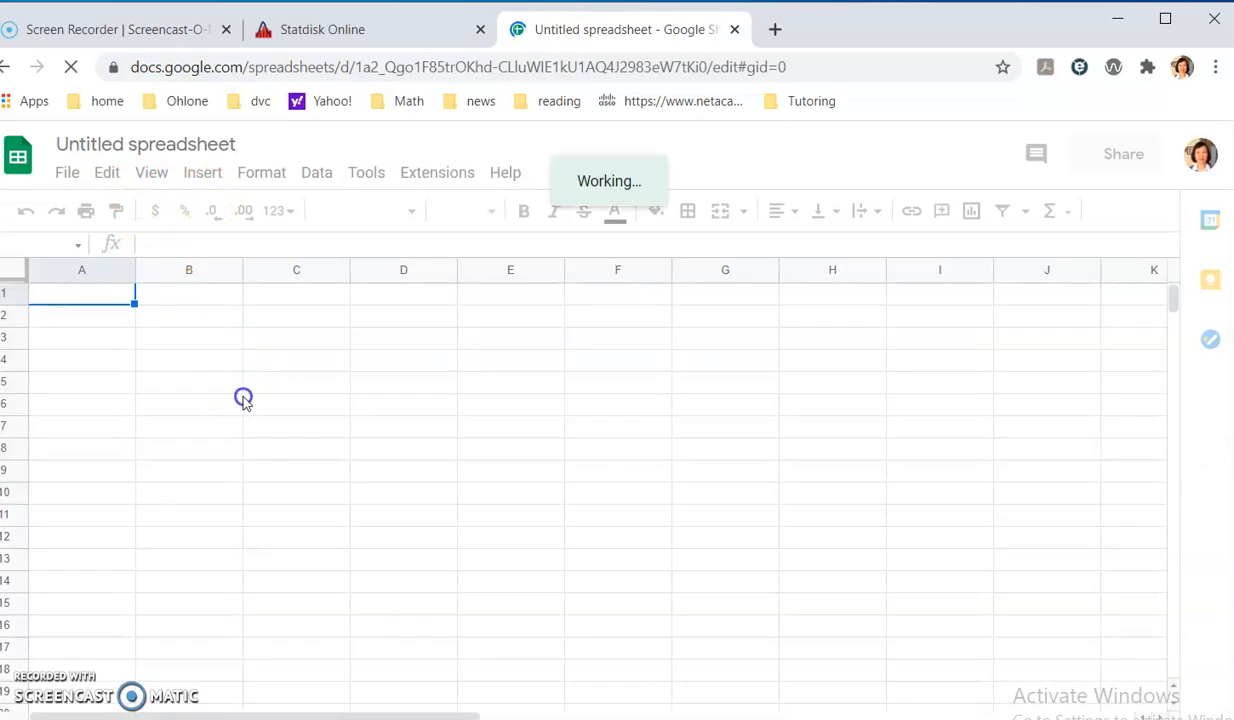
{"action": "left_click", "coordinate": [189, 403]}
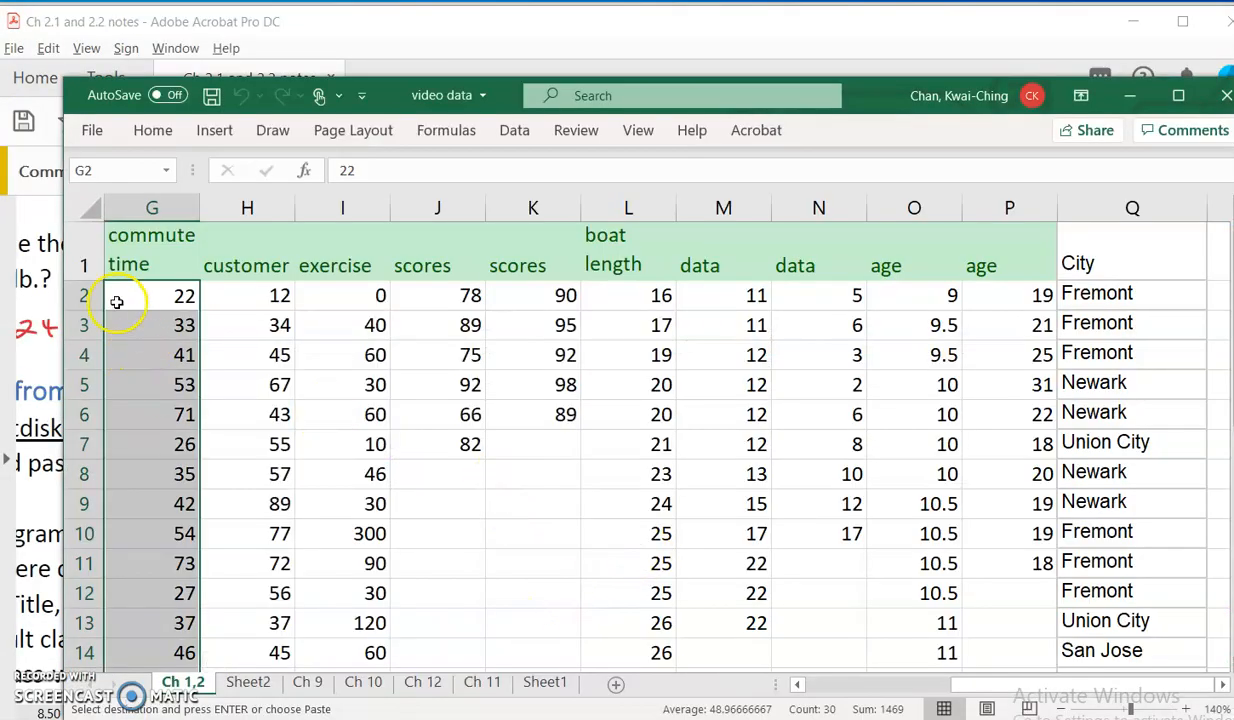
Step: Select and copy the customer counts in Excel column H, then return to Sheets
{"action": "left_click_drag", "start_coordinate": [151, 295], "coordinate": [151, 652]}
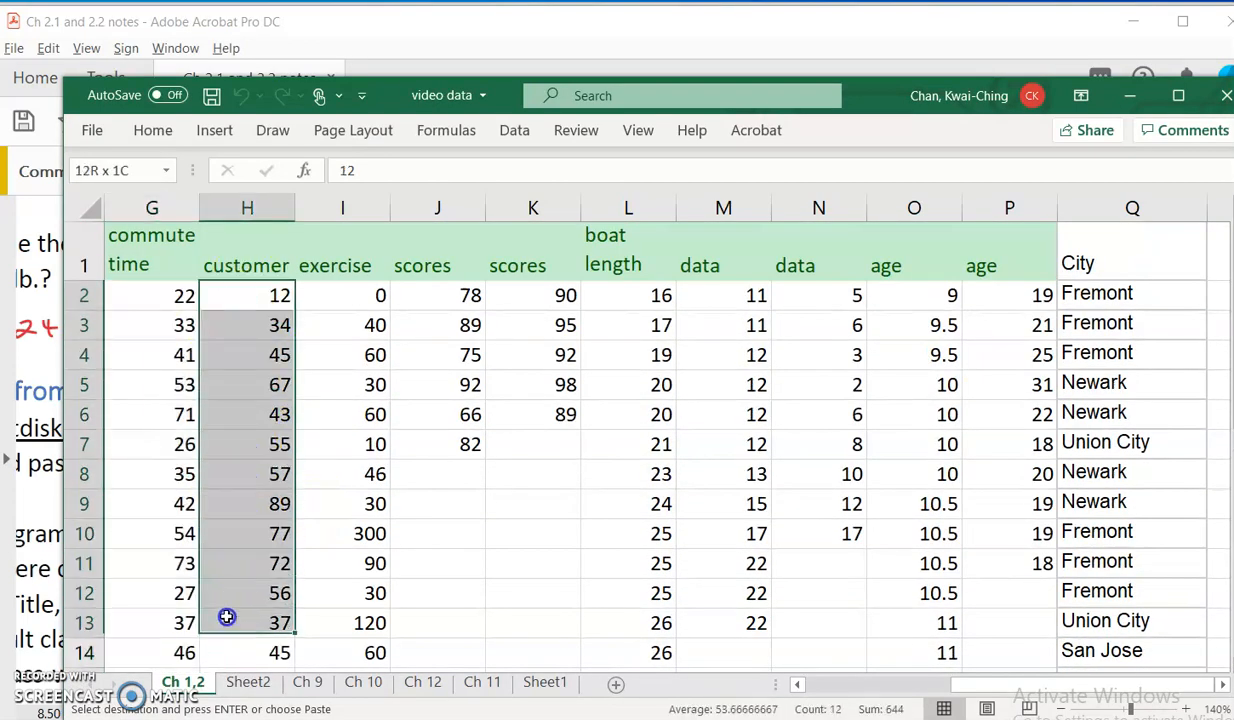
{"action": "scroll", "scroll_direction": "down", "scroll_amount": 3}
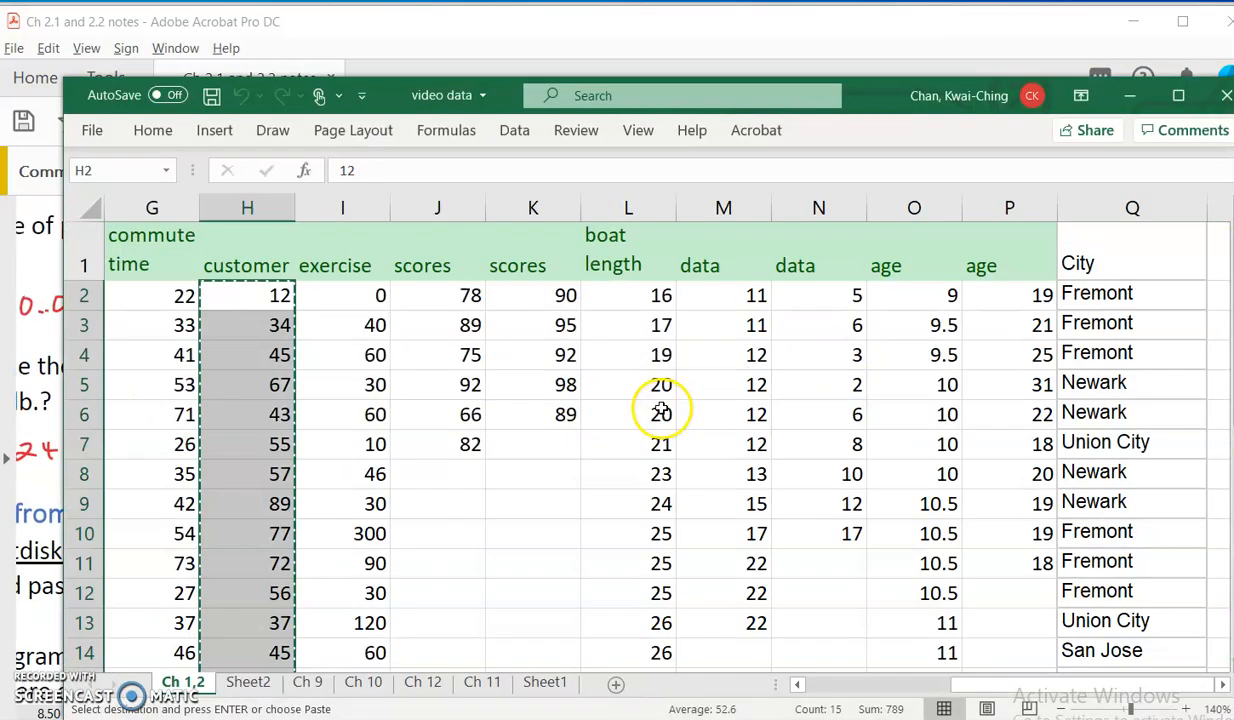
{"action": "key", "text": "alt+tab"}
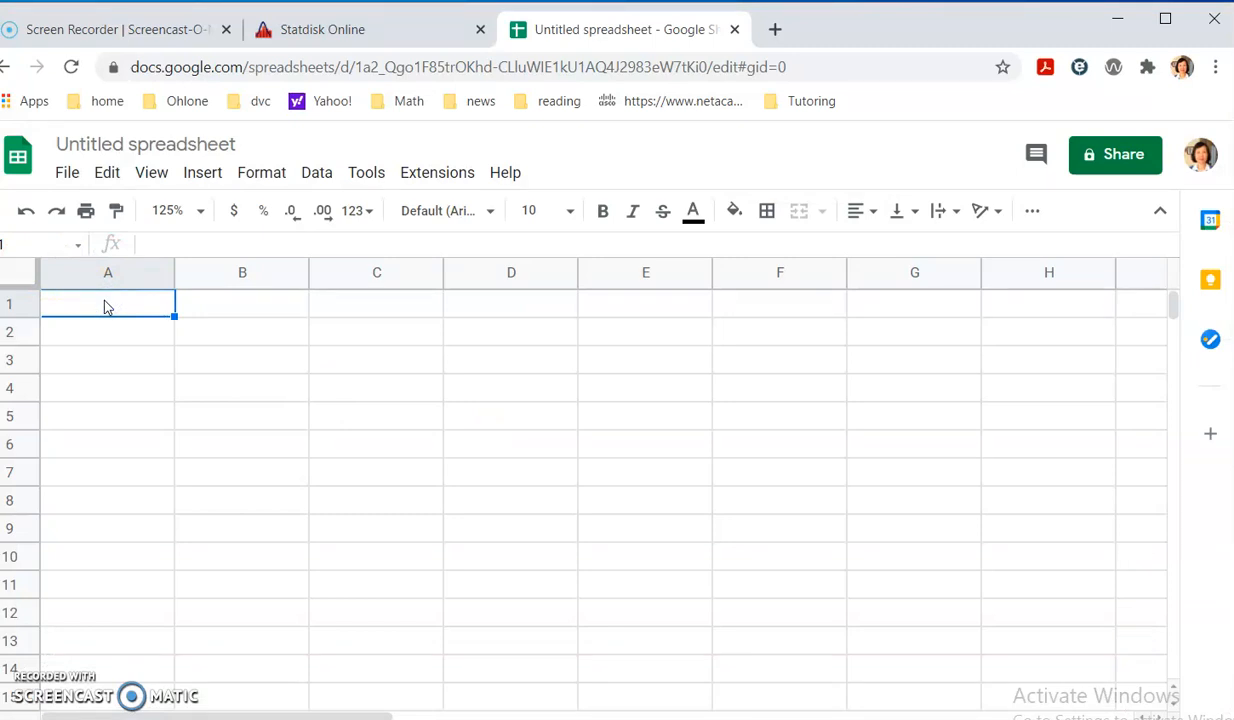
Step: Paste the customer counts into cell A1 and select the pasted column A range
{"action": "right_click", "coordinate": [108, 304]}
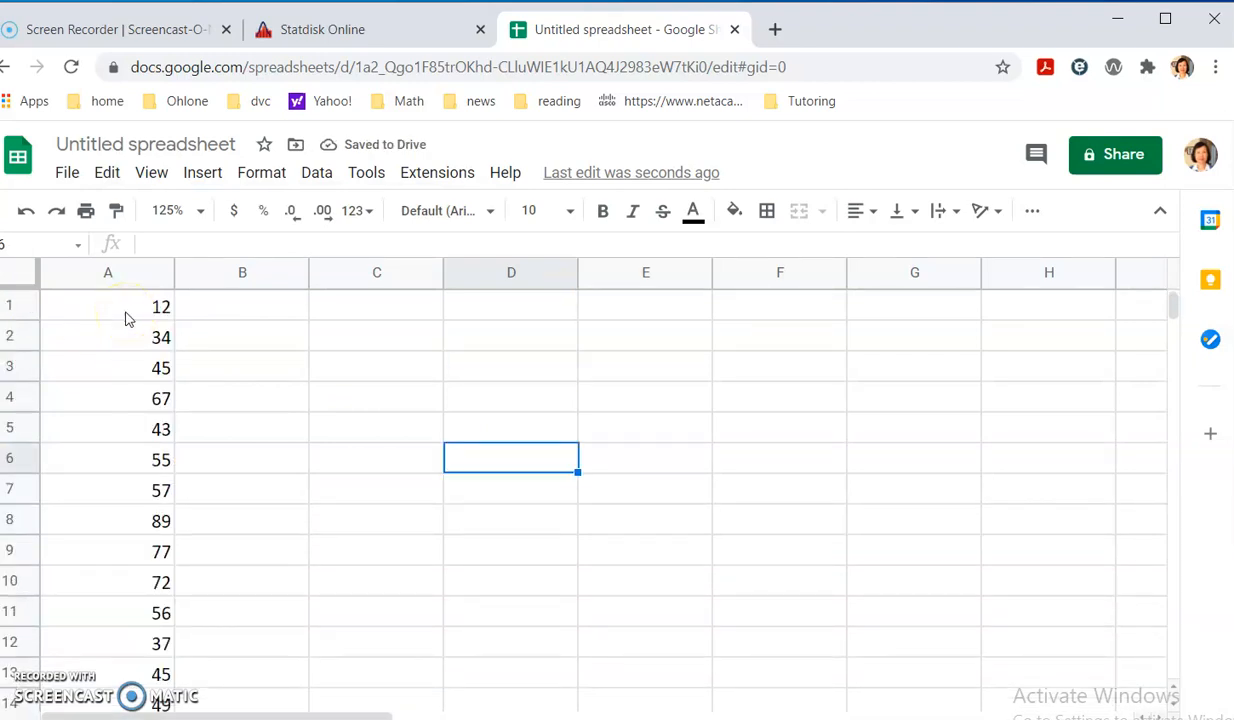
{"action": "left_click", "coordinate": [202, 172]}
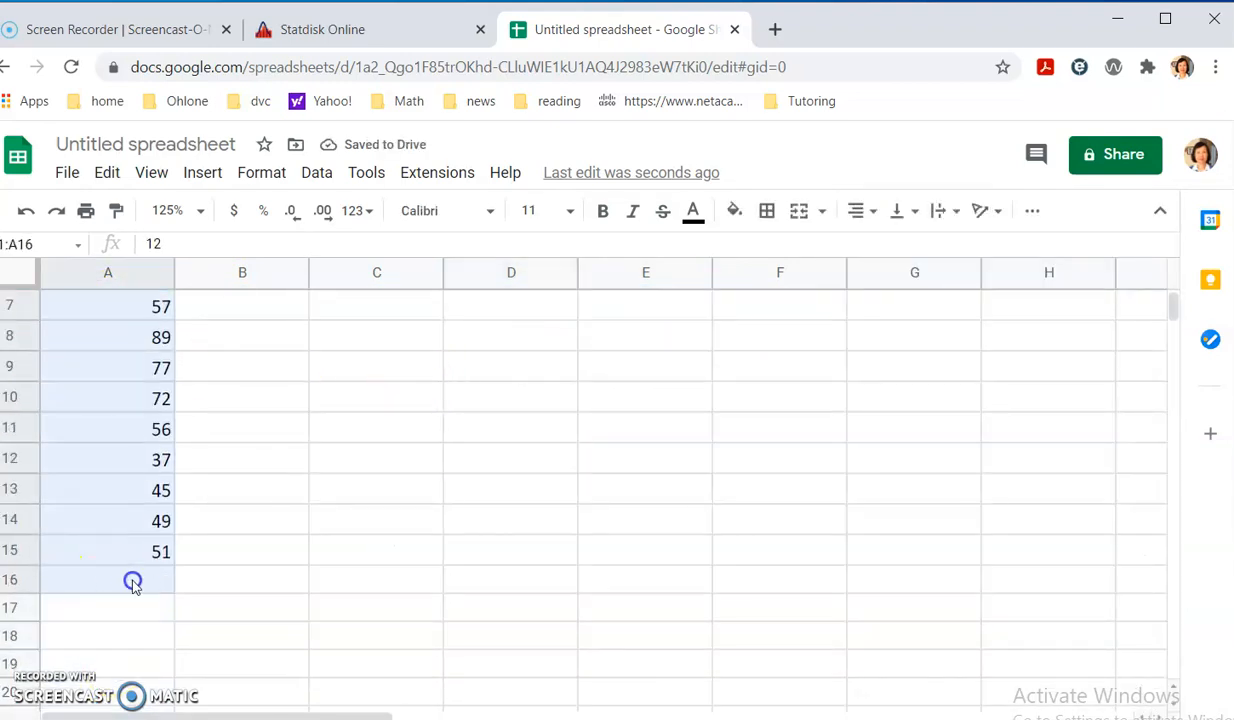
Step: Insert a chart of A1:A15, change it to a histogram, and reposition it so the axis shows
{"action": "left_click", "coordinate": [202, 172]}
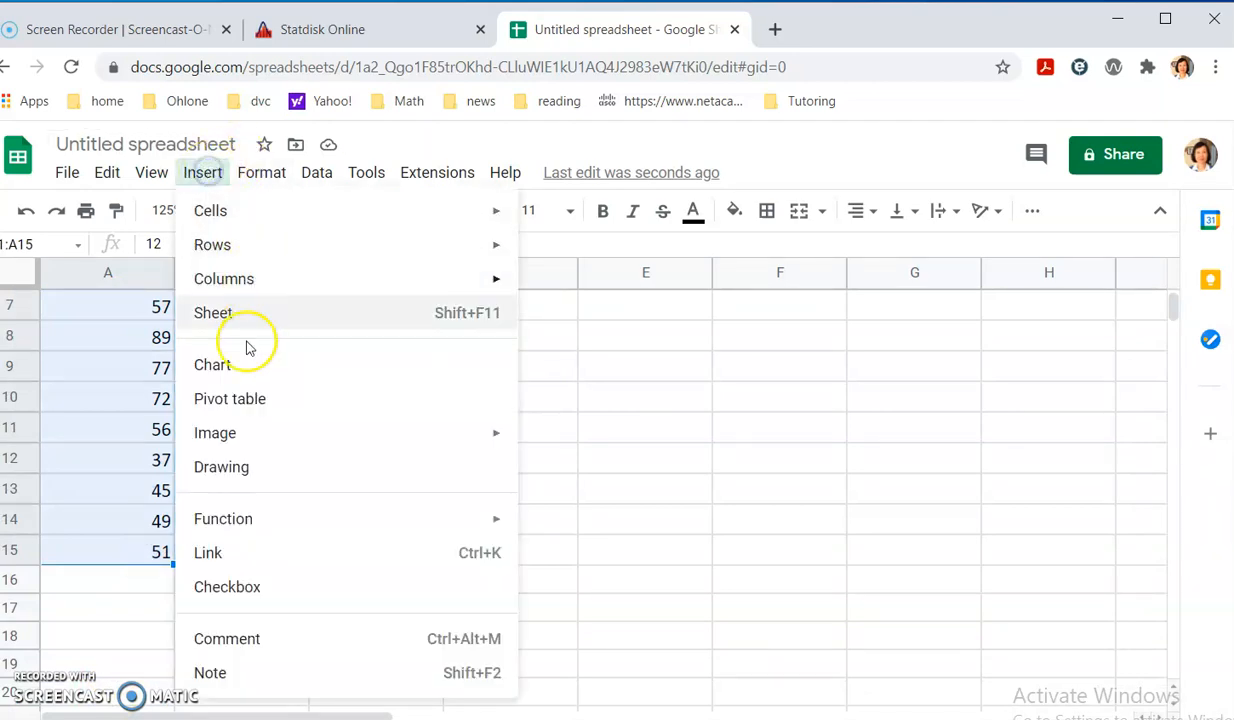
{"action": "left_click", "coordinate": [212, 364]}
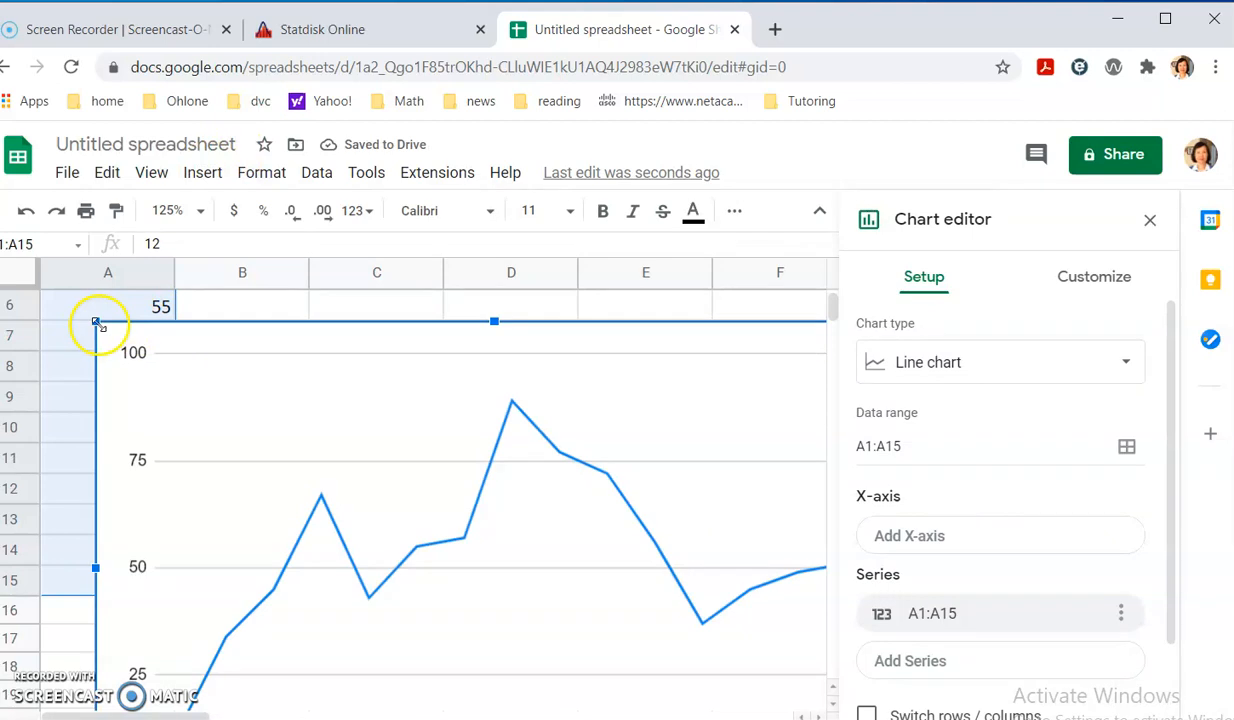
{"action": "scroll", "scroll_direction": "down", "scroll_amount": 3}
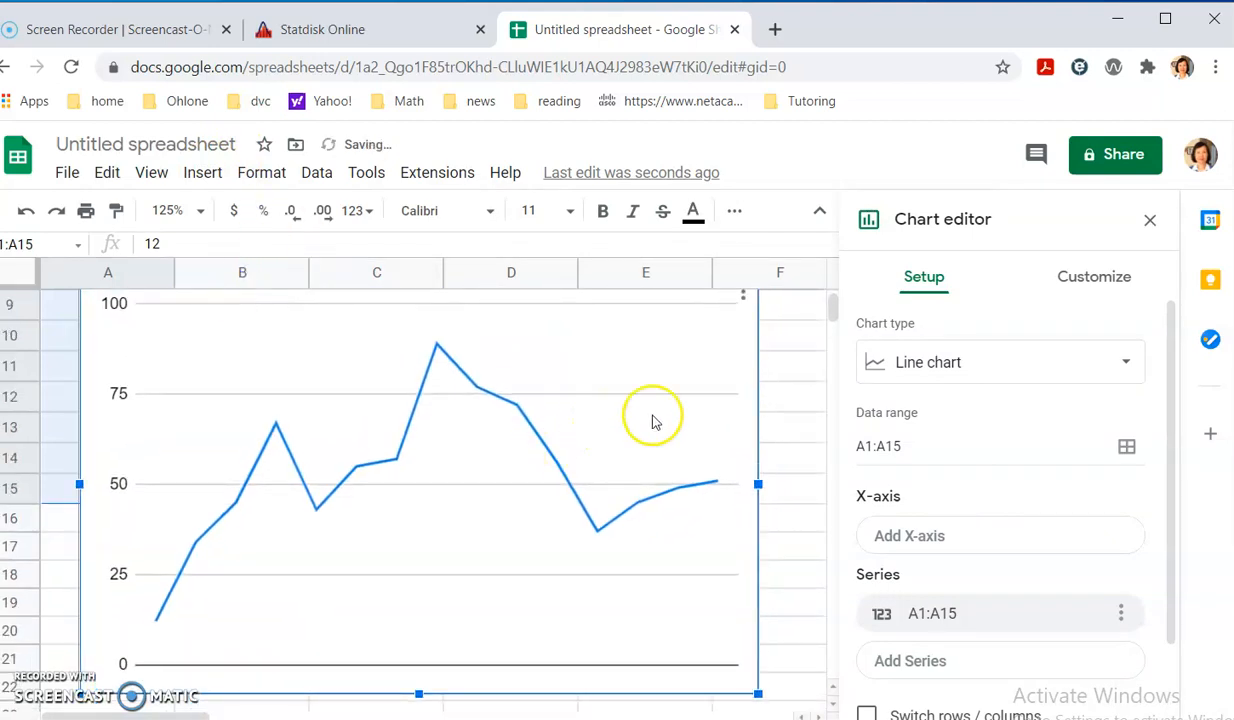
{"action": "left_click", "coordinate": [1124, 362]}
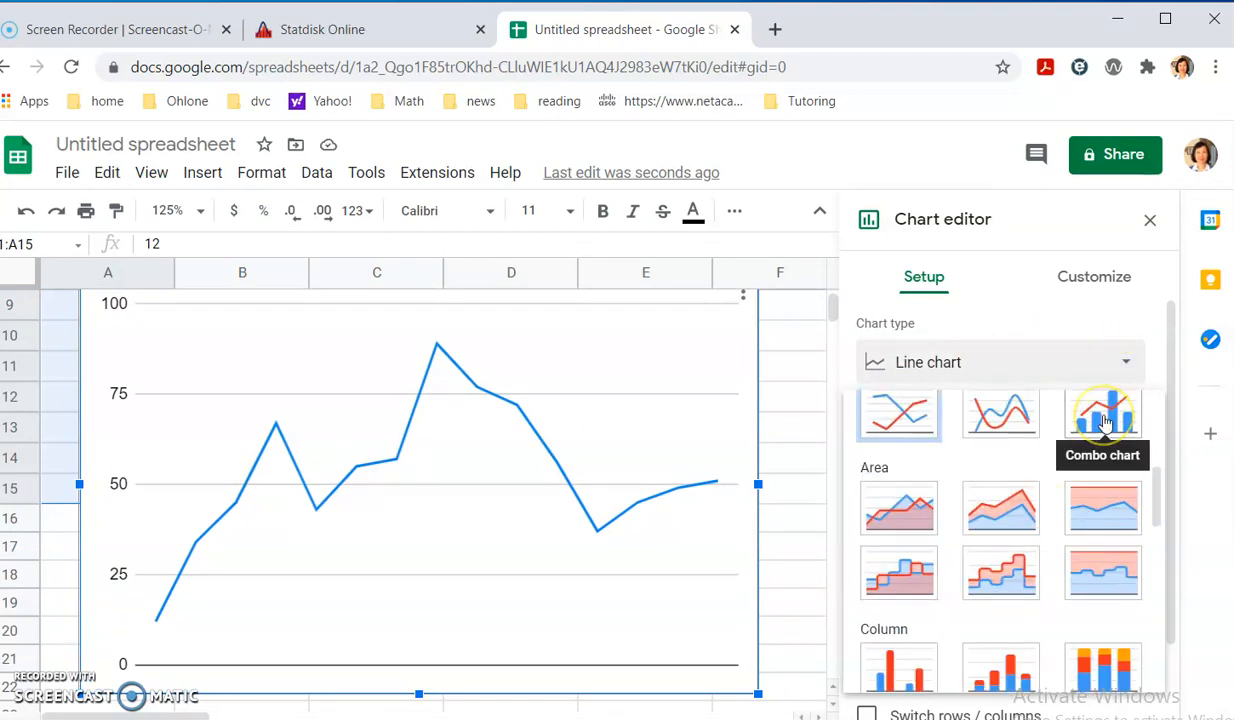
{"action": "scroll", "scroll_direction": "down", "scroll_amount": 3}
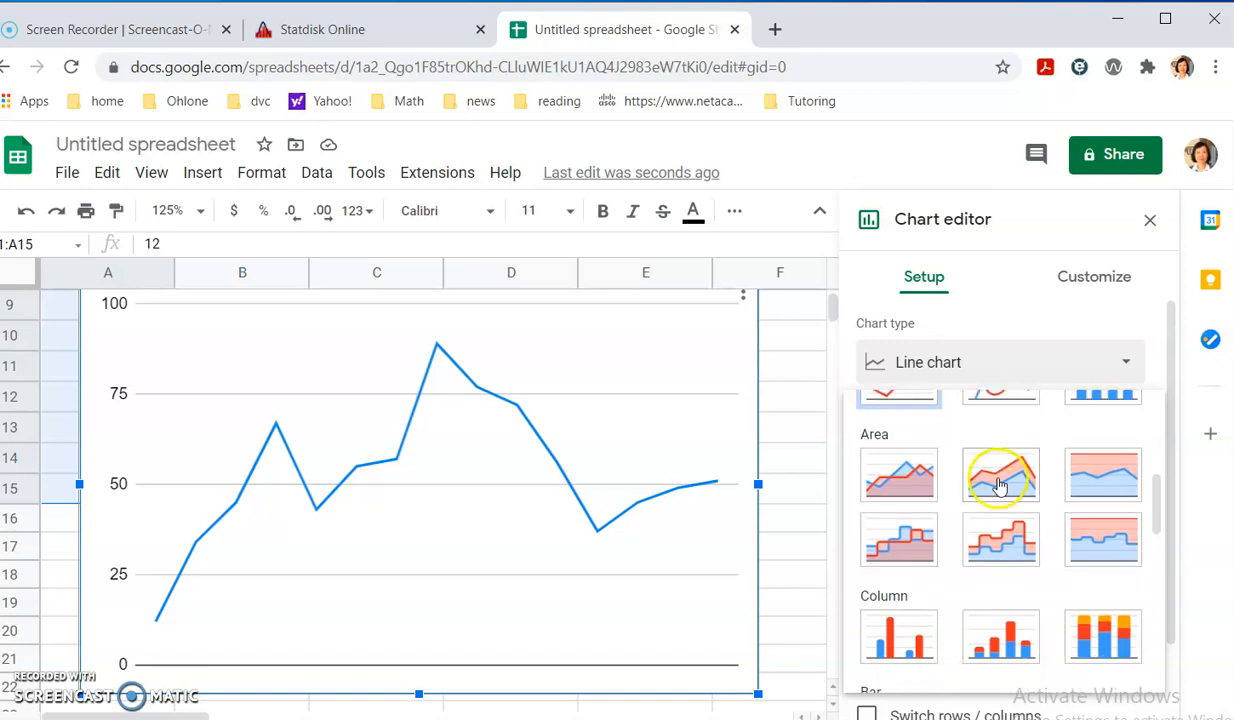
{"action": "scroll", "scroll_direction": "down", "scroll_amount": 3}
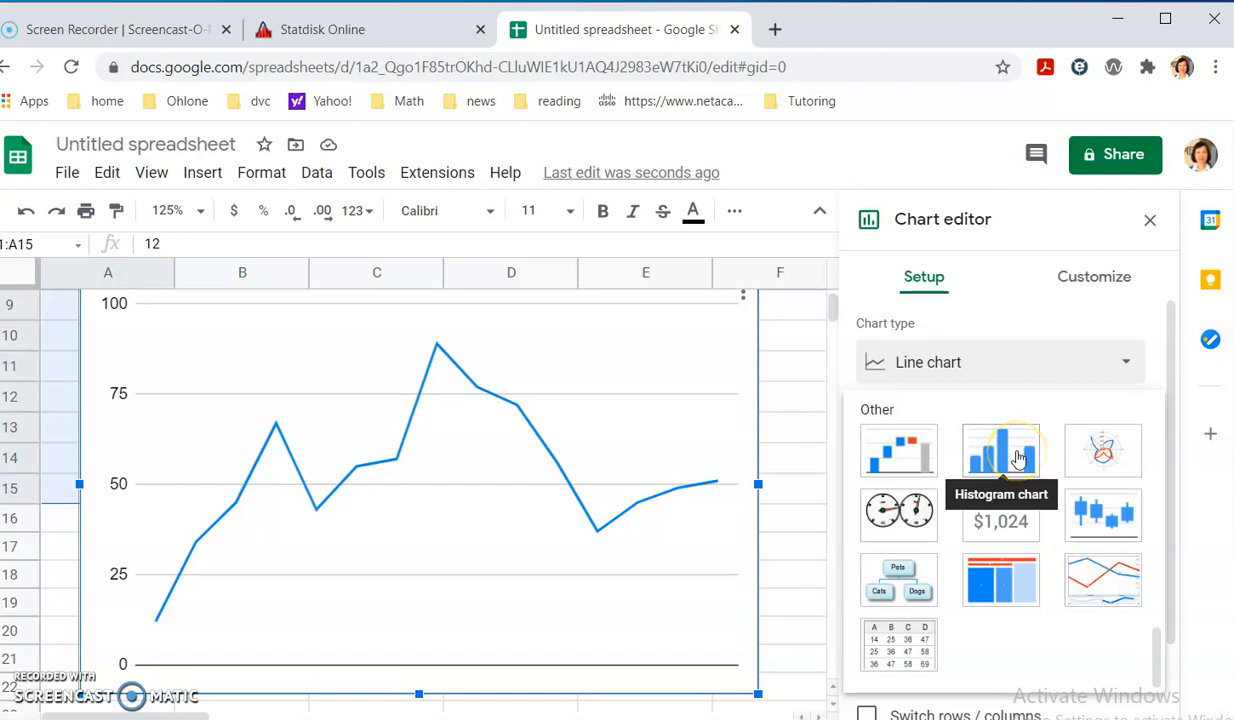
{"action": "left_click", "coordinate": [1000, 451]}
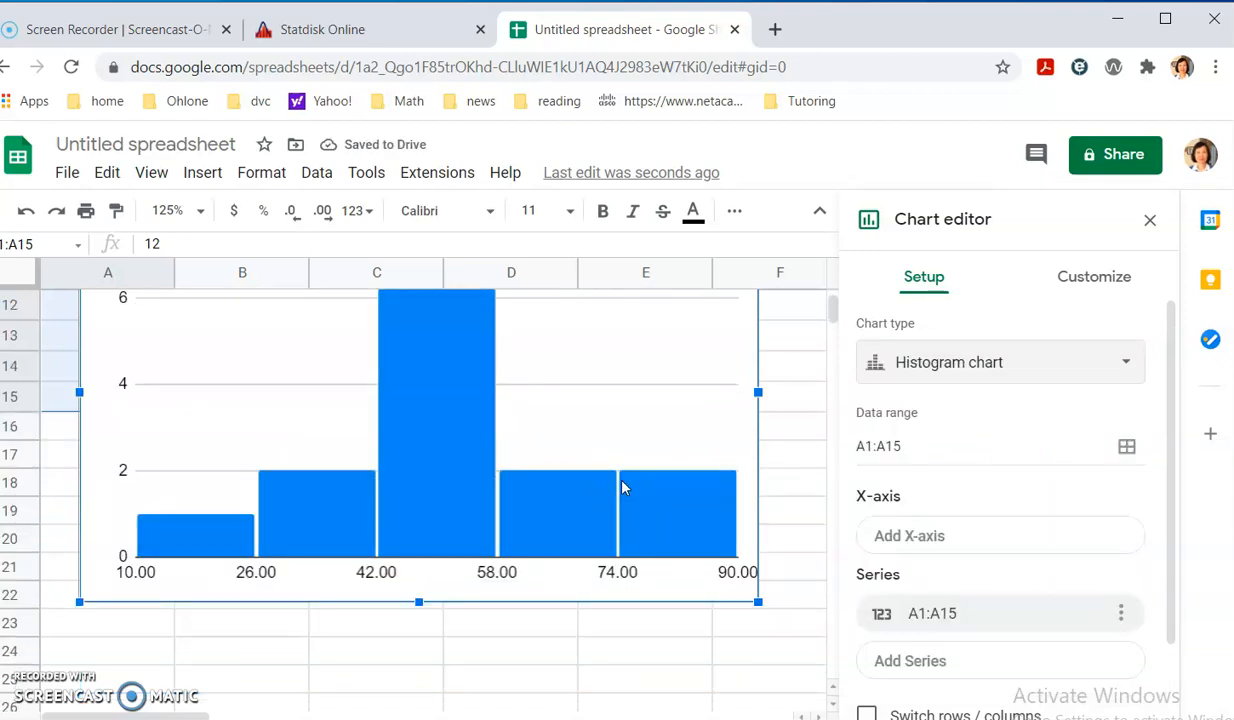
{"action": "left_click_drag", "start_coordinate": [758, 601], "coordinate": [710, 555]}
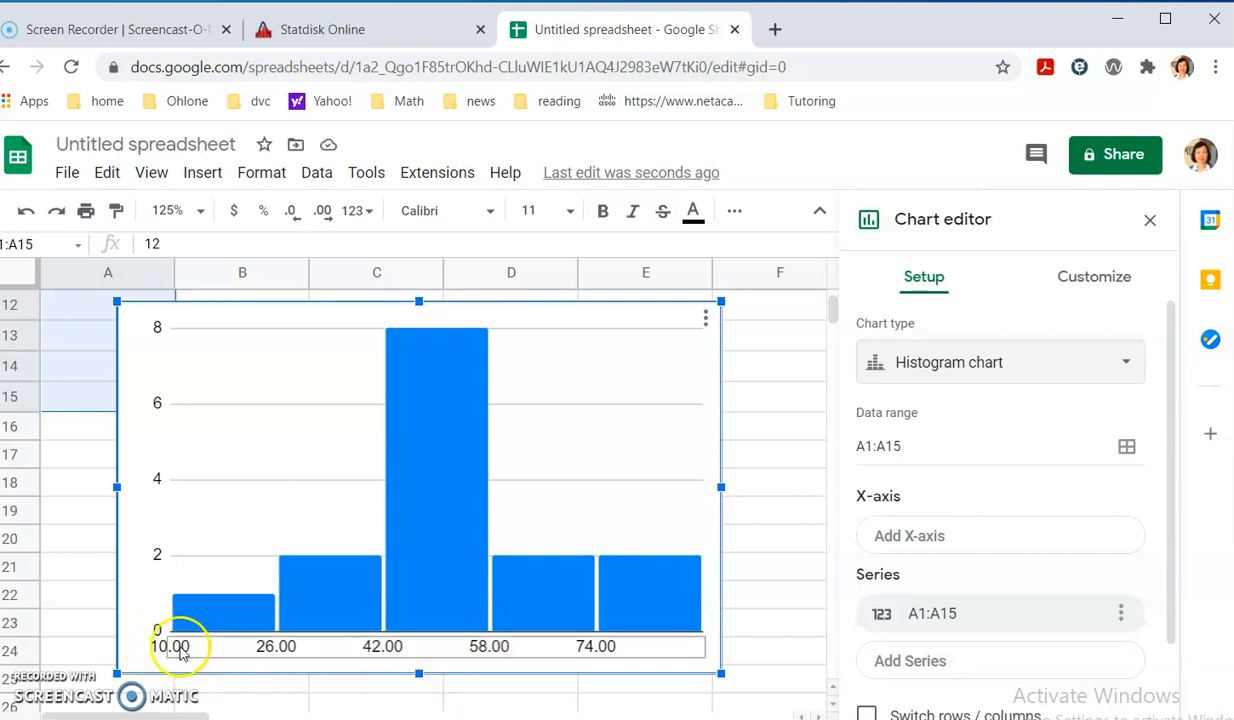
{"action": "mouse_move", "coordinate": [400, 653]}
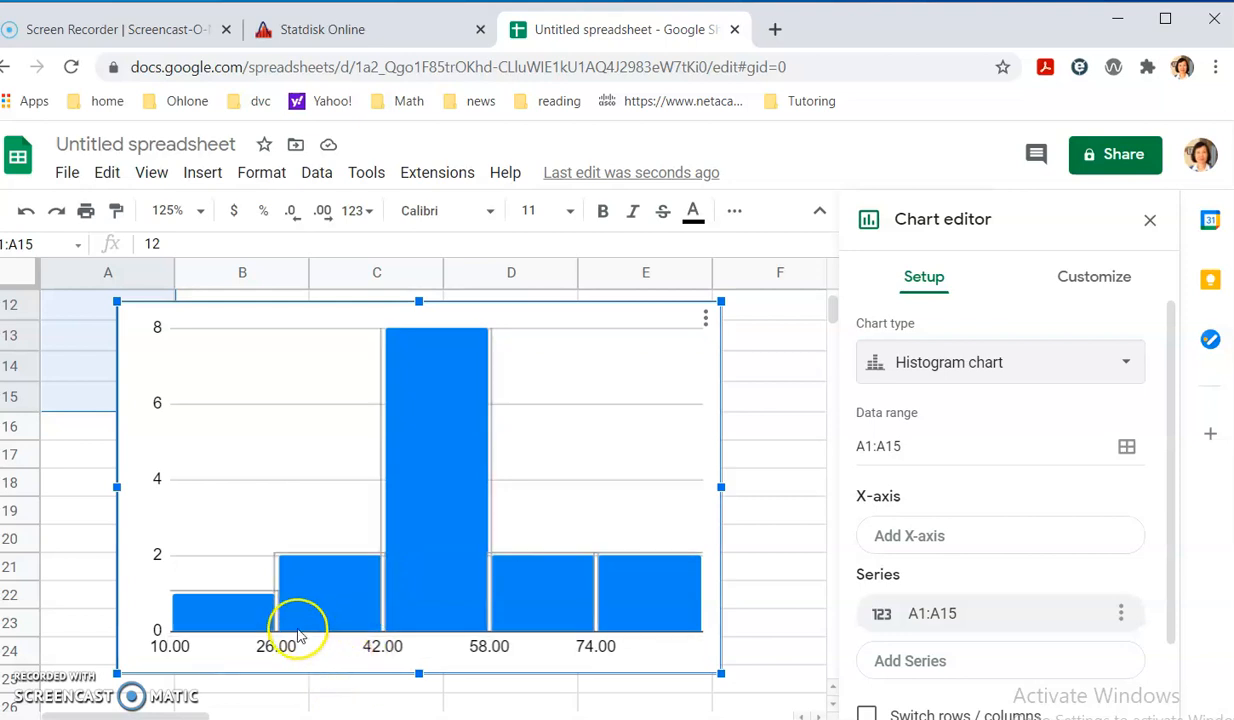
{"action": "mouse_move", "coordinate": [297, 612]}
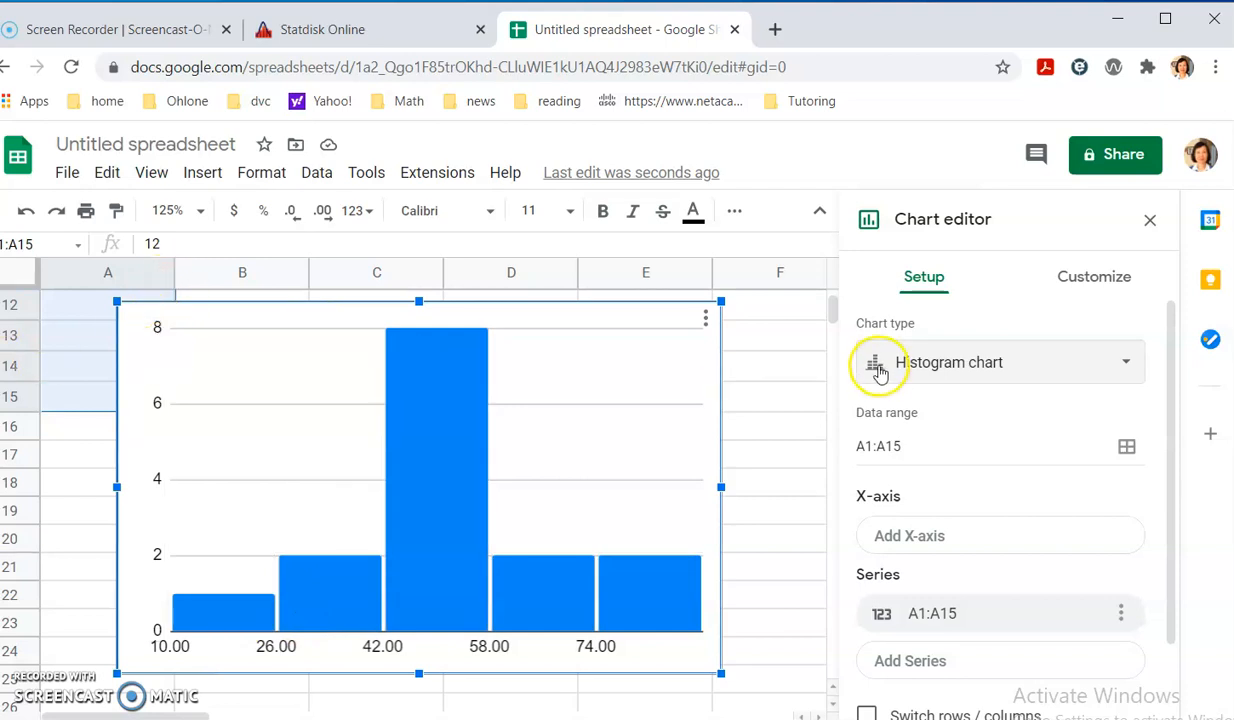
{"action": "mouse_move", "coordinate": [920, 480]}
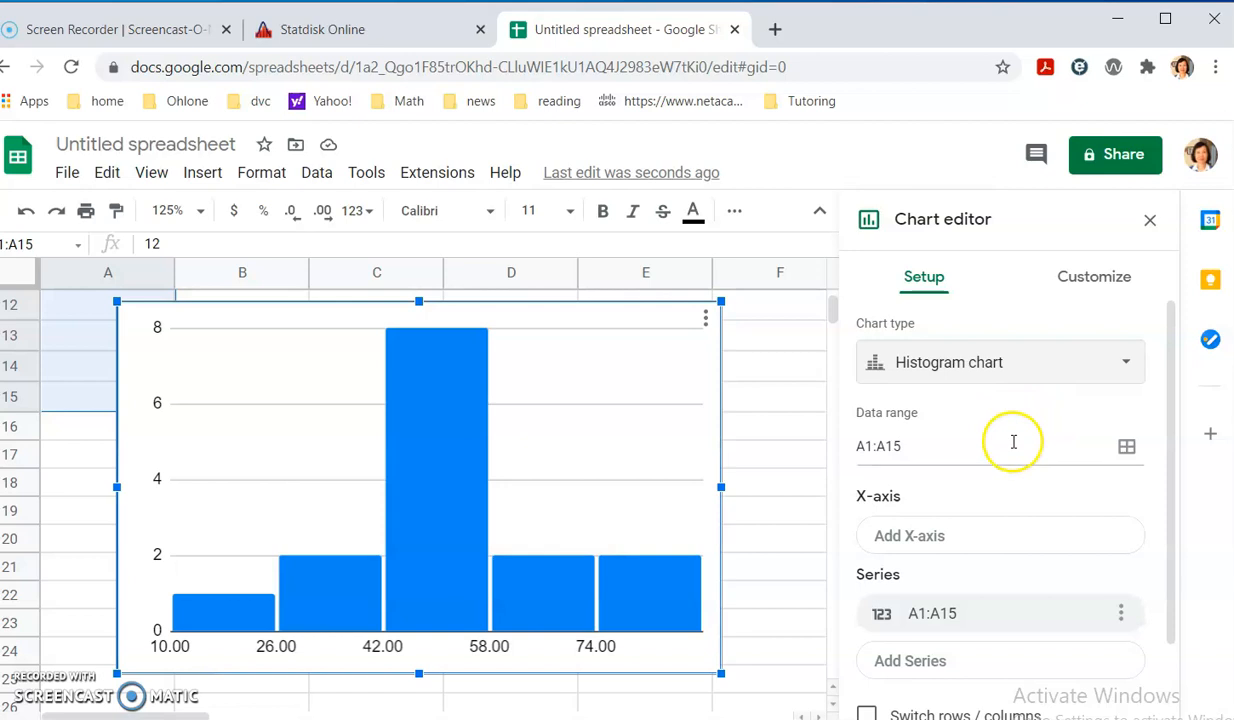
Step: Set the histogram bucket size to 8 under Customize > Histogram
{"action": "left_click", "coordinate": [1093, 277]}
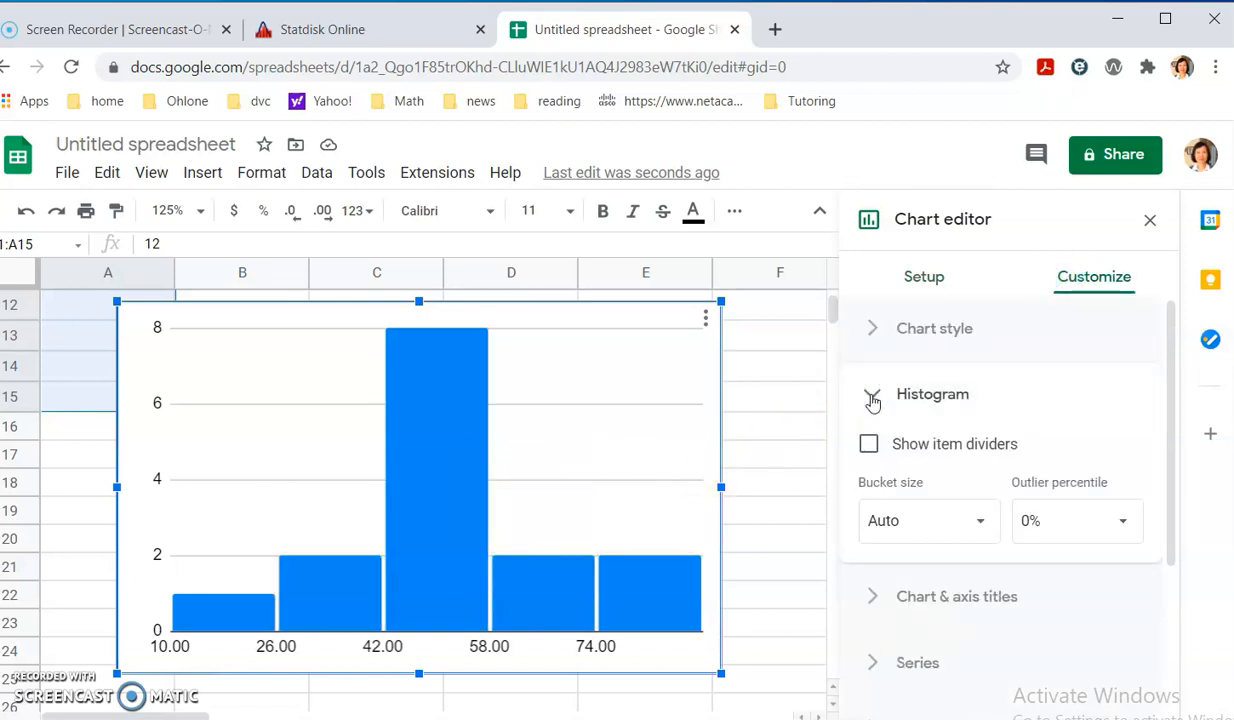
{"action": "left_click", "coordinate": [872, 394]}
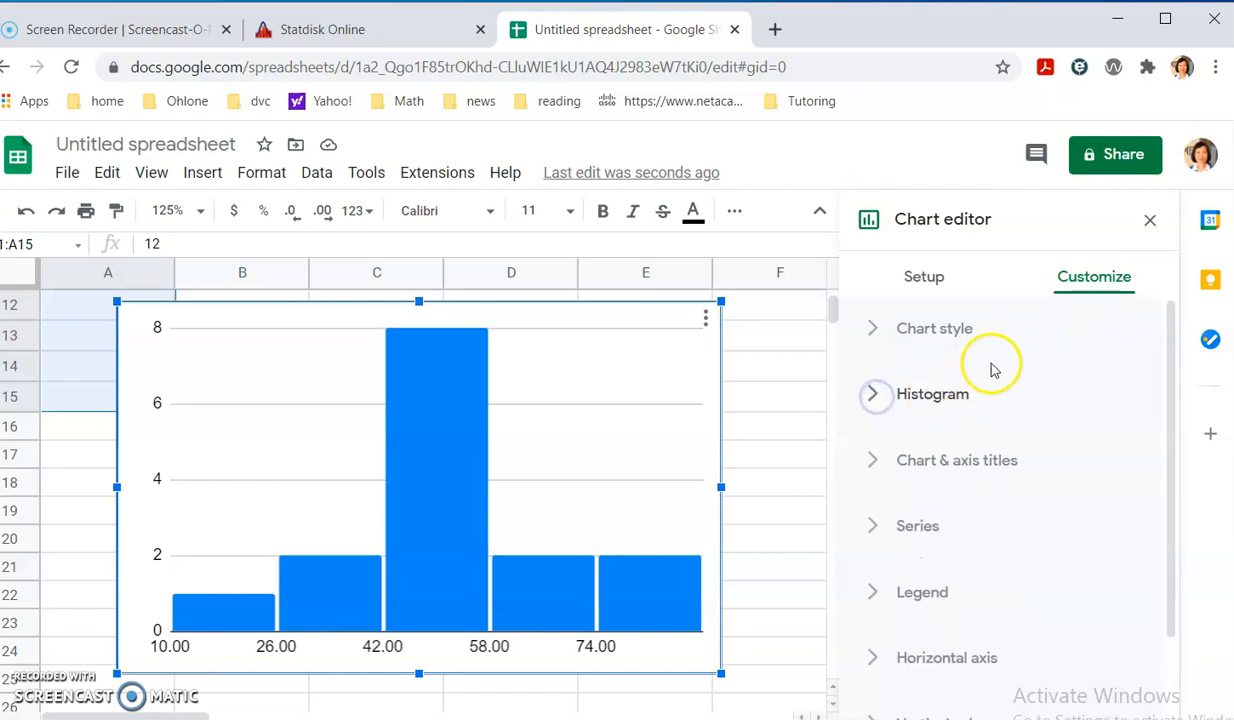
{"action": "mouse_move", "coordinate": [873, 394]}
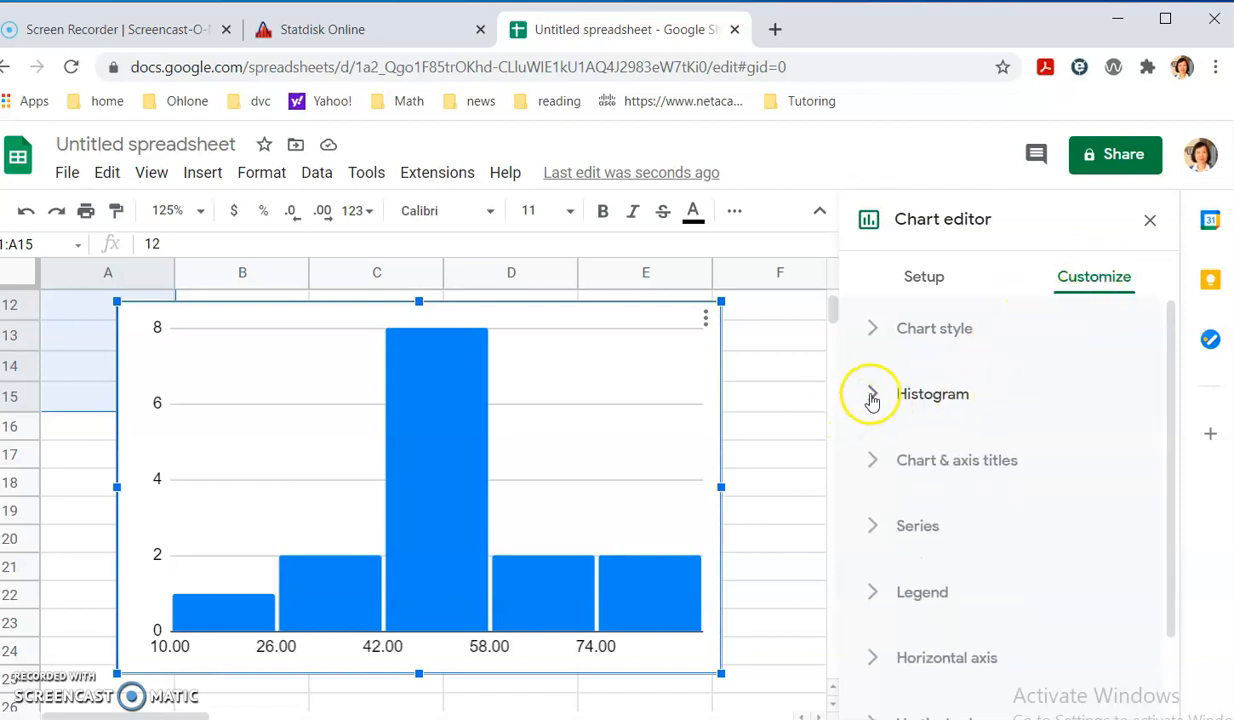
{"action": "left_click", "coordinate": [872, 394]}
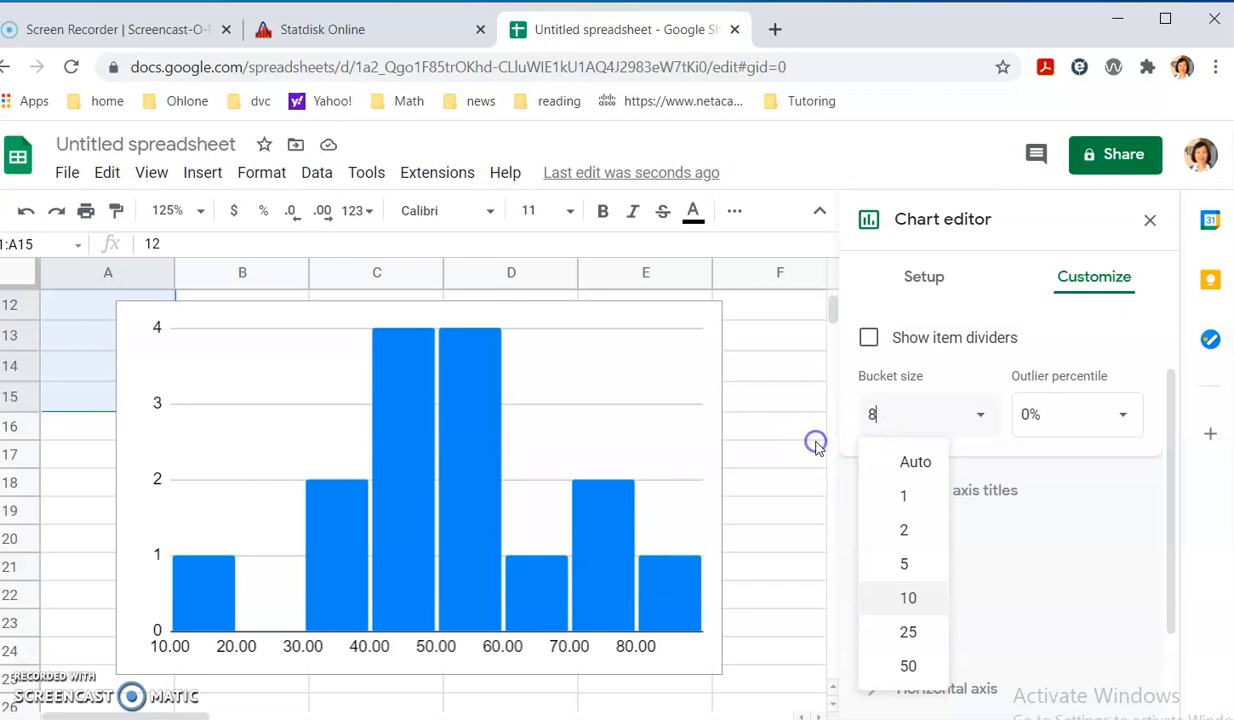
{"action": "key", "text": "alt+tab"}
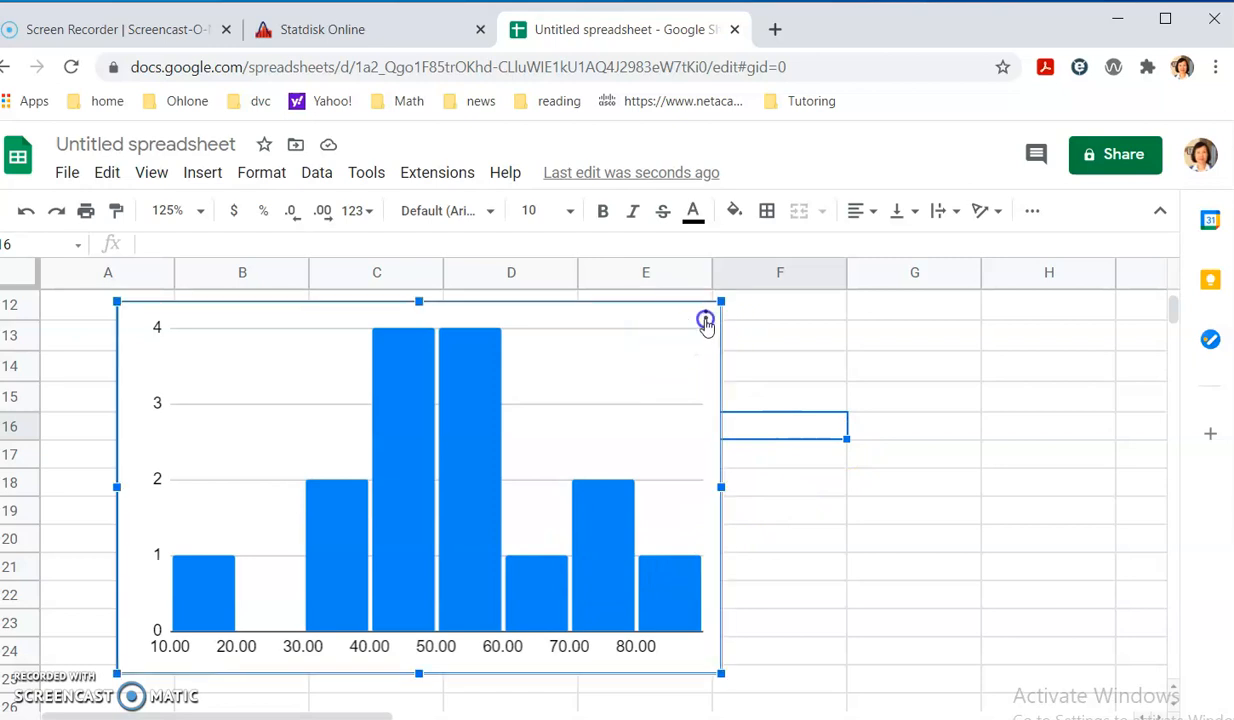
Step: Reselect the histogram to bring its Chart editor back up on Setup
{"action": "left_click", "coordinate": [706, 322]}
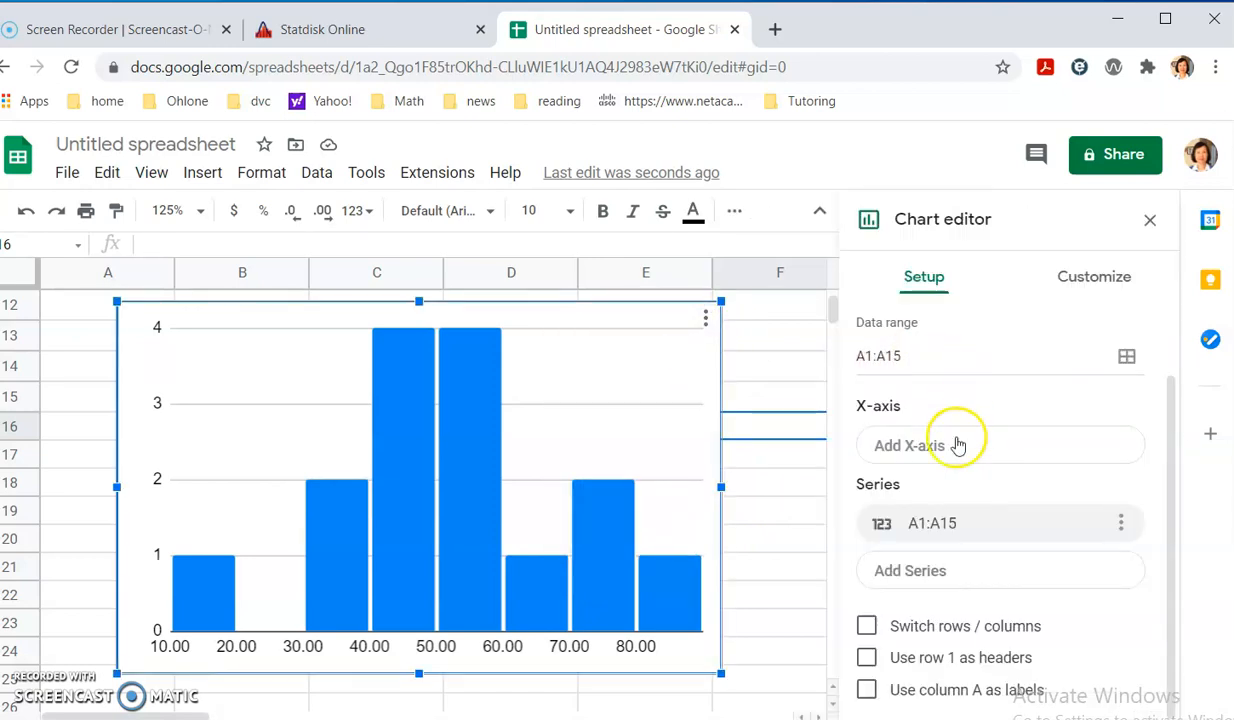
{"action": "mouse_move", "coordinate": [760, 613]}
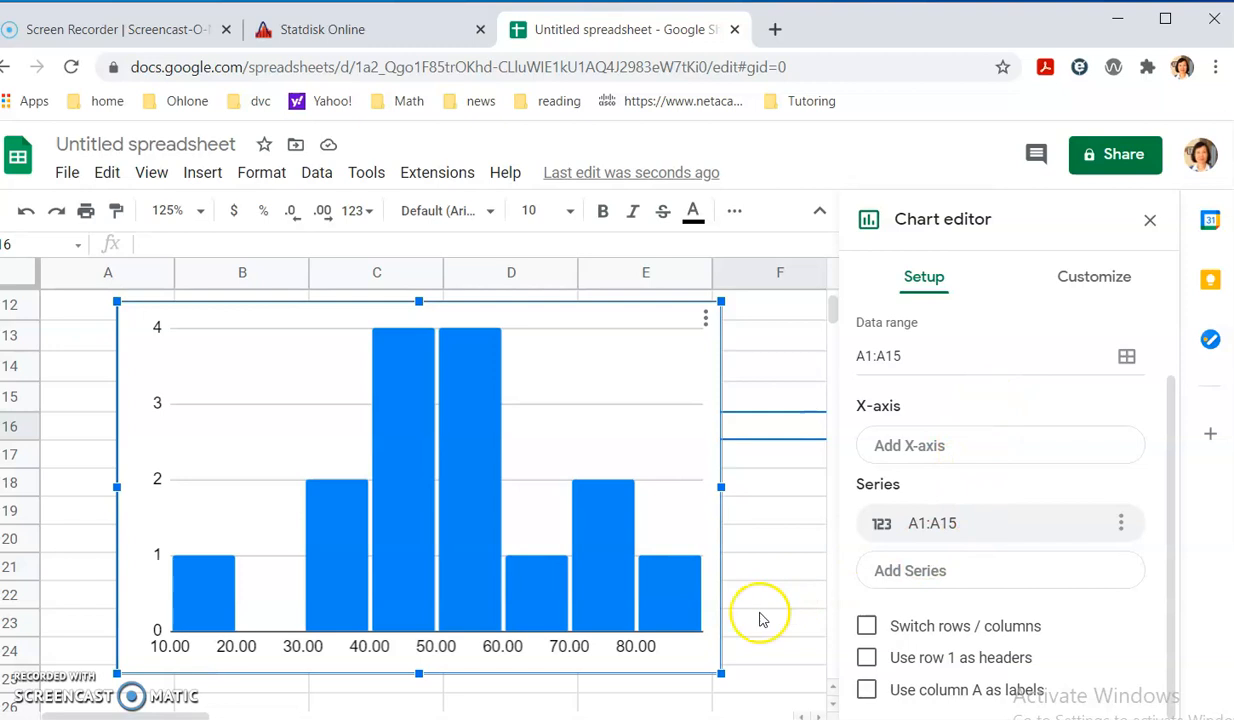
{"action": "key", "text": "alt+tab"}
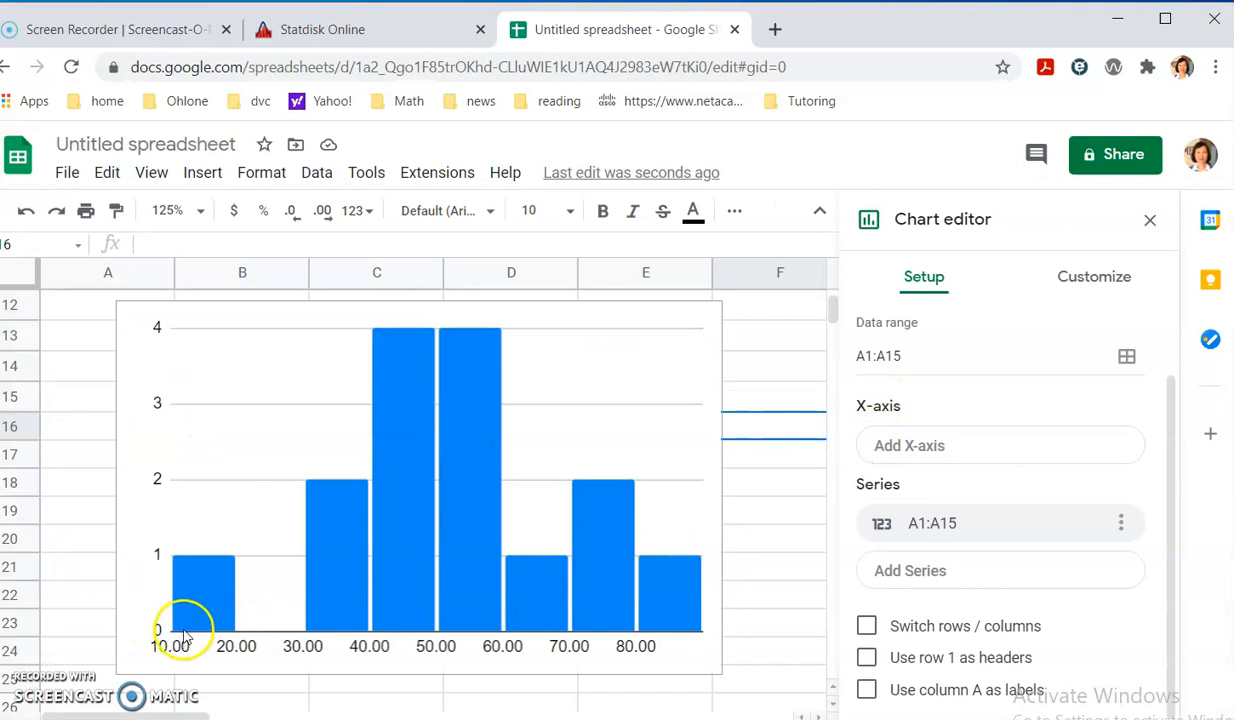
{"action": "mouse_move", "coordinate": [1020, 378]}
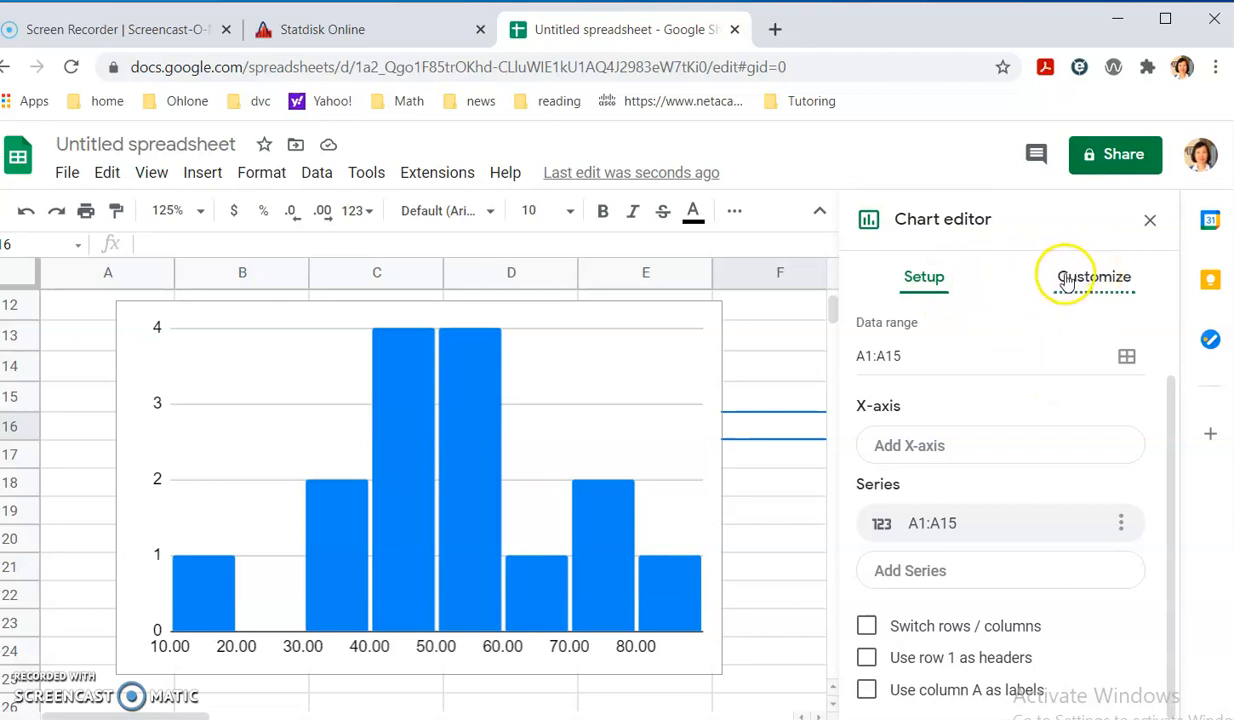
Step: Enter 10 as the horizontal axis Min under Customize > Horizontal axis
{"action": "left_click", "coordinate": [1093, 276]}
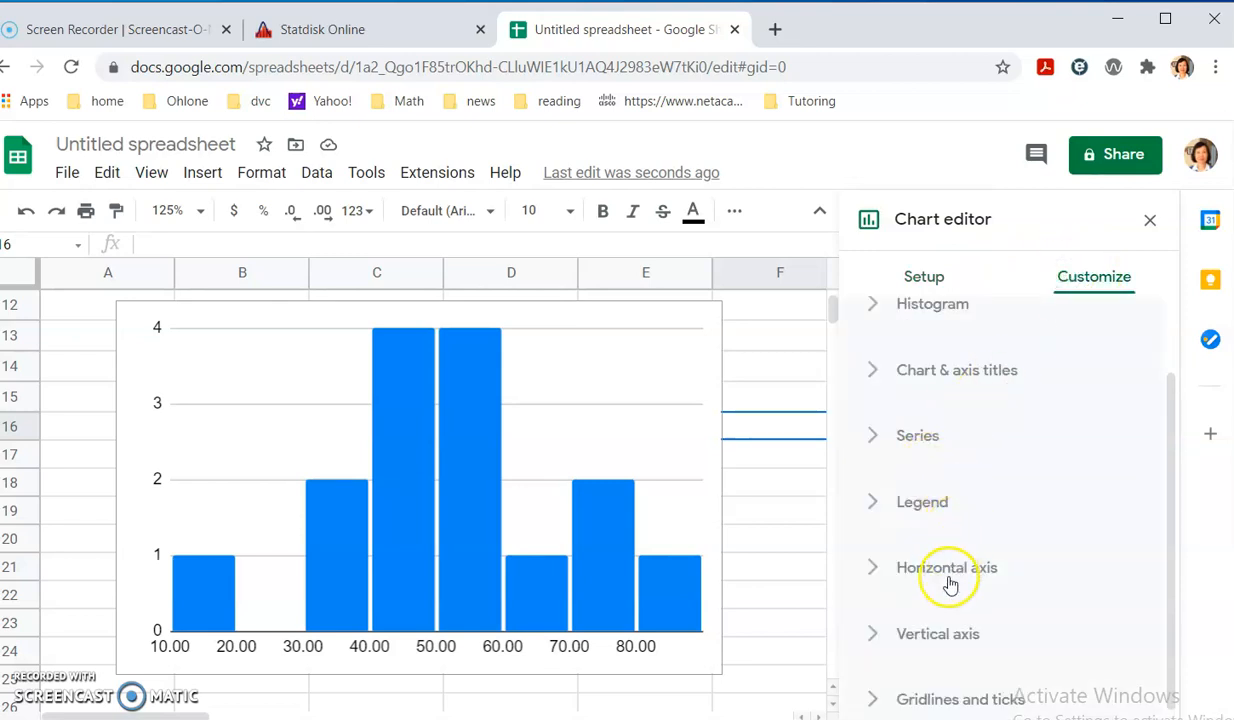
{"action": "left_click", "coordinate": [946, 567]}
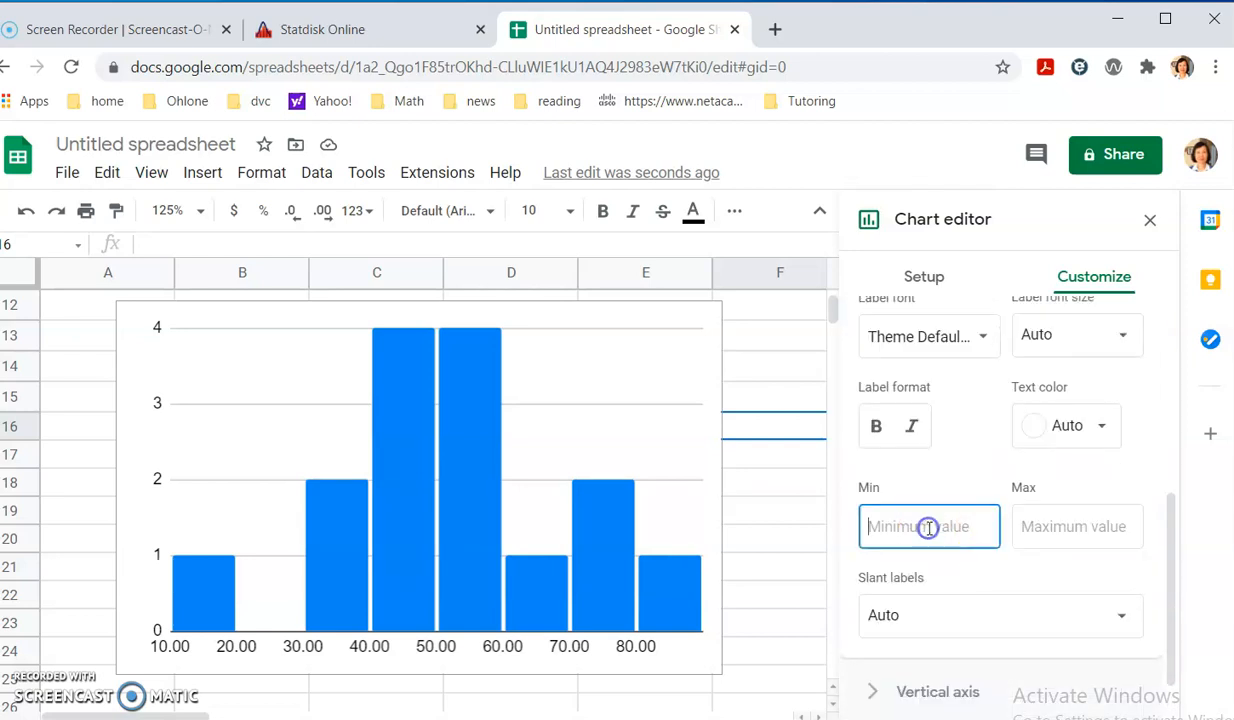
{"action": "type", "text": "10"}
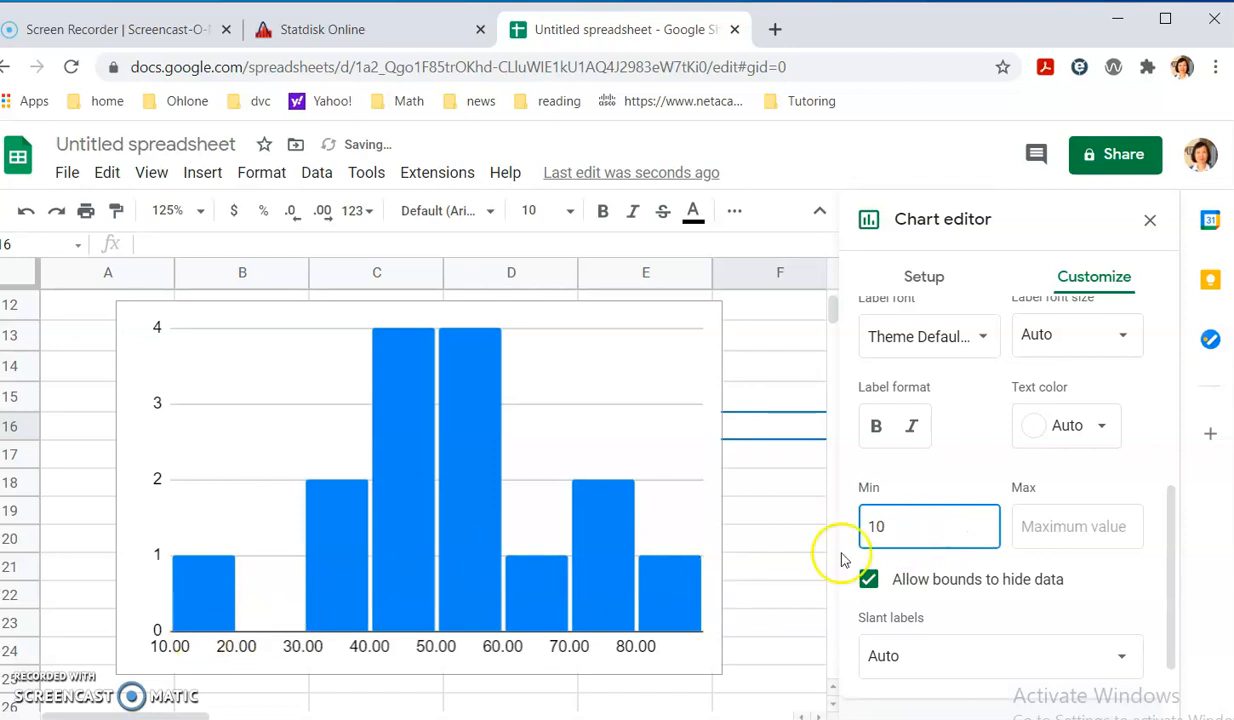
{"action": "scroll", "scroll_direction": "down", "scroll_amount": 3}
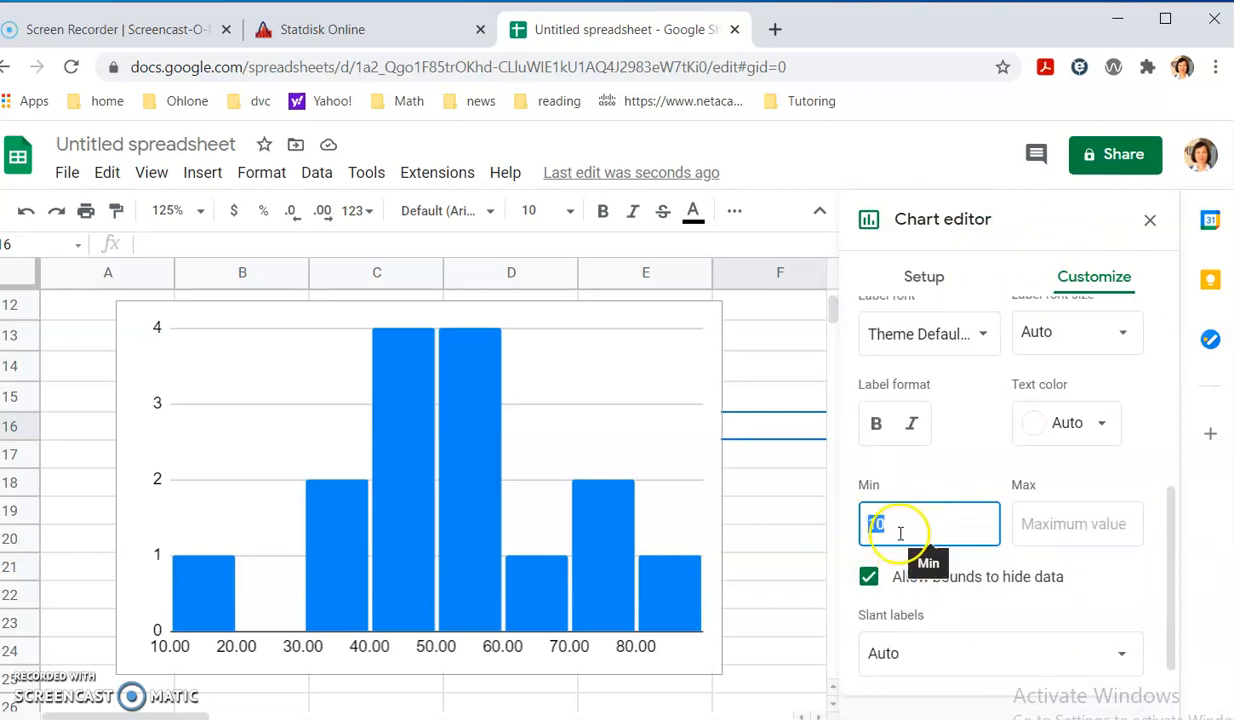
{"action": "type", "text": "0"}
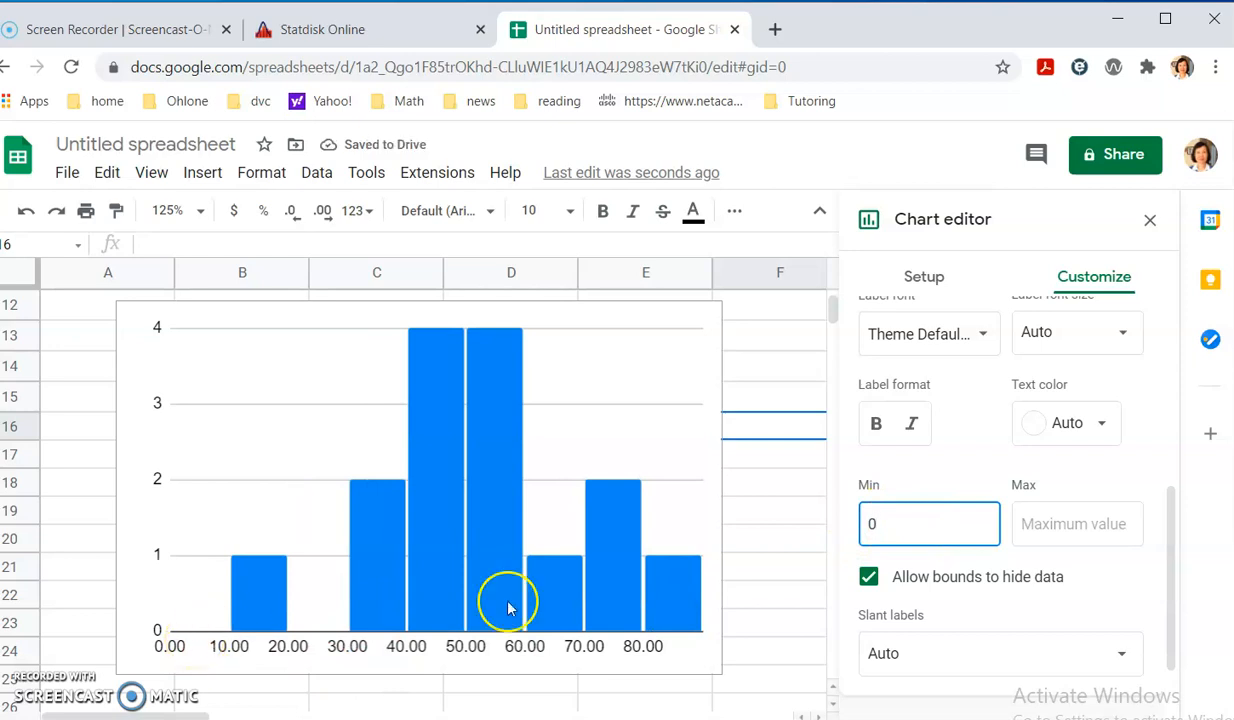
{"action": "type", "text": "10"}
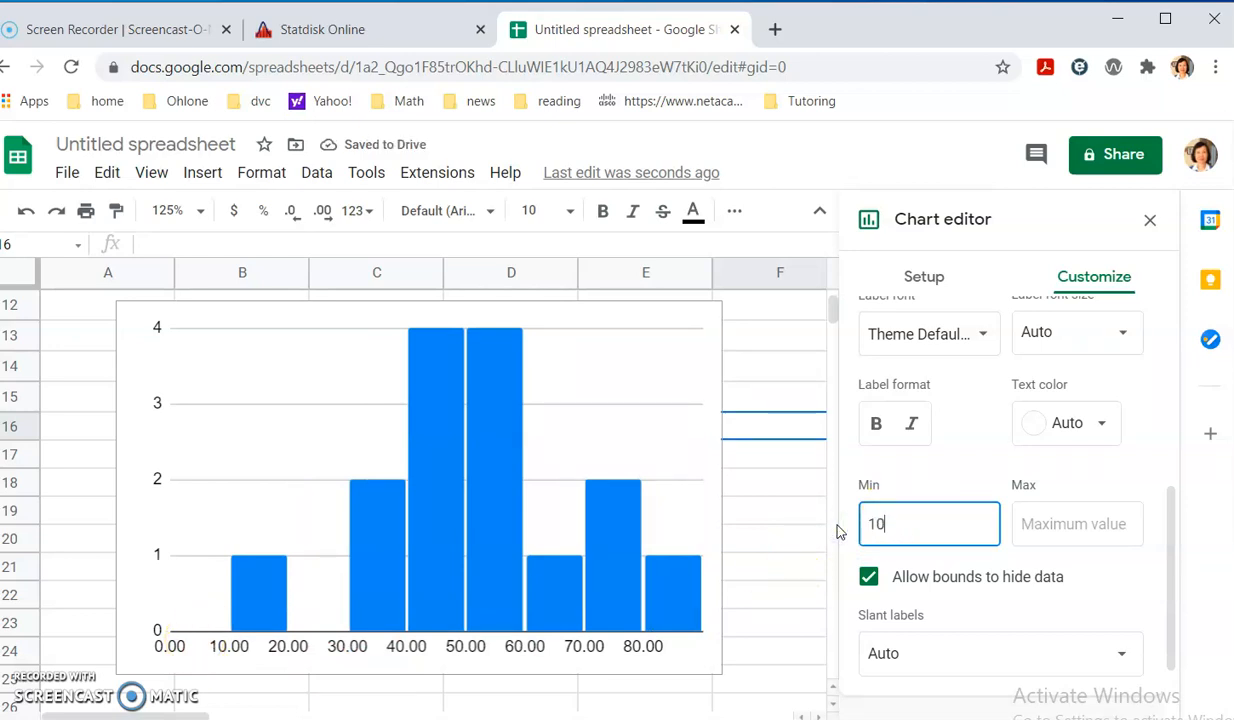
{"action": "left_click", "coordinate": [928, 523]}
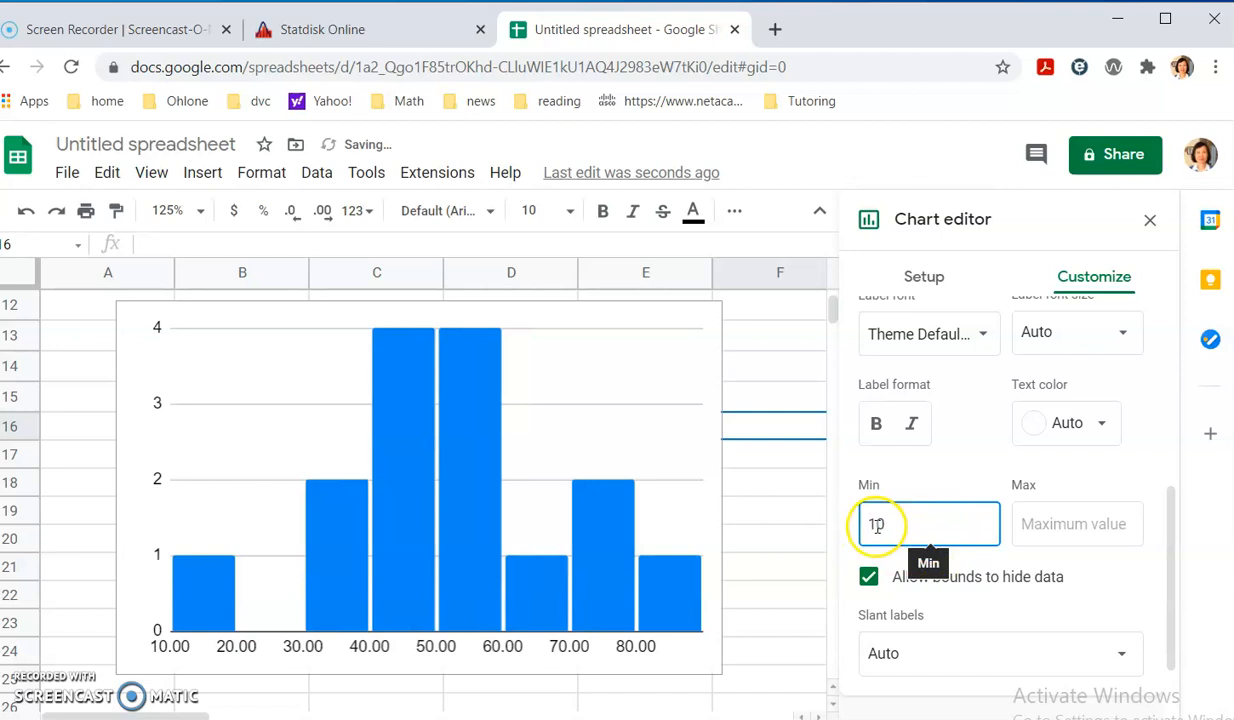
{"action": "type", "text": "0"}
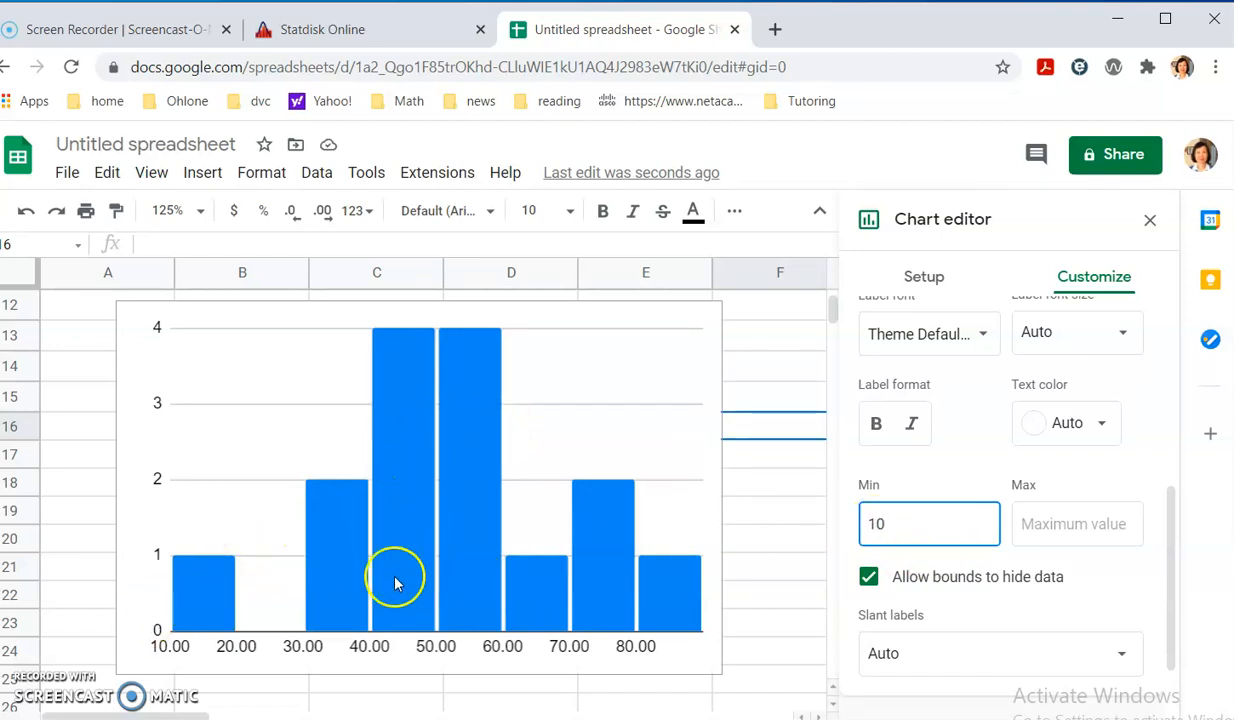
{"action": "mouse_move", "coordinate": [549, 463]}
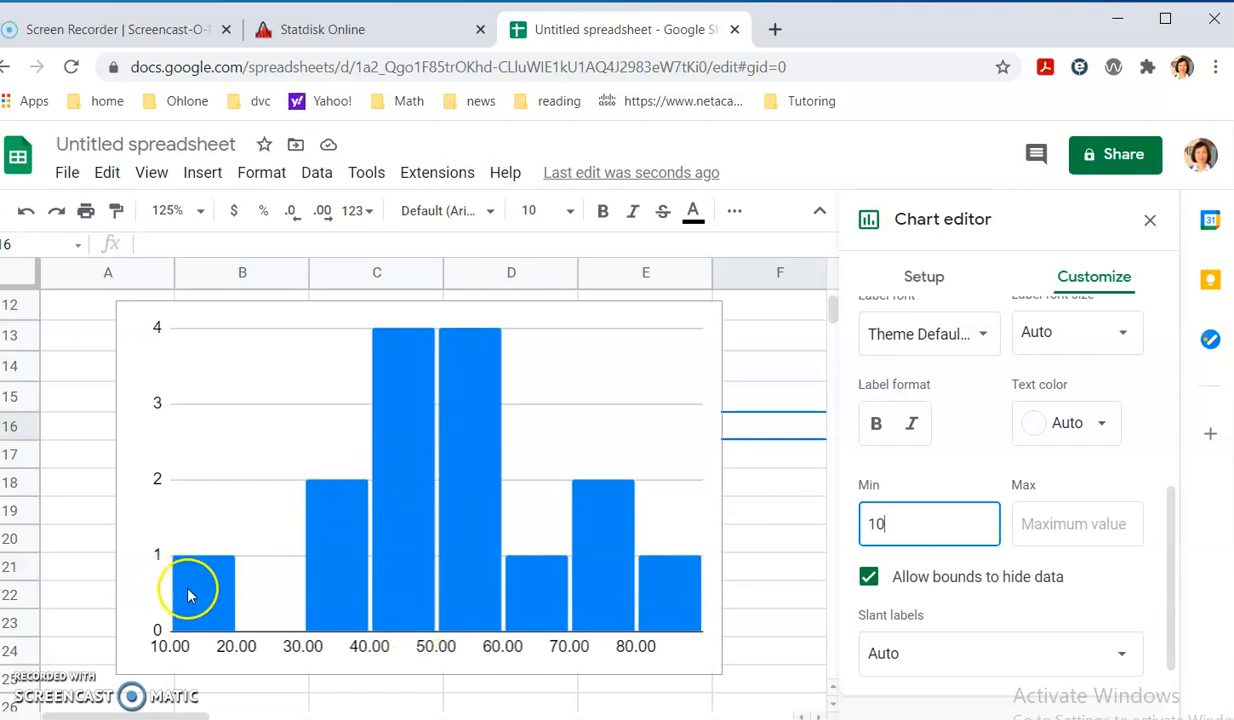
{"action": "mouse_move", "coordinate": [197, 558]}
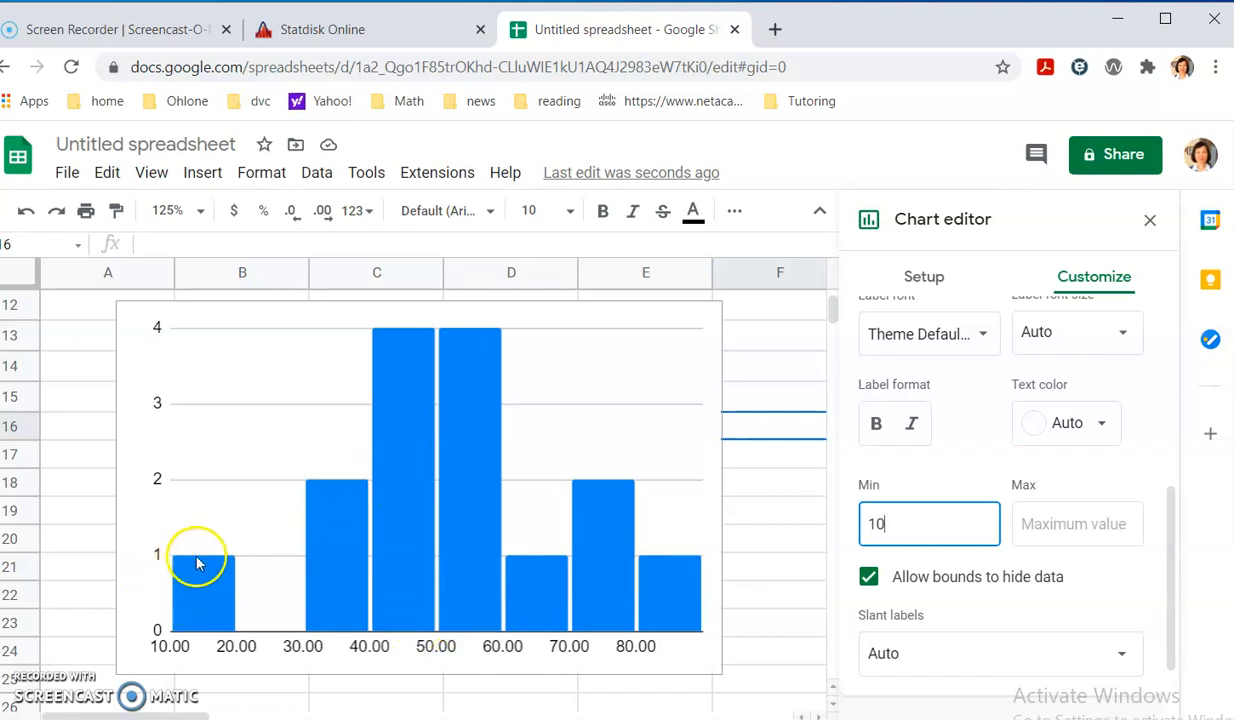
{"action": "mouse_move", "coordinate": [293, 573]}
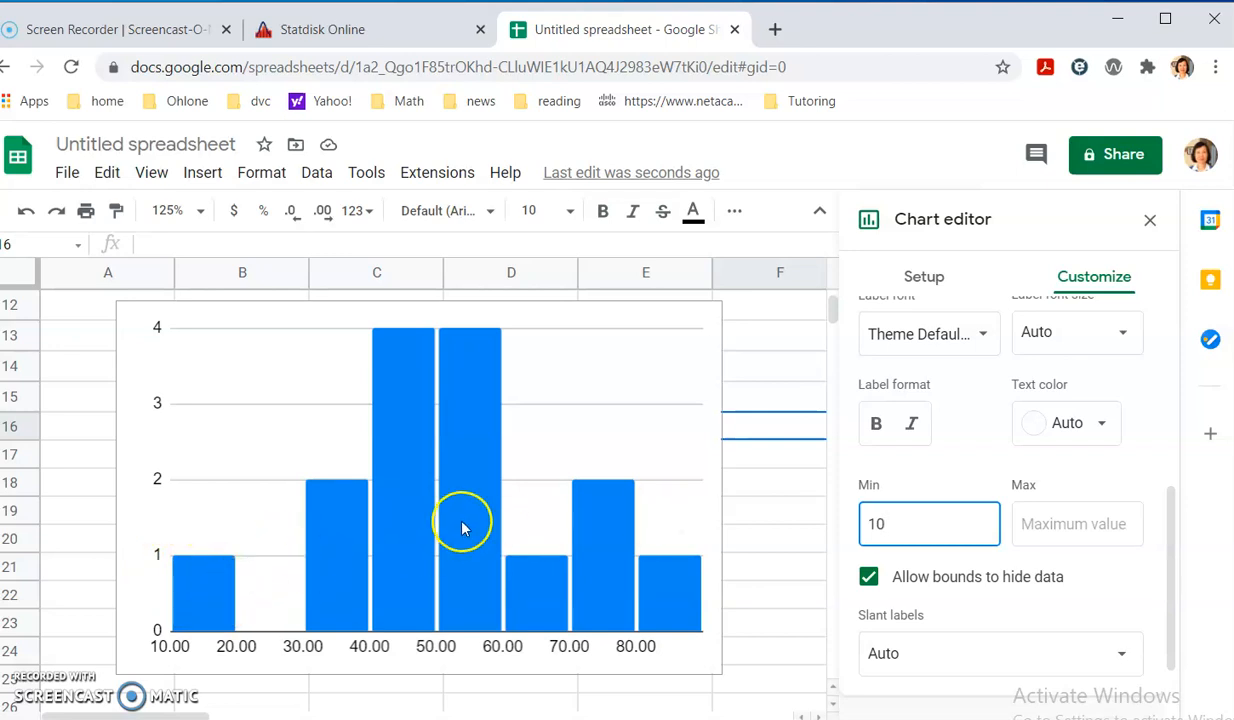
{"action": "mouse_move", "coordinate": [310, 640]}
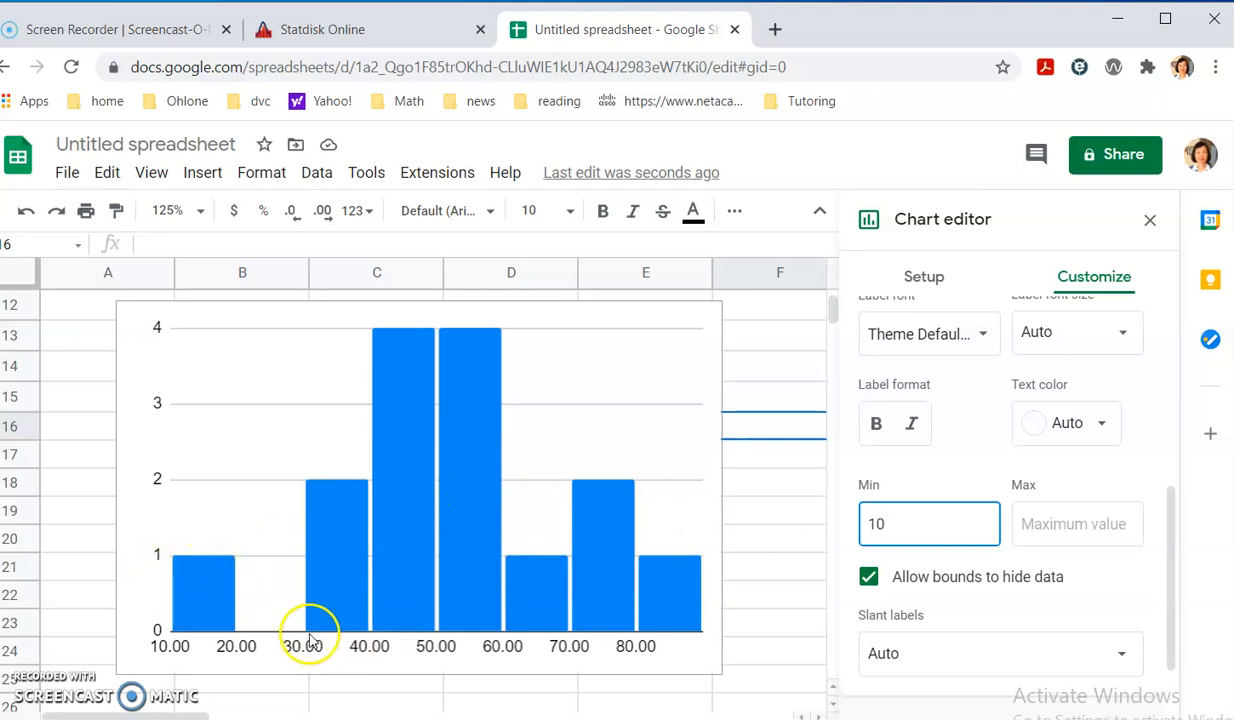
{"action": "mouse_move", "coordinate": [280, 463]}
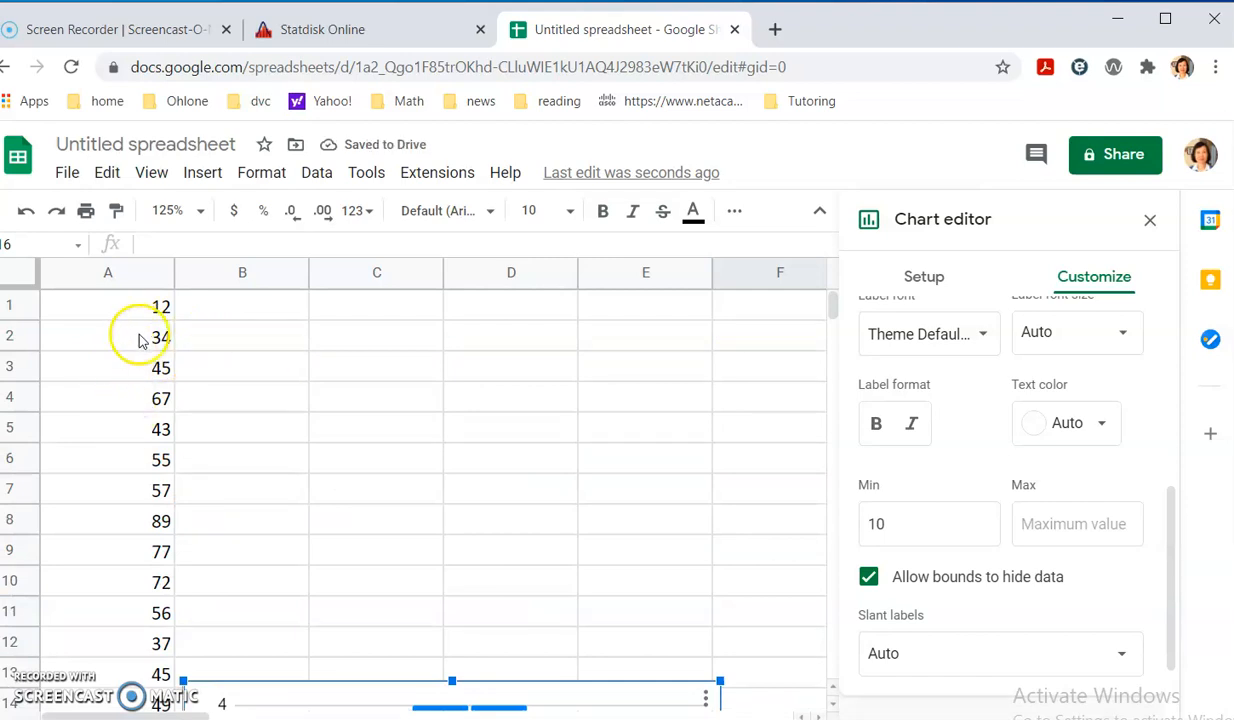
{"action": "scroll", "scroll_direction": "down", "scroll_amount": 3}
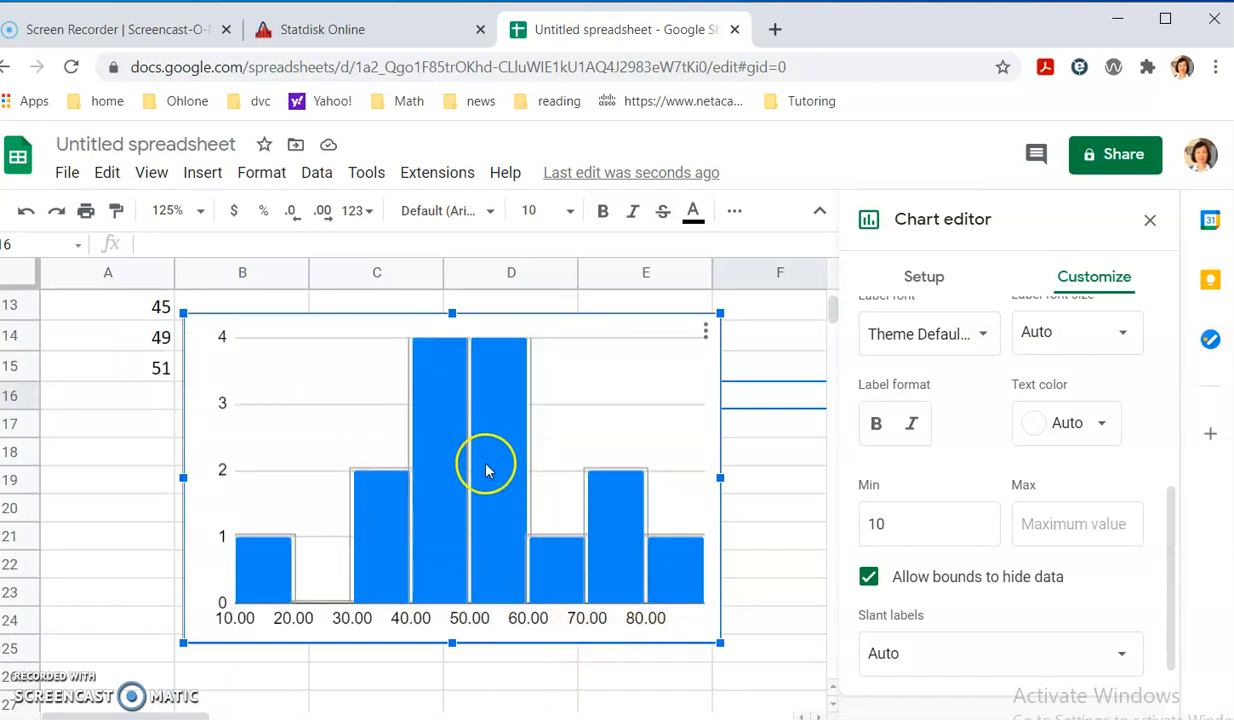
{"action": "mouse_move", "coordinate": [620, 560]}
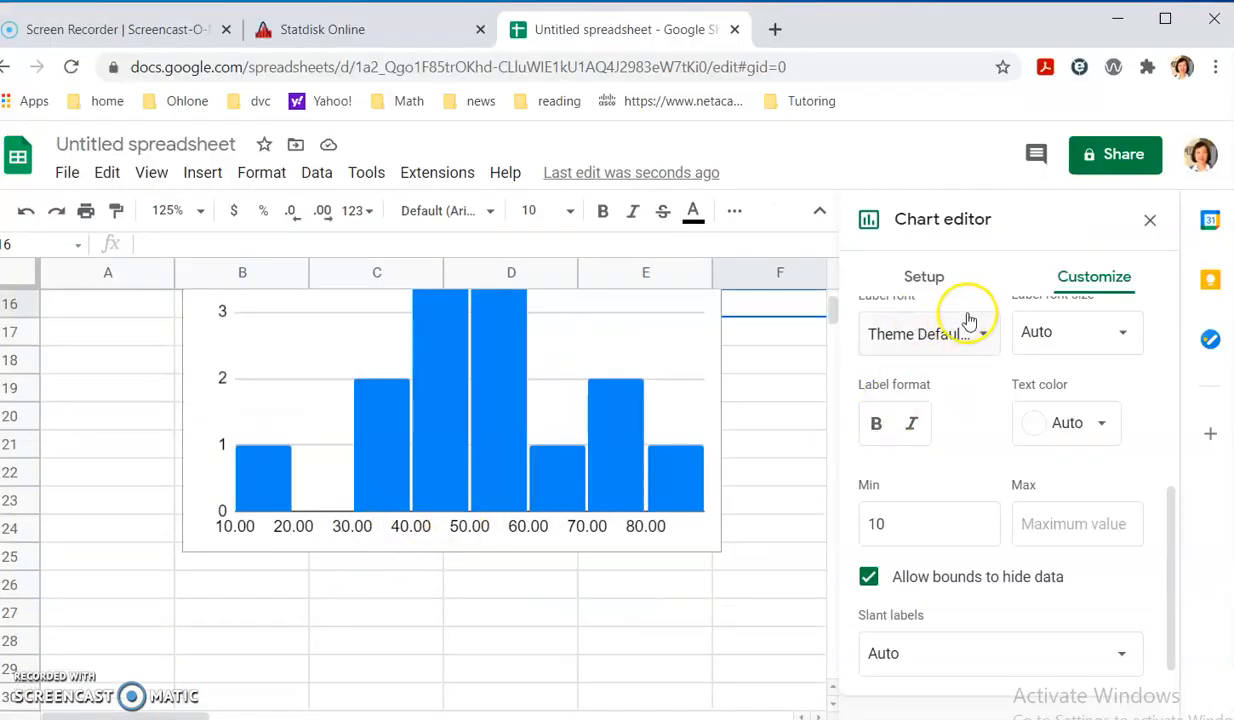
{"action": "mouse_move", "coordinate": [923, 277]}
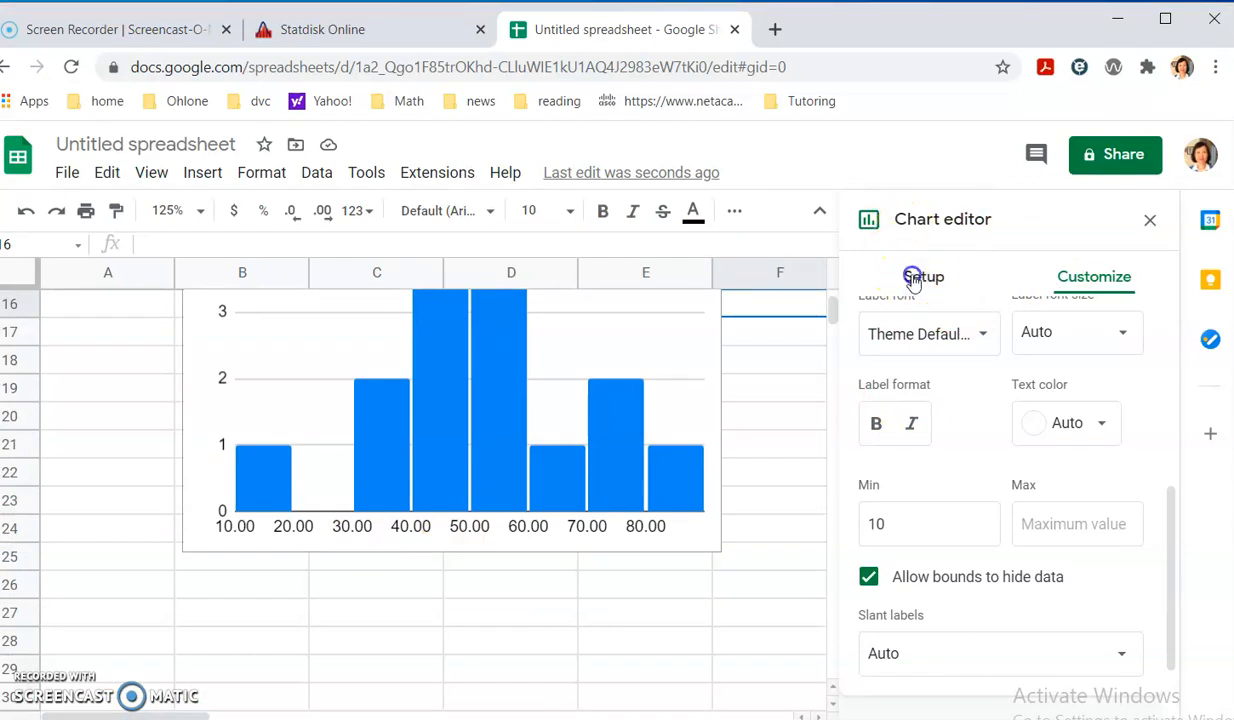
Step: Check the chart type and data range, then set bucket size to 8
{"action": "left_click", "coordinate": [923, 277]}
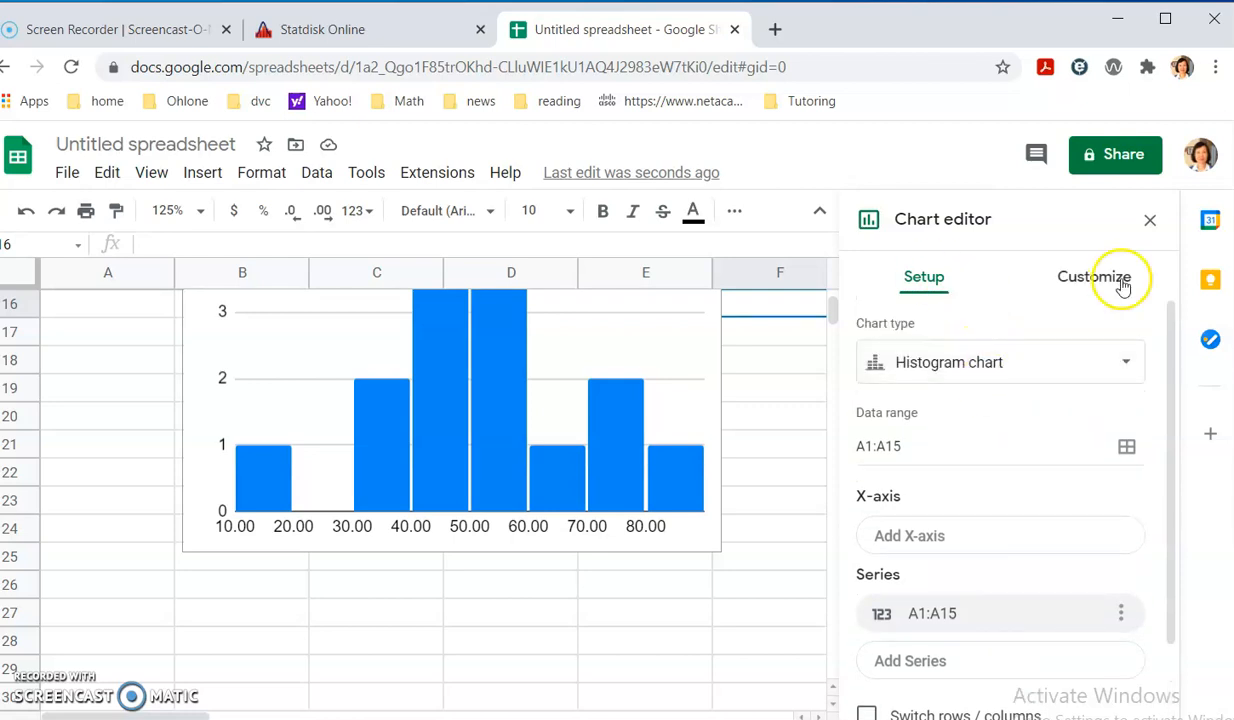
{"action": "left_click", "coordinate": [1094, 277]}
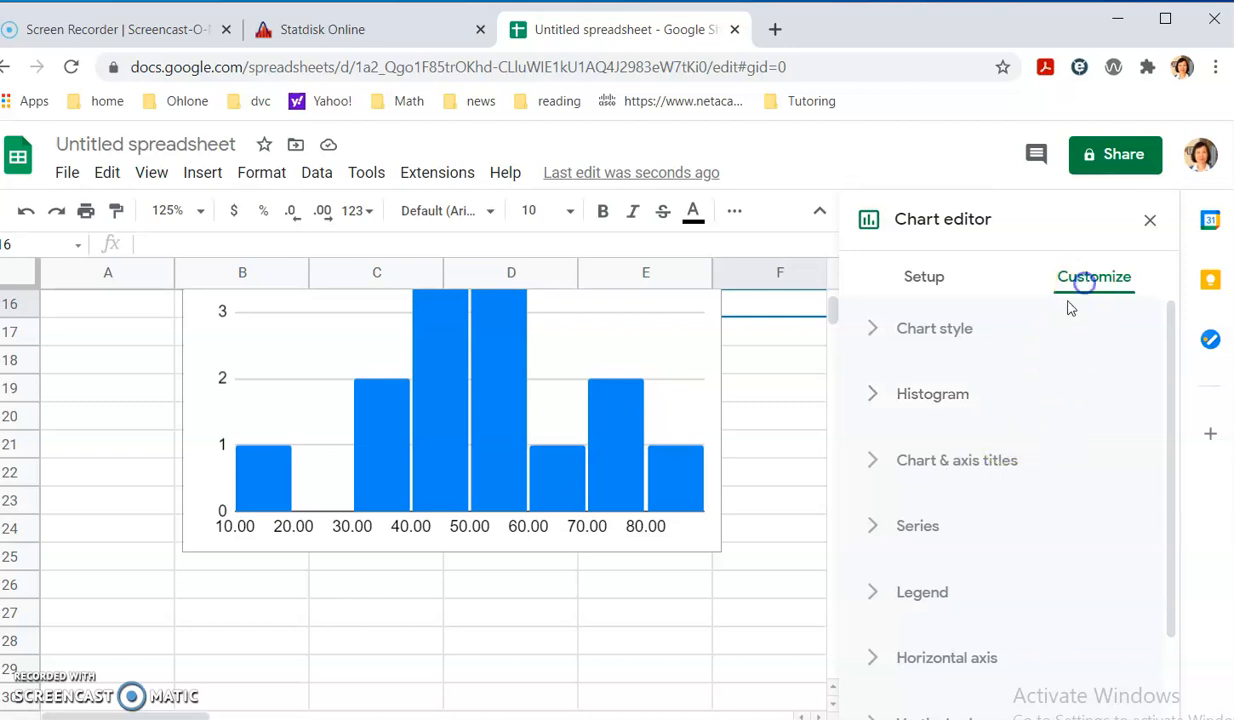
{"action": "left_click", "coordinate": [931, 393]}
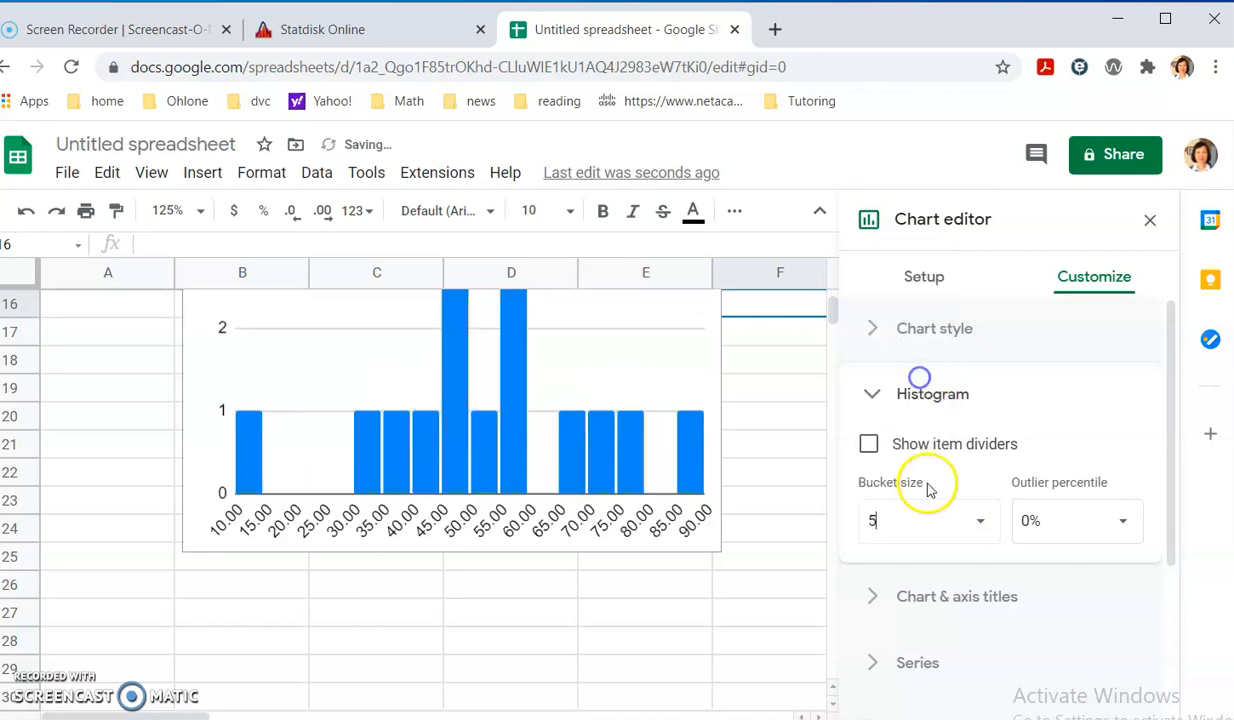
{"action": "type", "text": "8"}
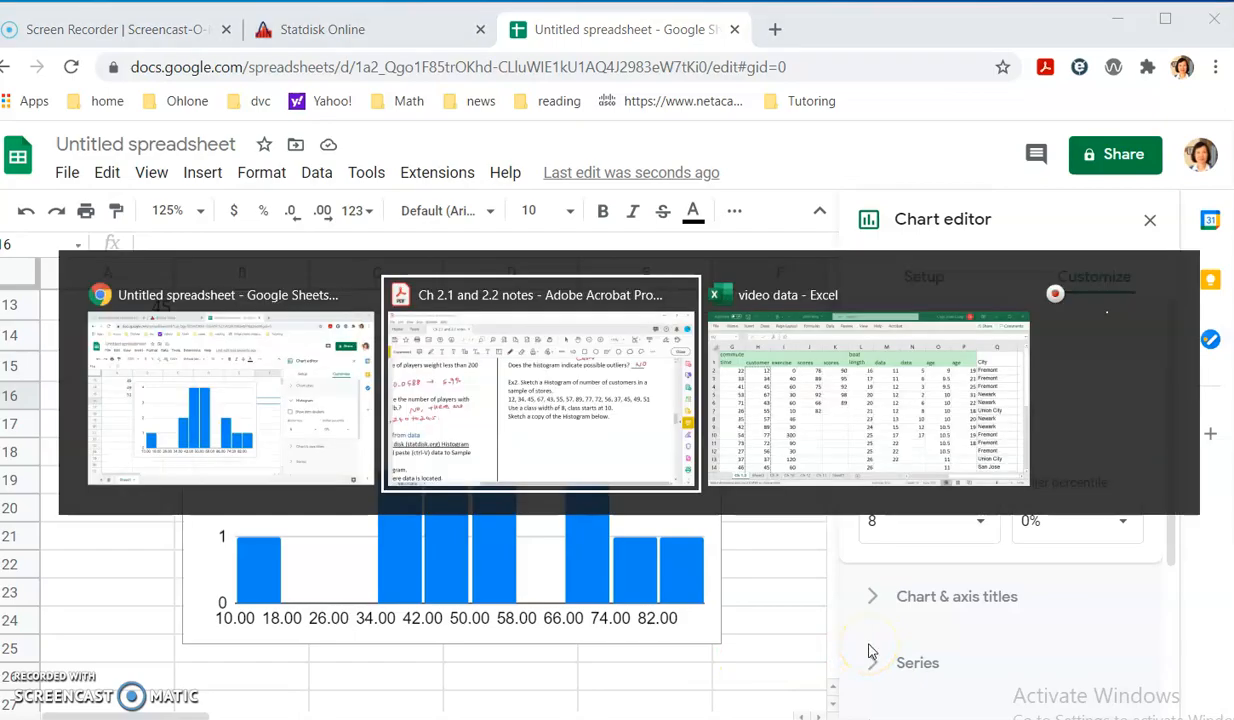
Step: In the Acrobat notes, draw axes below Ex2 and mark class boundaries 10 and 18
{"action": "left_click", "coordinate": [540, 295]}
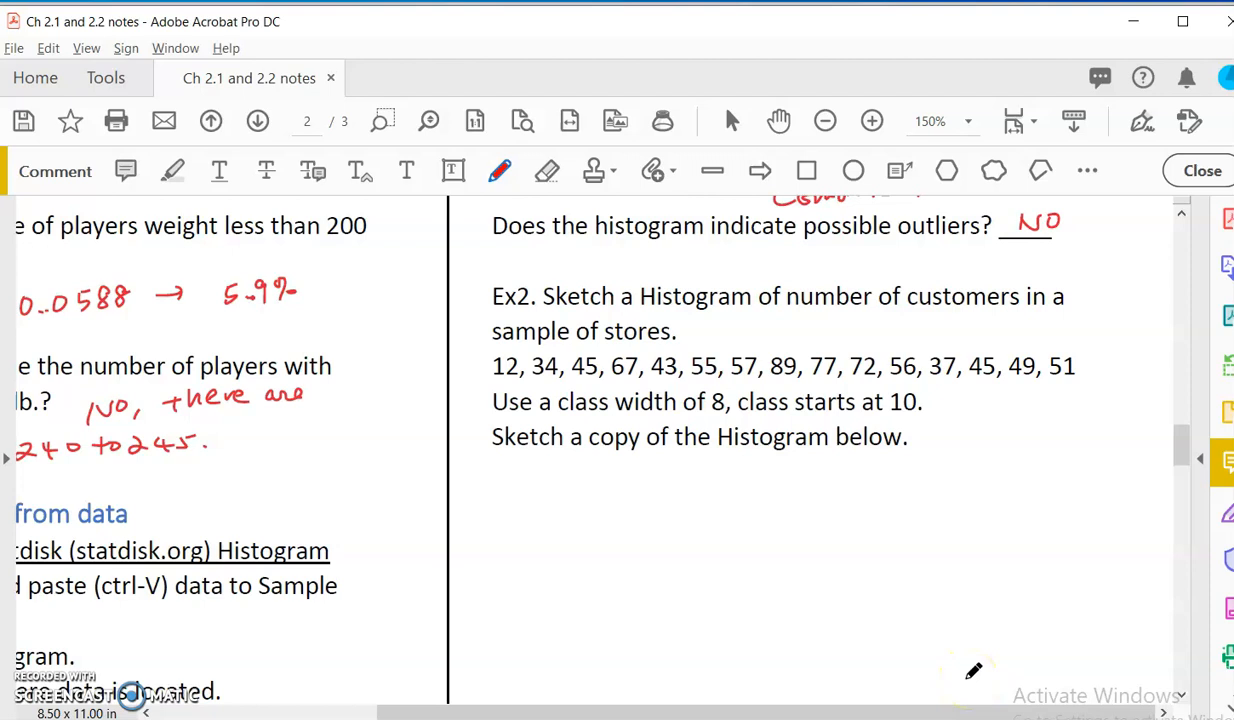
{"action": "left_click_drag", "start_coordinate": [596, 488], "coordinate": [608, 652]}
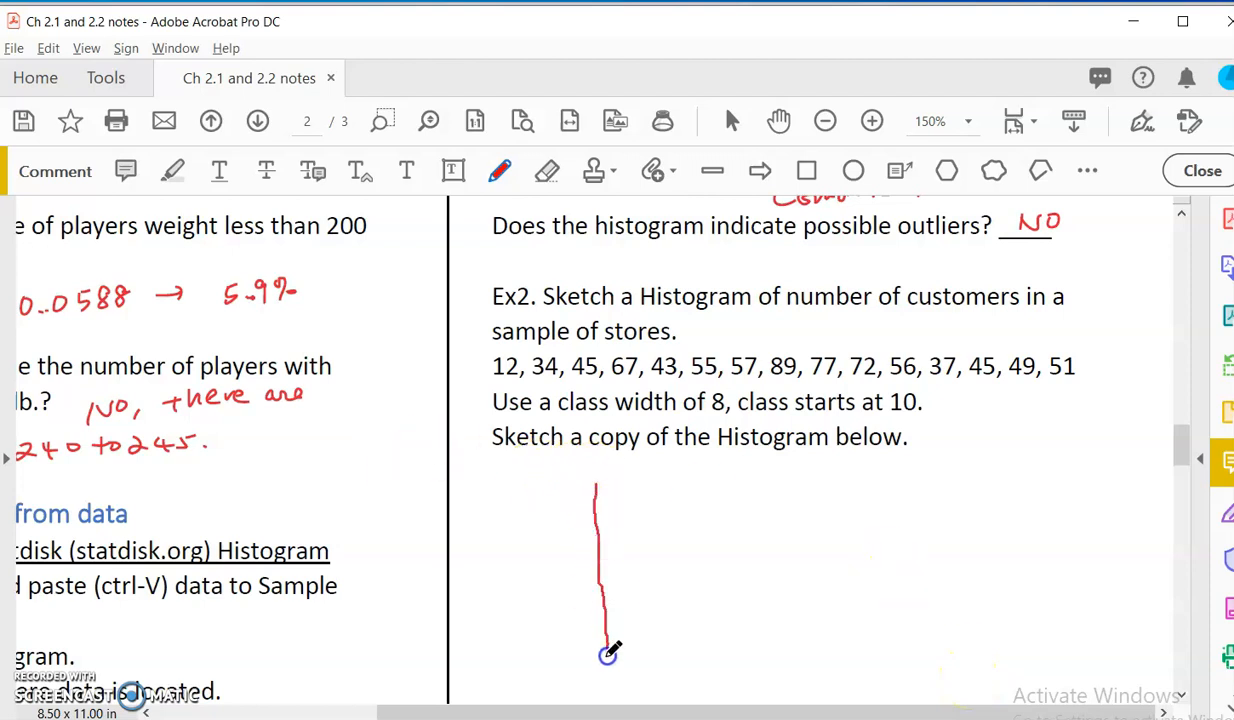
{"action": "left_click", "coordinate": [620, 29]}
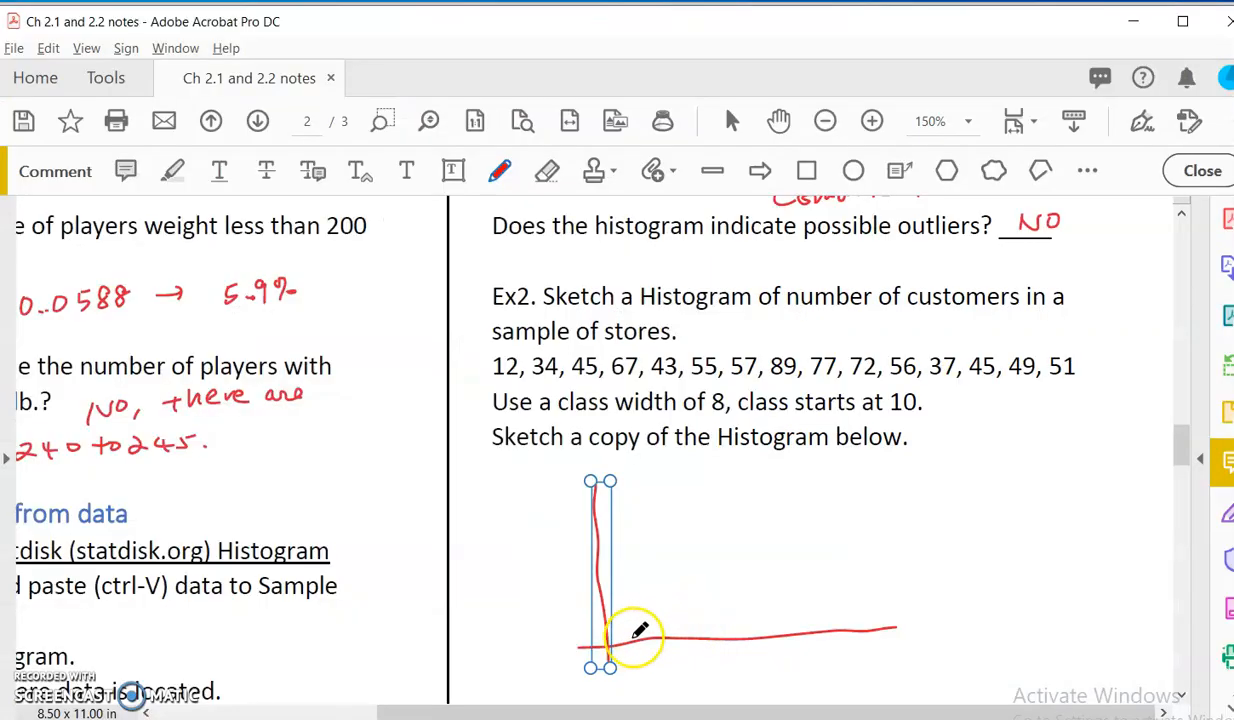
{"action": "left_click_drag", "start_coordinate": [625, 650], "coordinate": [690, 650]}
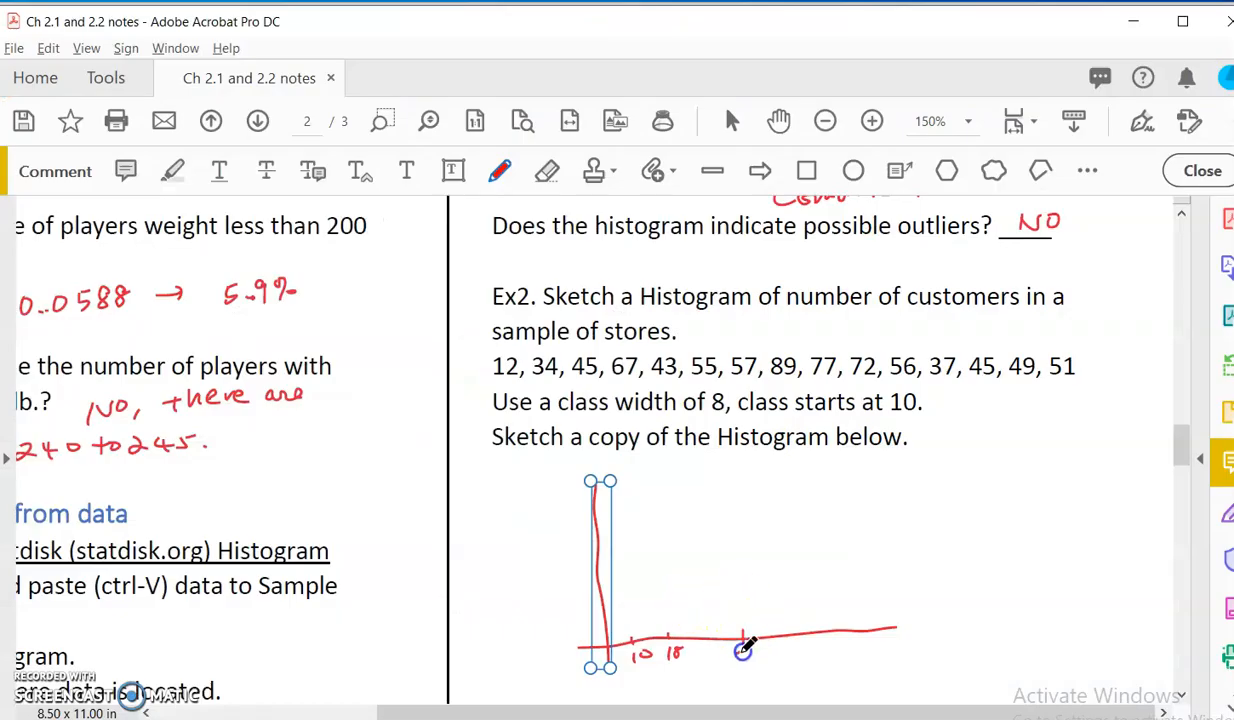
{"action": "left_click_drag", "start_coordinate": [720, 645], "coordinate": [760, 660]}
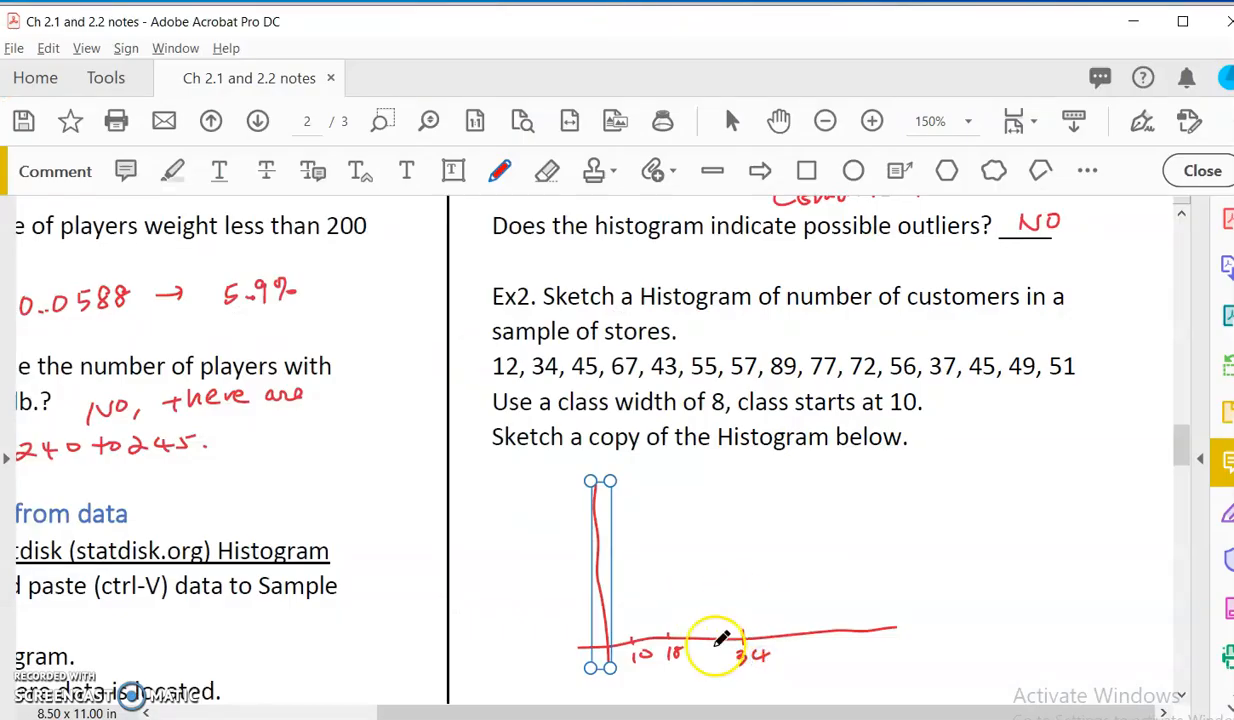